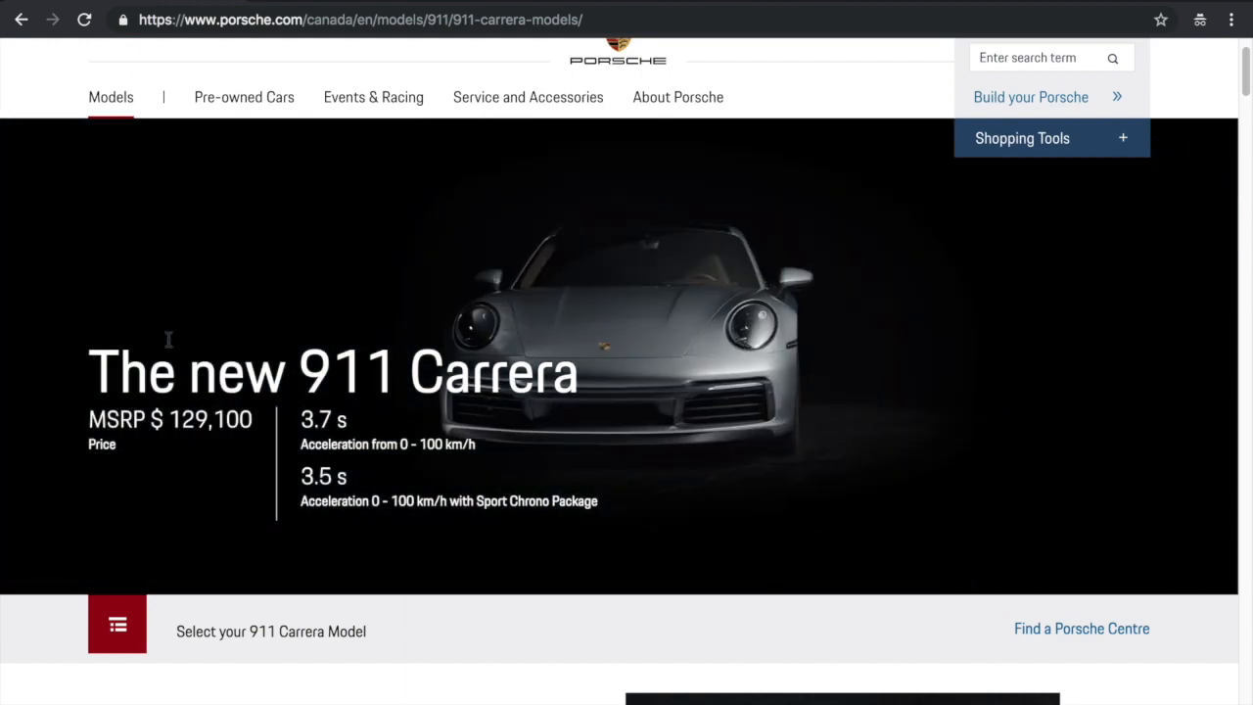
Scroll the 911 Carrera page past Design and Technical Specs and open the 360° visualizer
scroll("down", 3)
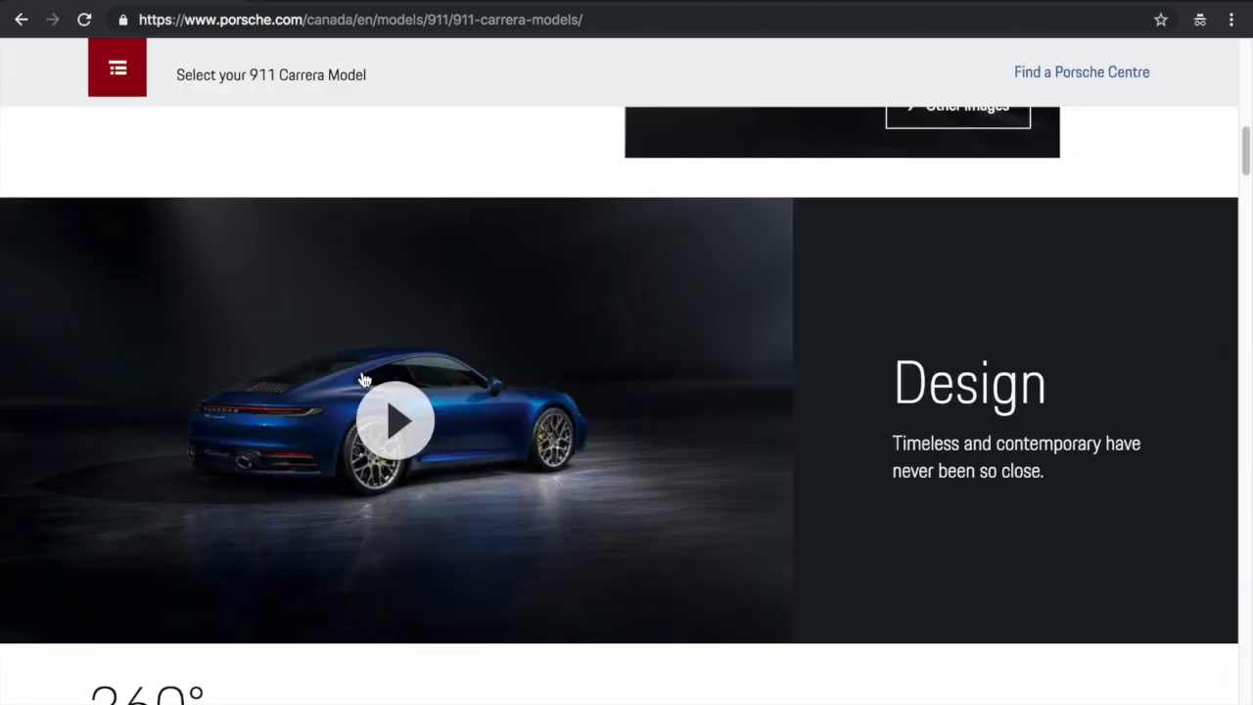
left_click(396, 421)
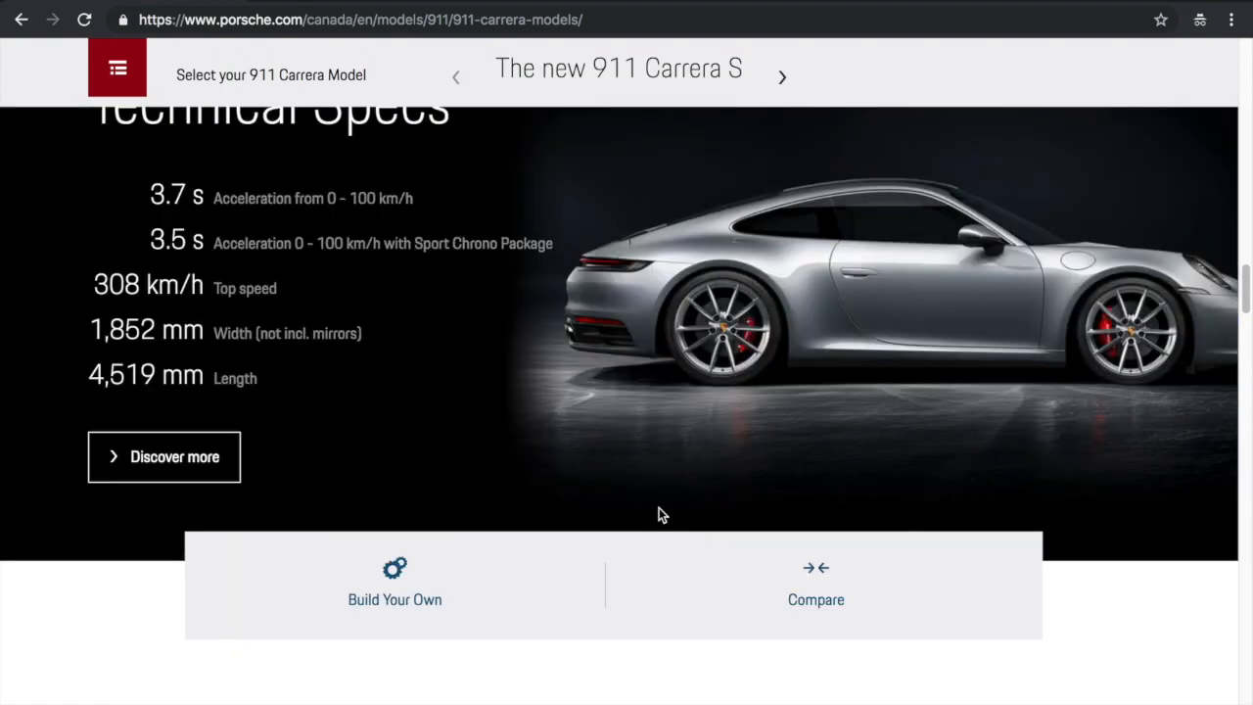
scroll("down", 3)
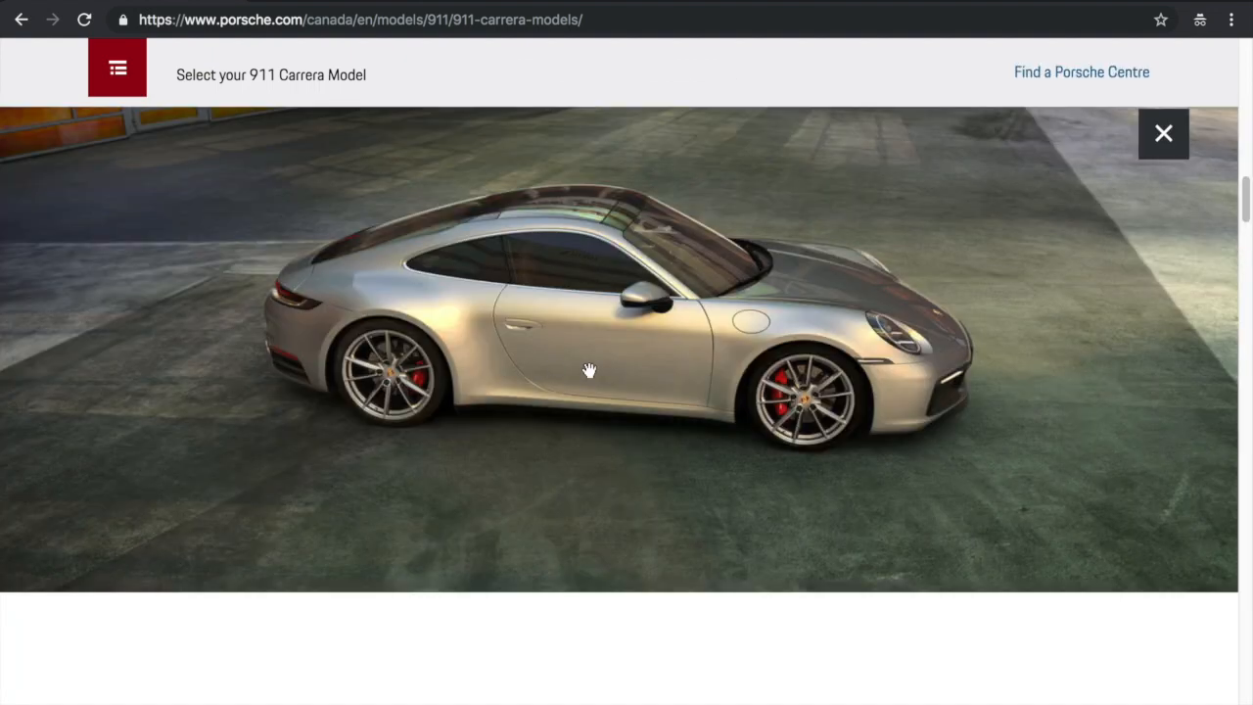
Rotate the 360° view through front three-quarter, head-on, side profile and rear angles
left_click_drag(589, 370, 507, 479)
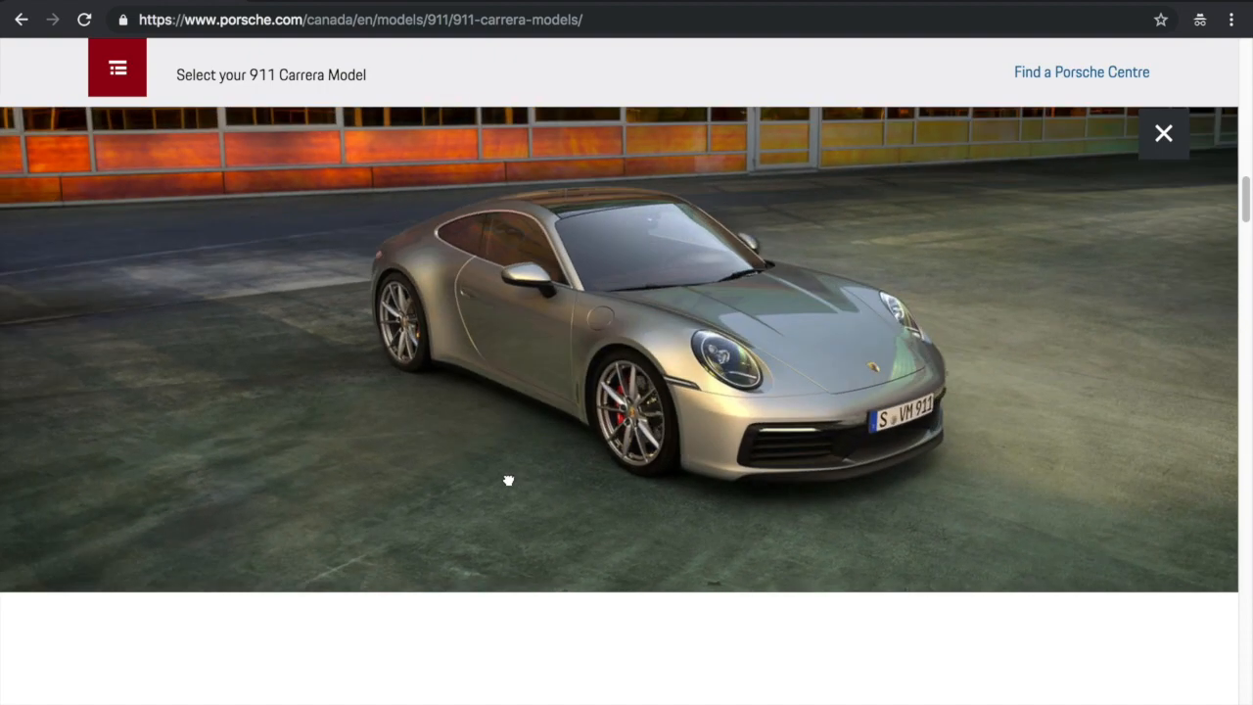
left_click_drag(508, 479, 652, 444)
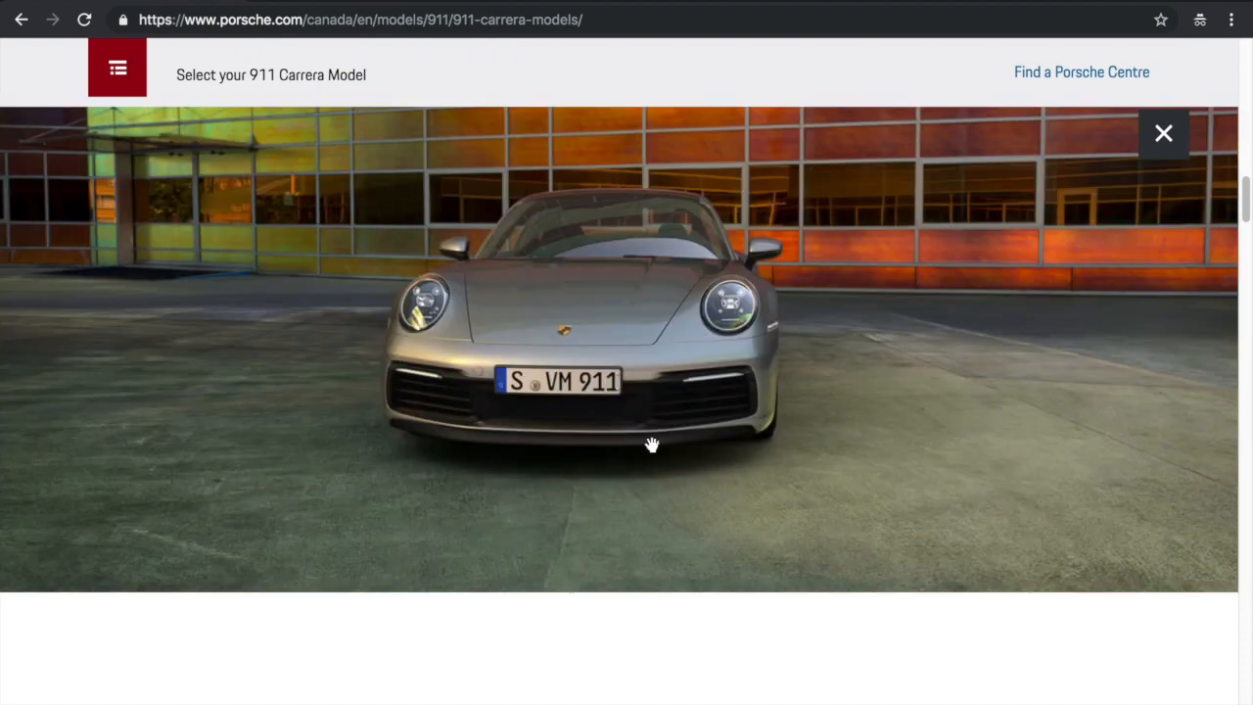
left_click_drag(652, 444, 193, 414)
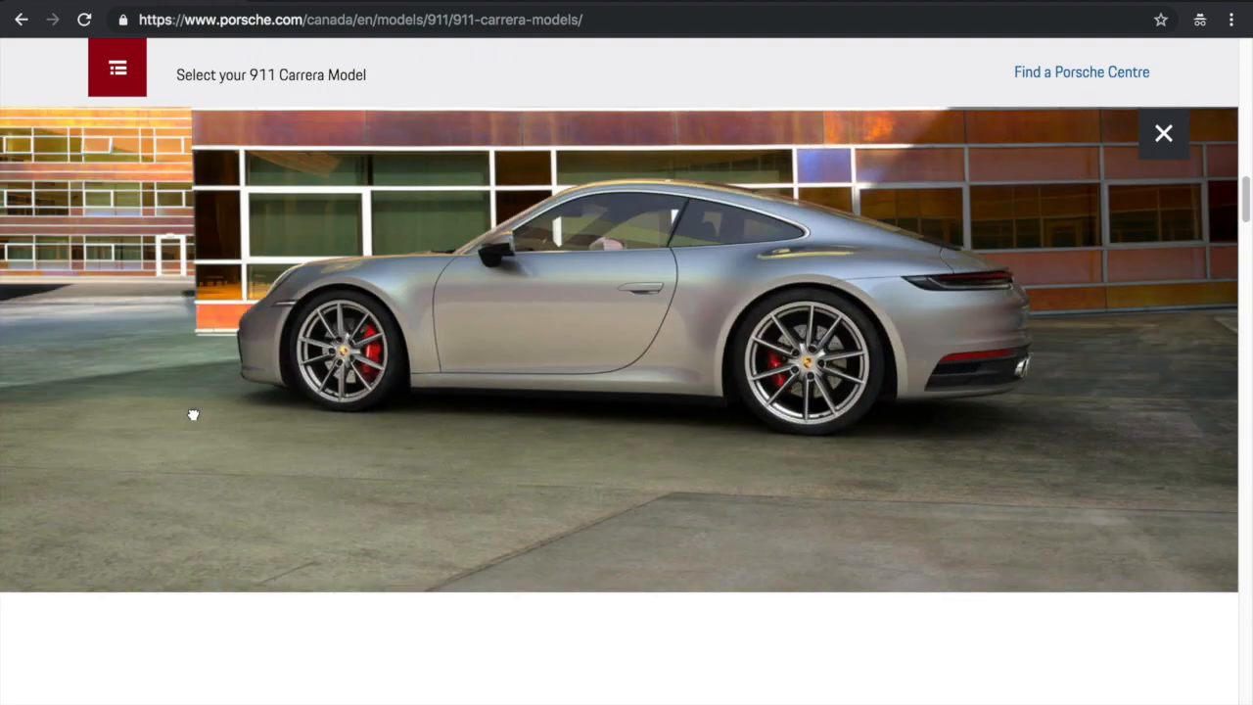
left_click_drag(193, 414, 622, 409)
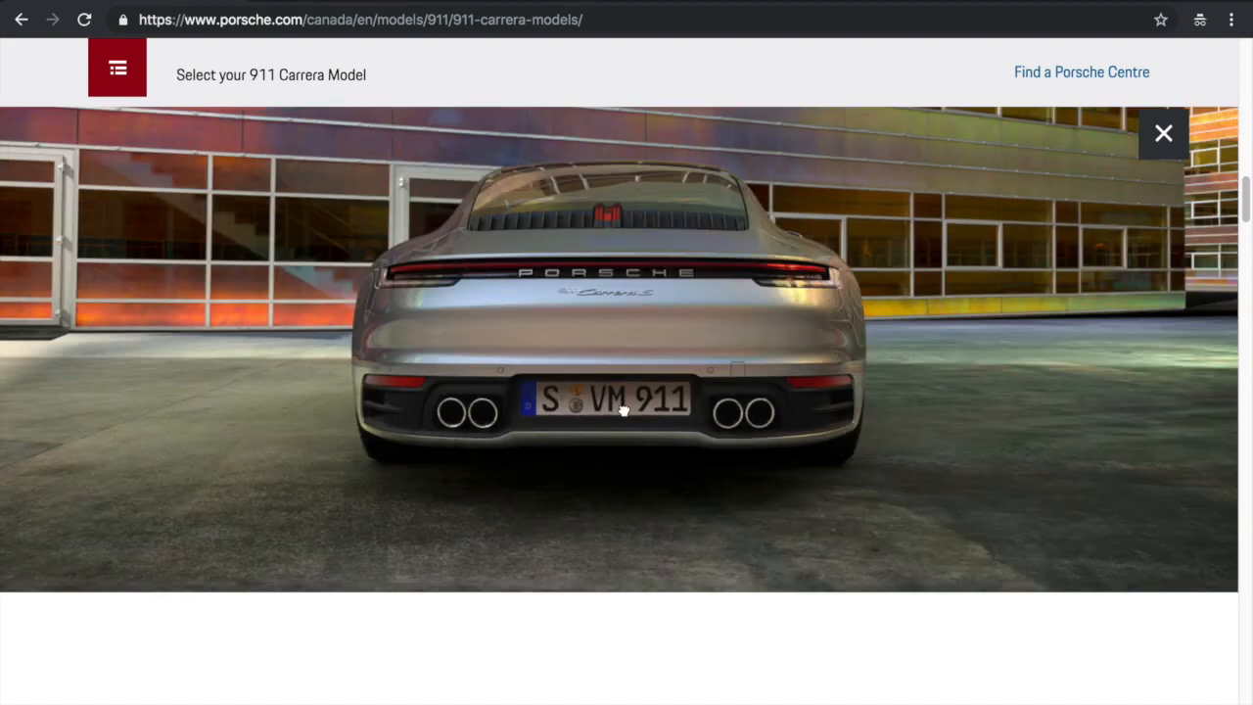
mouse_move(869, 295)
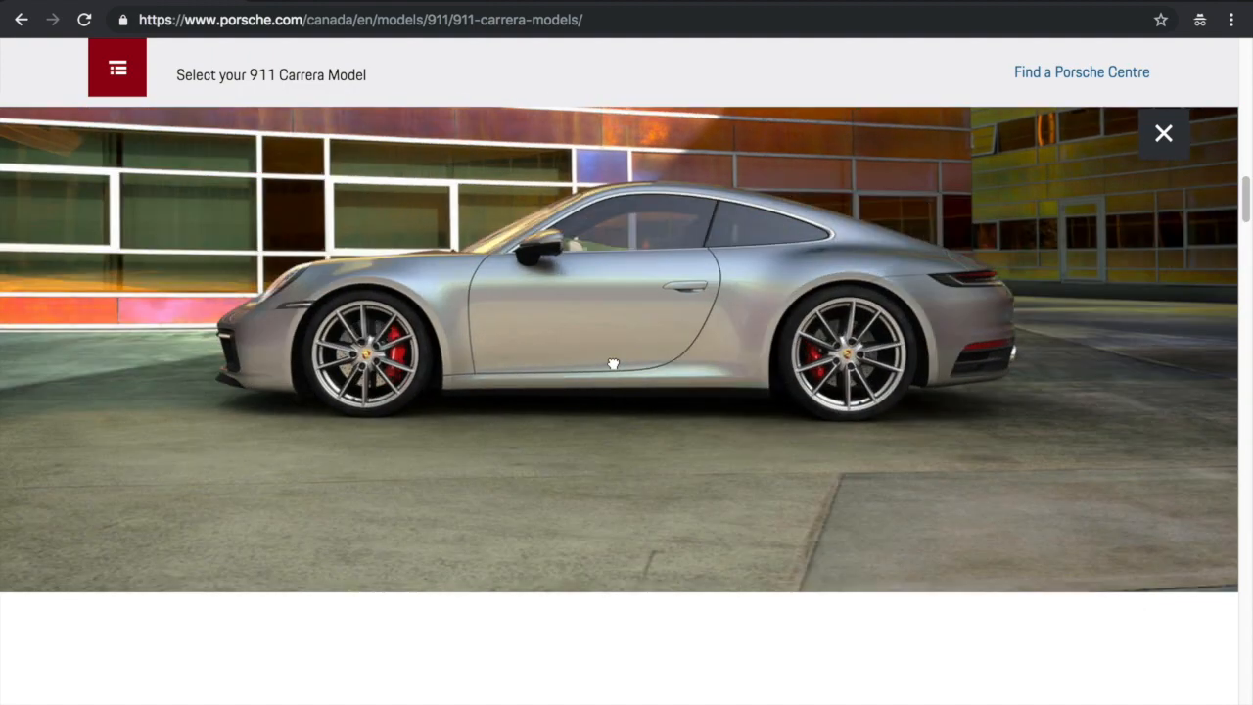
mouse_move(677, 324)
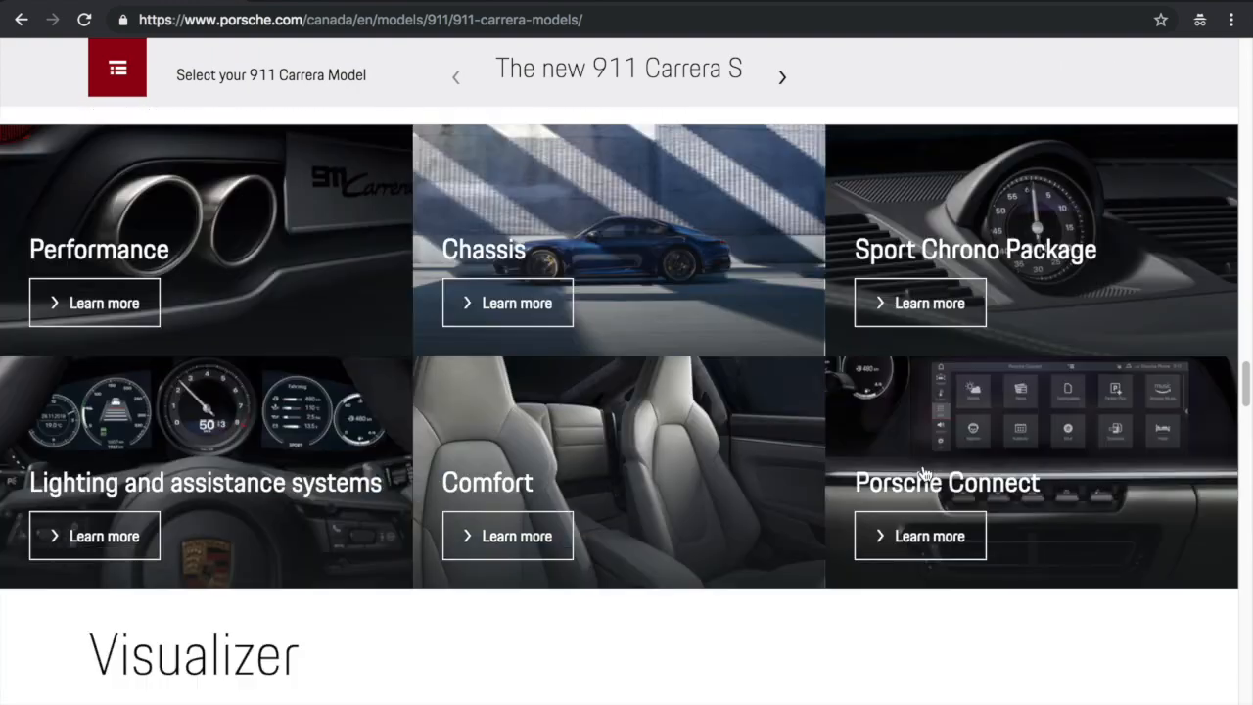
Scroll past the Visualizer to the Gallery, filter to Images and browse the grid
scroll("down", 3)
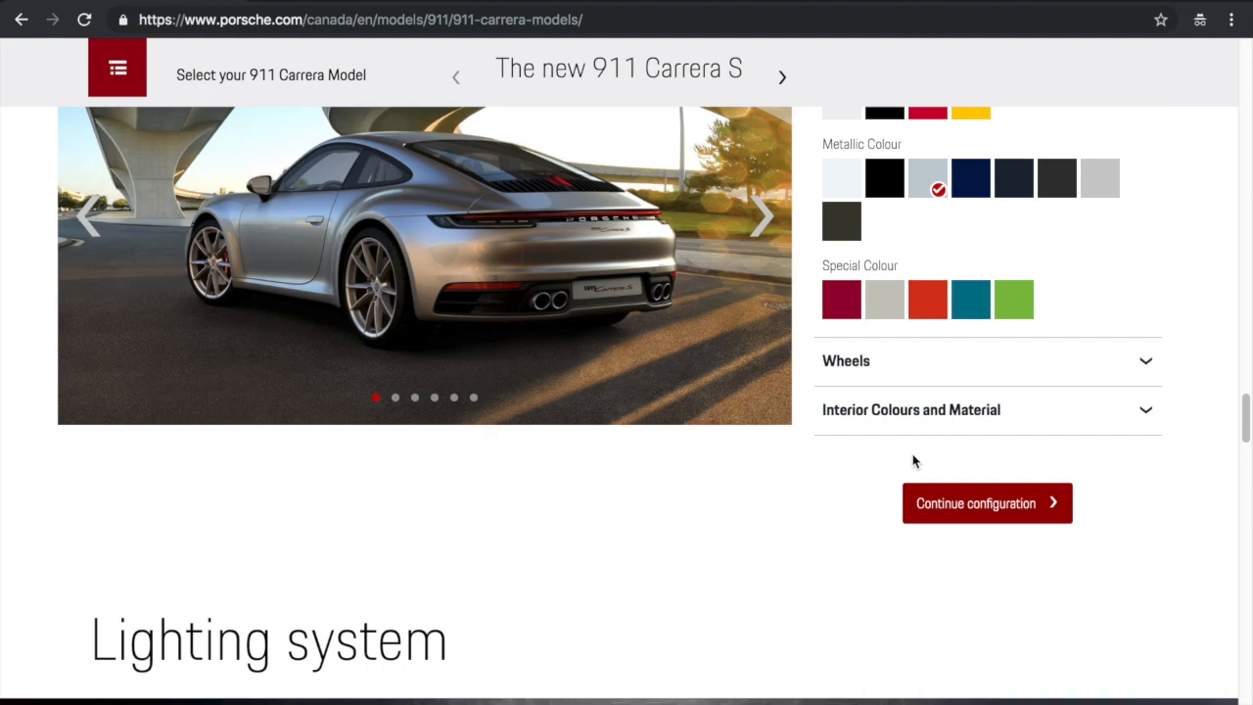
scroll("down", 3)
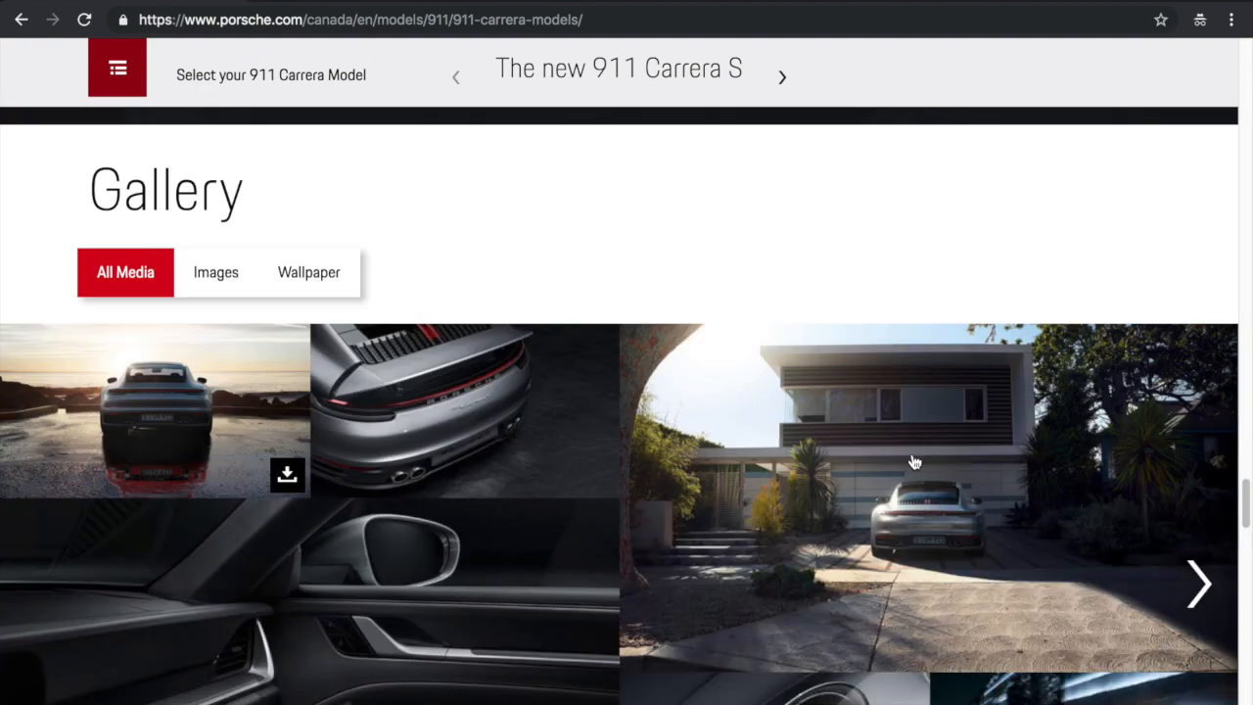
left_click(216, 272)
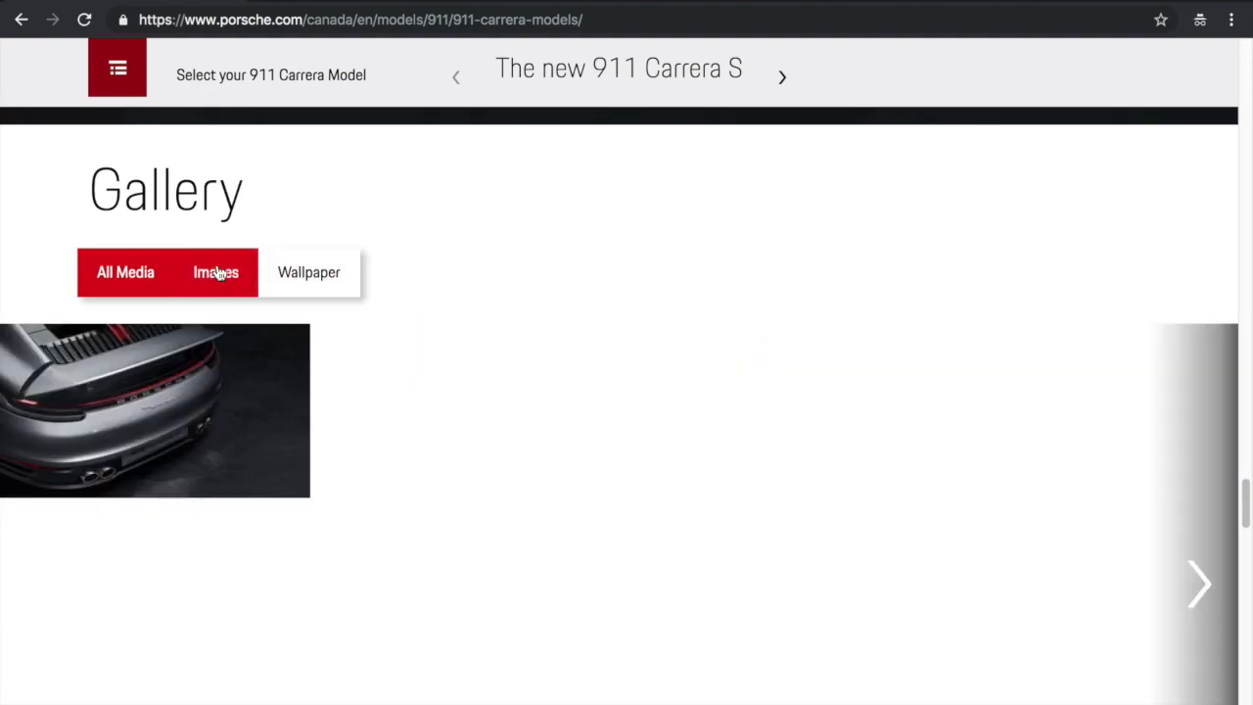
scroll("down", 3)
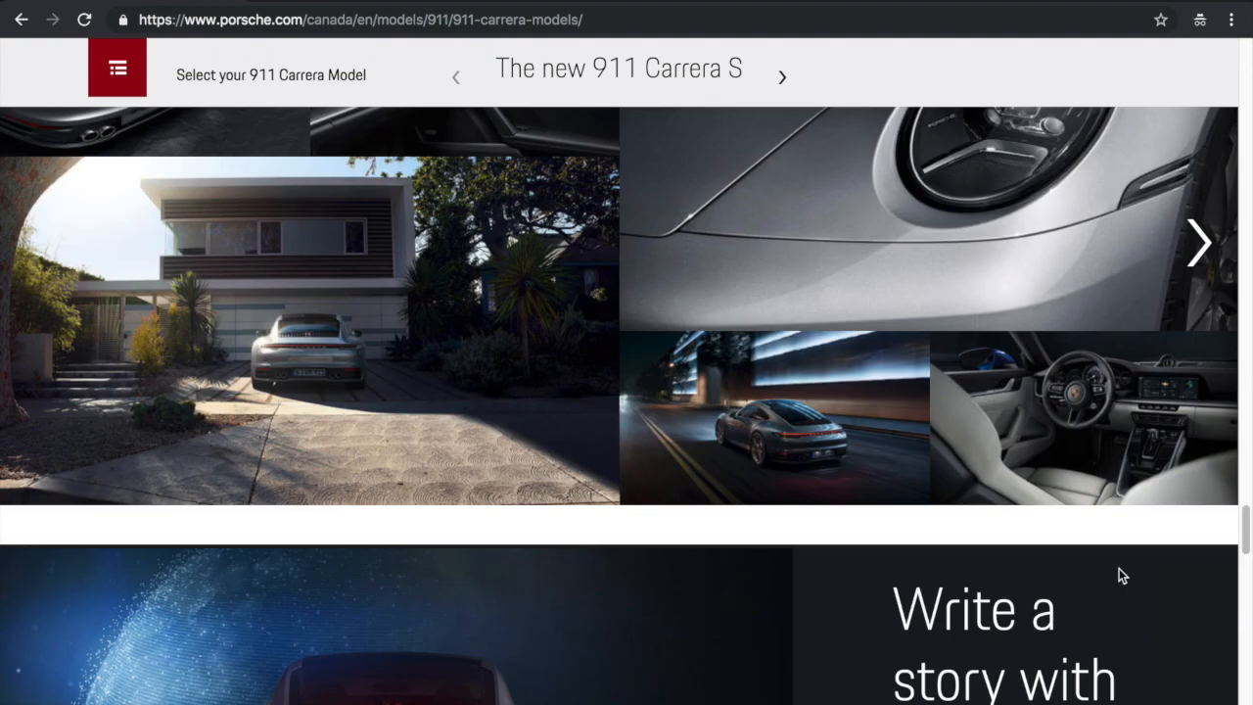
Open the cockpit dashboard thumbnail in the full-screen lightbox
left_click(1083, 419)
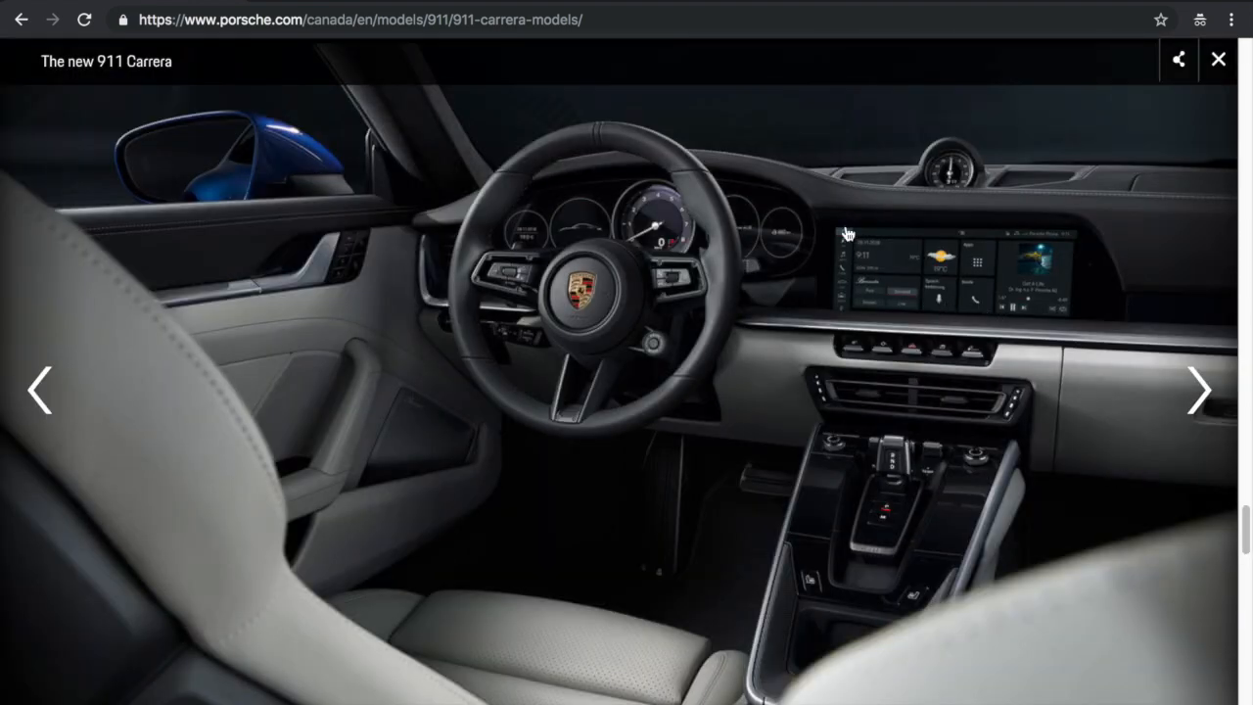
mouse_move(854, 460)
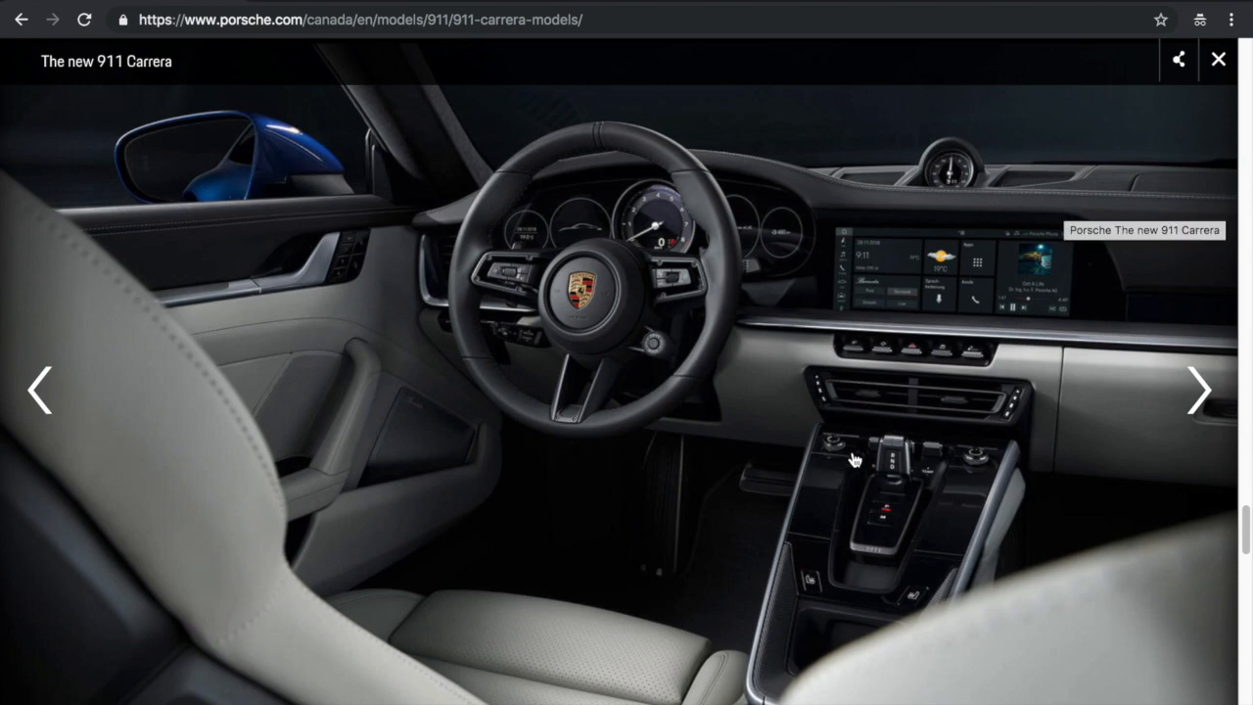
mouse_move(899, 485)
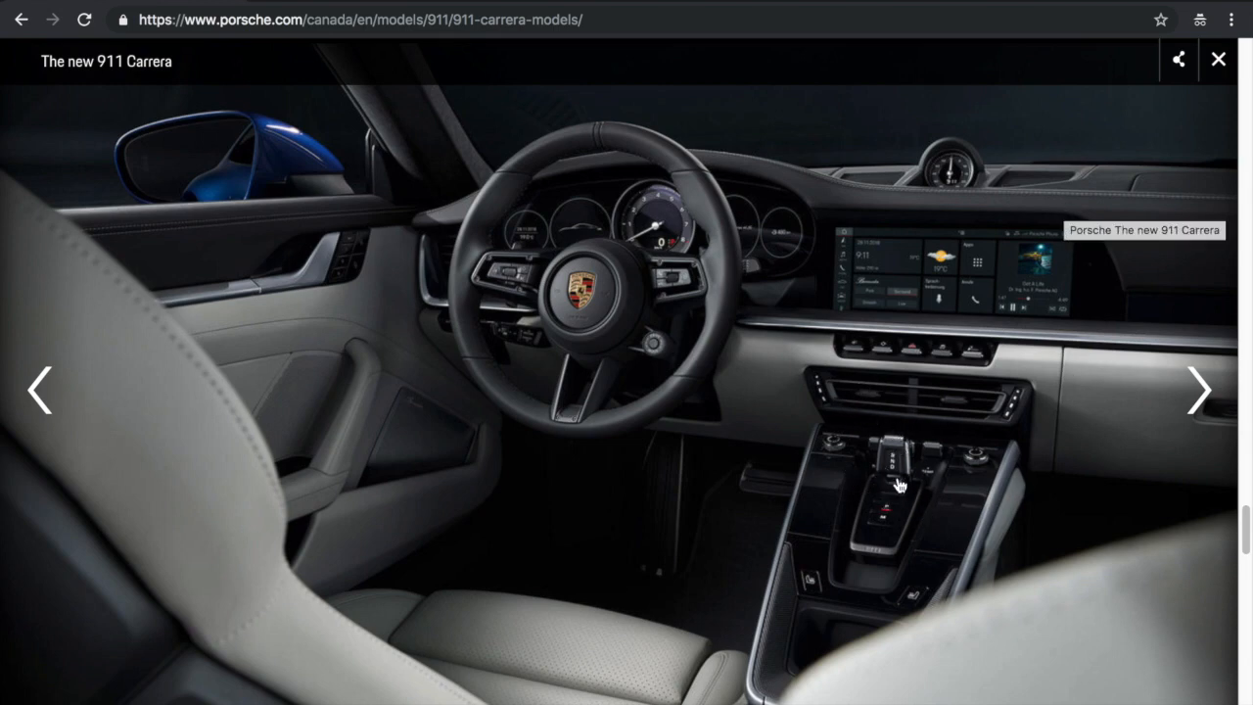
mouse_move(889, 432)
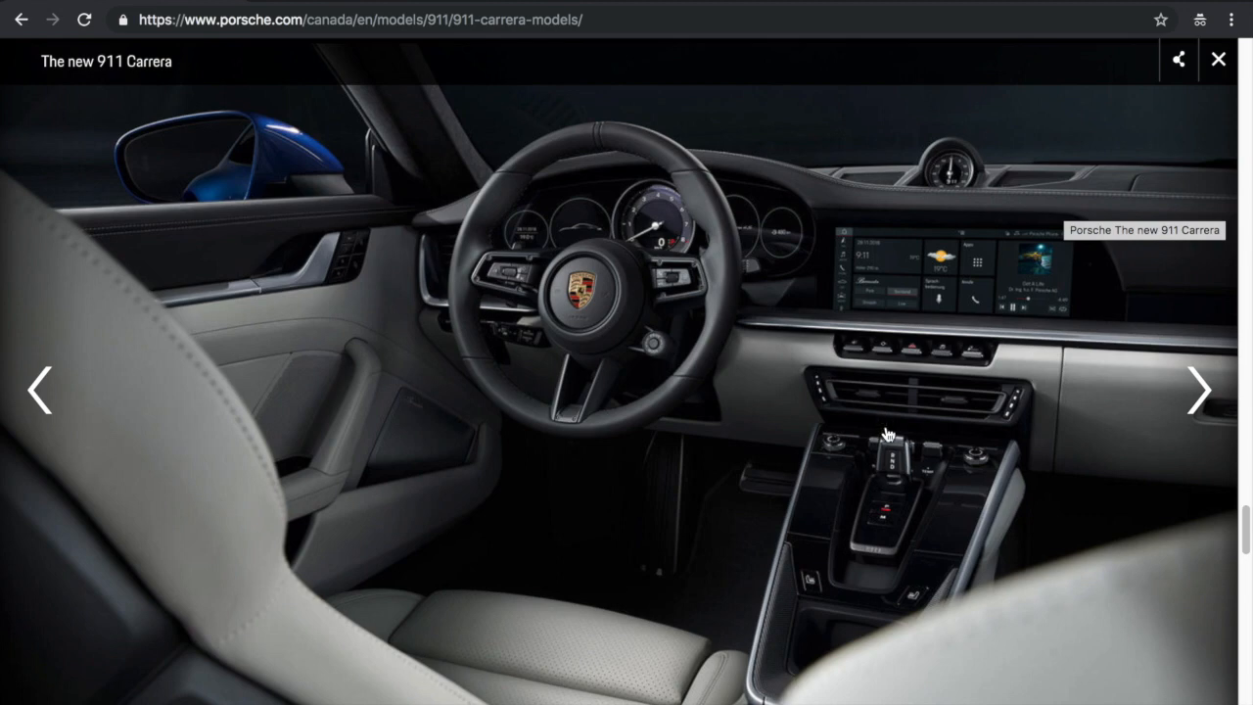
mouse_move(891, 470)
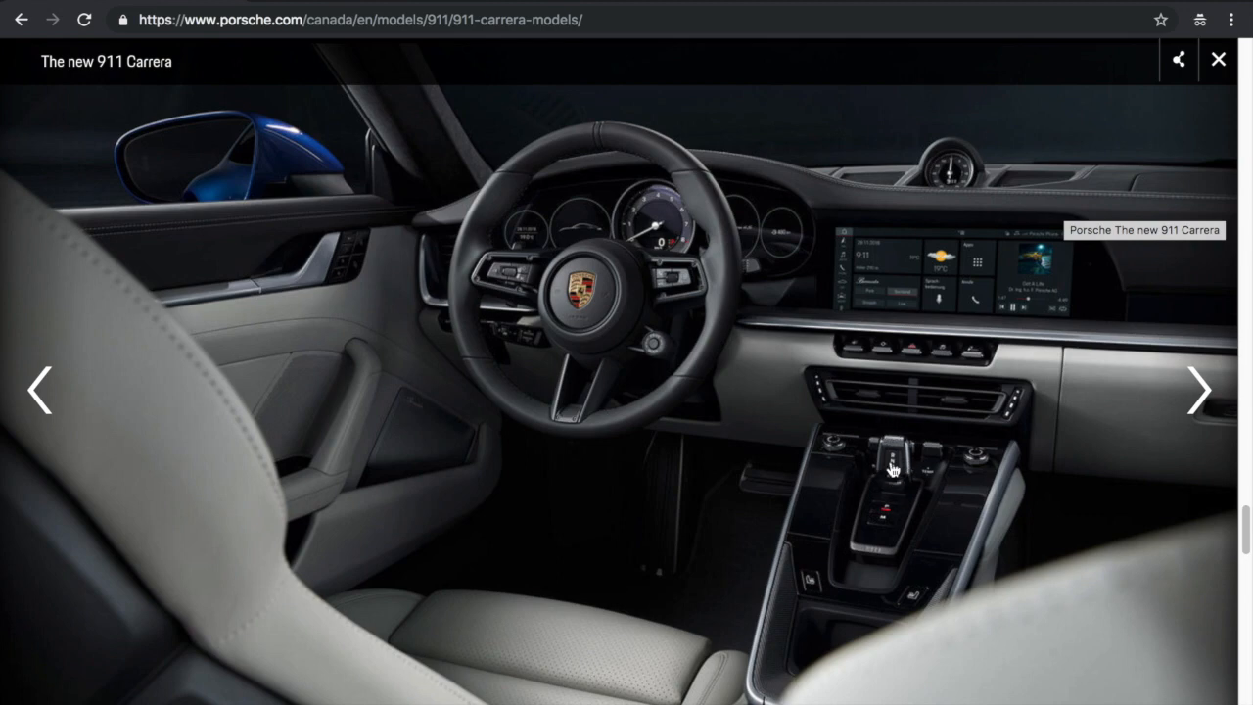
mouse_move(536, 247)
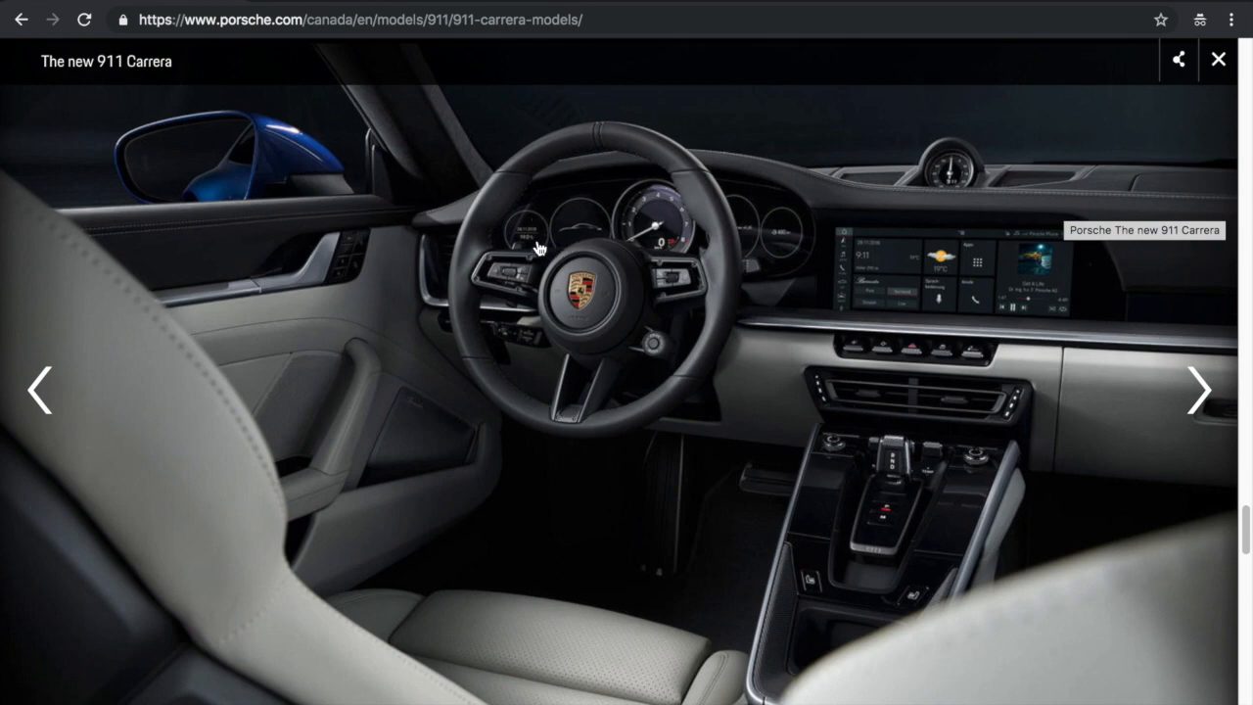
mouse_move(800, 243)
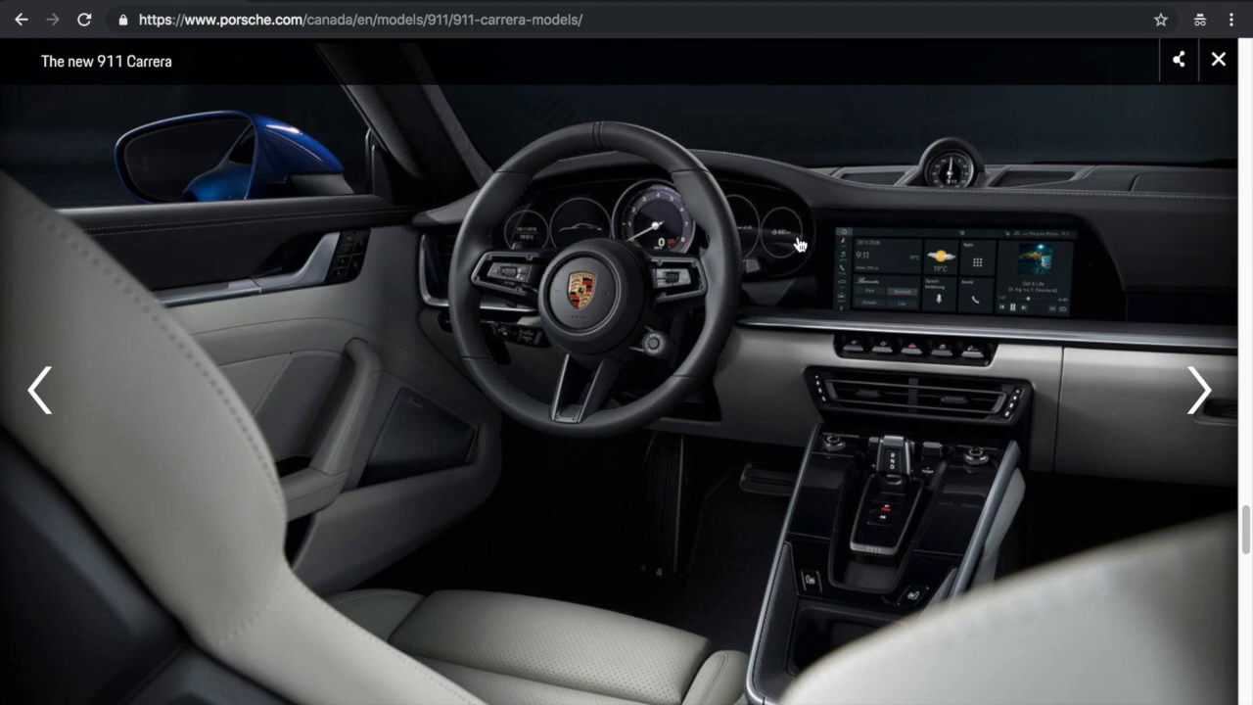
mouse_move(681, 225)
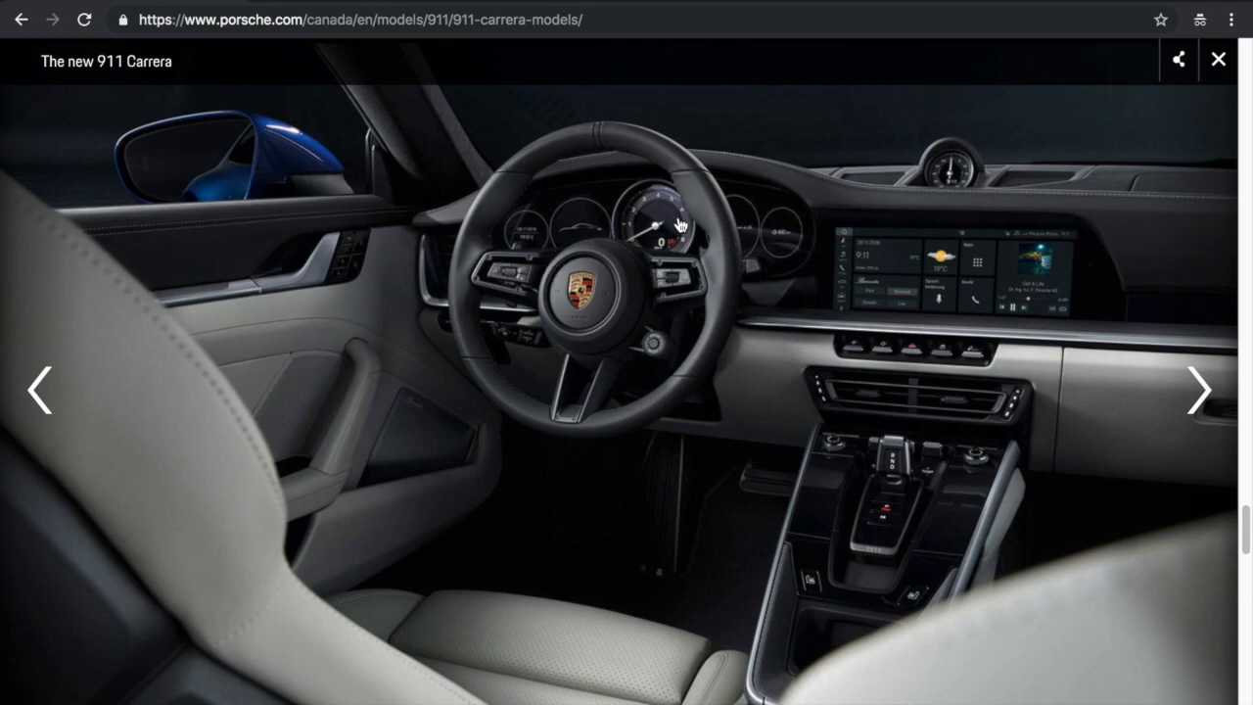
mouse_move(615, 187)
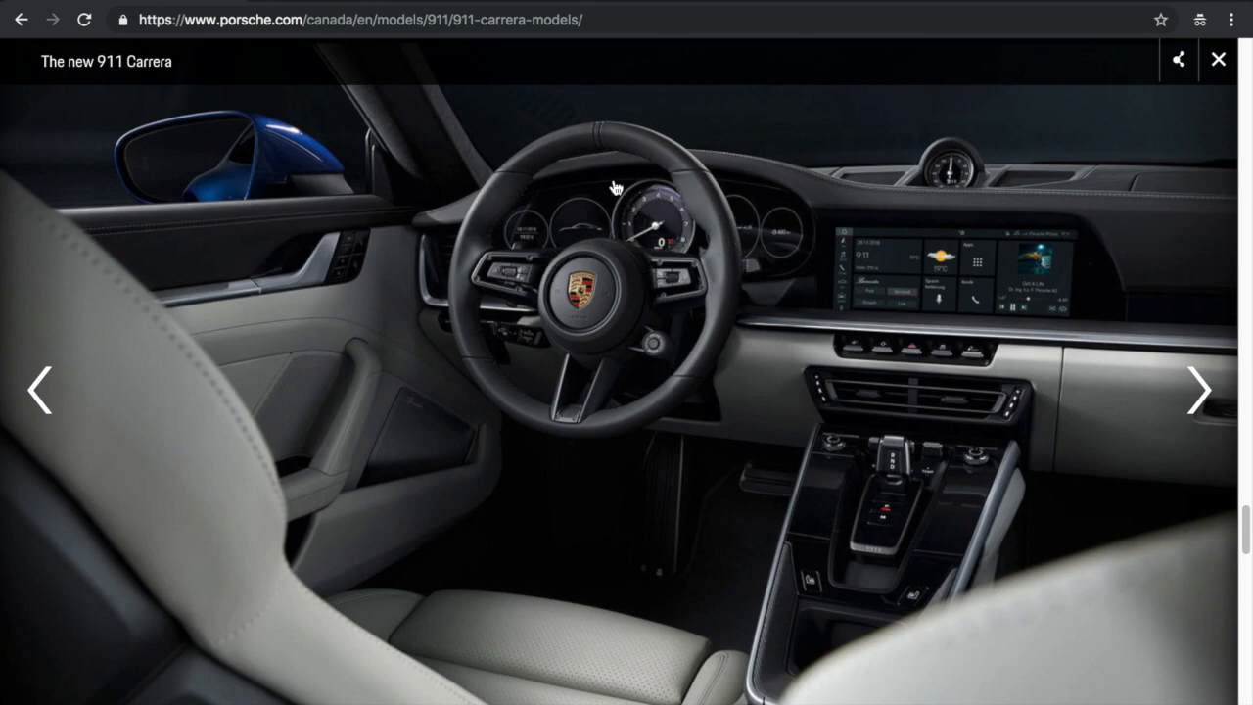
mouse_move(1074, 444)
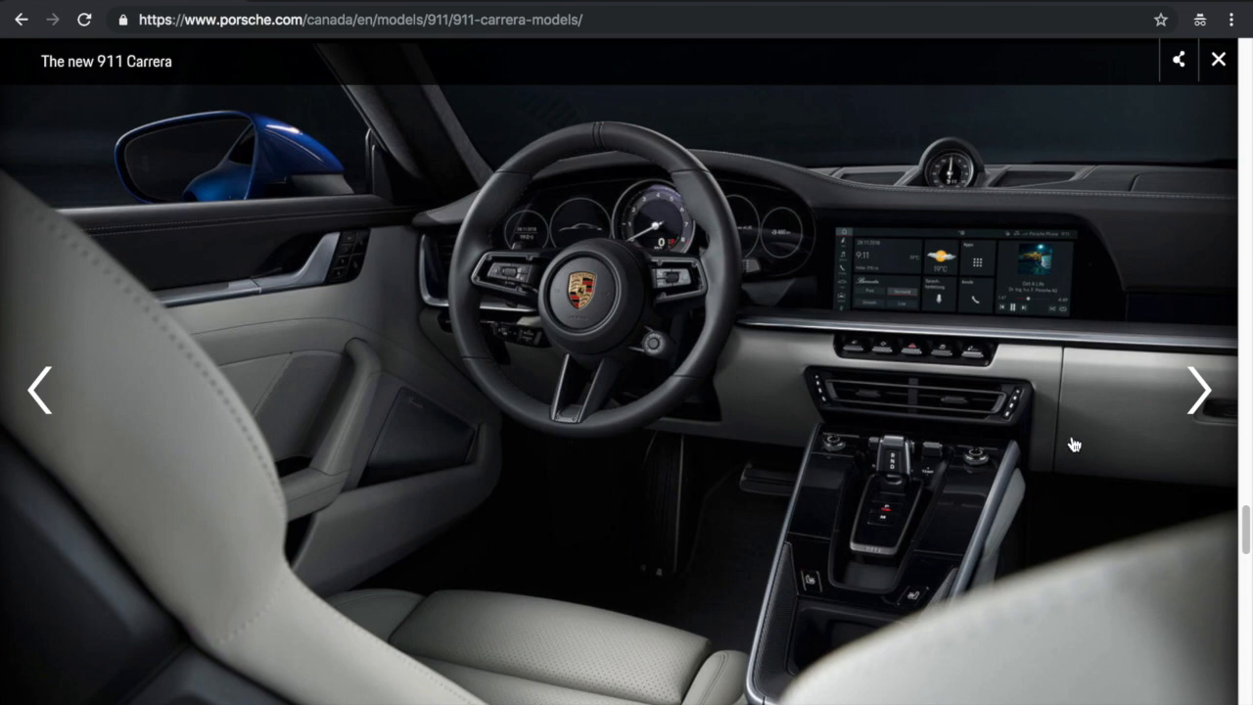
mouse_move(973, 438)
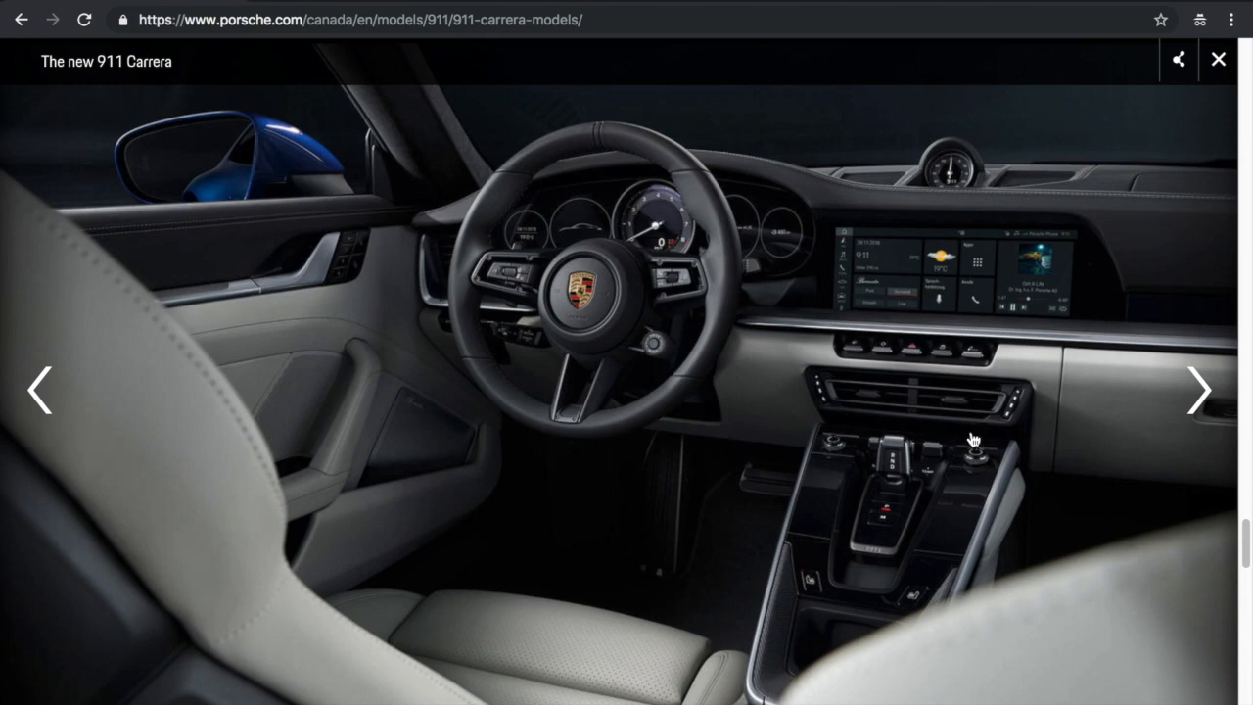
mouse_move(1199, 390)
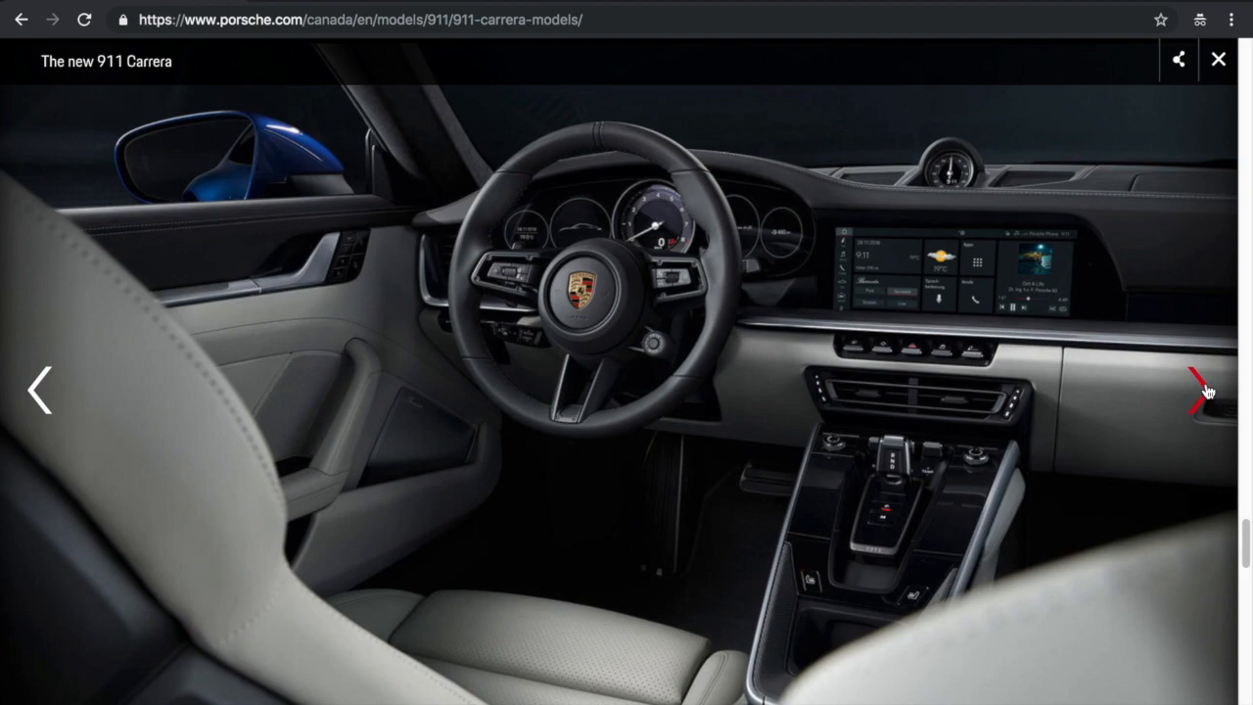
Step through the gallery photos: seats, overhead view, gear selector close-up, garage shot and more
left_click(1202, 389)
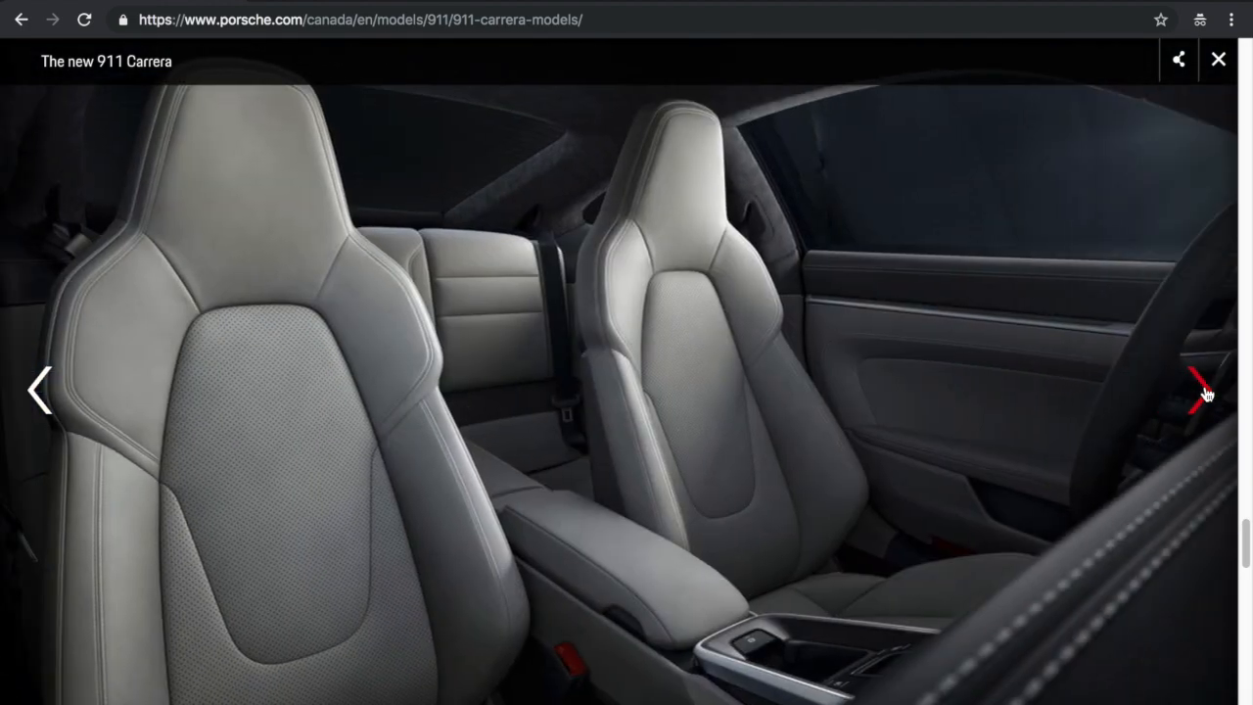
left_click(1198, 390)
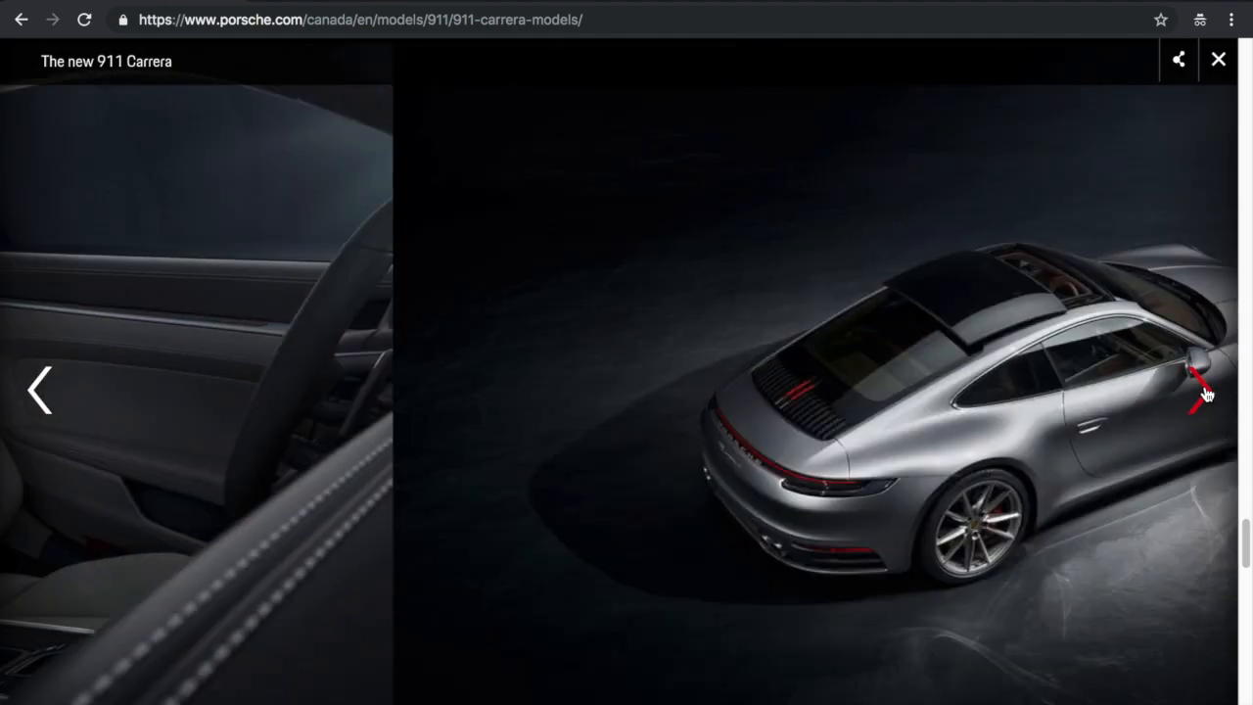
left_click(1197, 390)
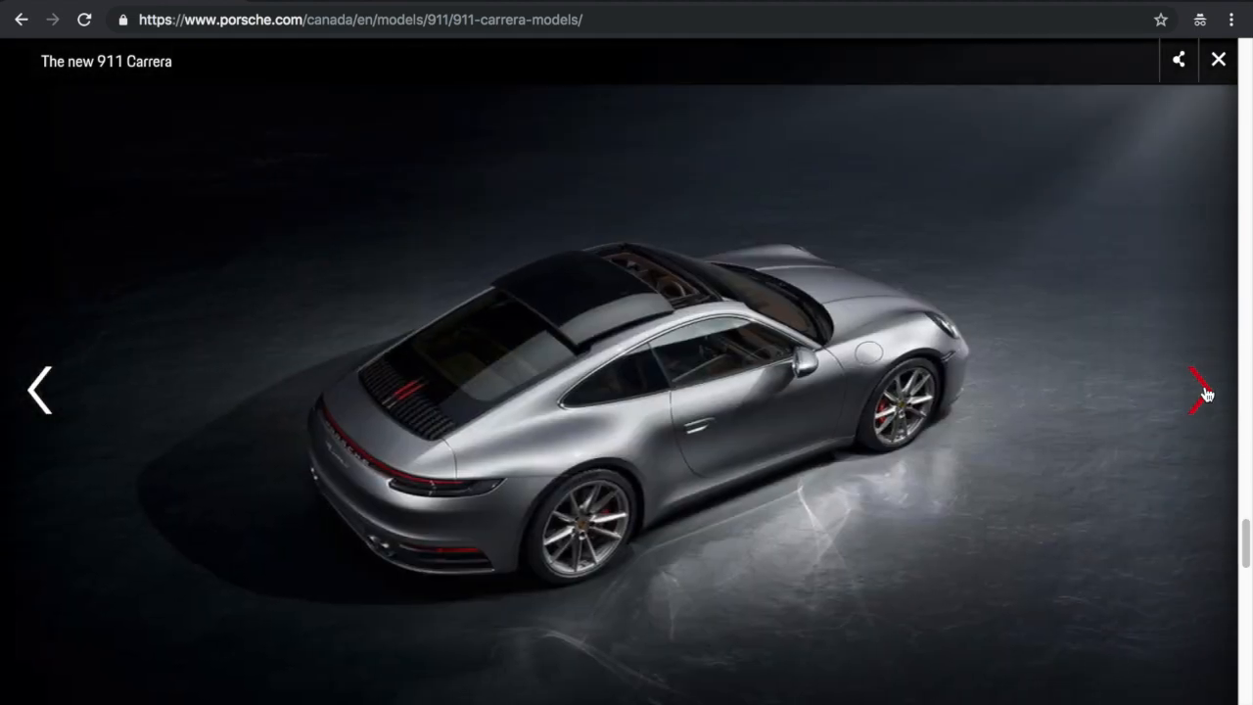
left_click(1203, 388)
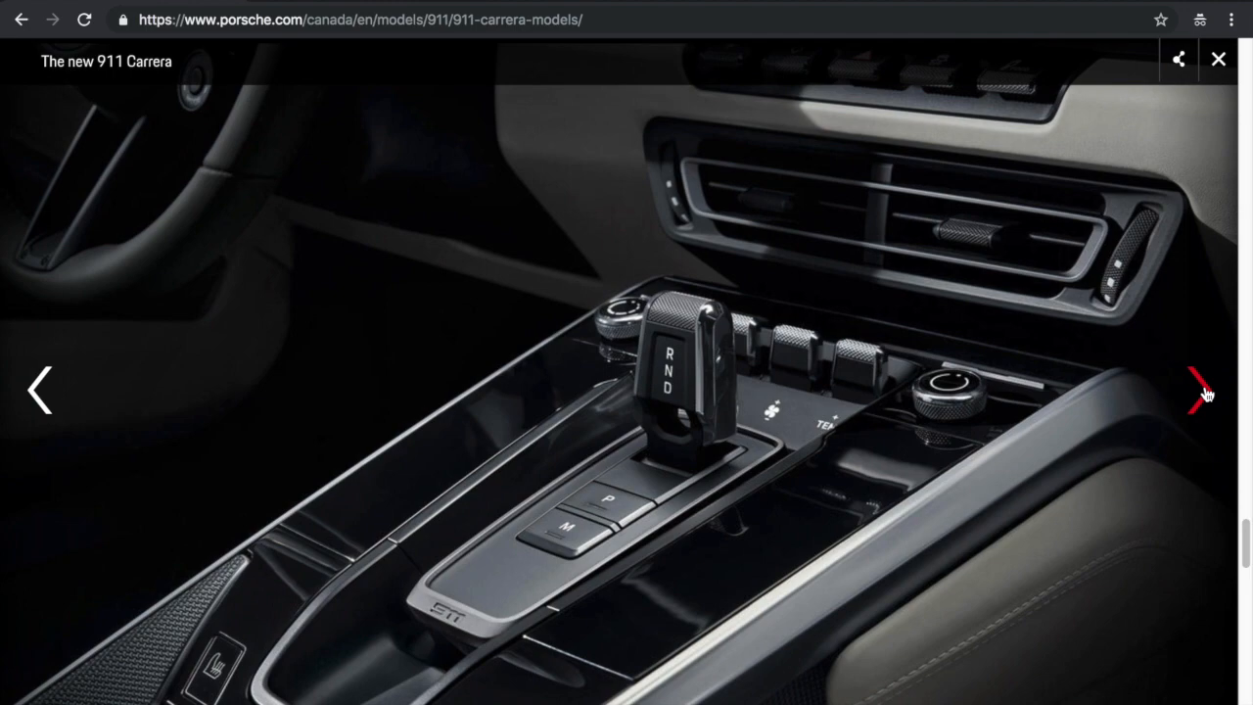
left_click(1199, 390)
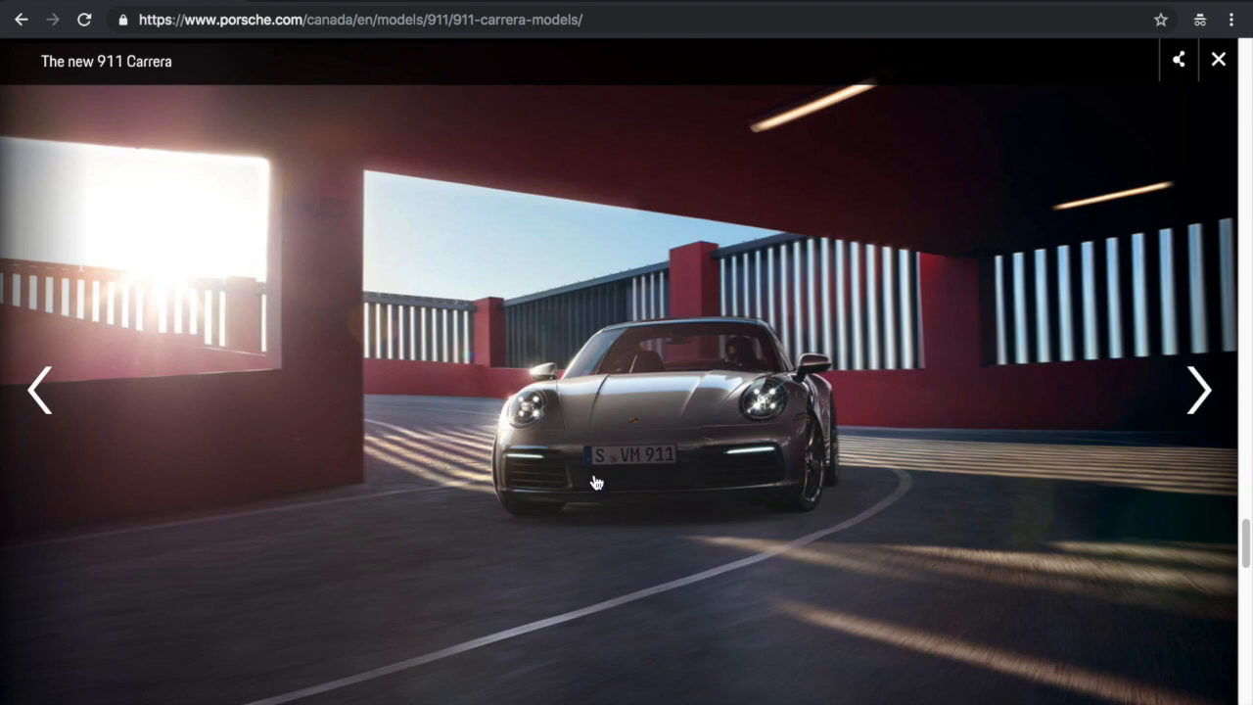
mouse_move(754, 387)
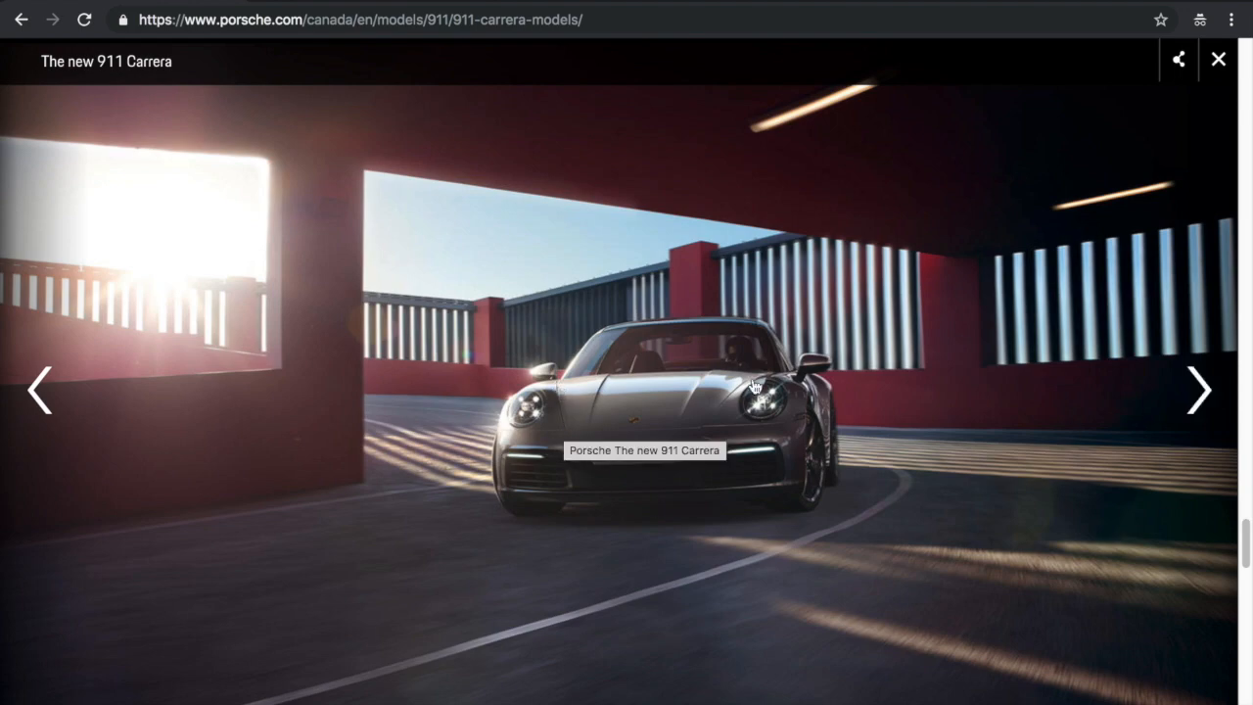
left_click(1198, 390)
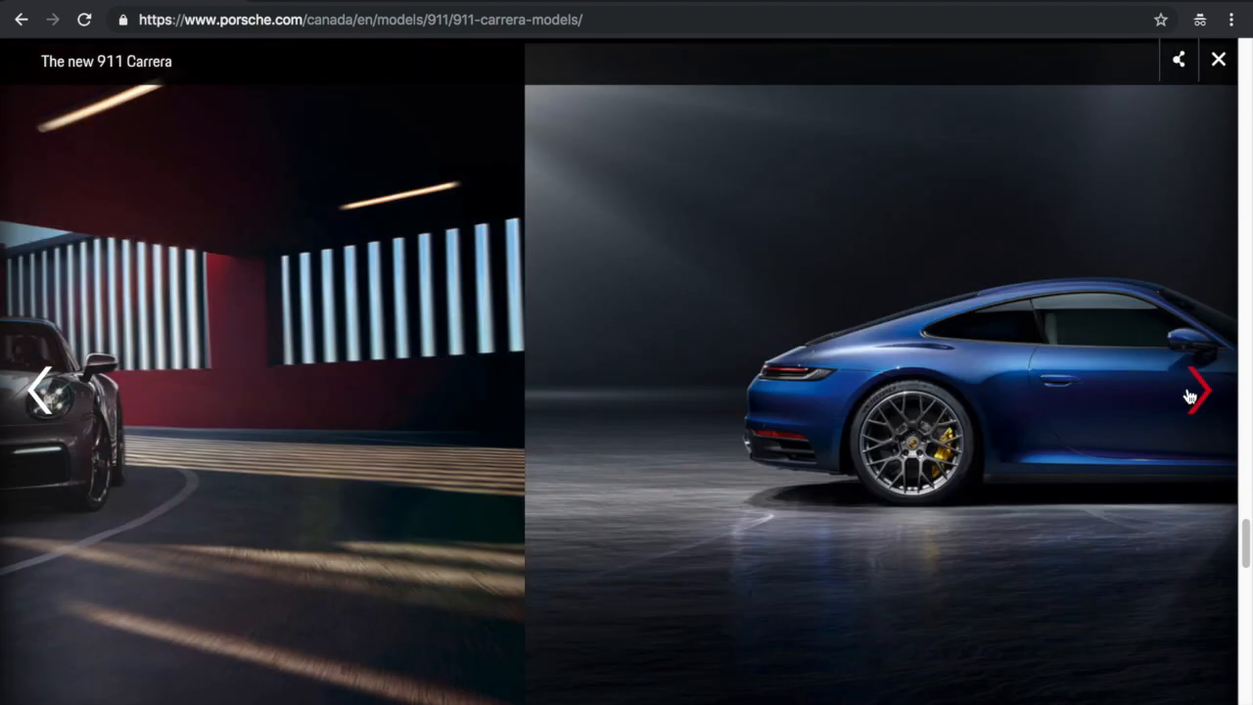
left_click(1202, 389)
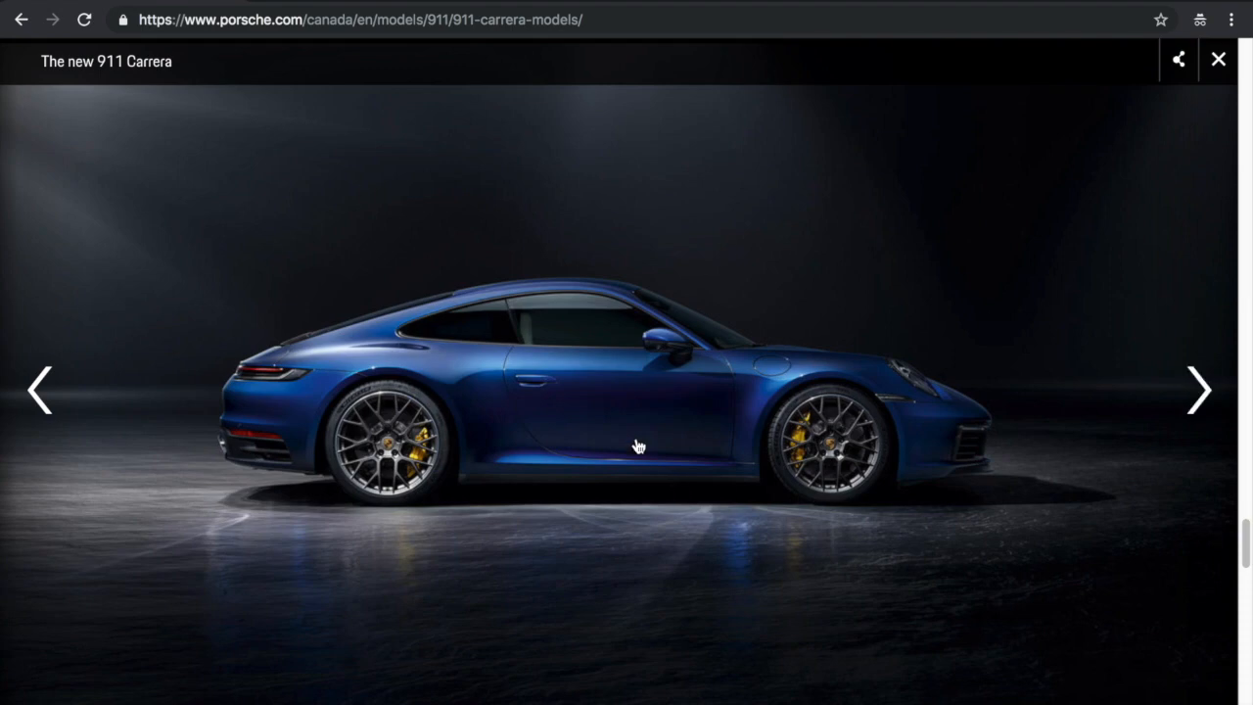
mouse_move(993, 562)
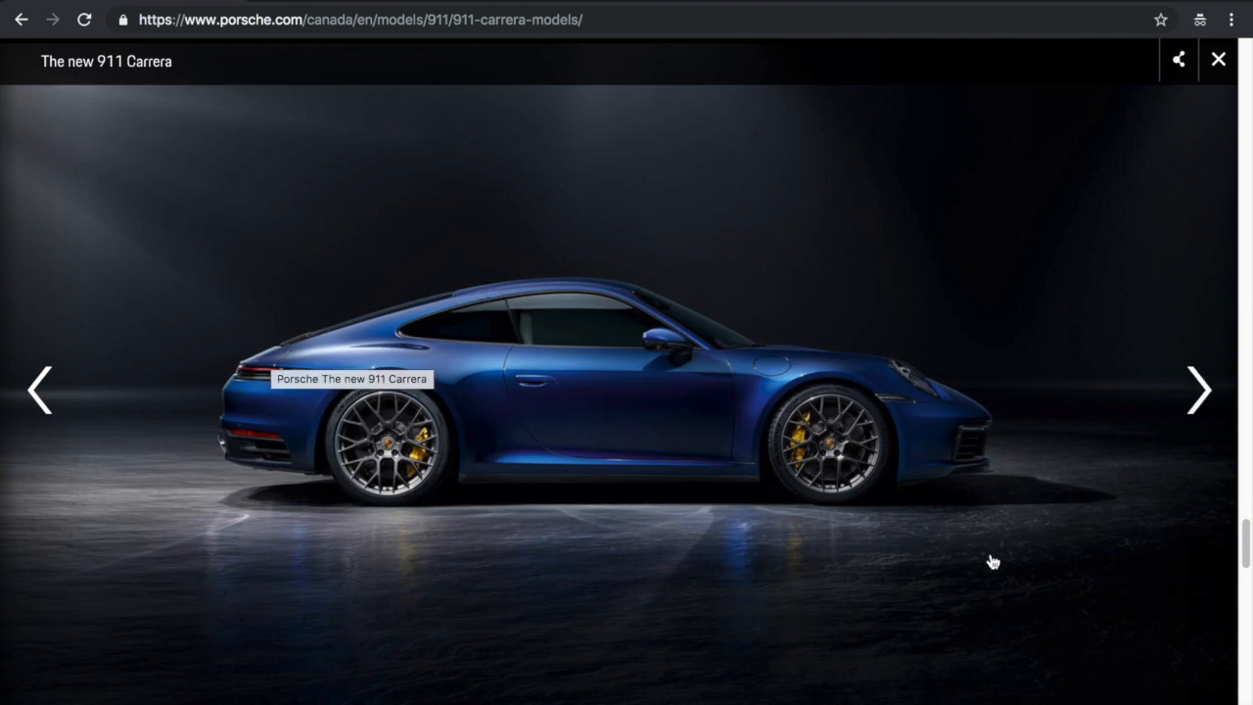
left_click(1198, 390)
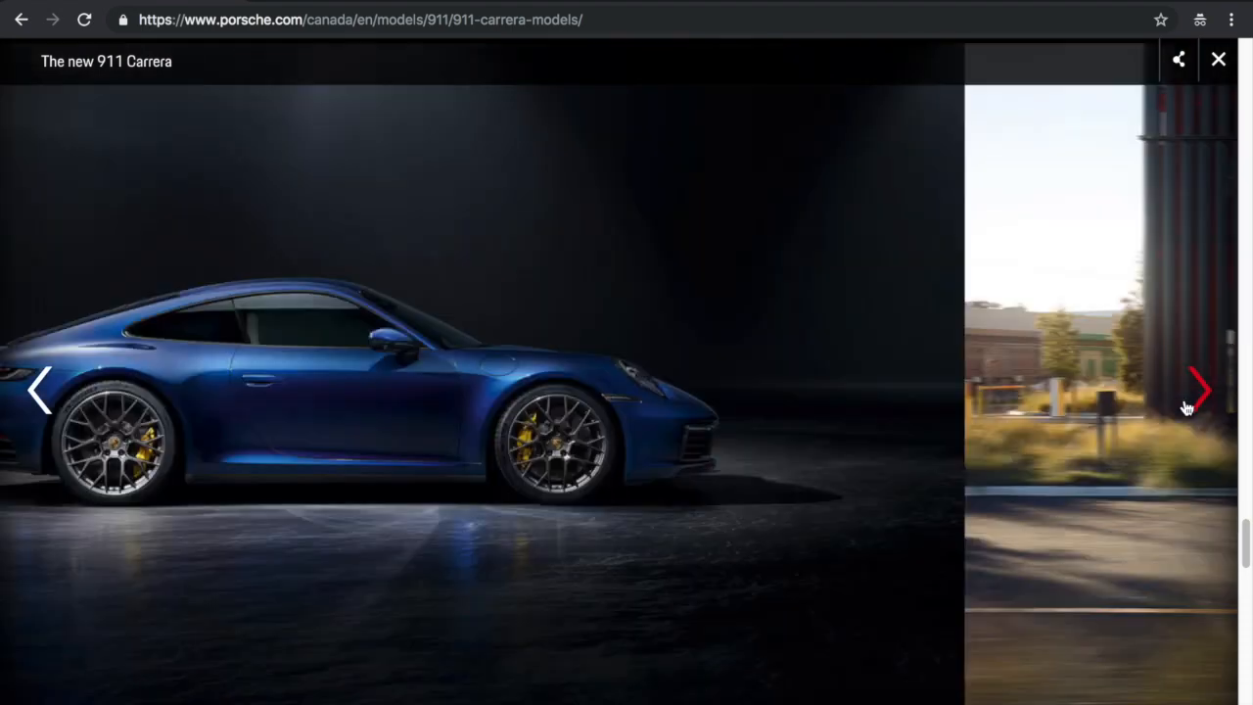
left_click(1200, 389)
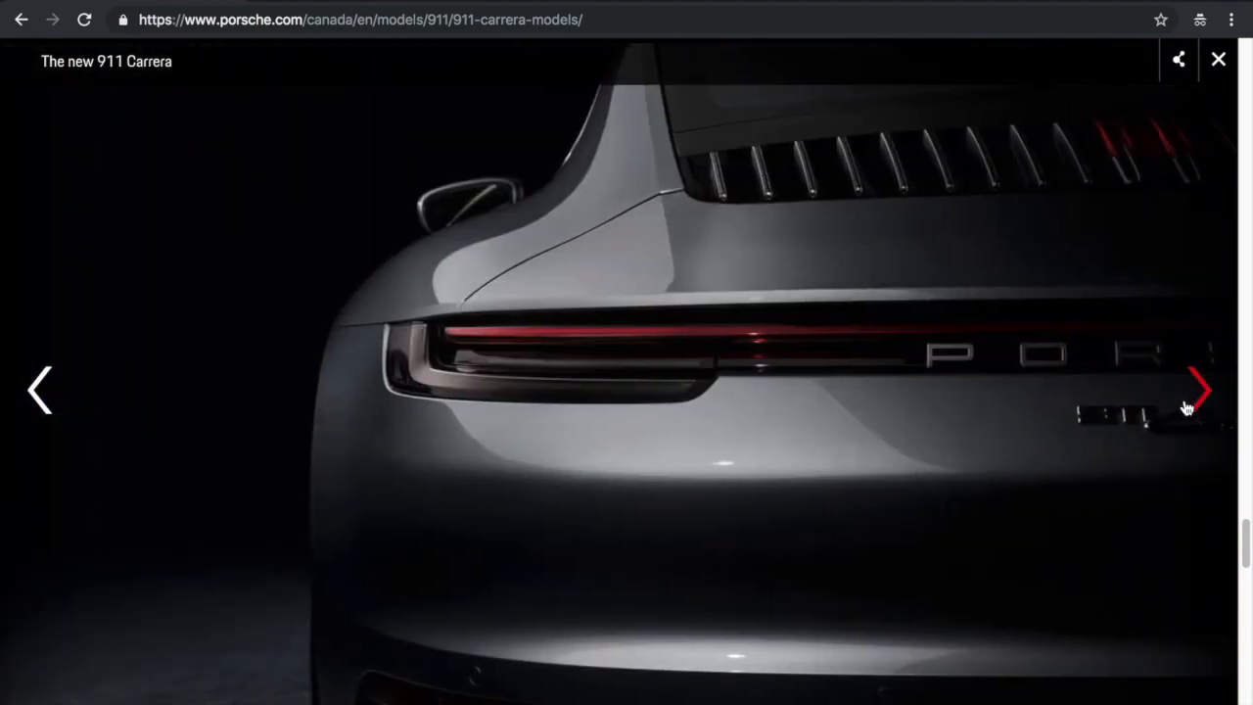
left_click(1201, 388)
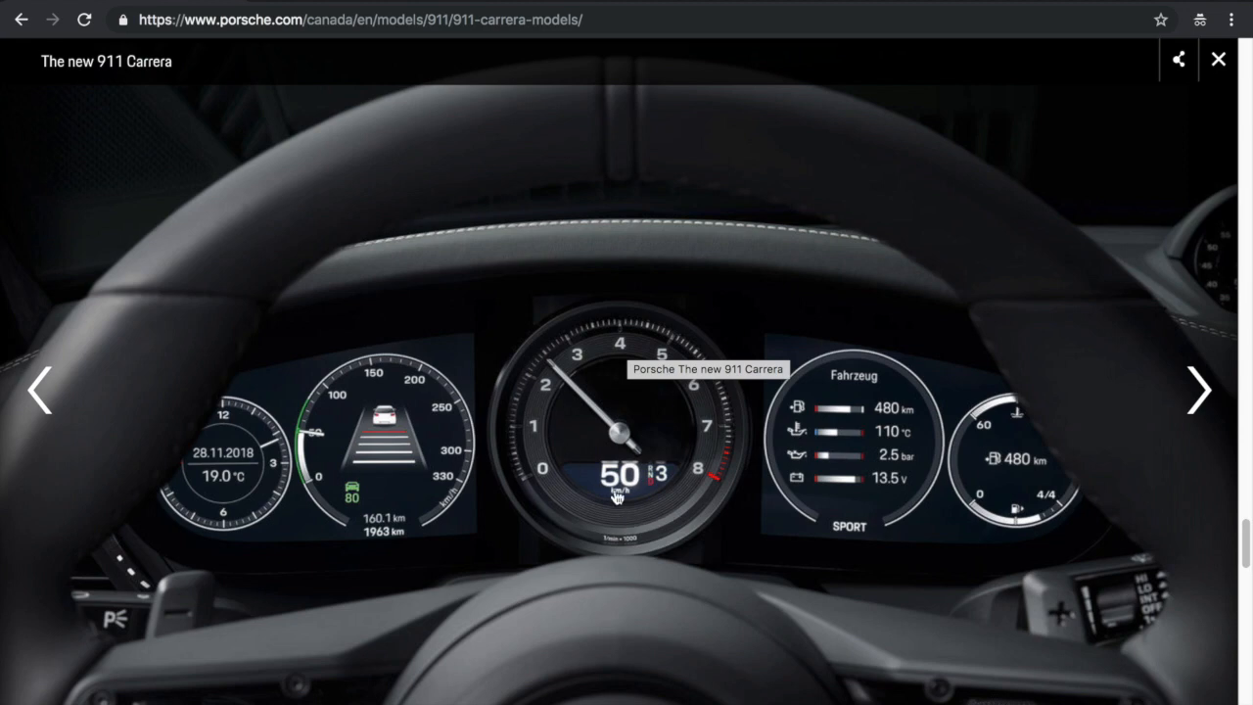
mouse_move(605, 452)
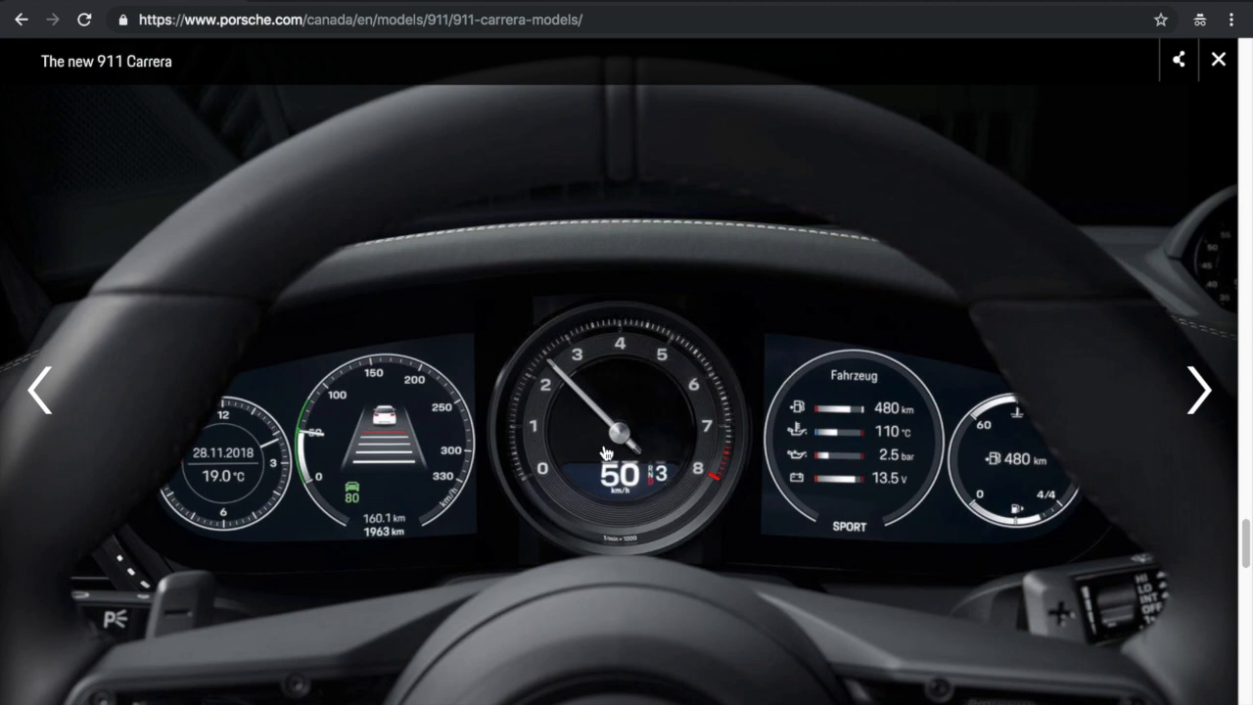
mouse_move(298, 480)
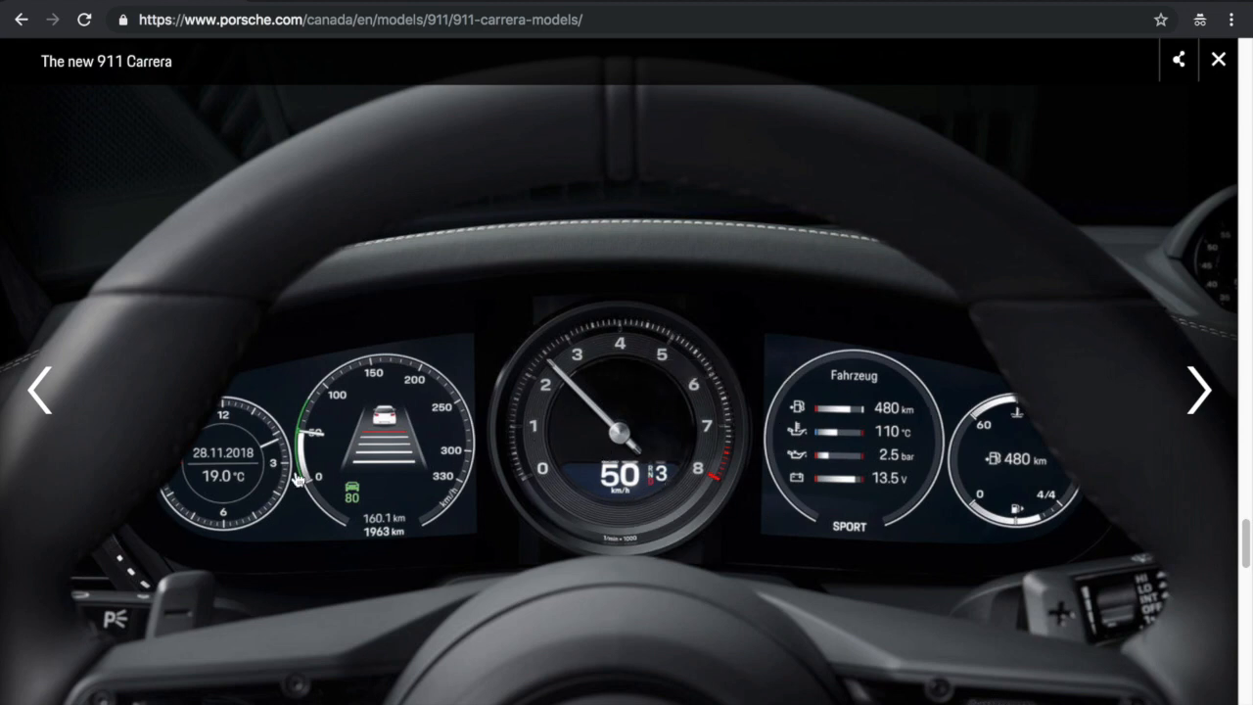
mouse_move(526, 509)
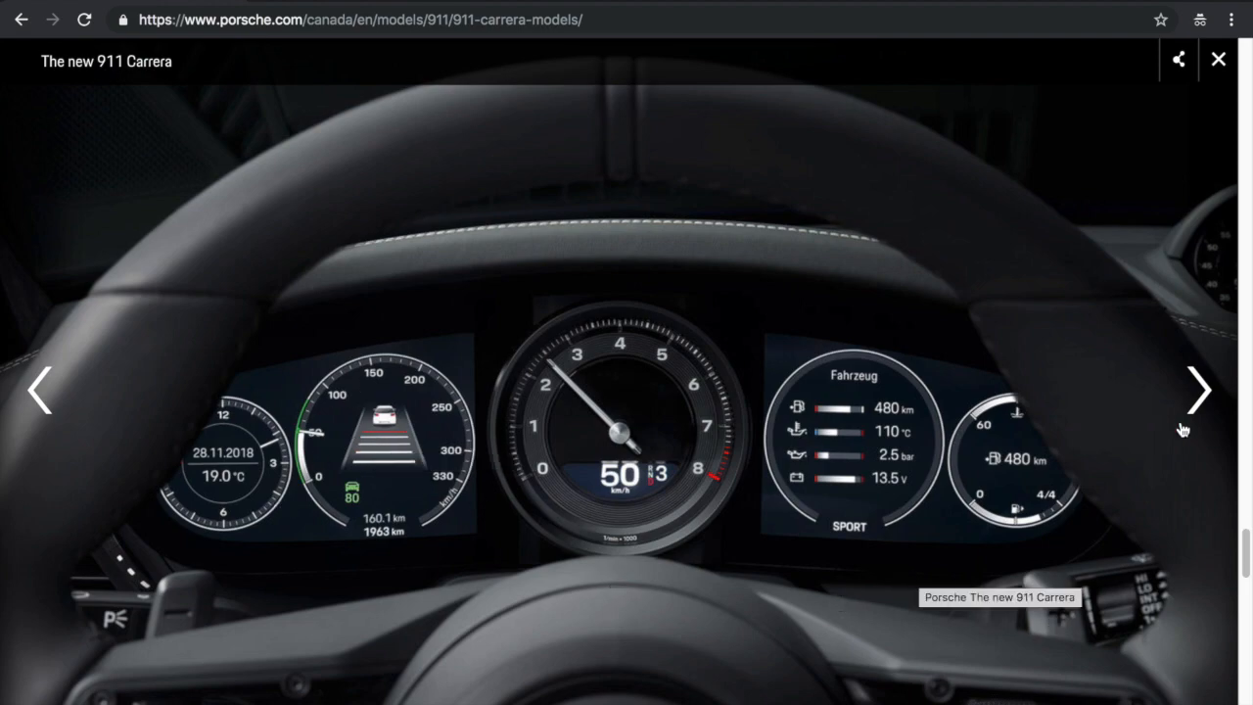
left_click(1199, 390)
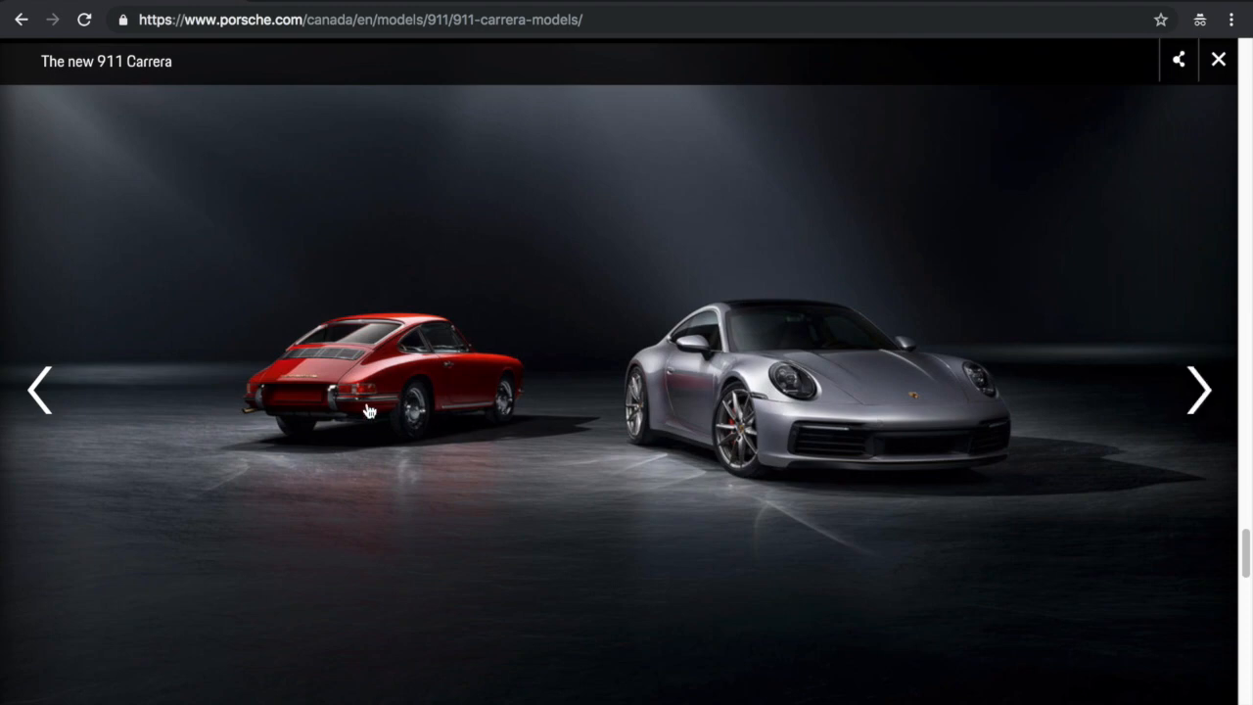
mouse_move(784, 529)
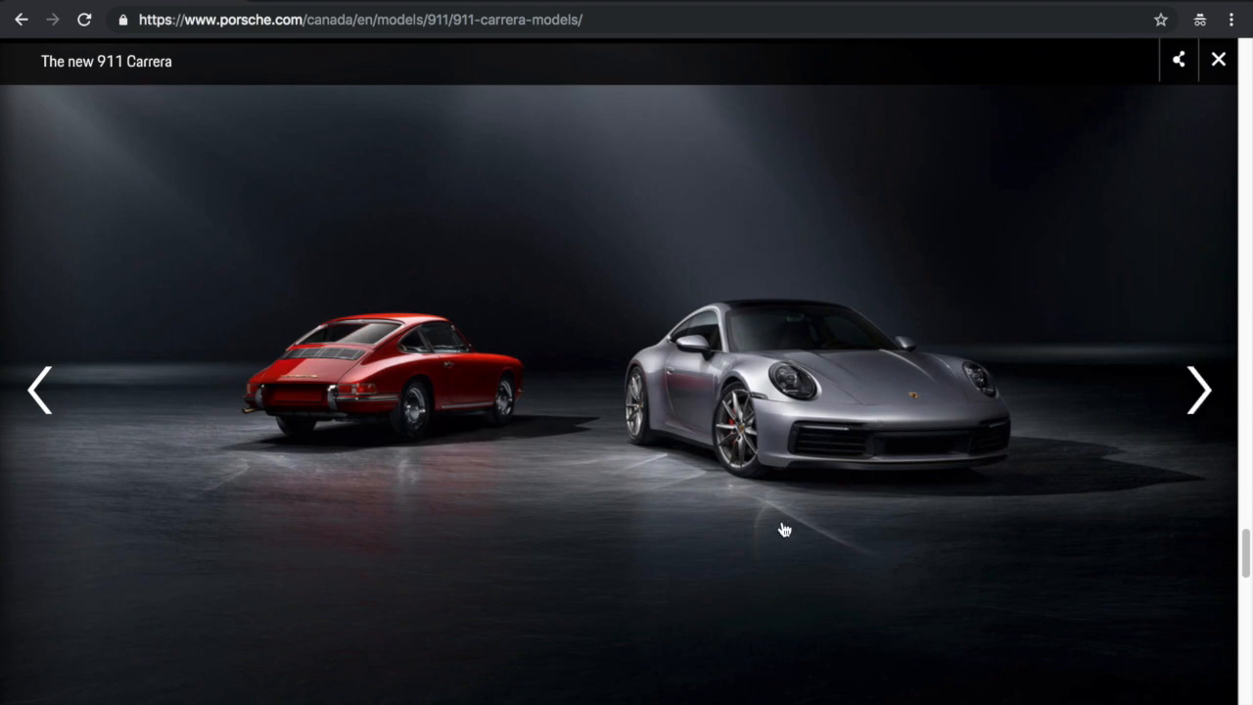
left_click(1198, 389)
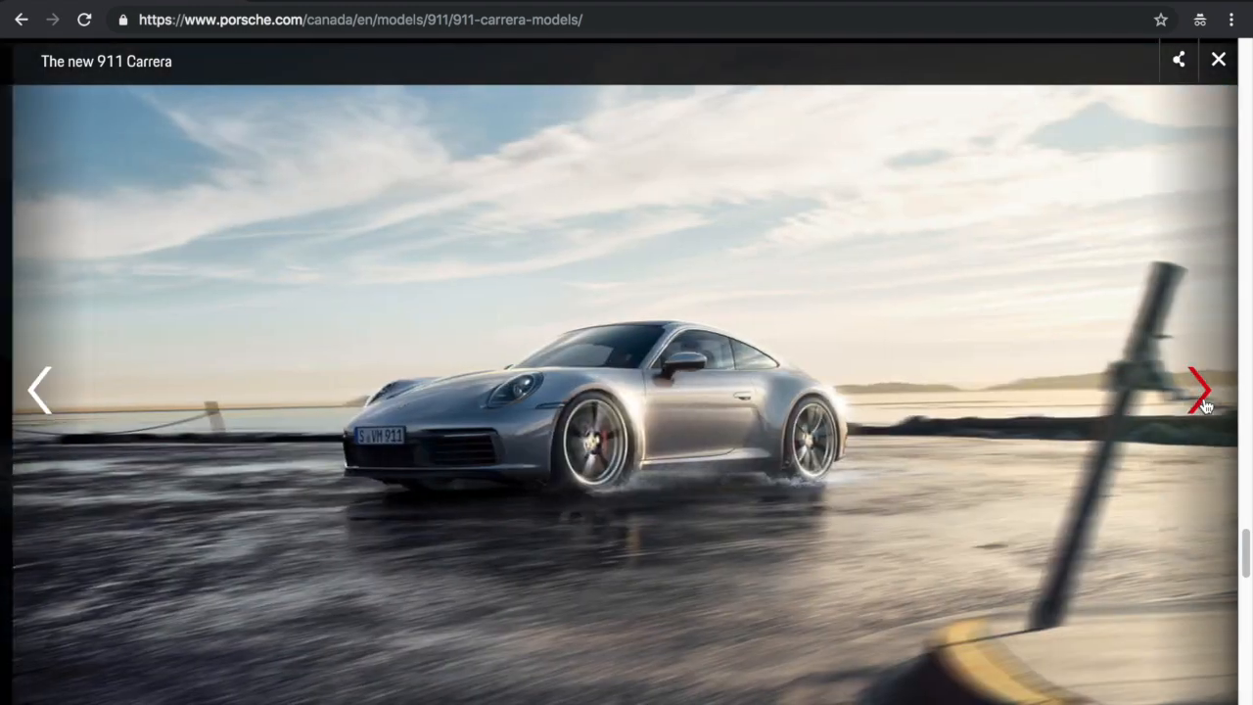
left_click(1199, 389)
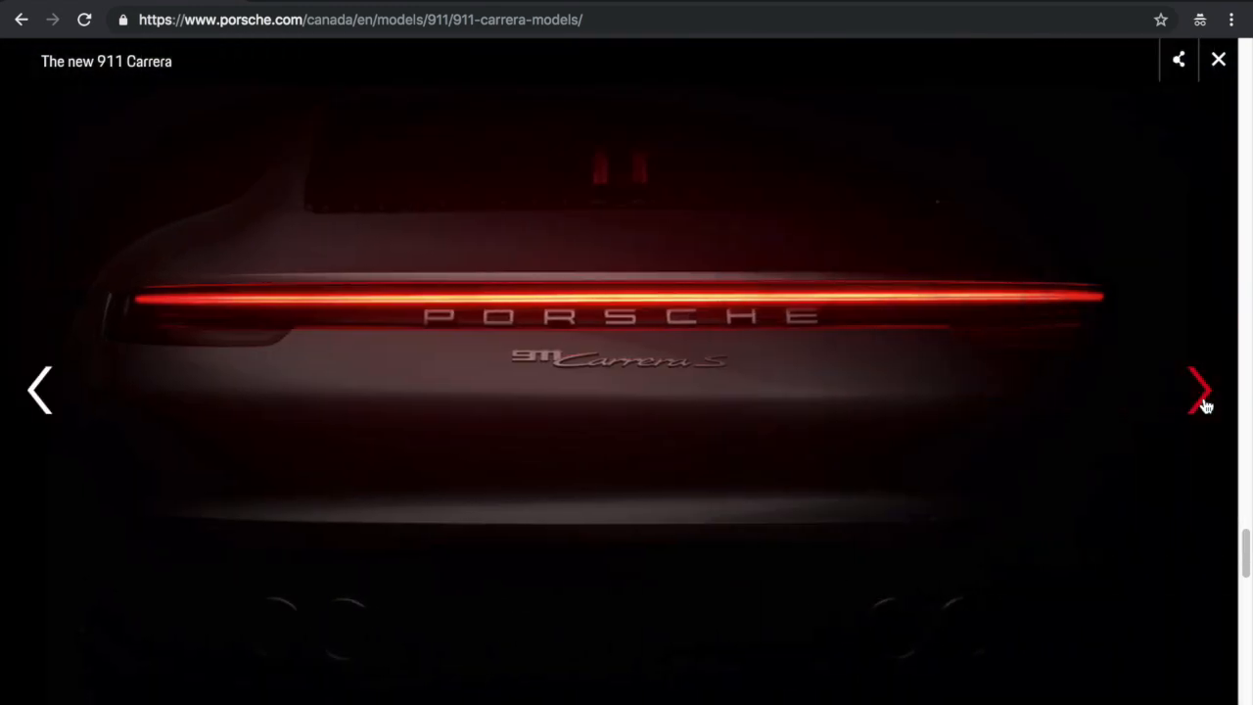
left_click(1202, 389)
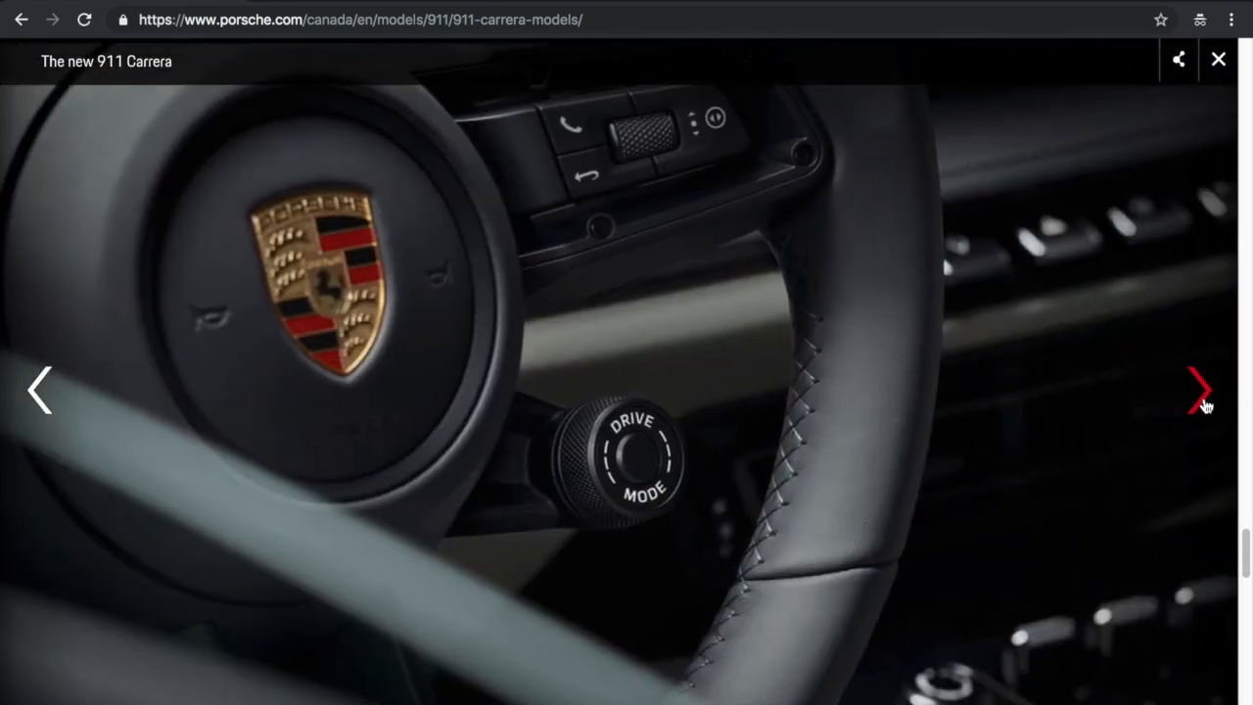
left_click(1202, 389)
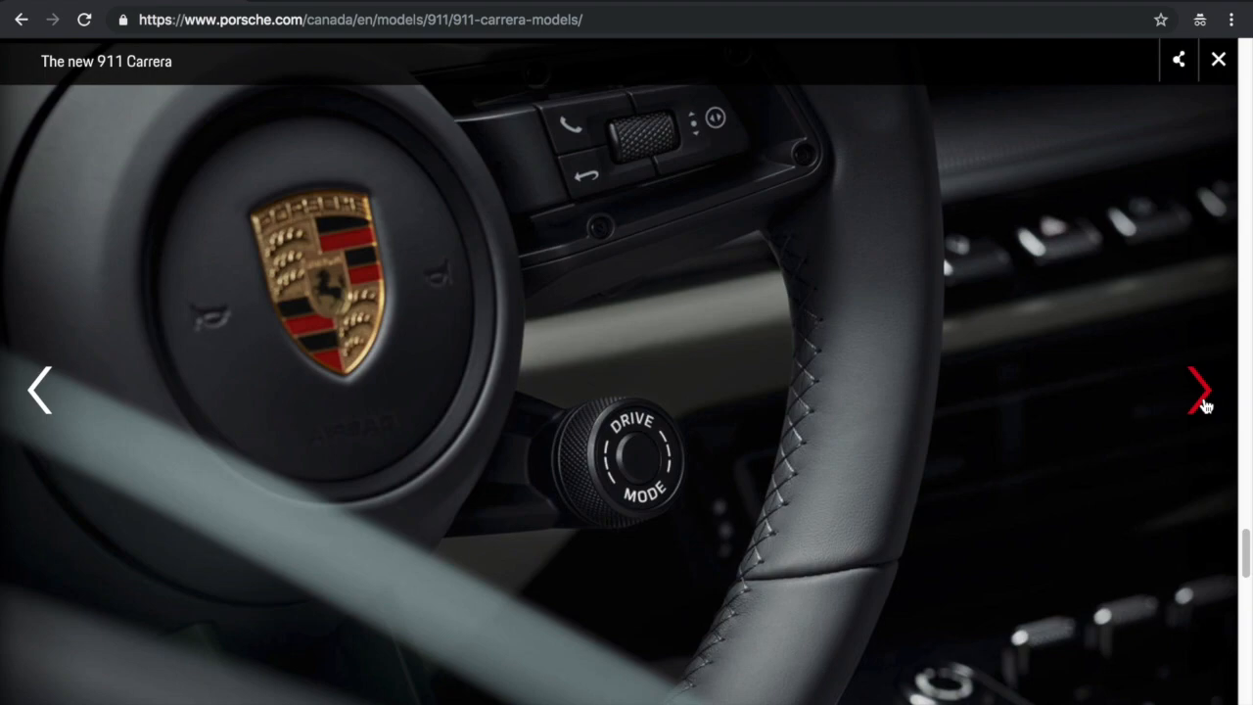
left_click(1201, 388)
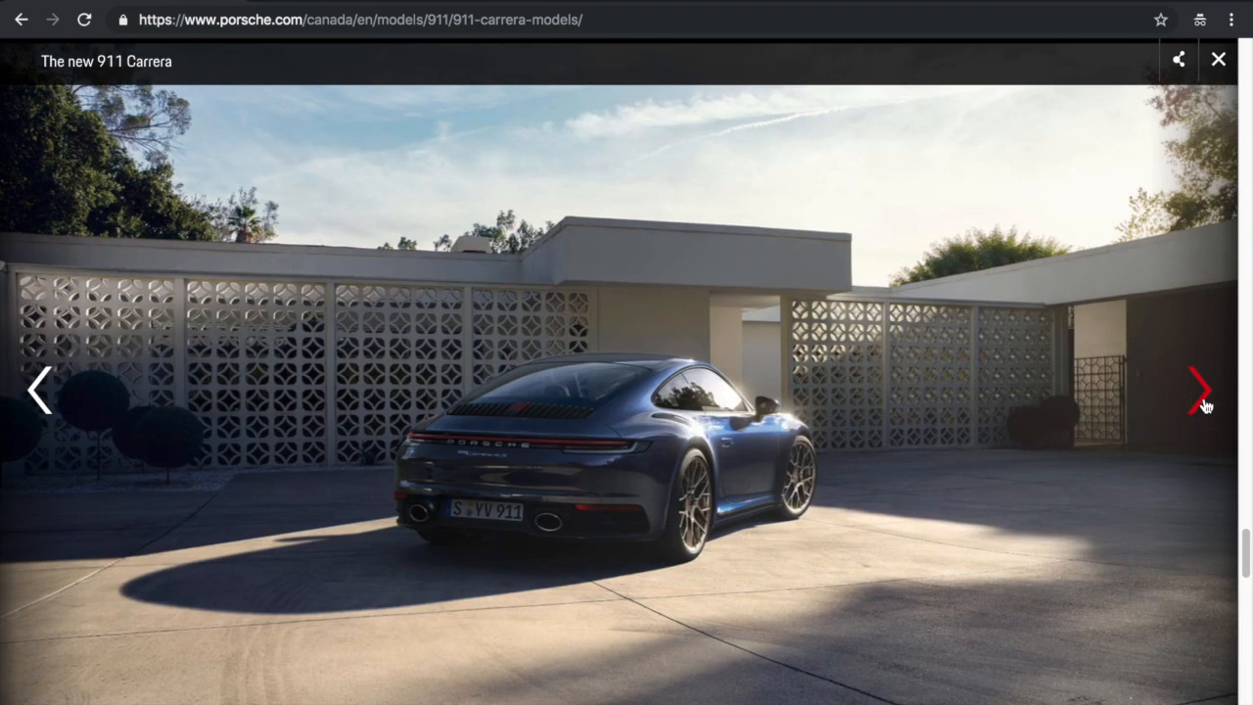
left_click(1203, 389)
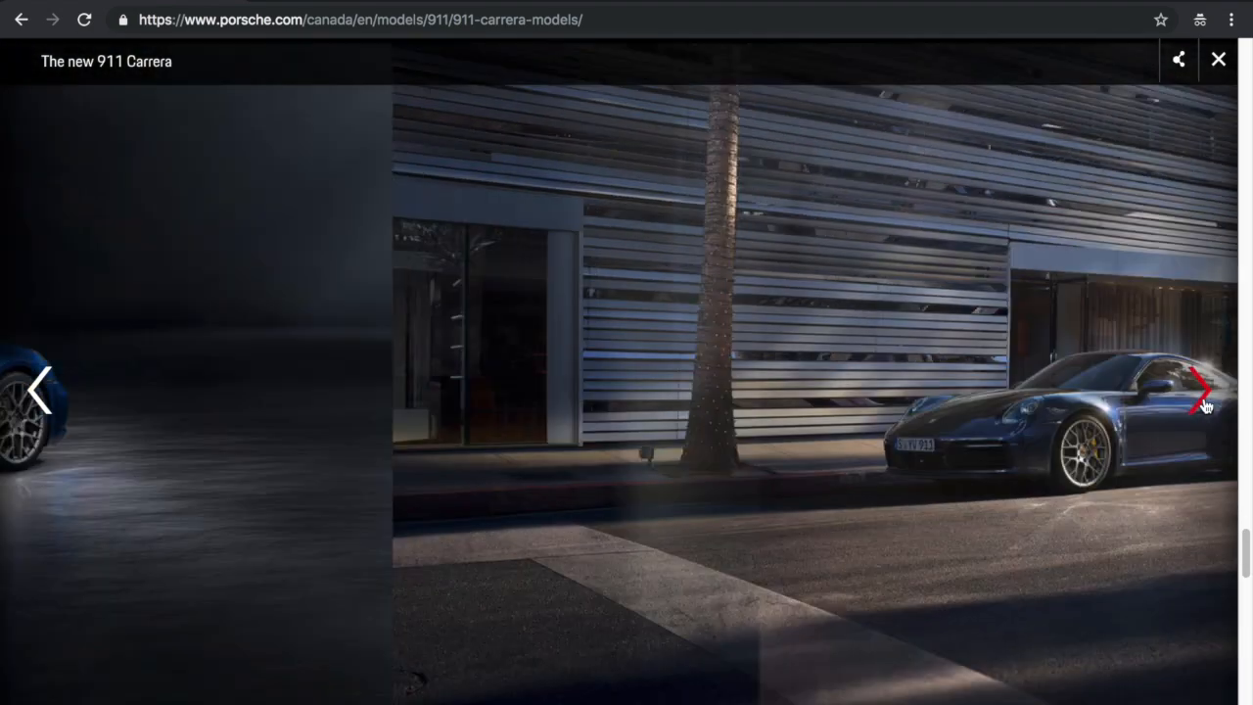
left_click(1205, 389)
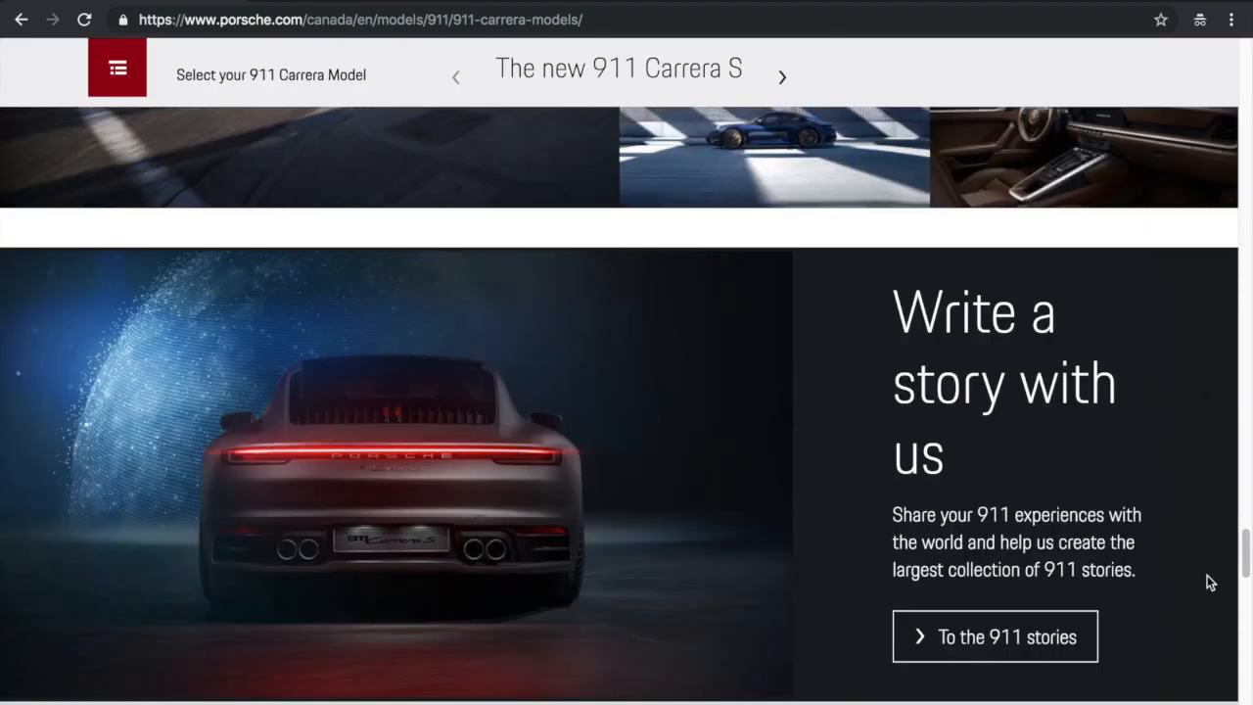
Leave the gallery and launch 'Build your Porsche' to open the configurator
scroll("down", 3)
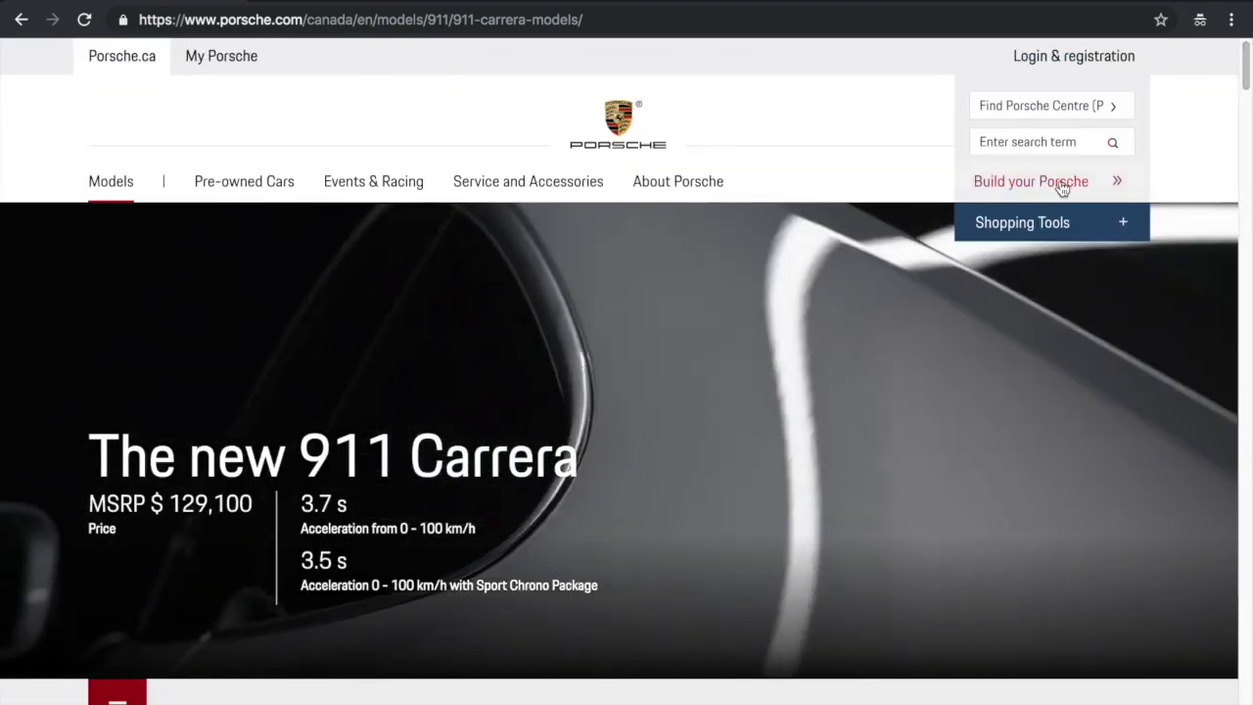
left_click(1031, 182)
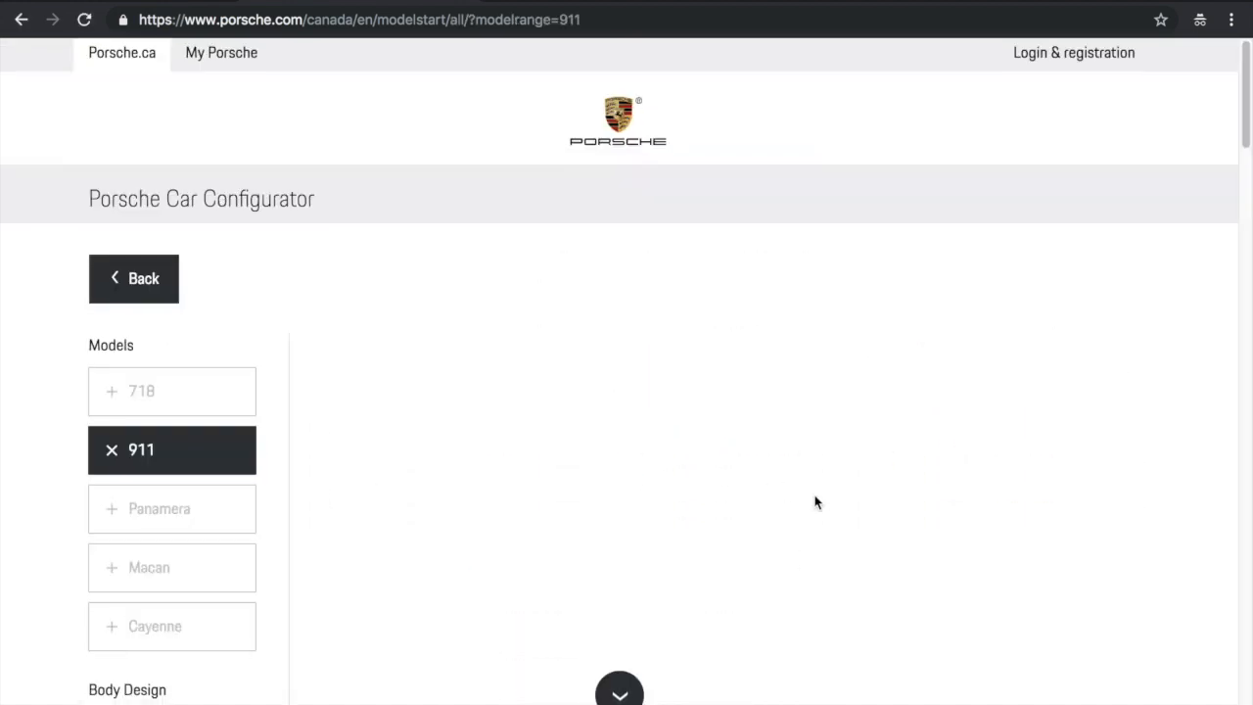
Scroll the 911 lineup down to the new Carrera S and Carrera 4S with their MSRPs
scroll("down", 3)
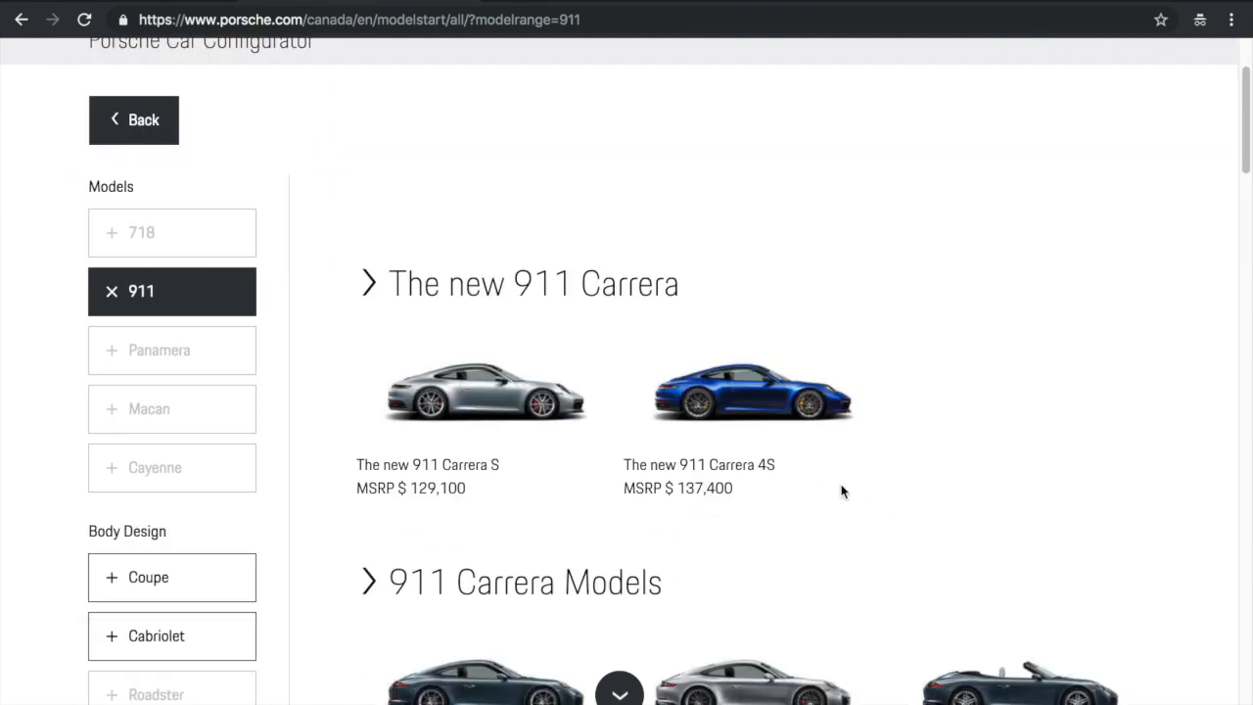
scroll("down", 3)
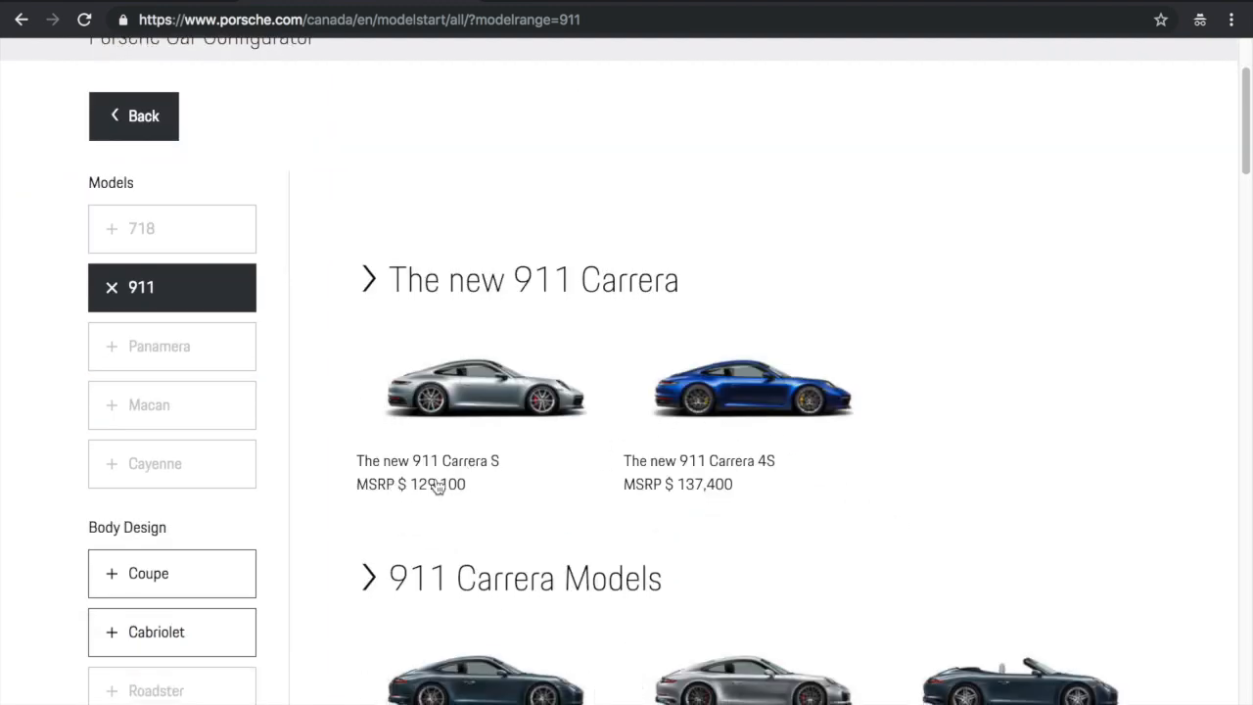
mouse_move(825, 509)
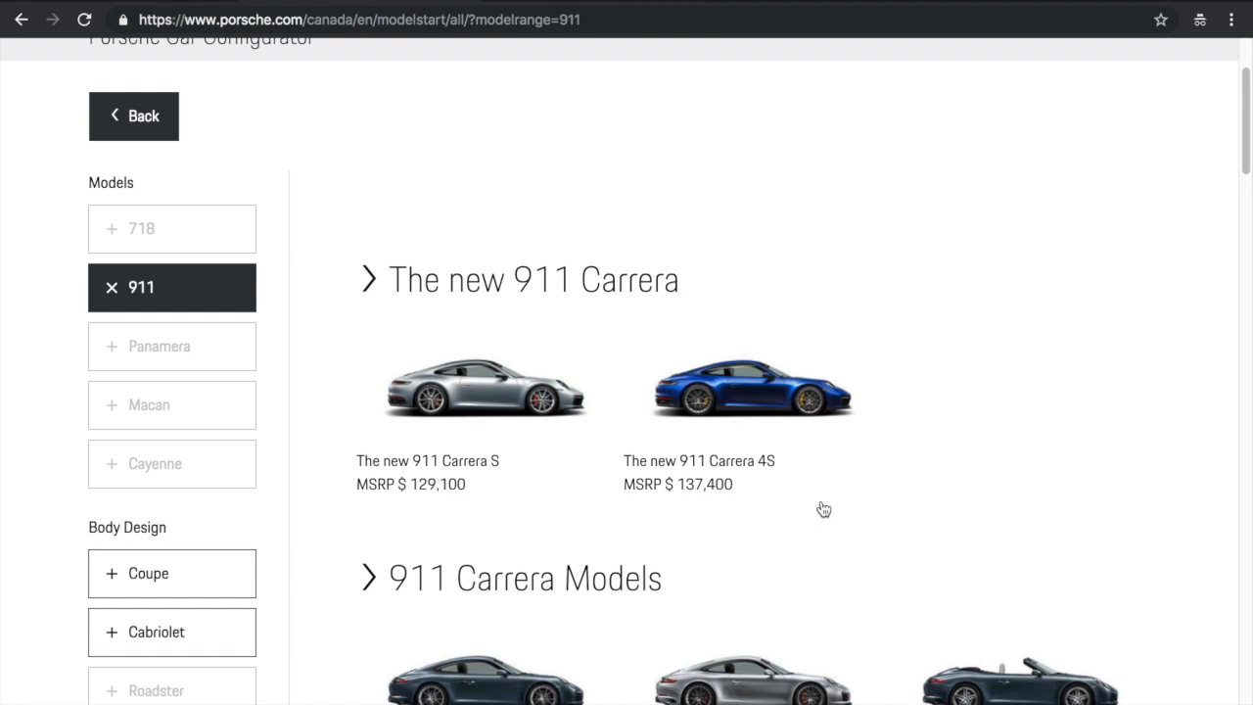
mouse_move(443, 500)
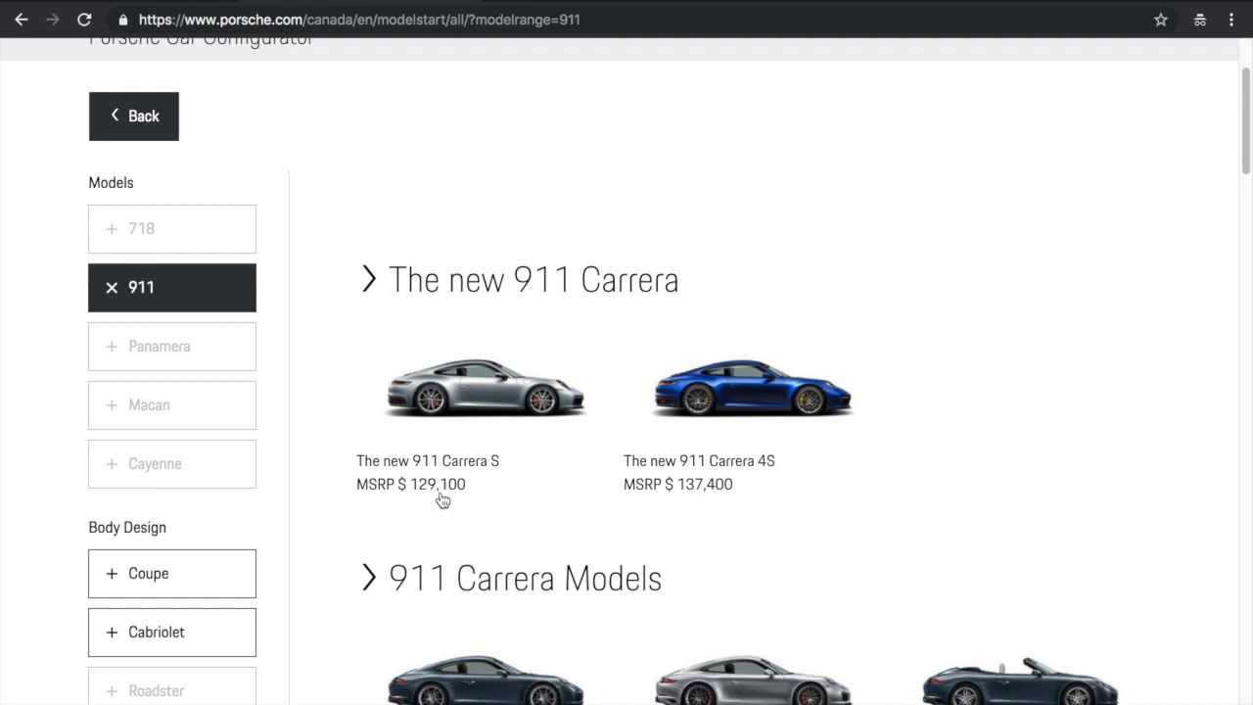
mouse_move(445, 472)
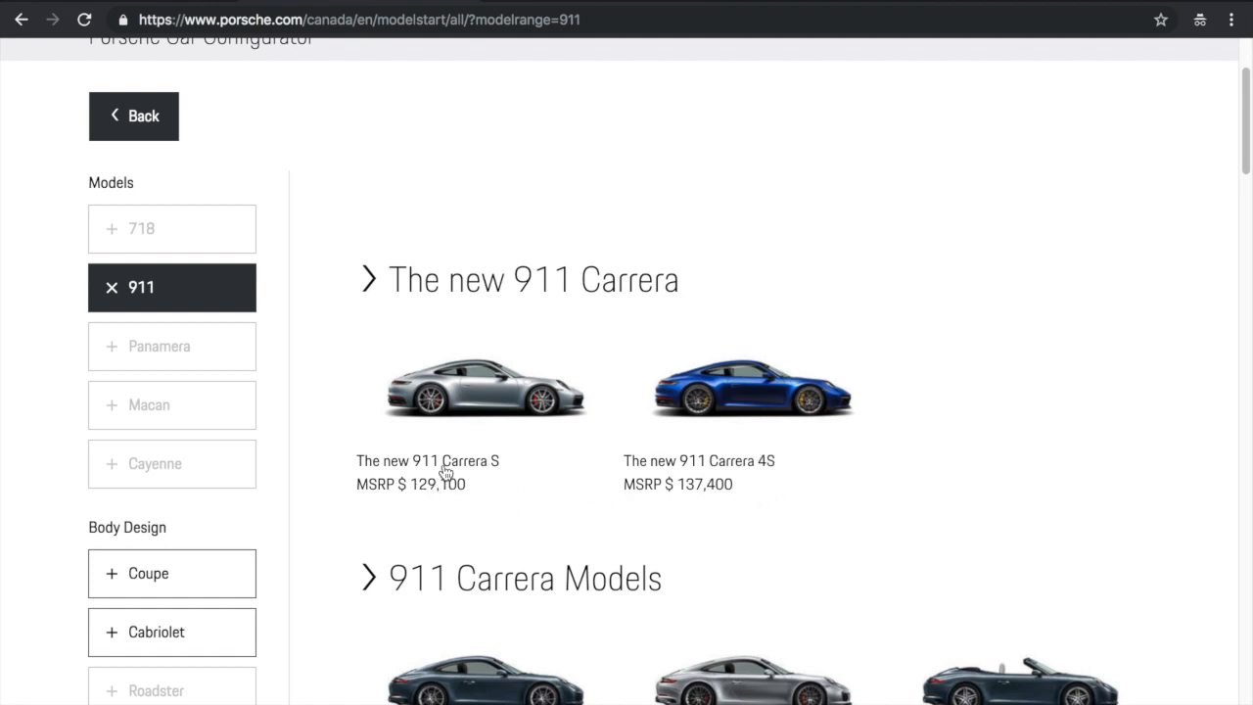
mouse_move(798, 428)
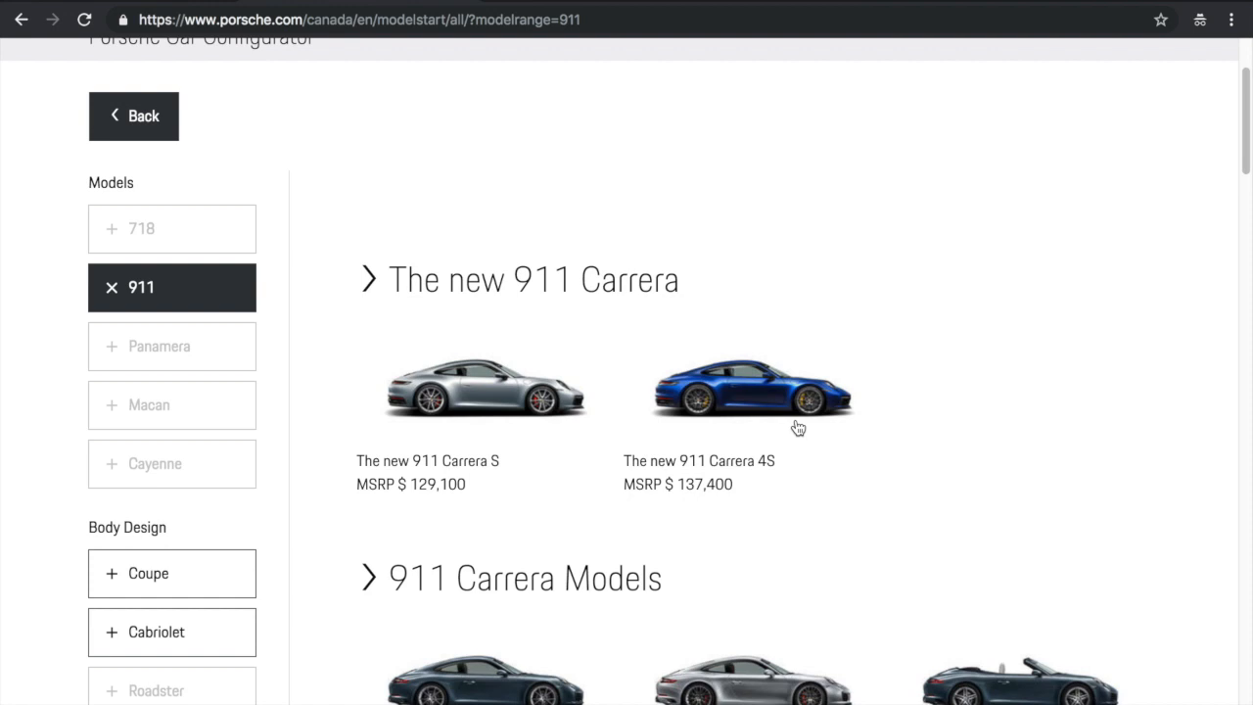
mouse_move(849, 460)
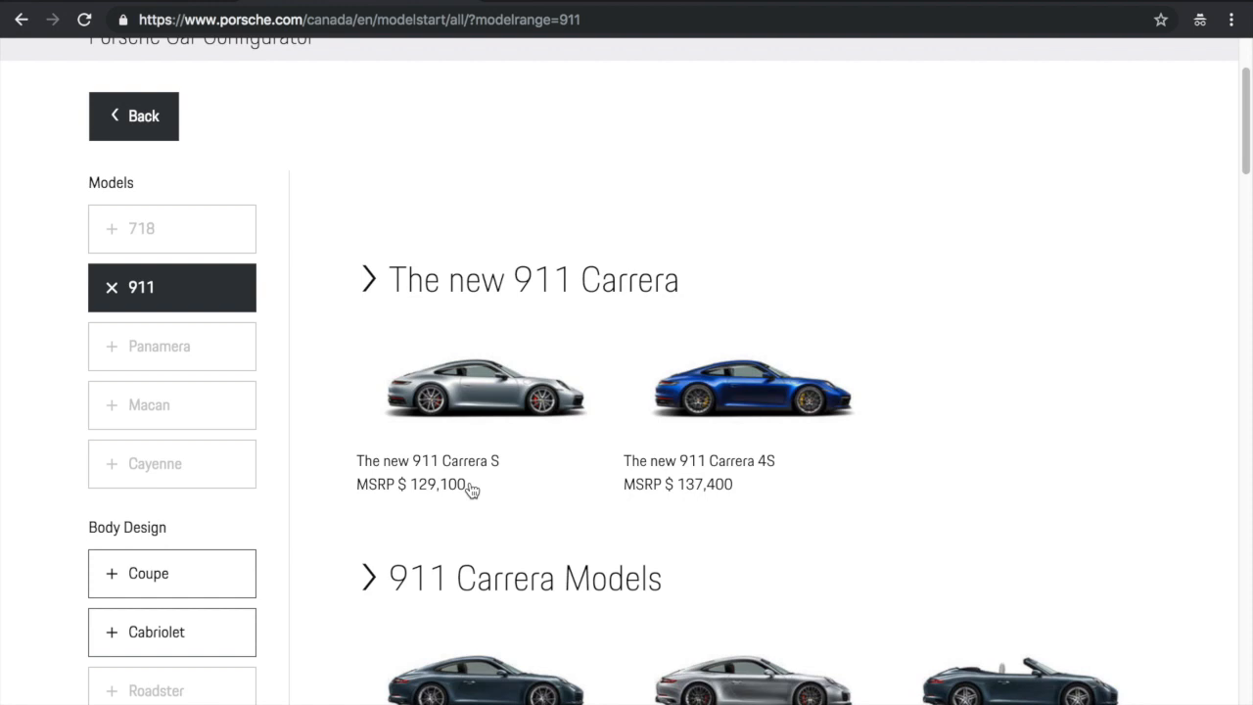
mouse_move(762, 404)
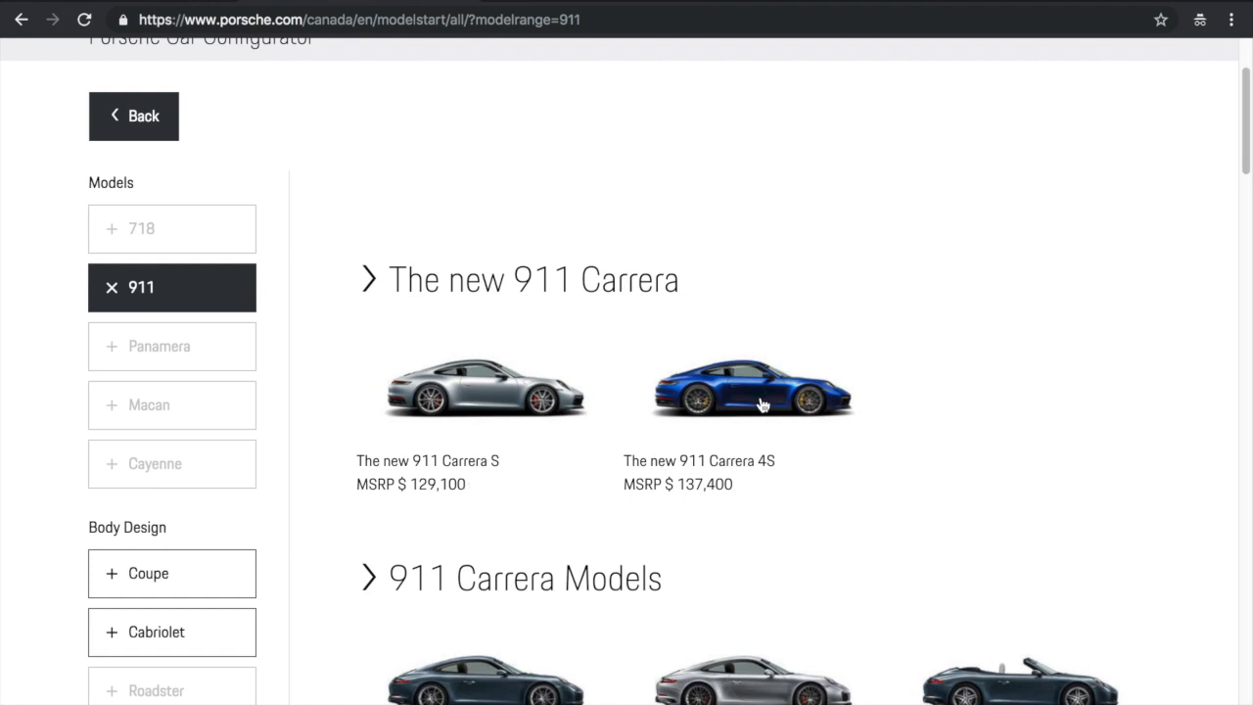
mouse_move(762, 404)
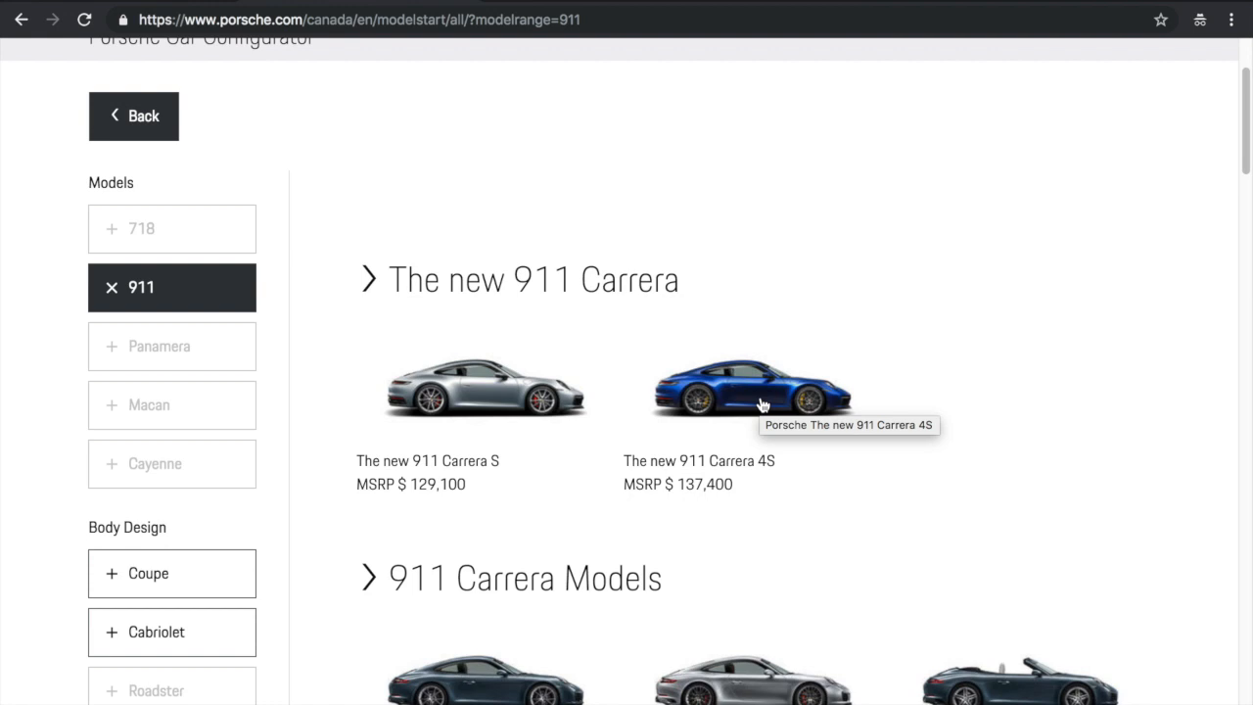
left_click(751, 387)
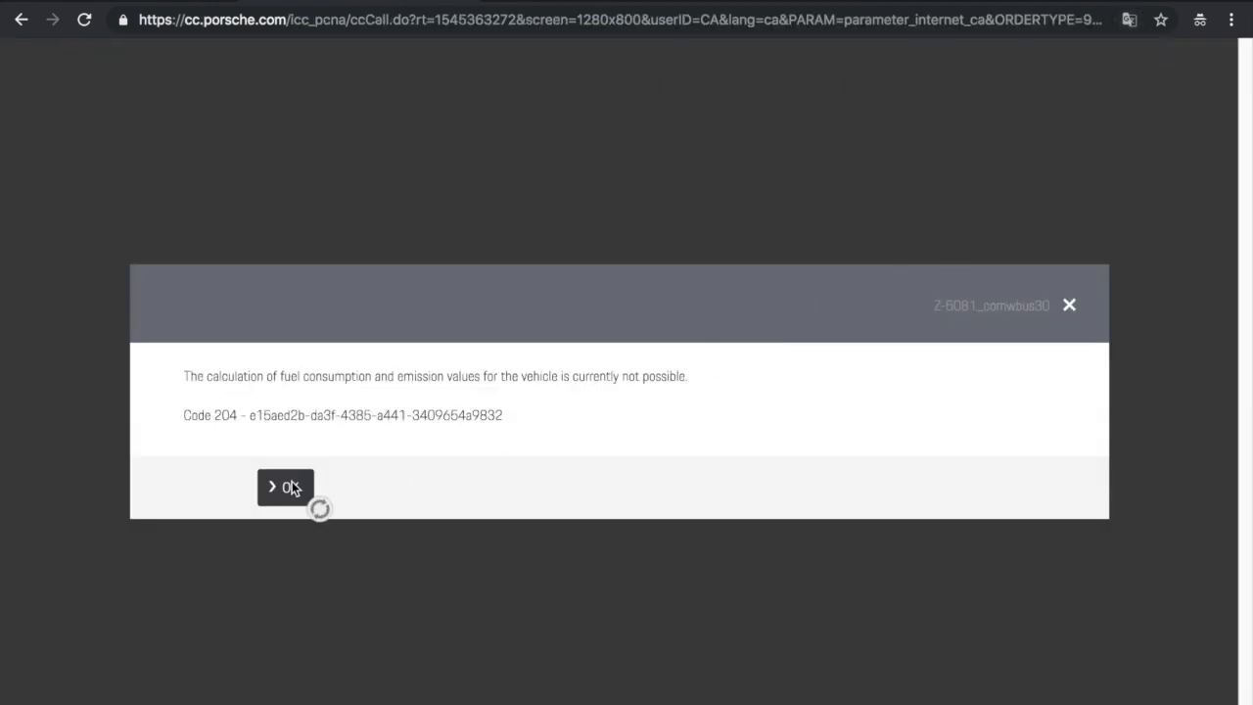
left_click(285, 487)
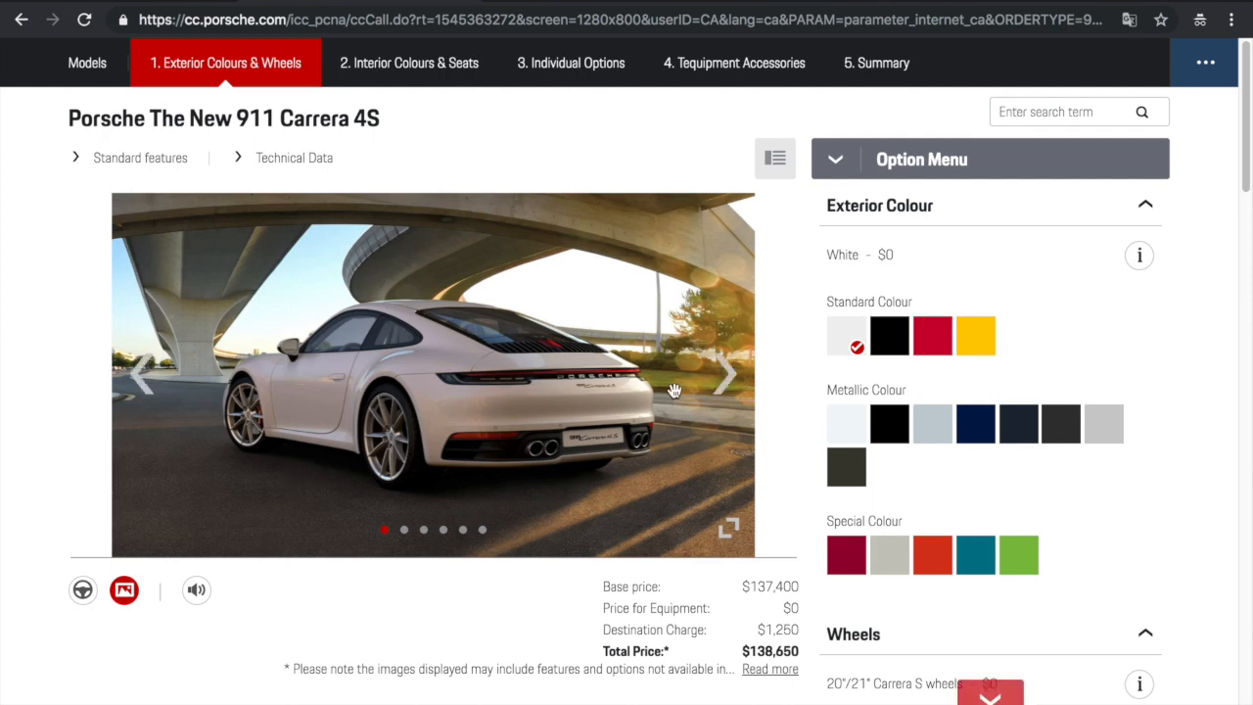
mouse_move(576, 457)
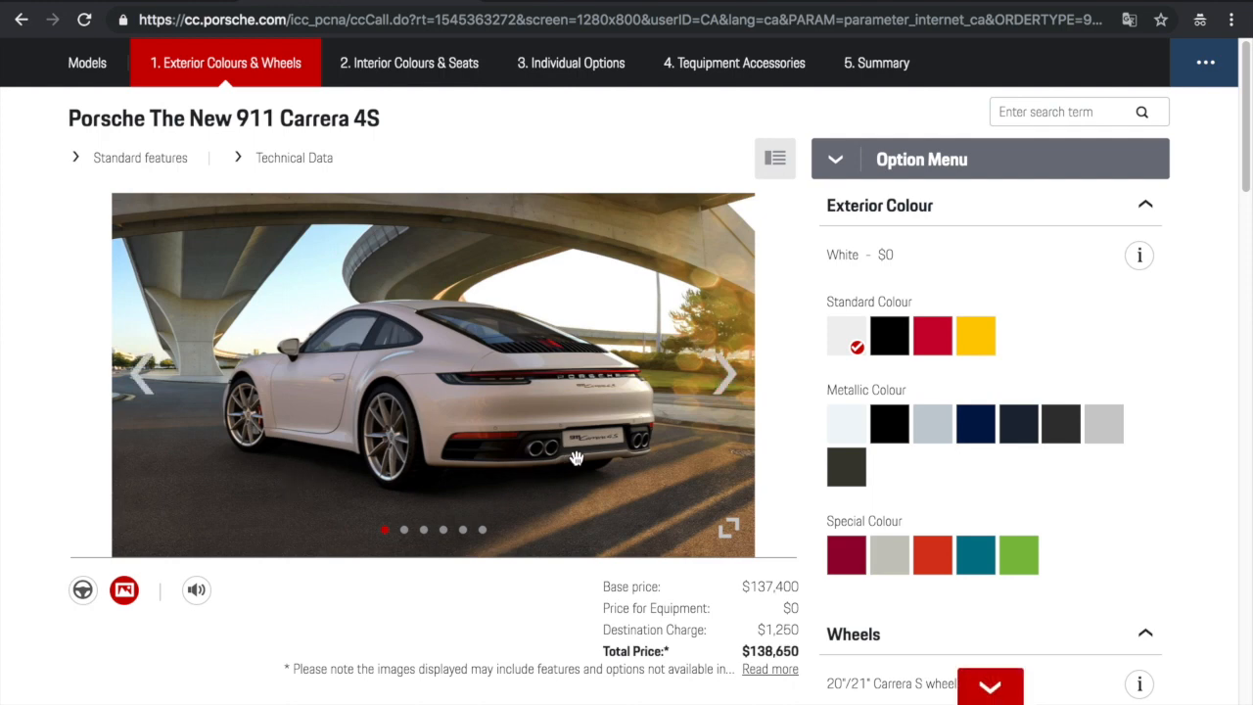
left_click(725, 375)
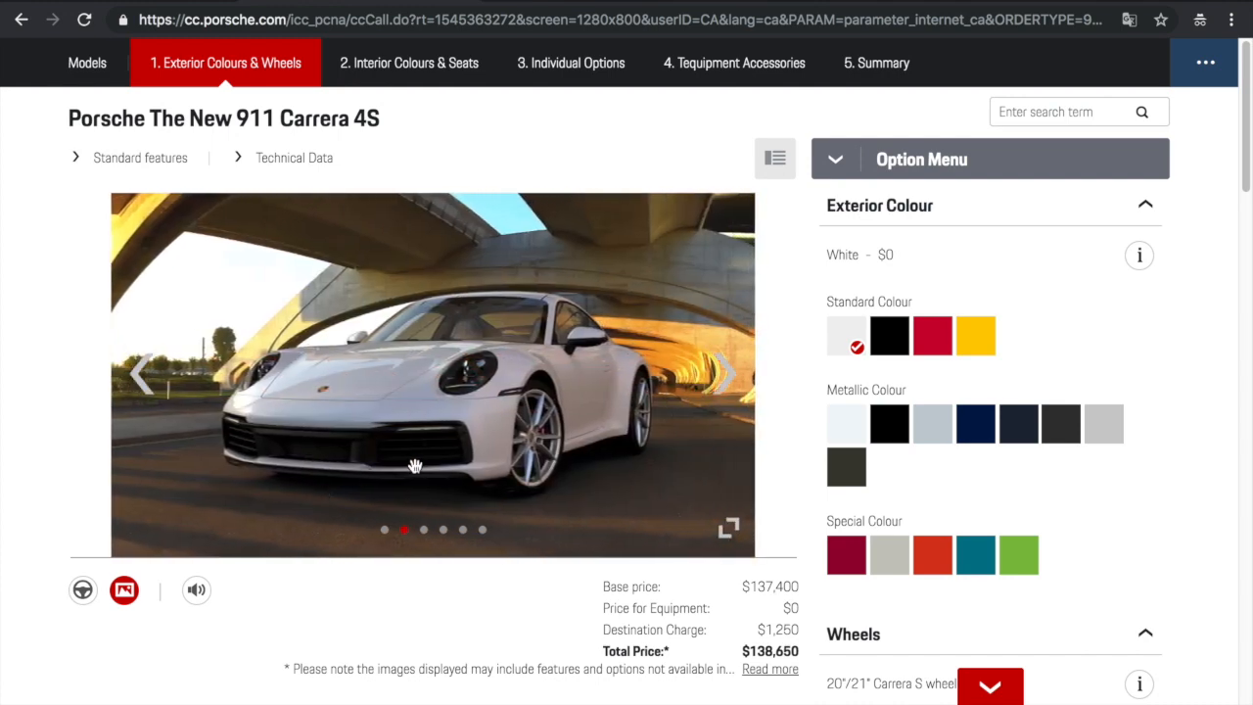
mouse_move(715, 375)
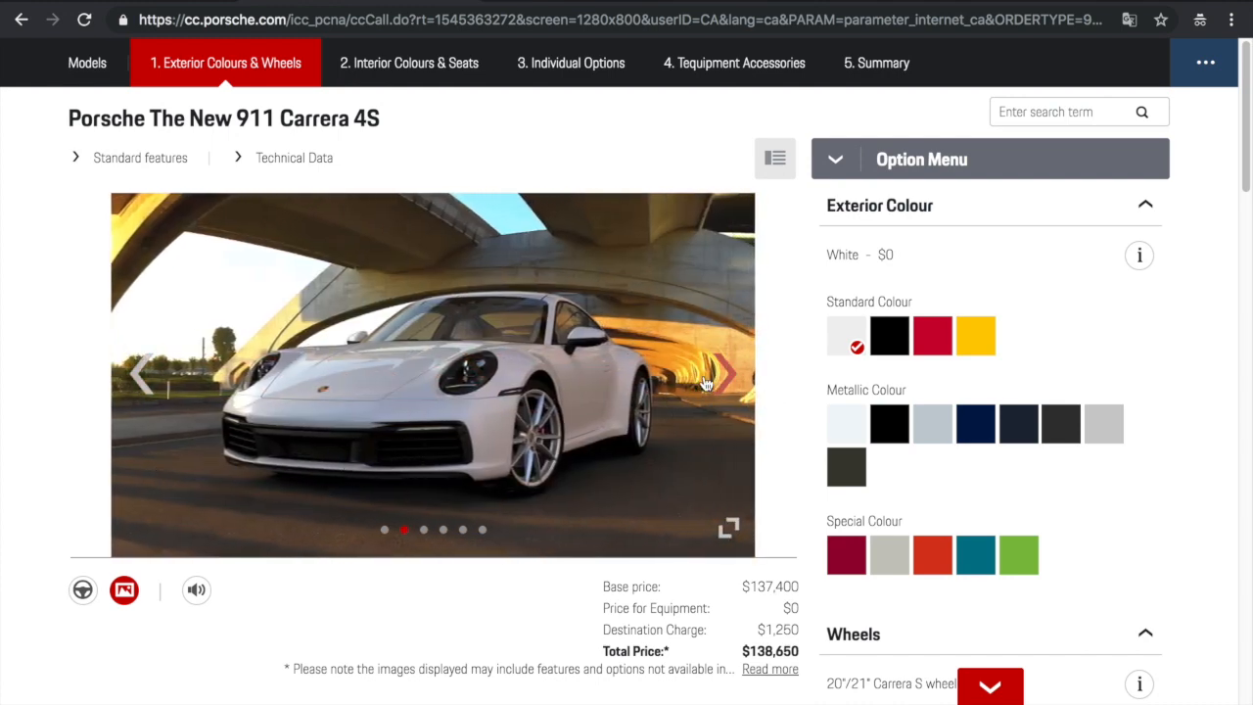
left_click(727, 374)
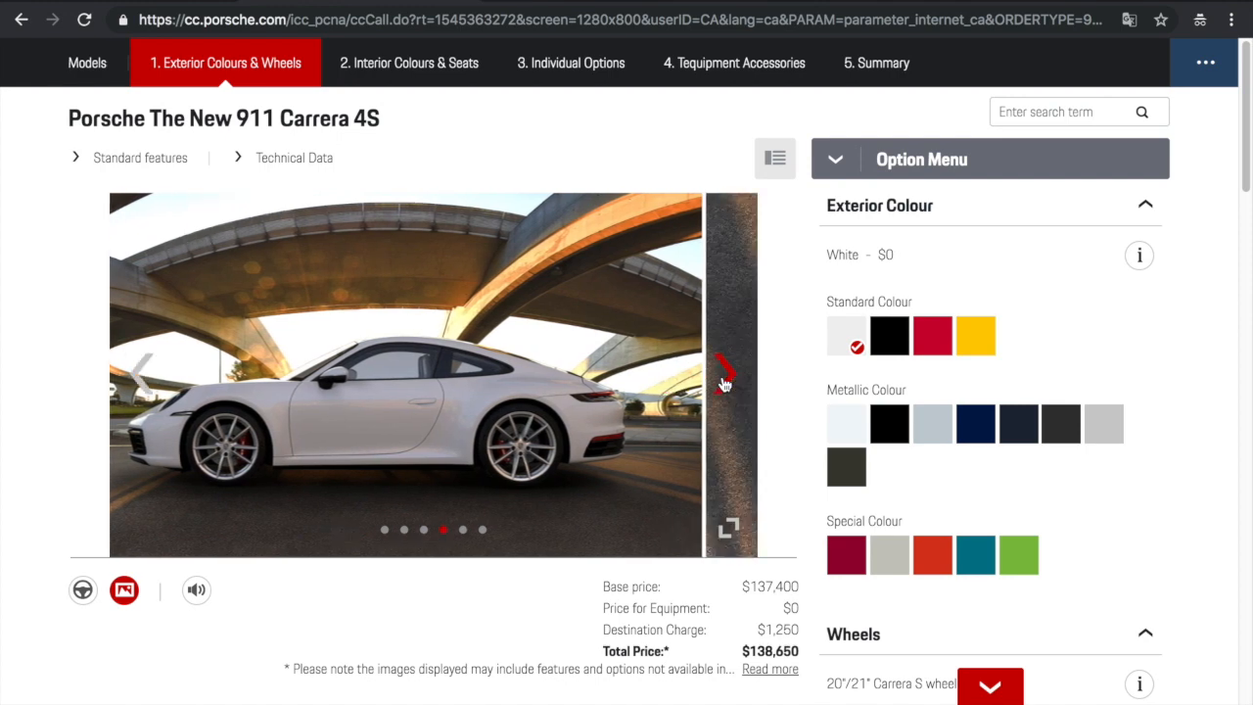
left_click(726, 372)
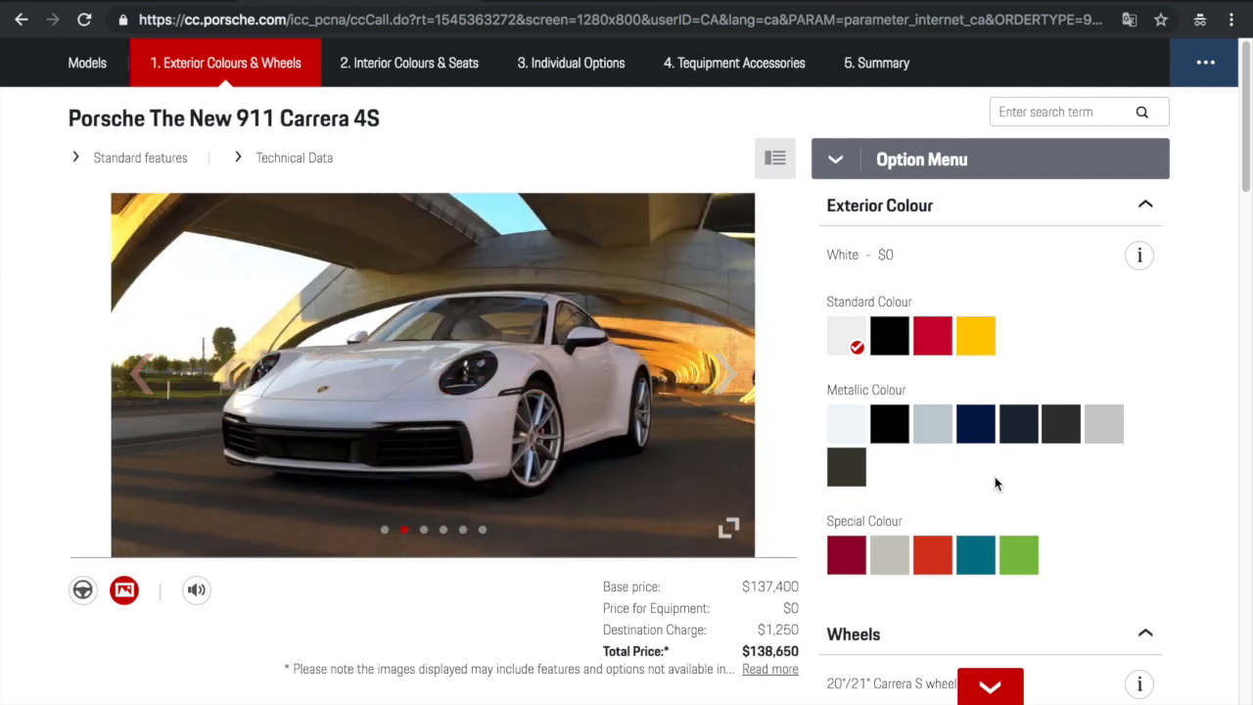
mouse_move(931, 423)
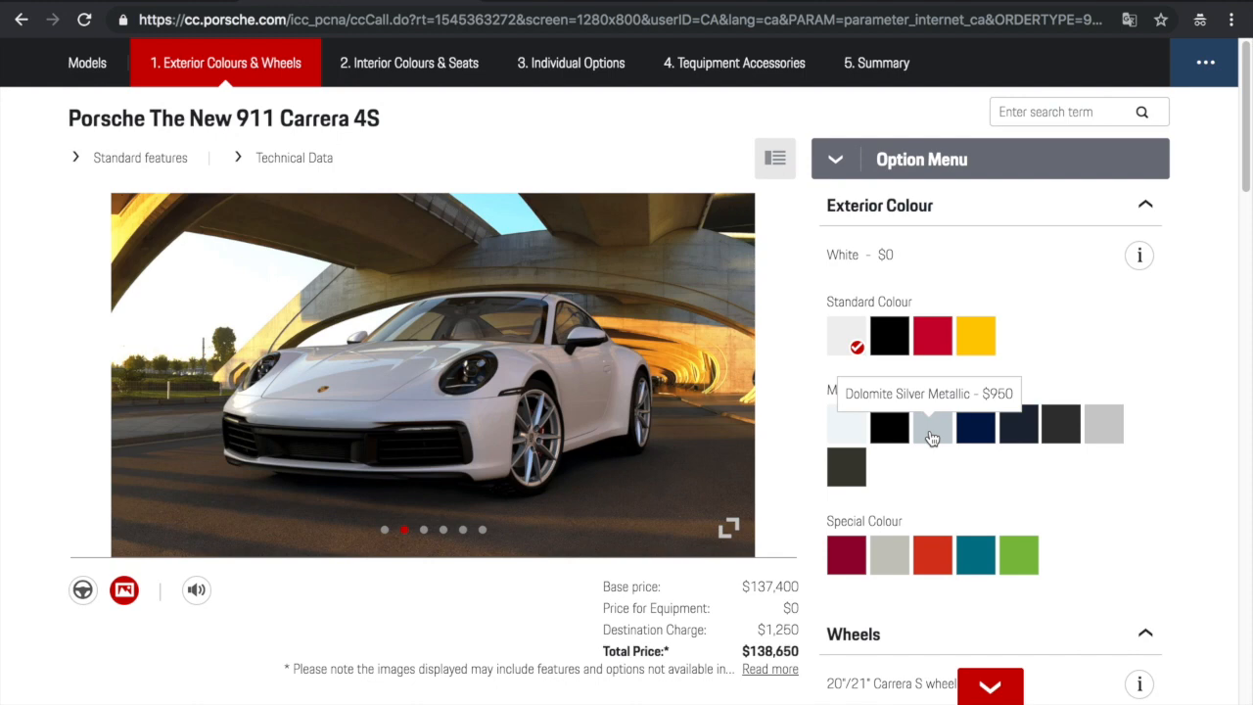
mouse_move(764, 635)
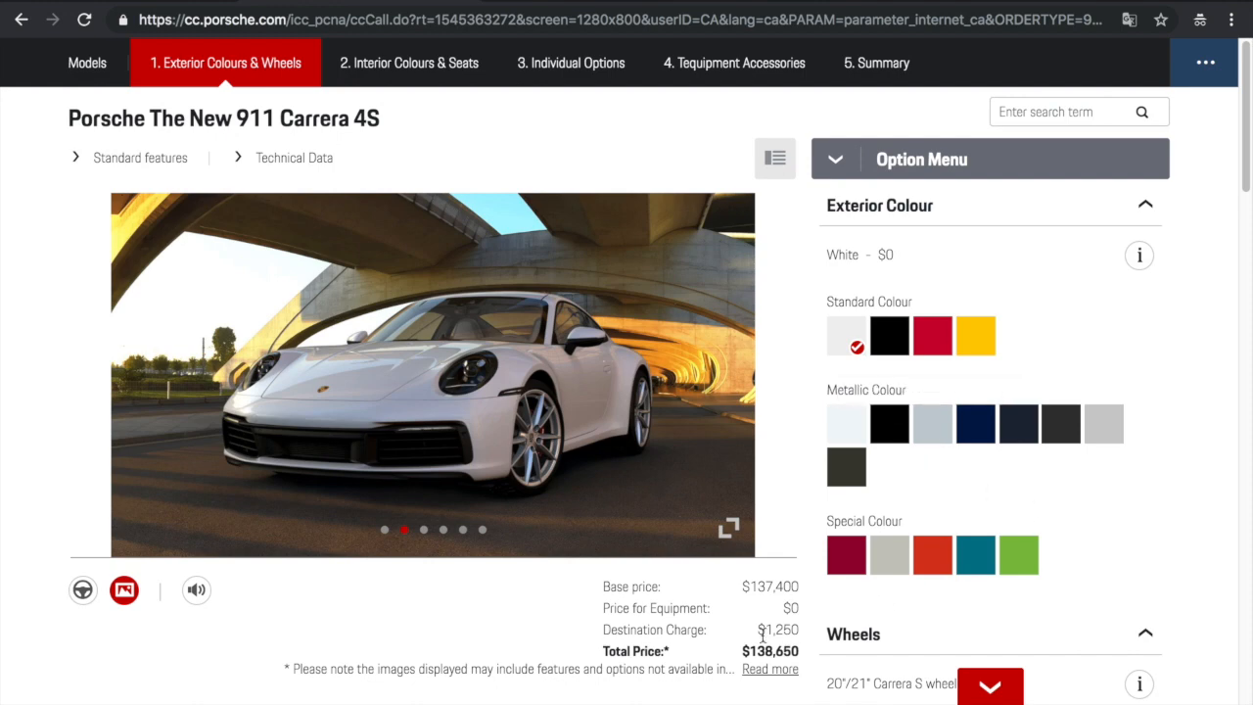
Paint the Carrera 4S Miami Blue, raising the total from $138,650, and browse its photos
double_click(771, 651)
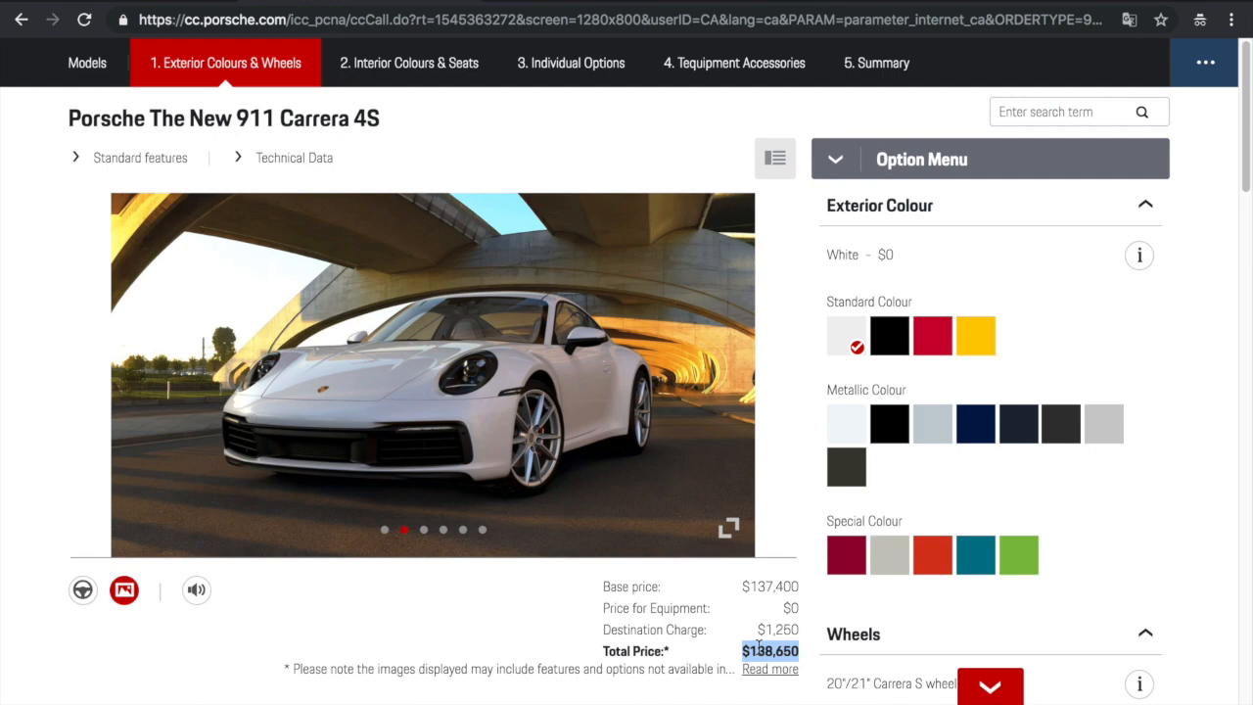
mouse_move(1019, 555)
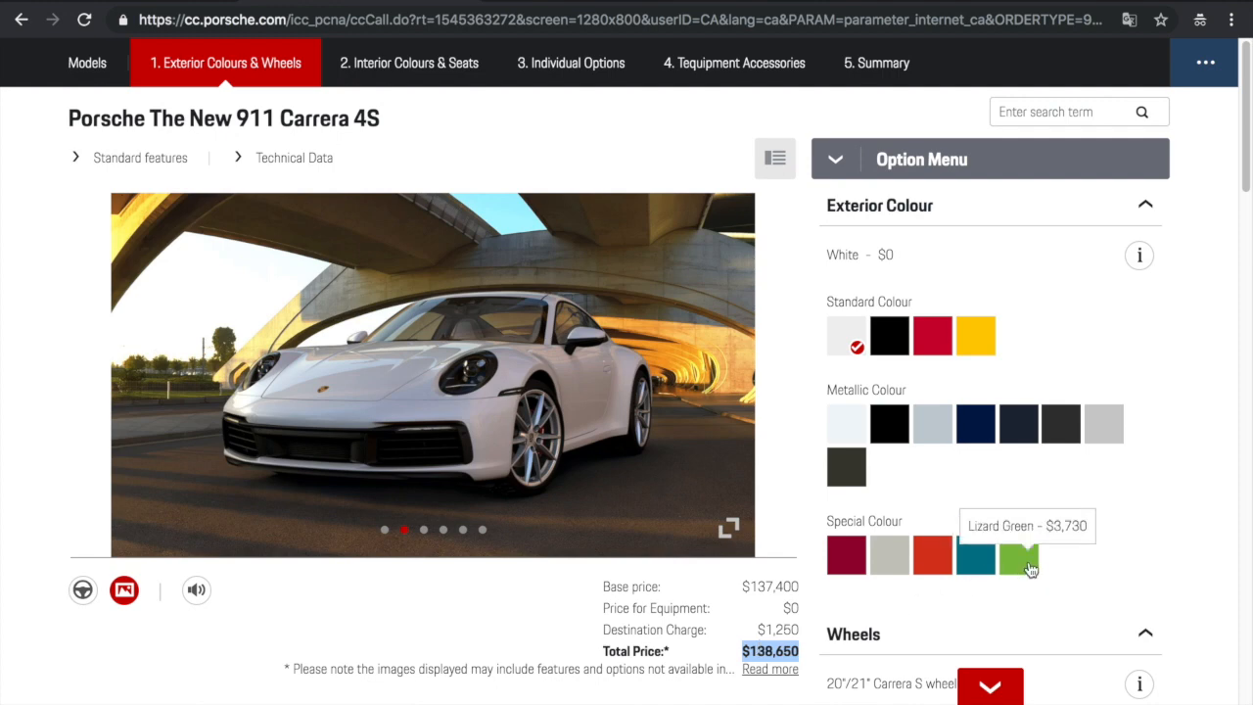
mouse_move(847, 553)
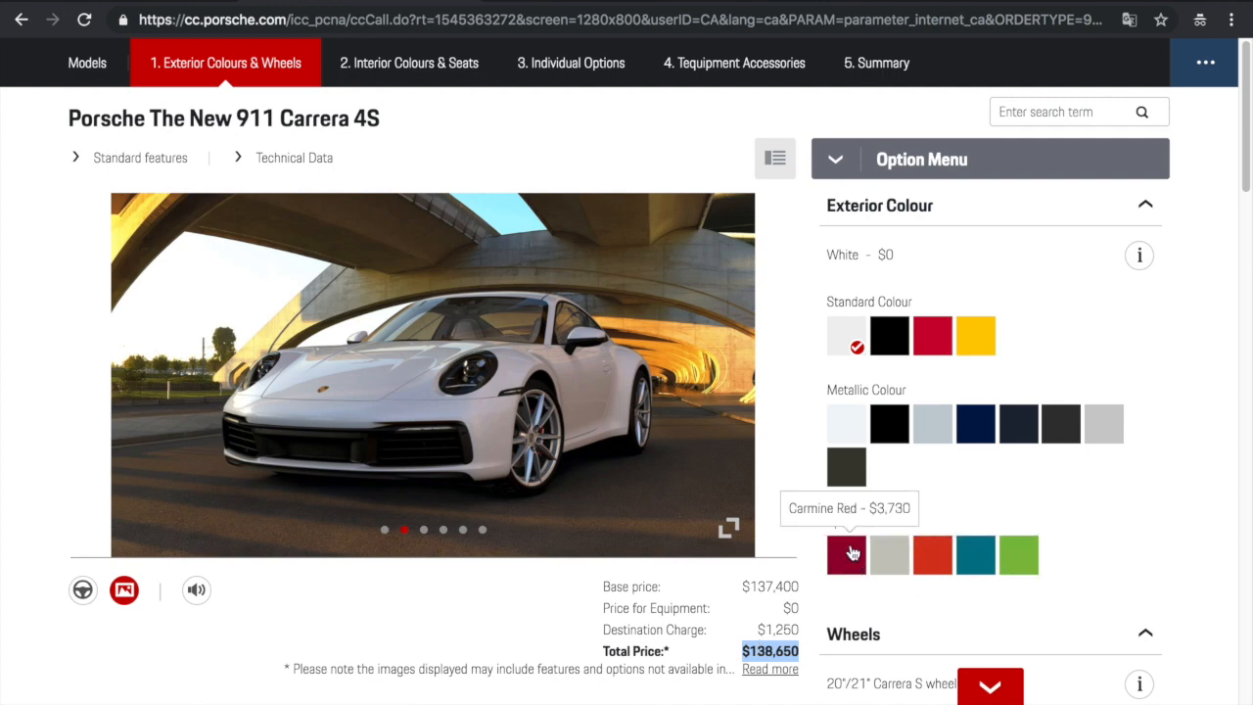
mouse_move(975, 336)
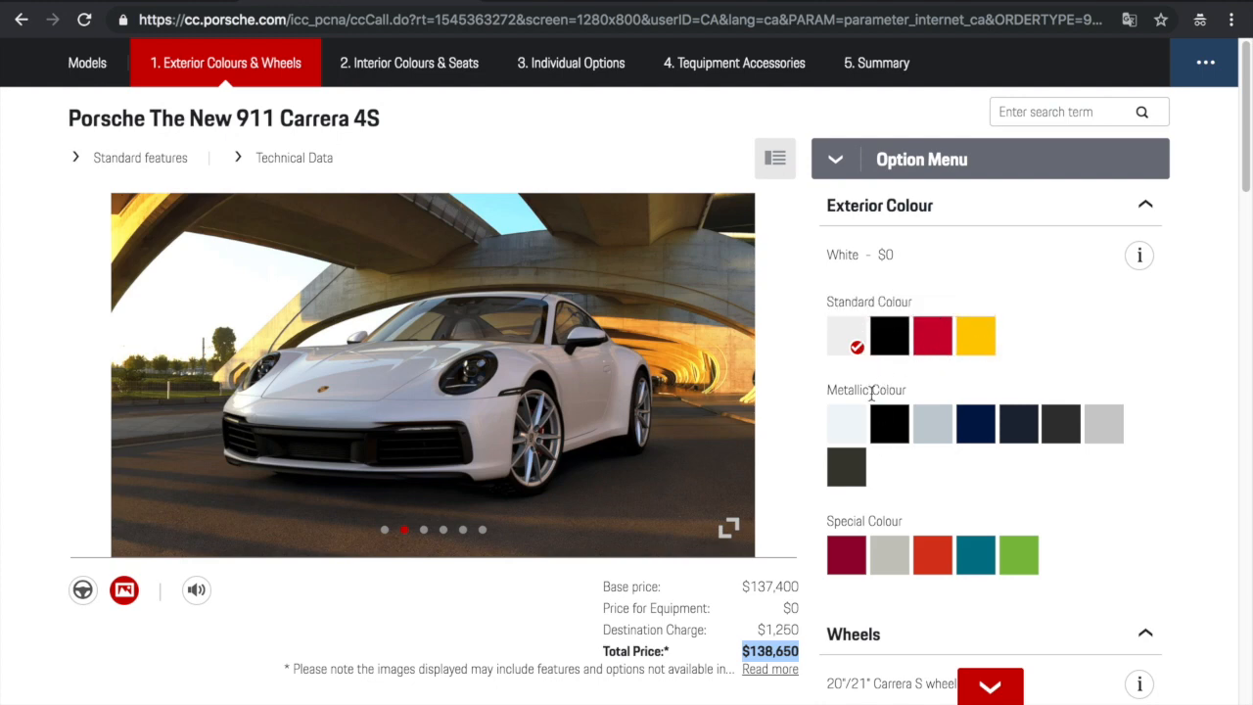
mouse_move(846, 423)
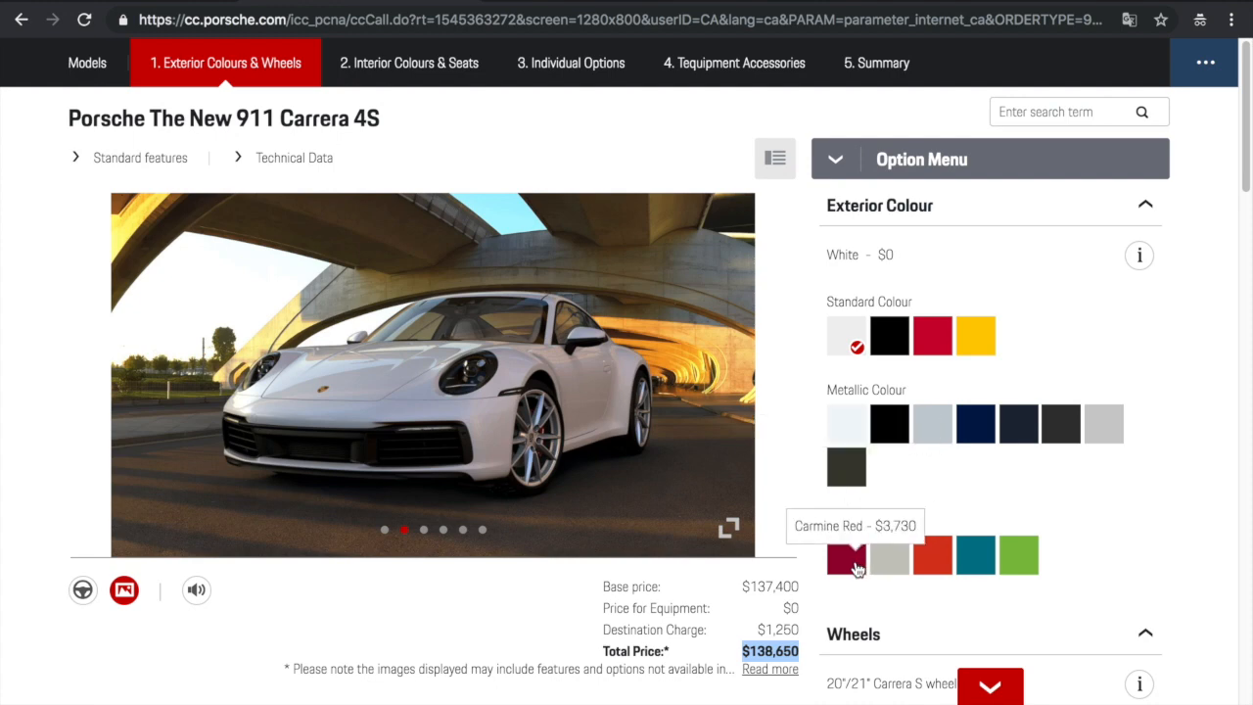
mouse_move(925, 571)
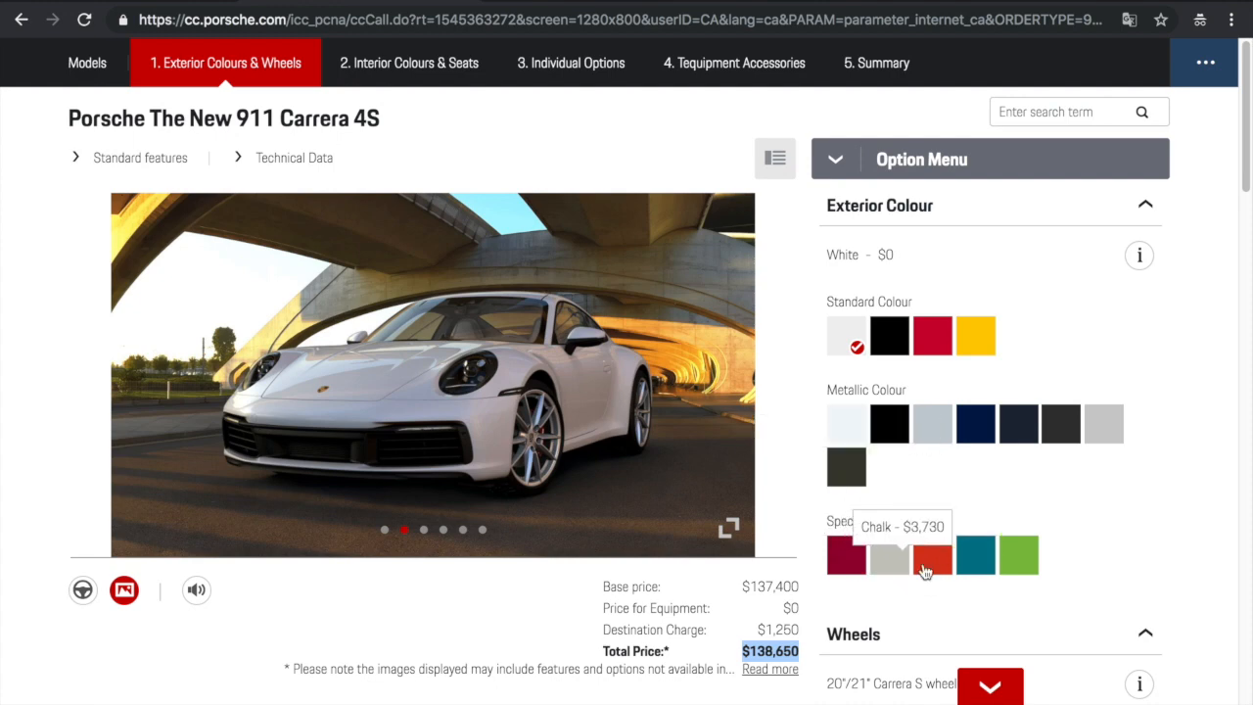
mouse_move(975, 556)
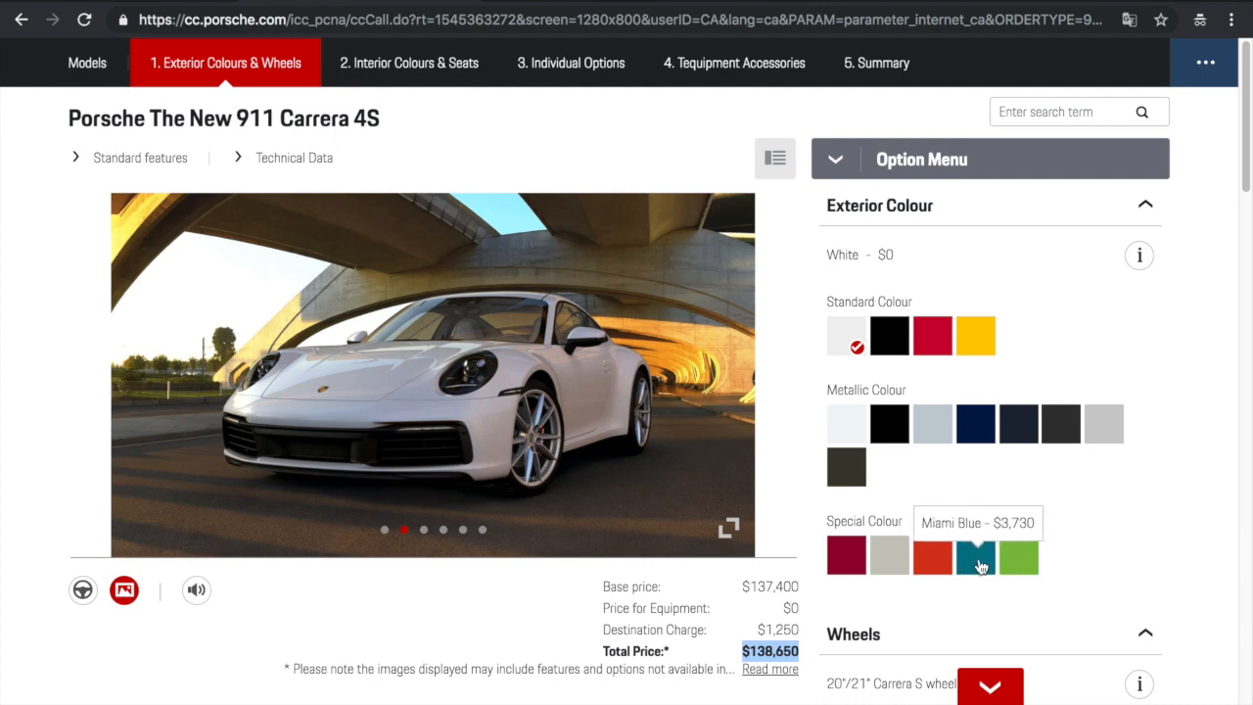
left_click(975, 554)
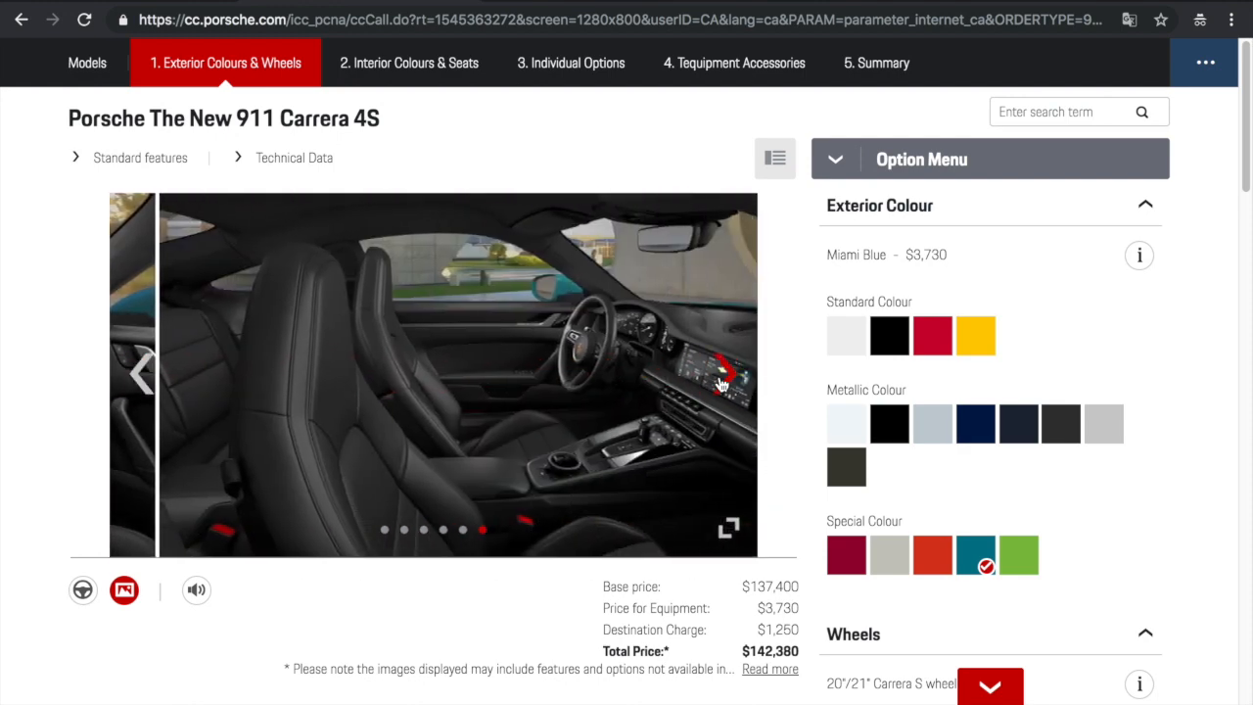
left_click(142, 372)
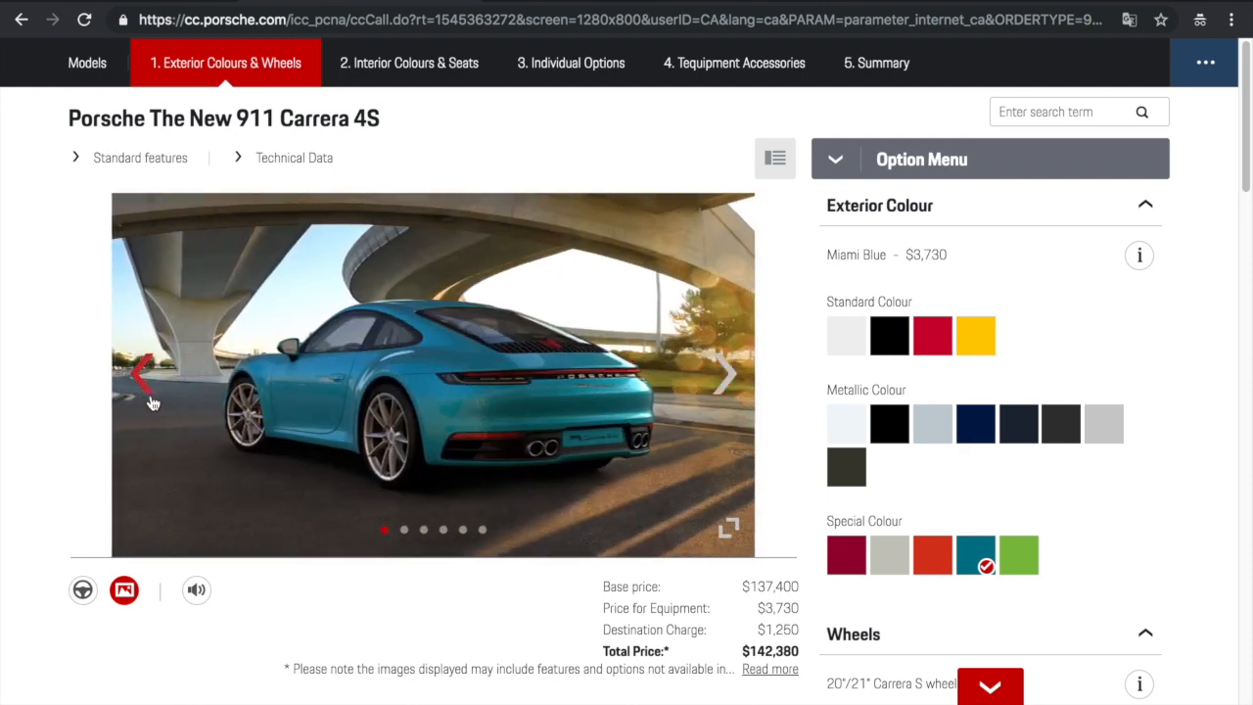
left_click(725, 373)
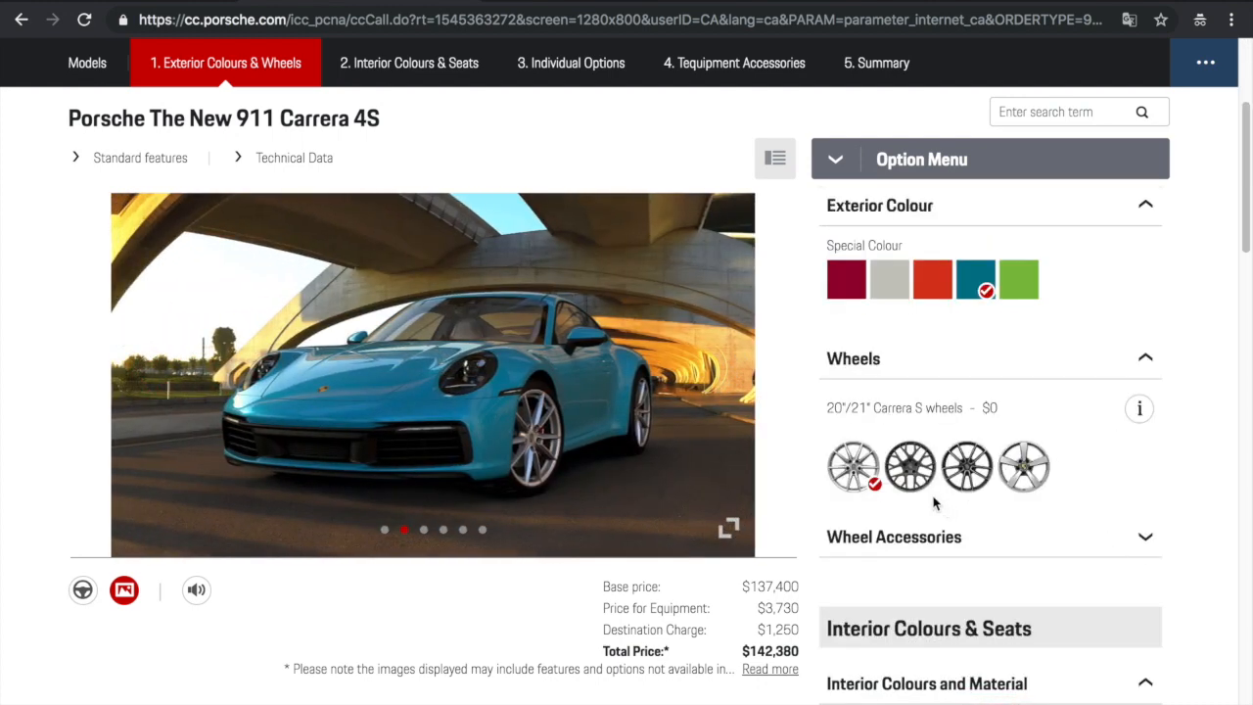
mouse_move(910, 466)
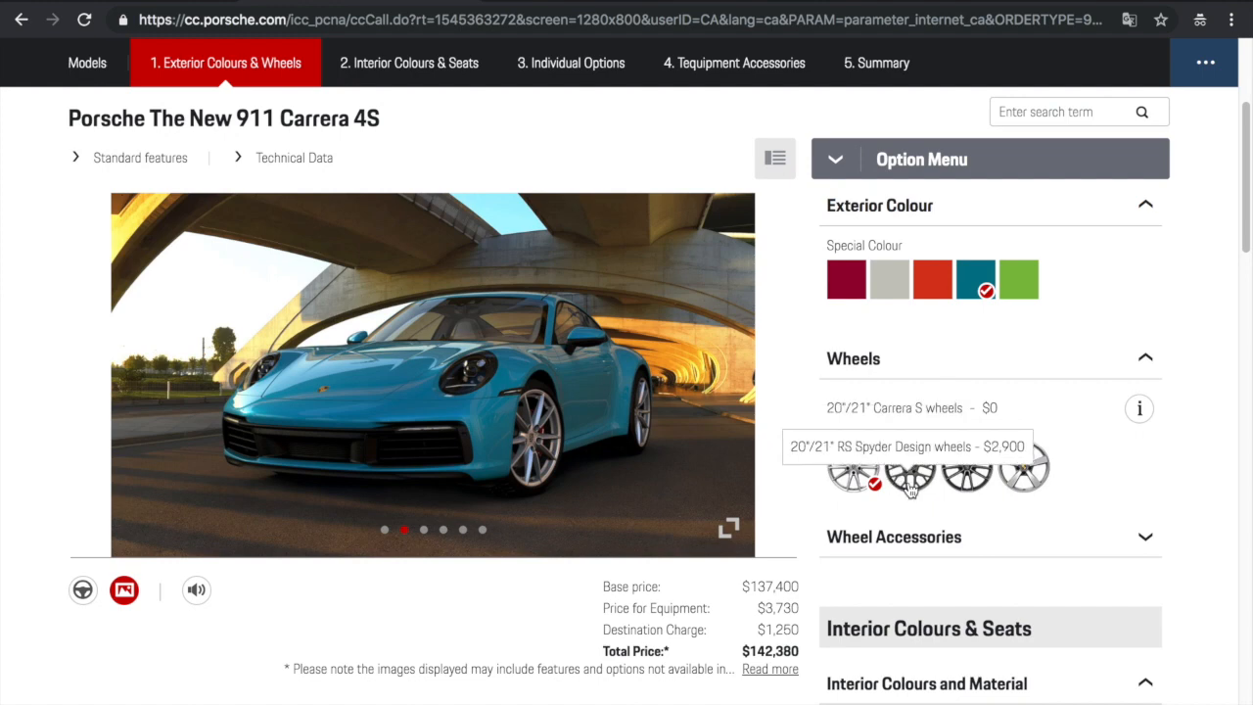
mouse_move(925, 536)
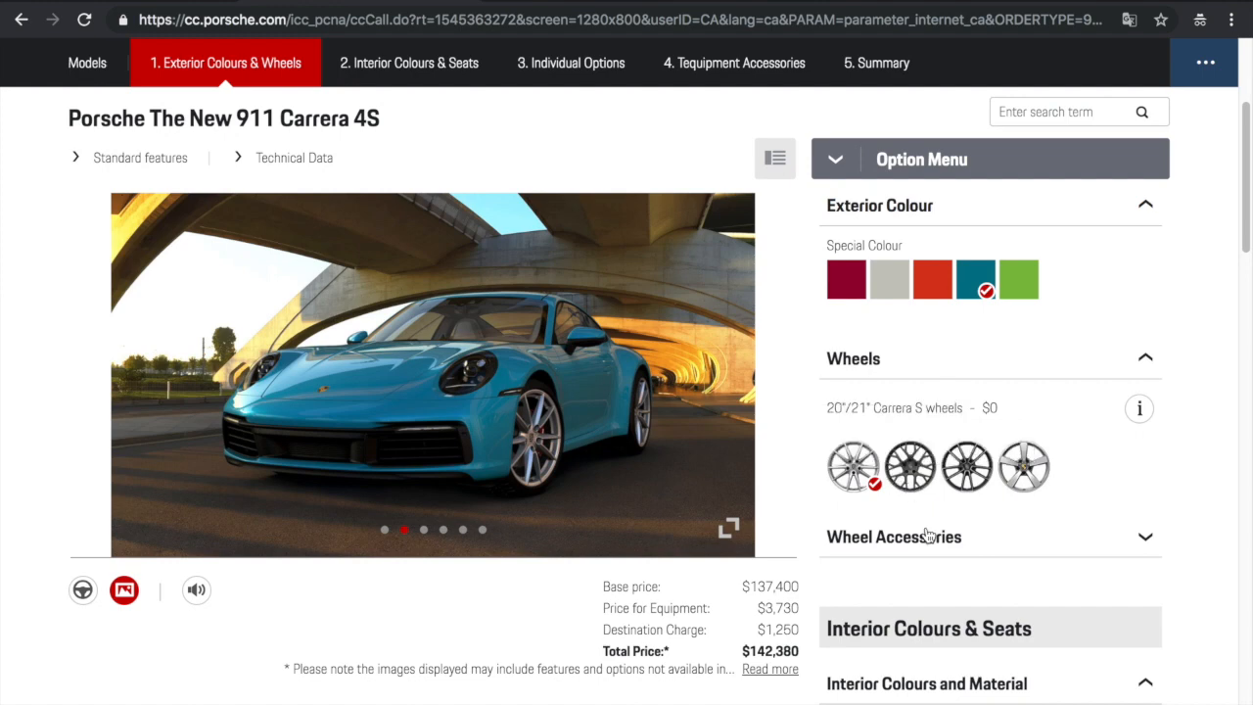
mouse_move(910, 465)
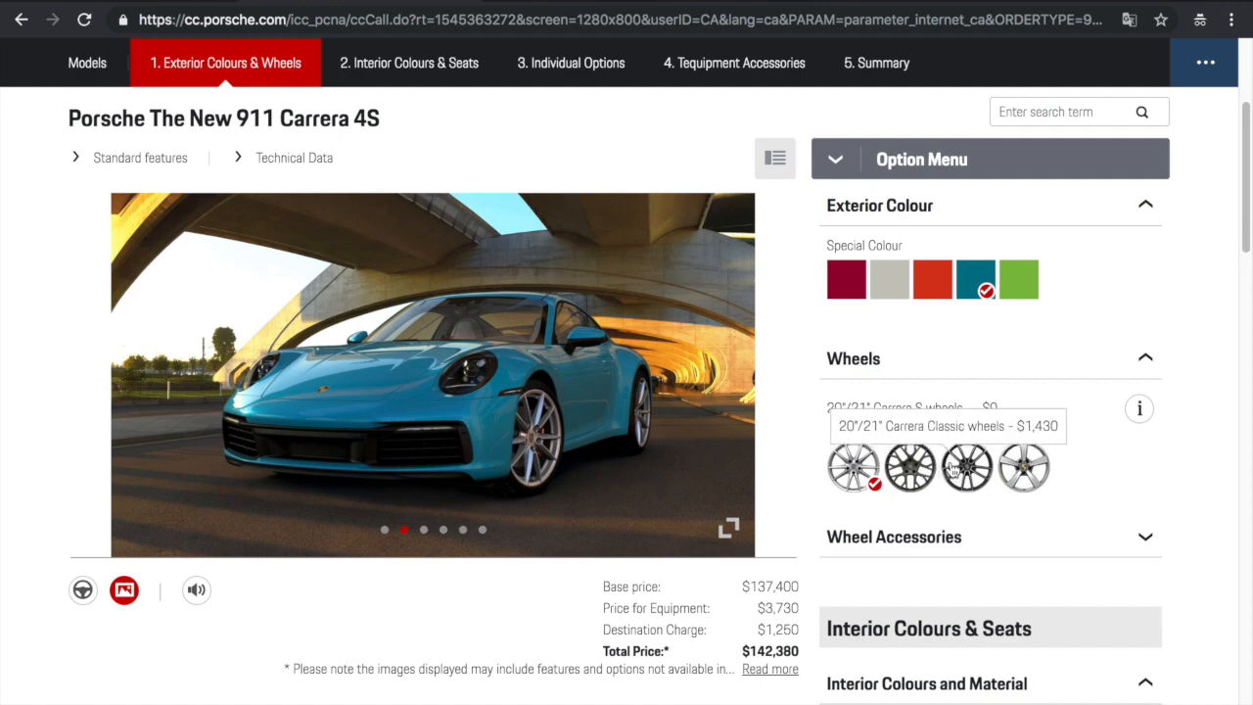
mouse_move(948, 468)
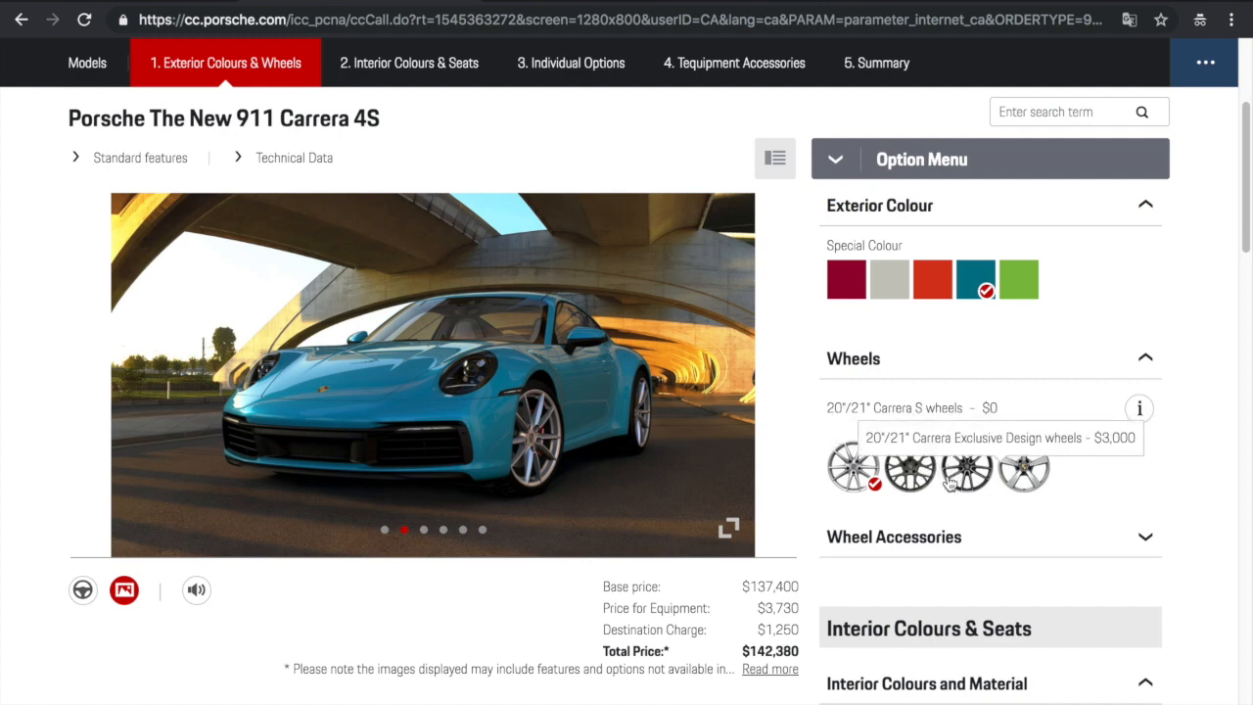
mouse_move(1009, 475)
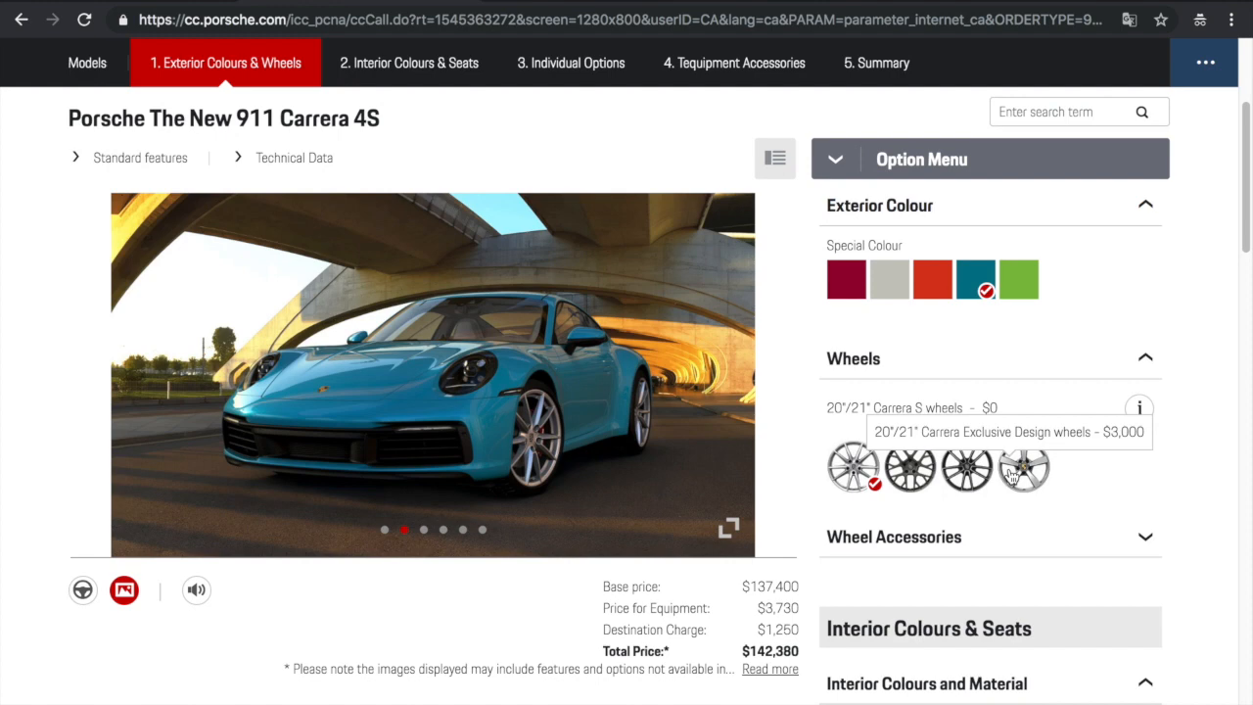
Compare RS Spyder wheels, then settle on 20"/21" Carrera Exclusive Design wheels ($145,380)
left_click(1023, 467)
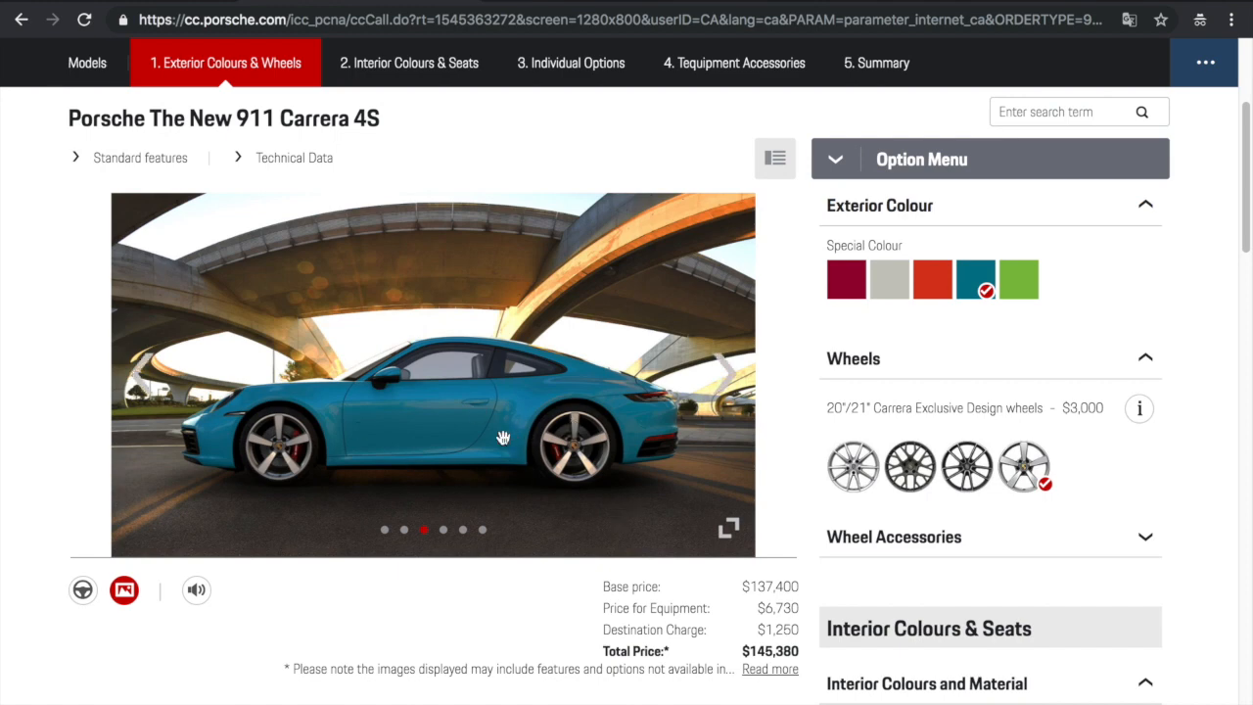
mouse_move(566, 450)
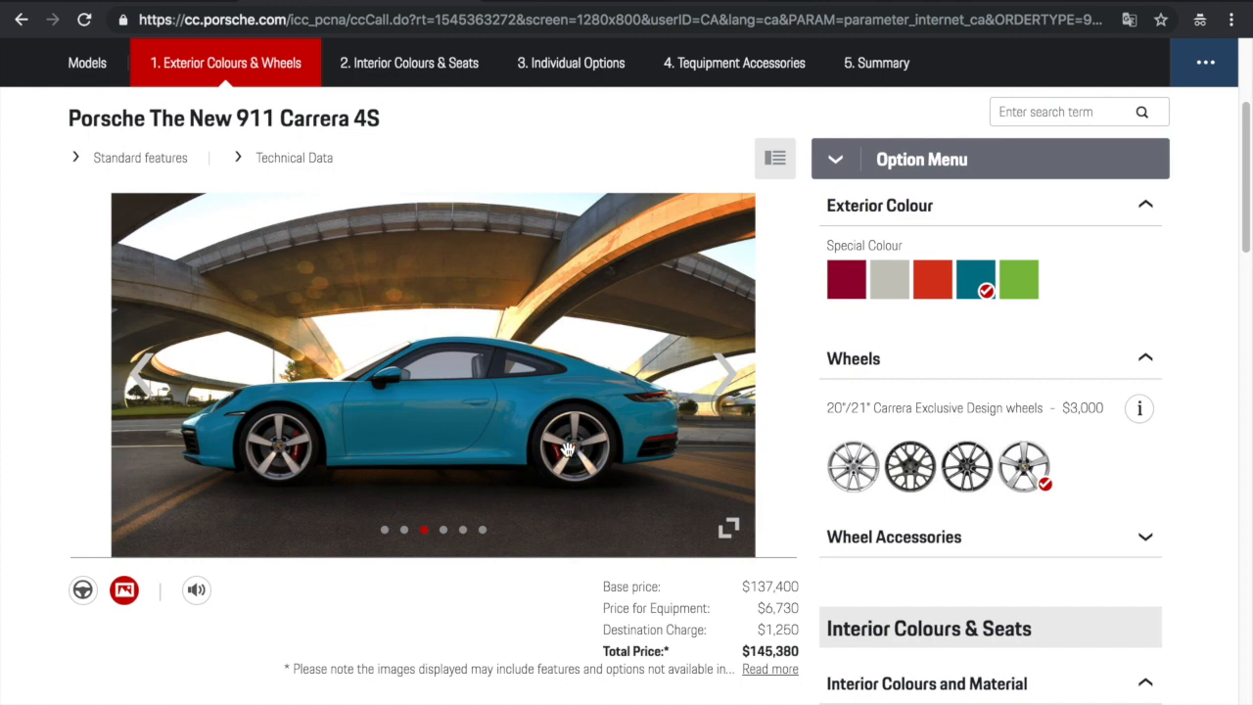
mouse_move(910, 467)
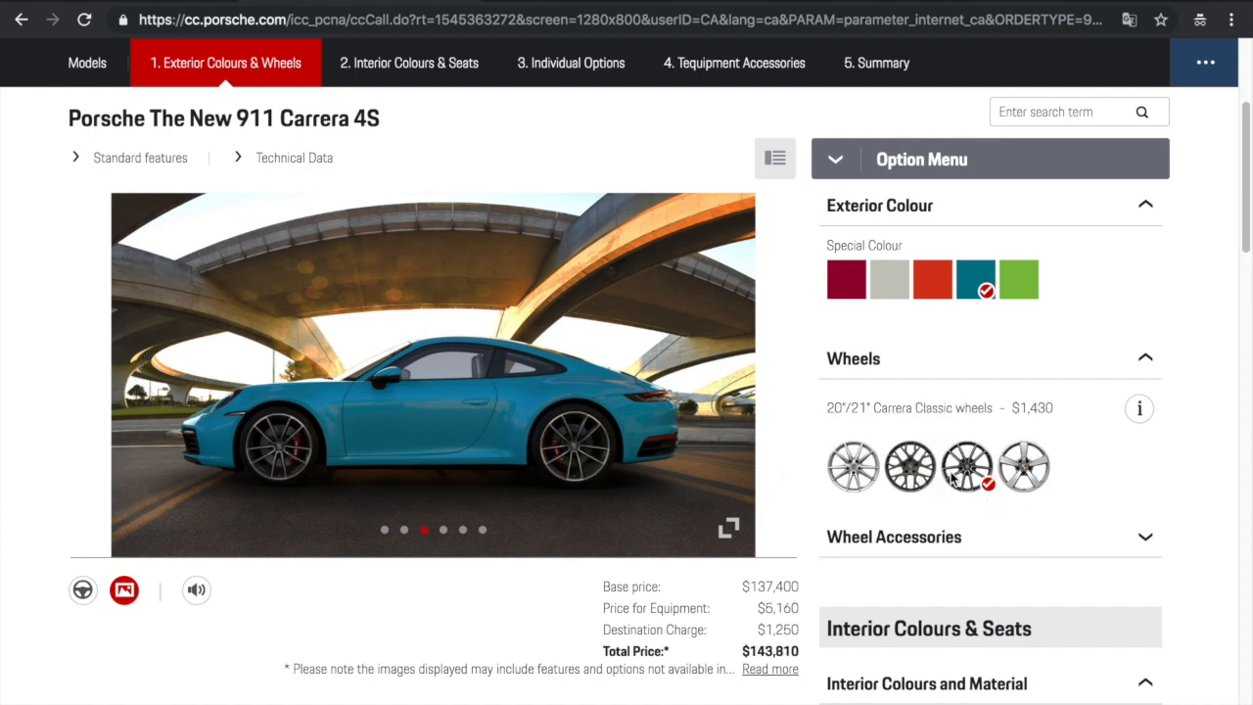
left_click(909, 466)
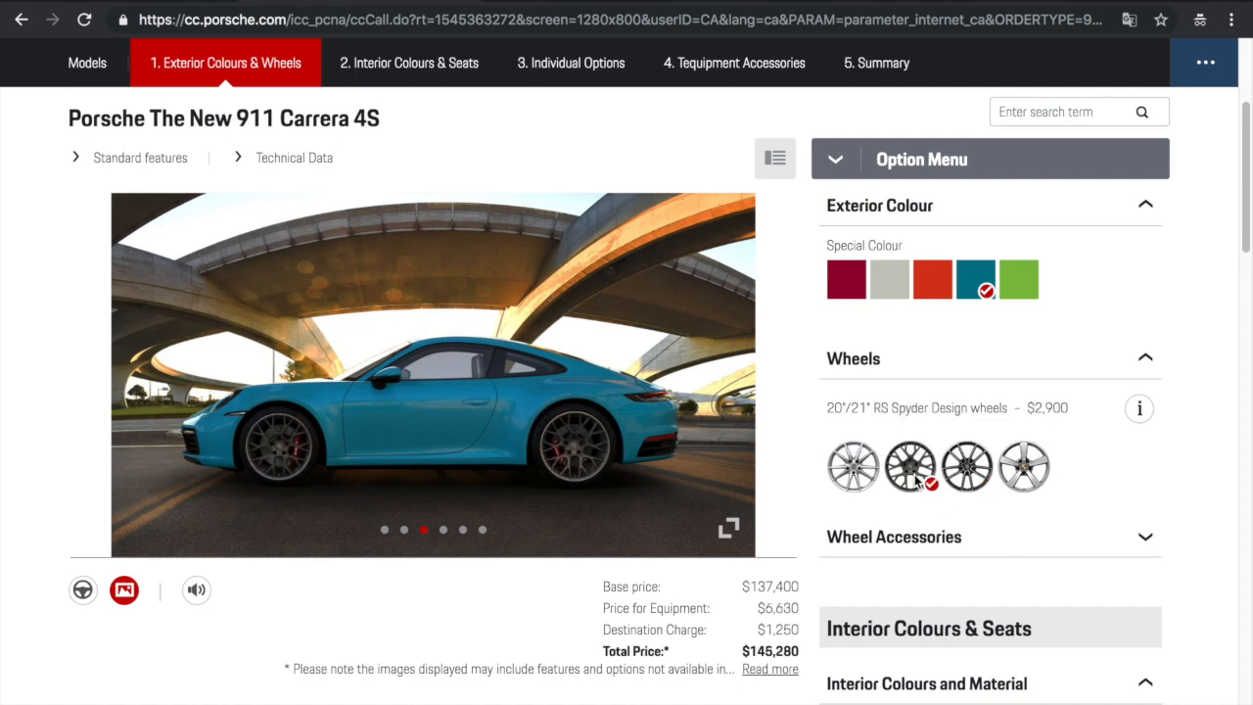
mouse_move(732, 451)
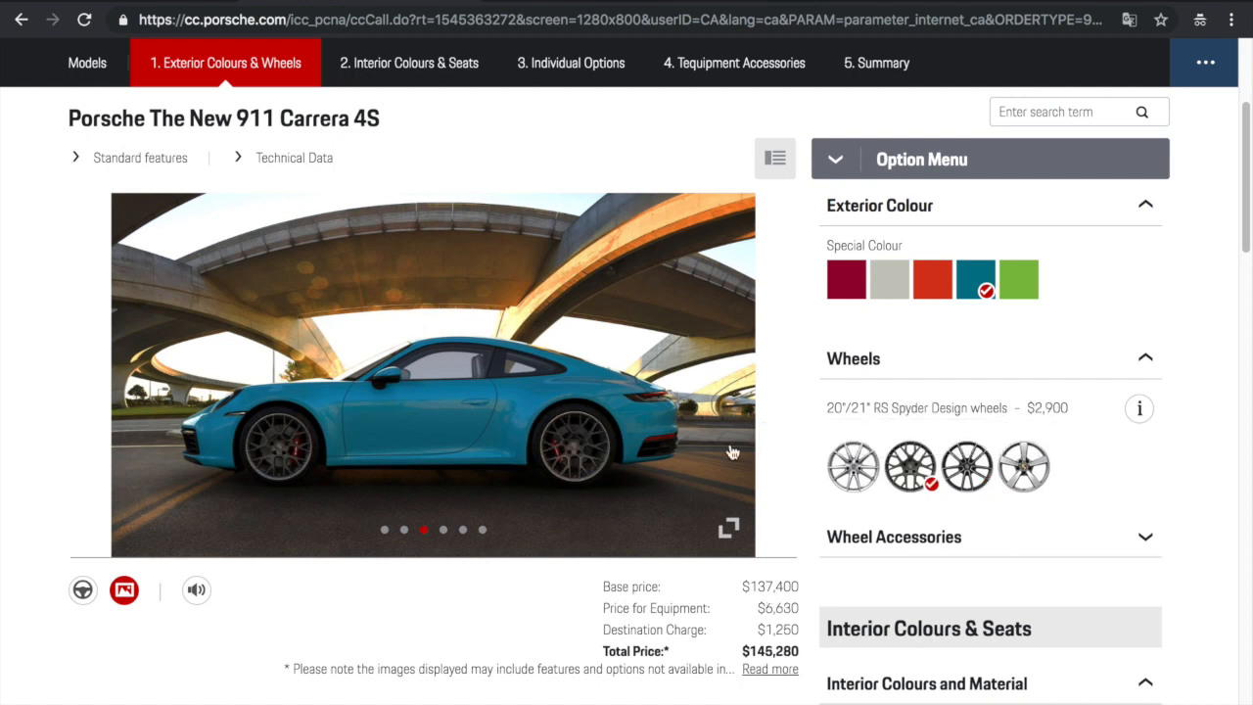
mouse_move(341, 382)
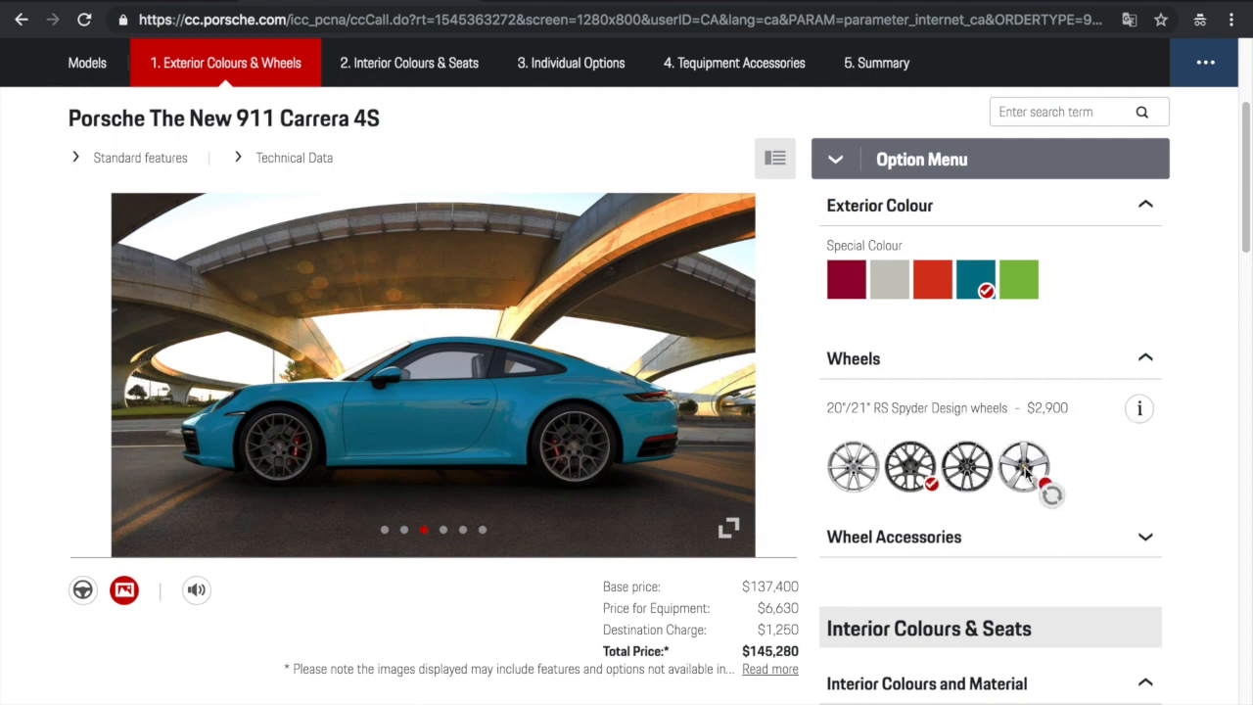
left_click(1024, 466)
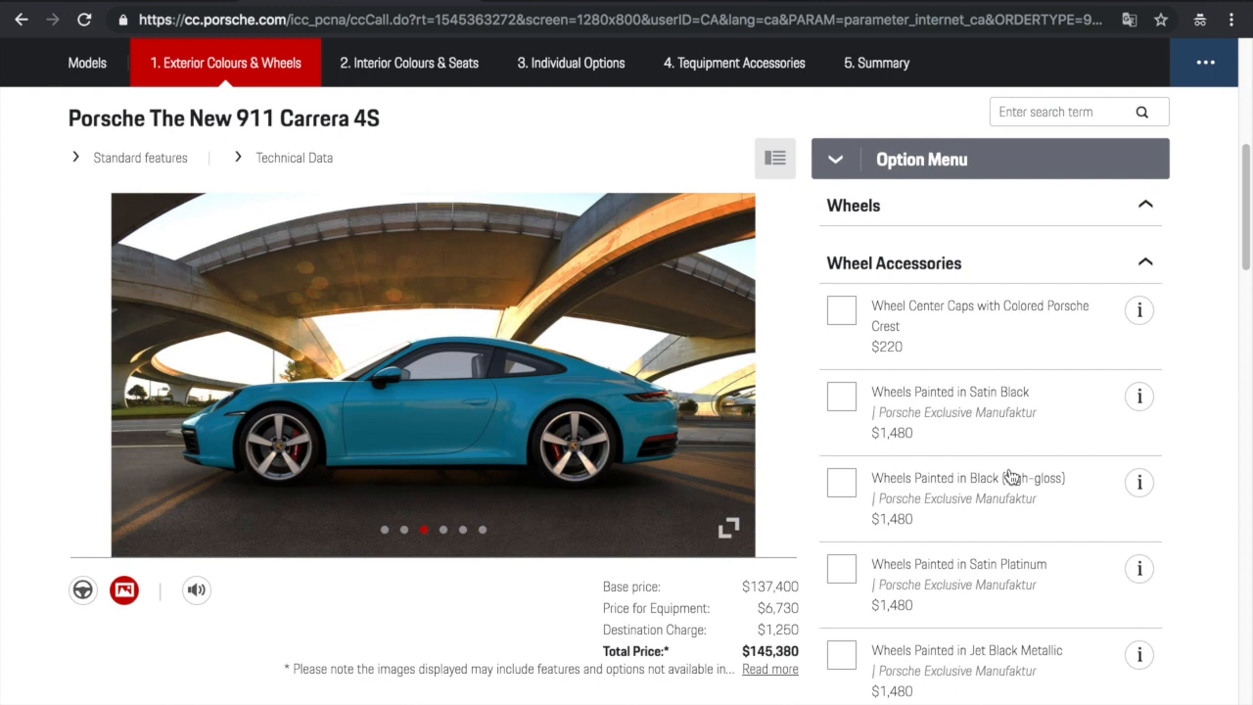
mouse_move(860, 501)
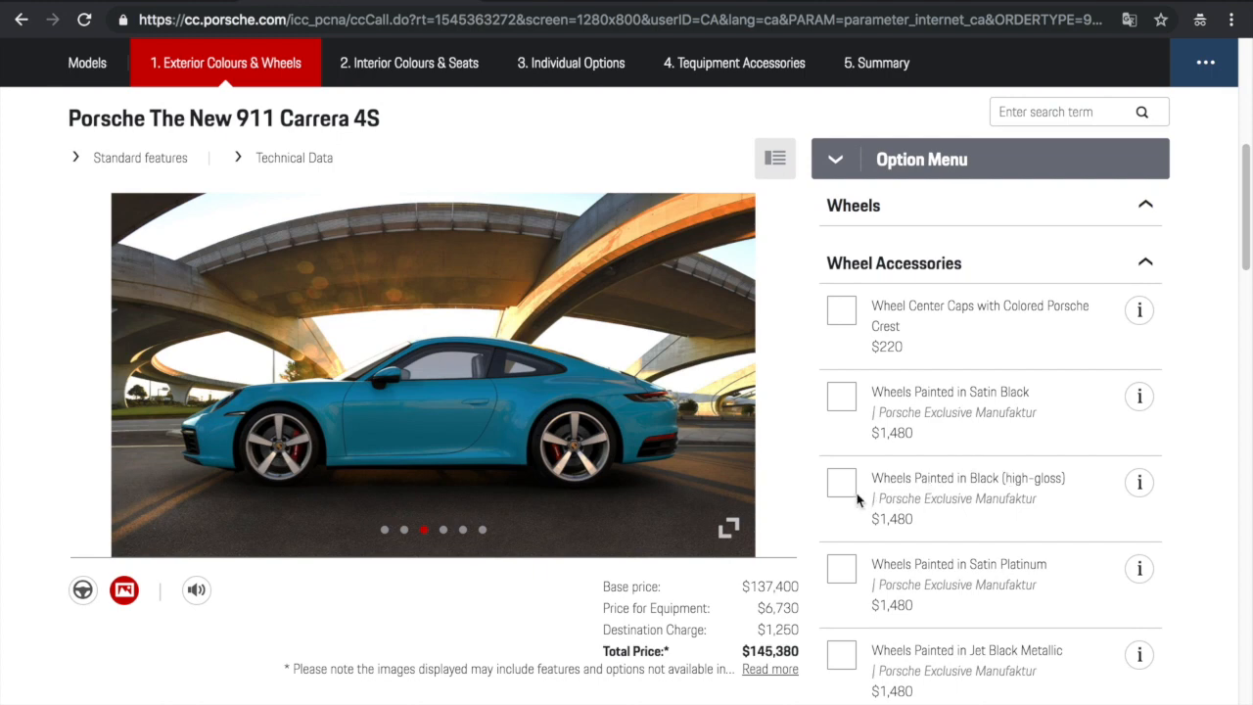
Drop high-gloss black paint and center caps, and add Satin Black painted wheels ($146,860)
left_click(841, 481)
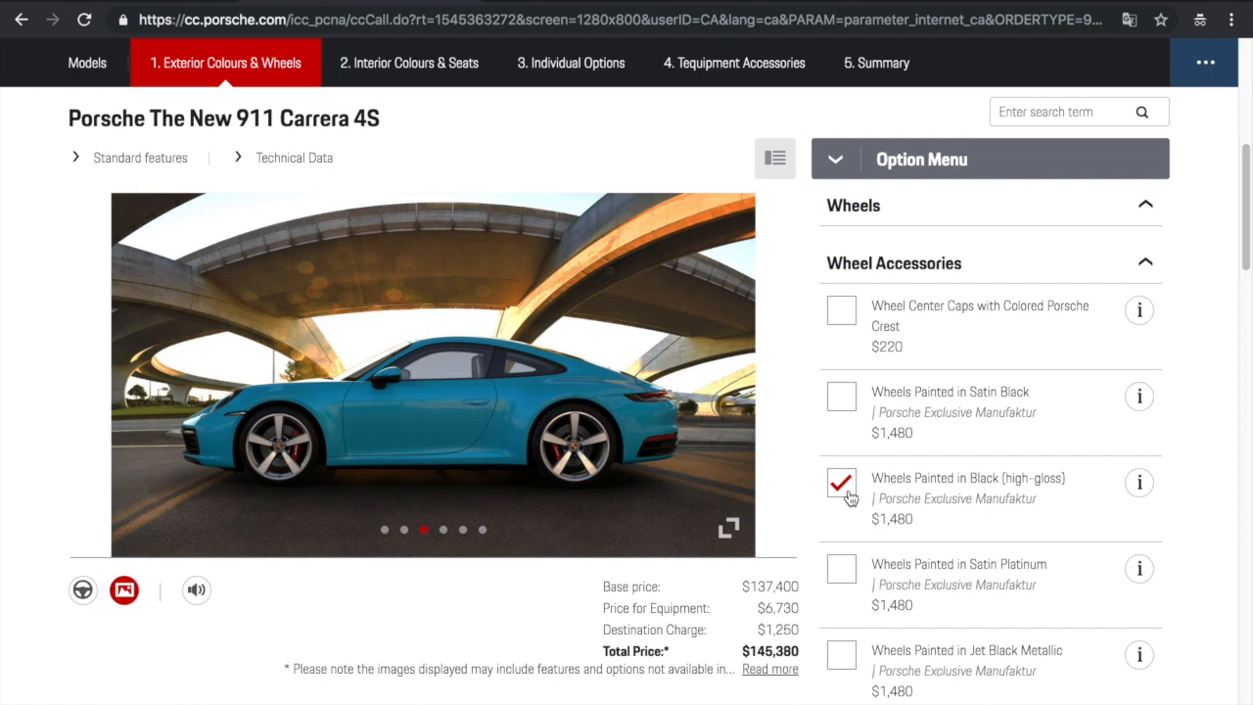
left_click(841, 482)
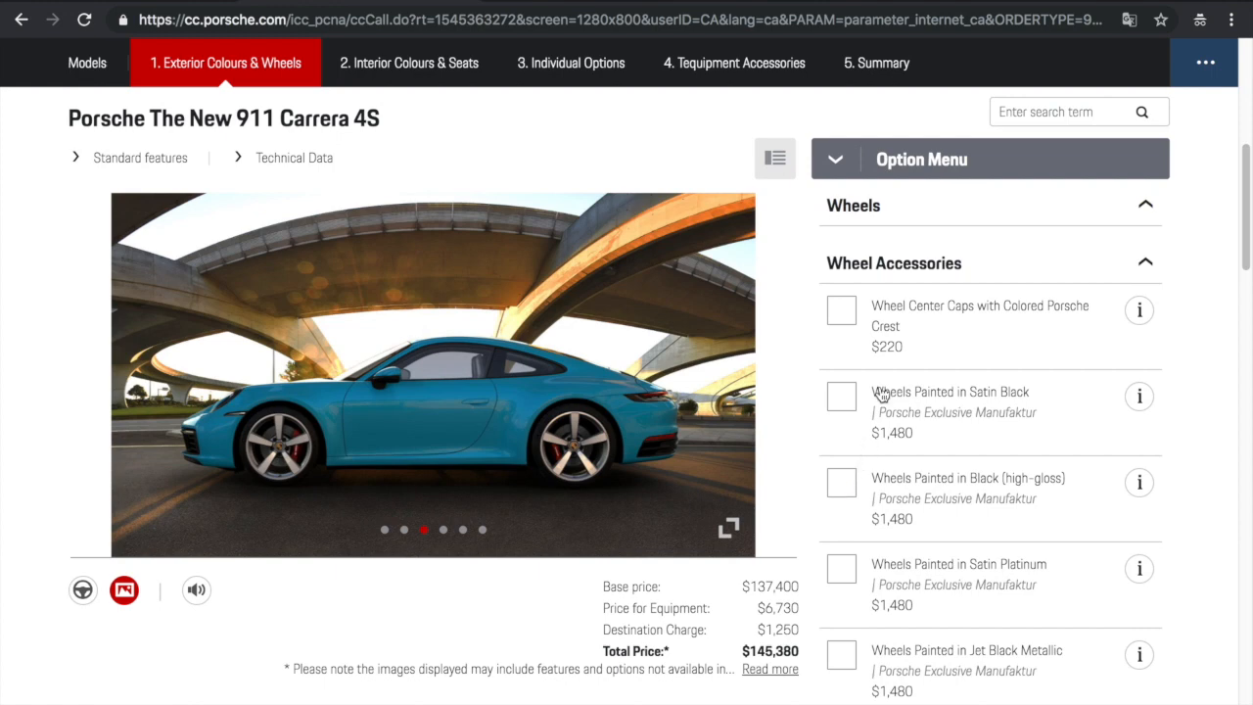
left_click(840, 309)
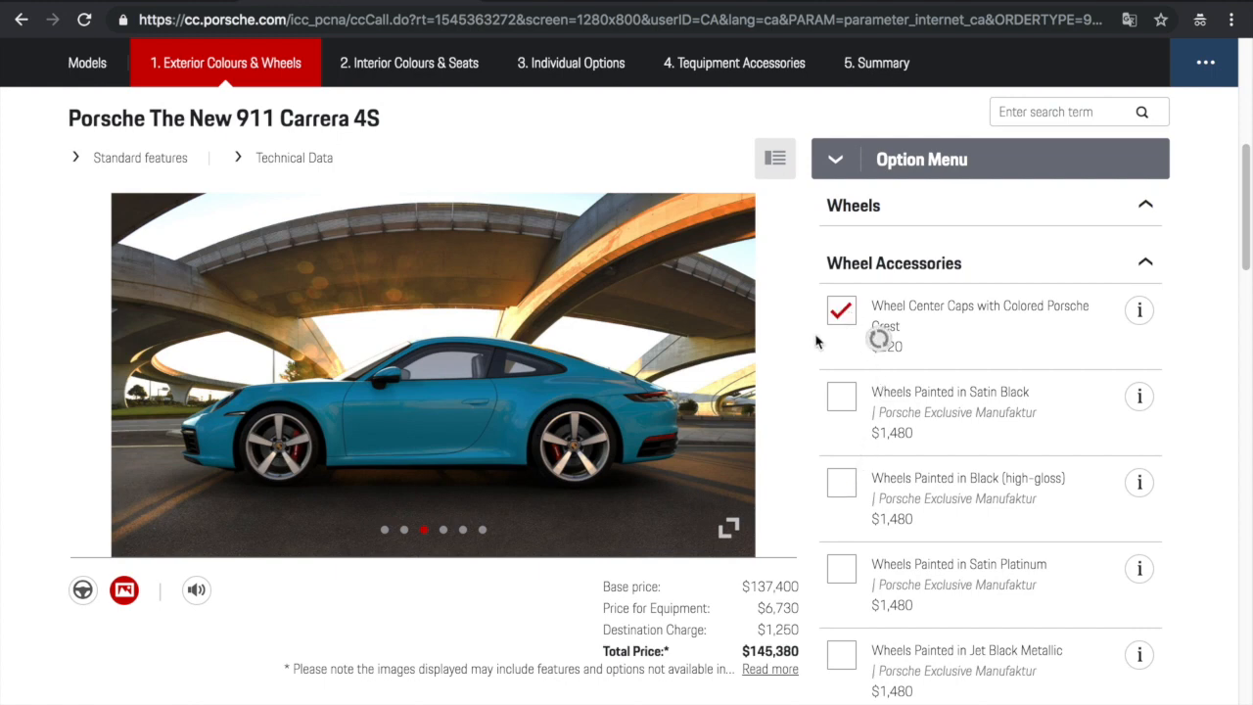
left_click(841, 311)
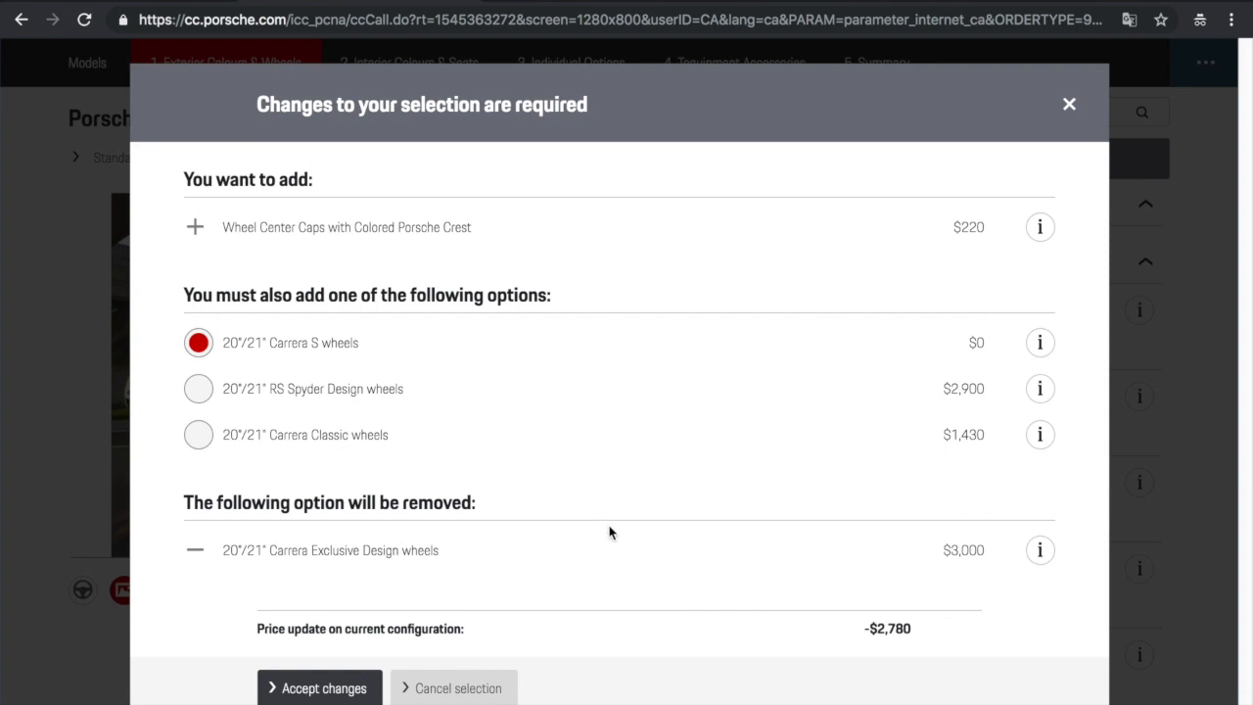
mouse_move(586, 504)
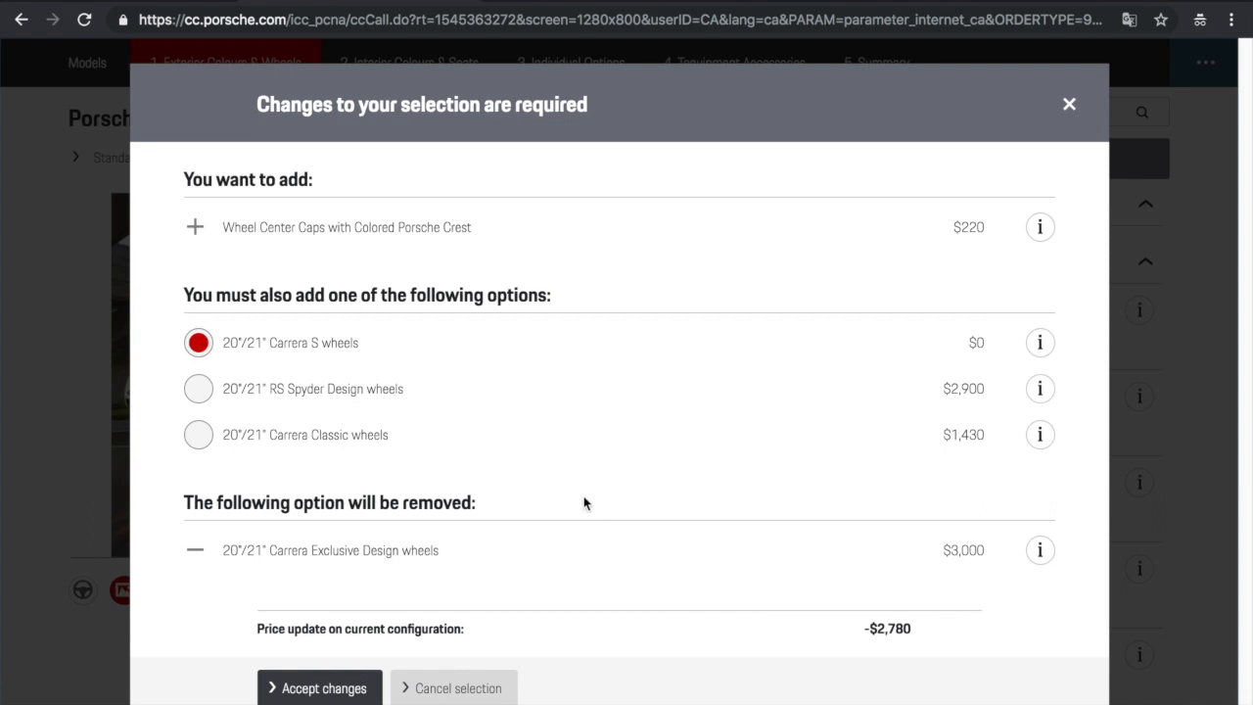
mouse_move(679, 447)
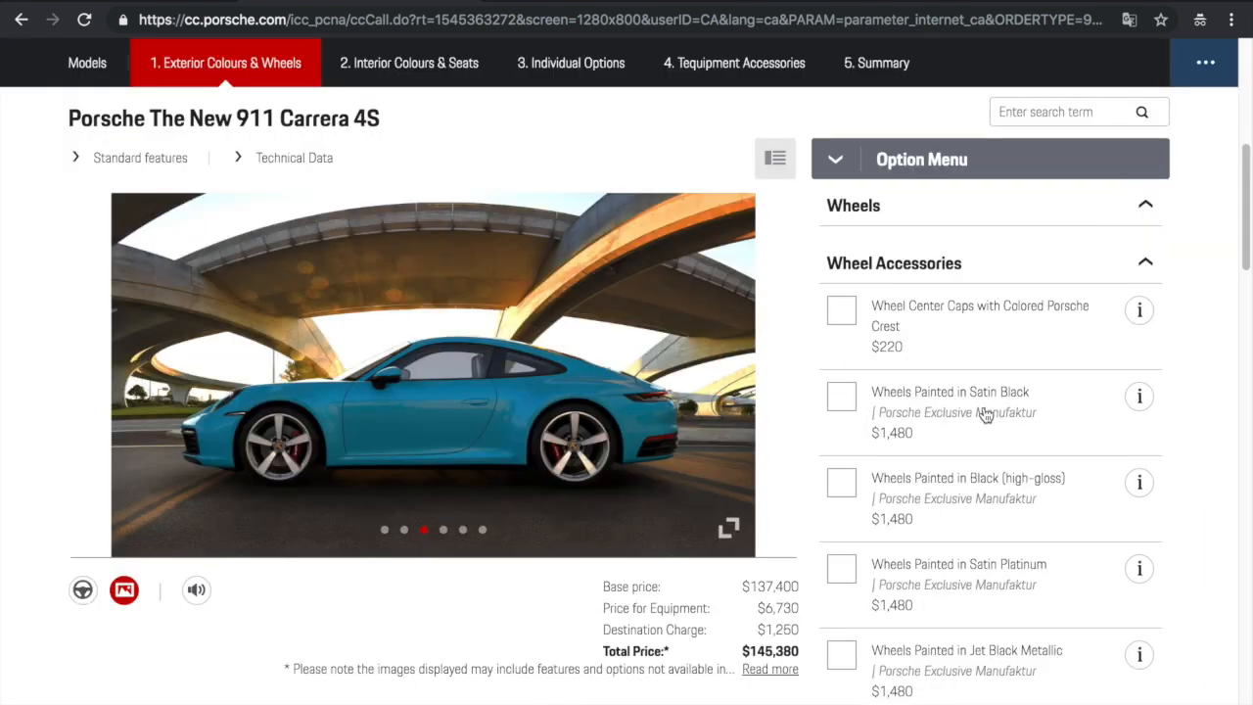
left_click(840, 396)
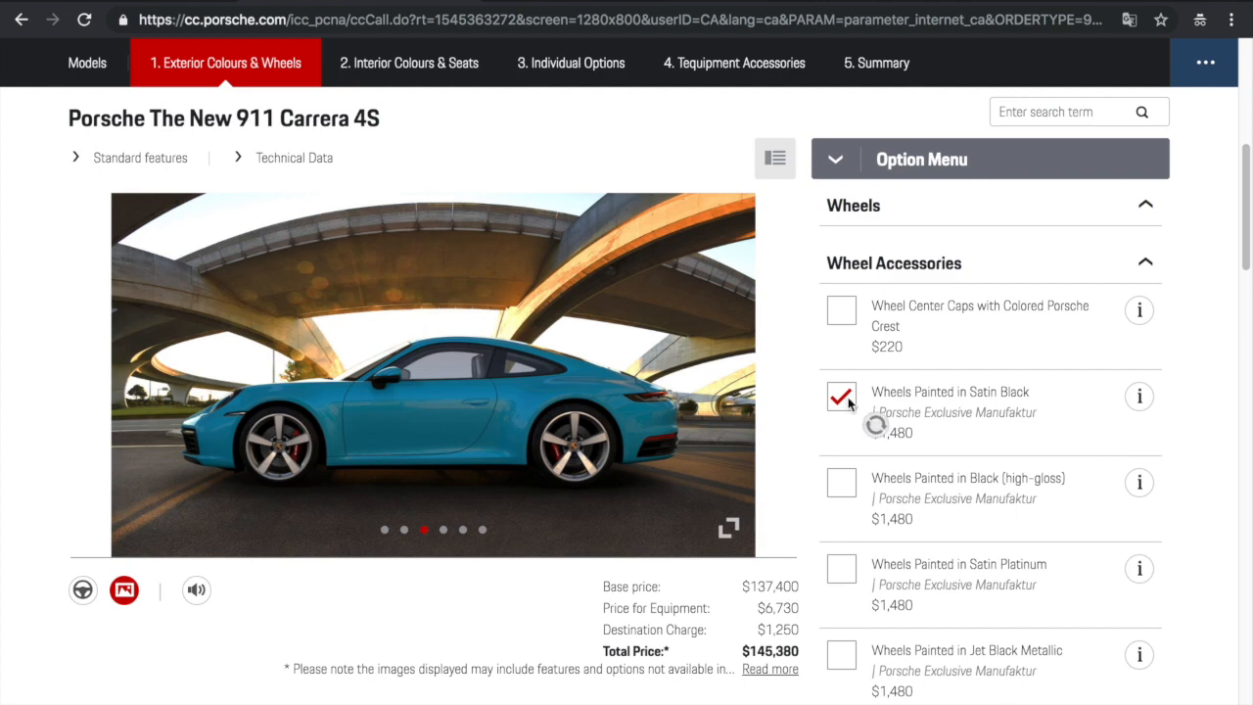
left_click(841, 396)
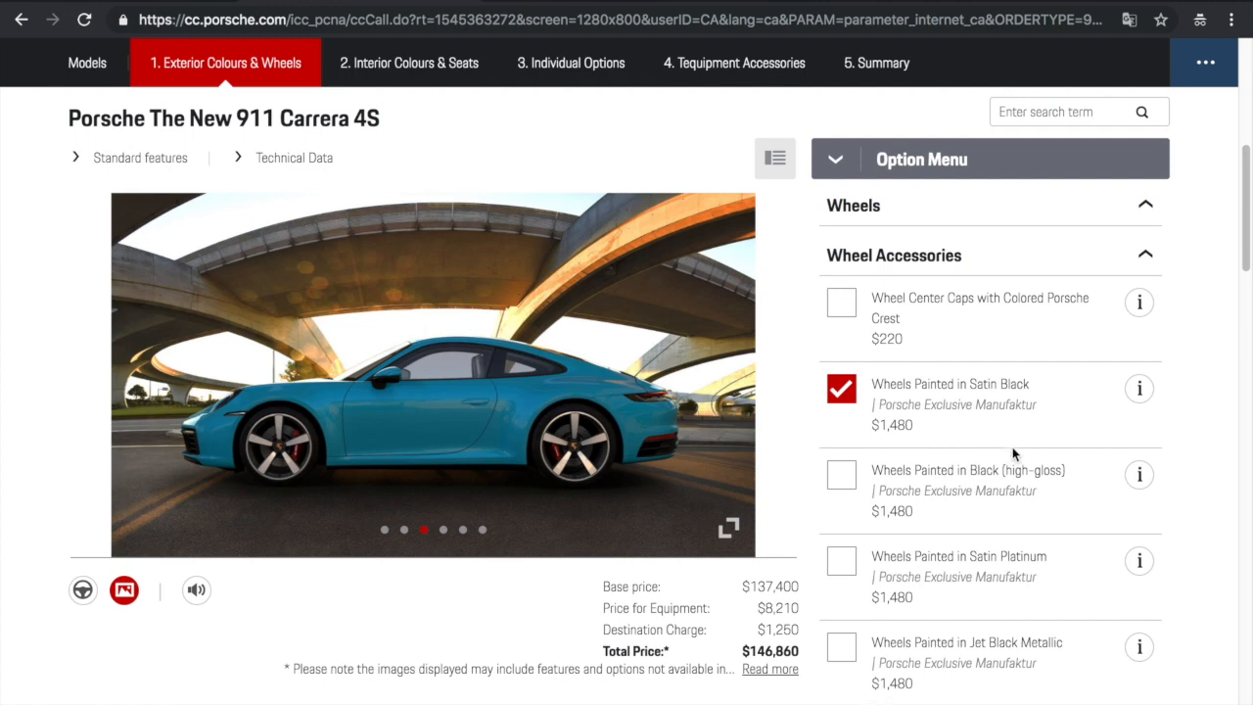
scroll("down", 3)
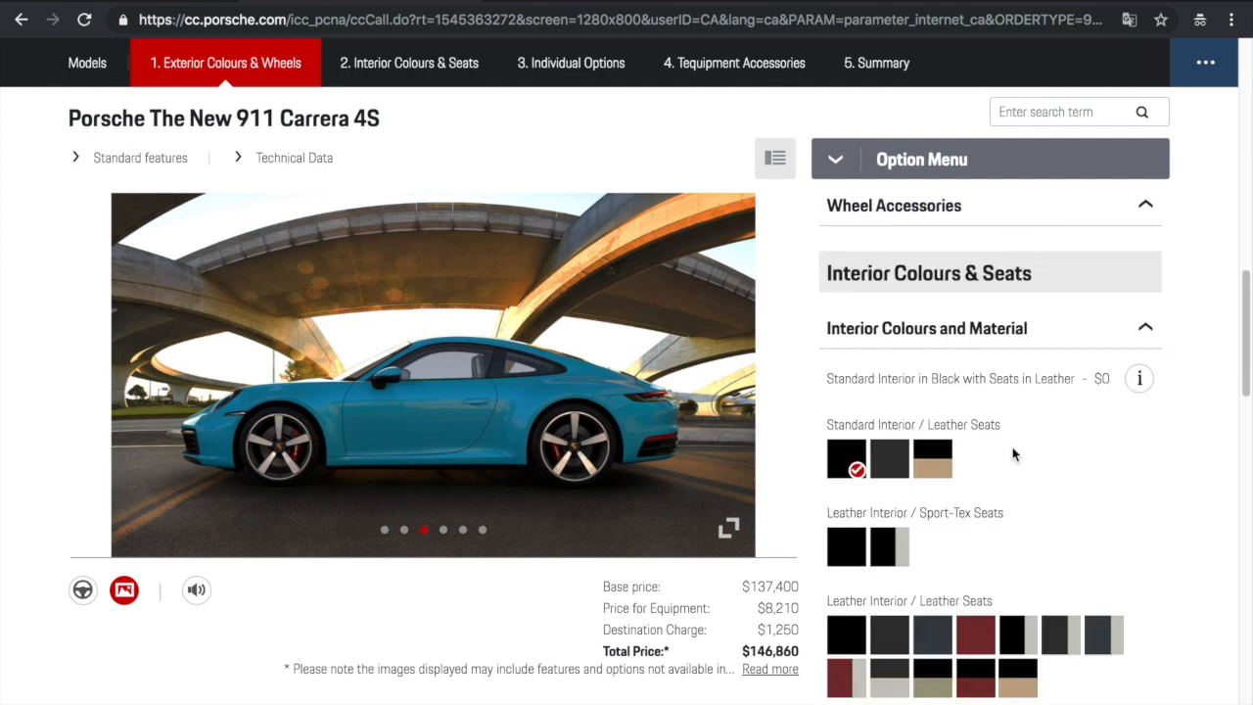
Try Bordeaux Red, then settle on Club Leather in Truffle Brown ($152,950 total)
left_click(408, 63)
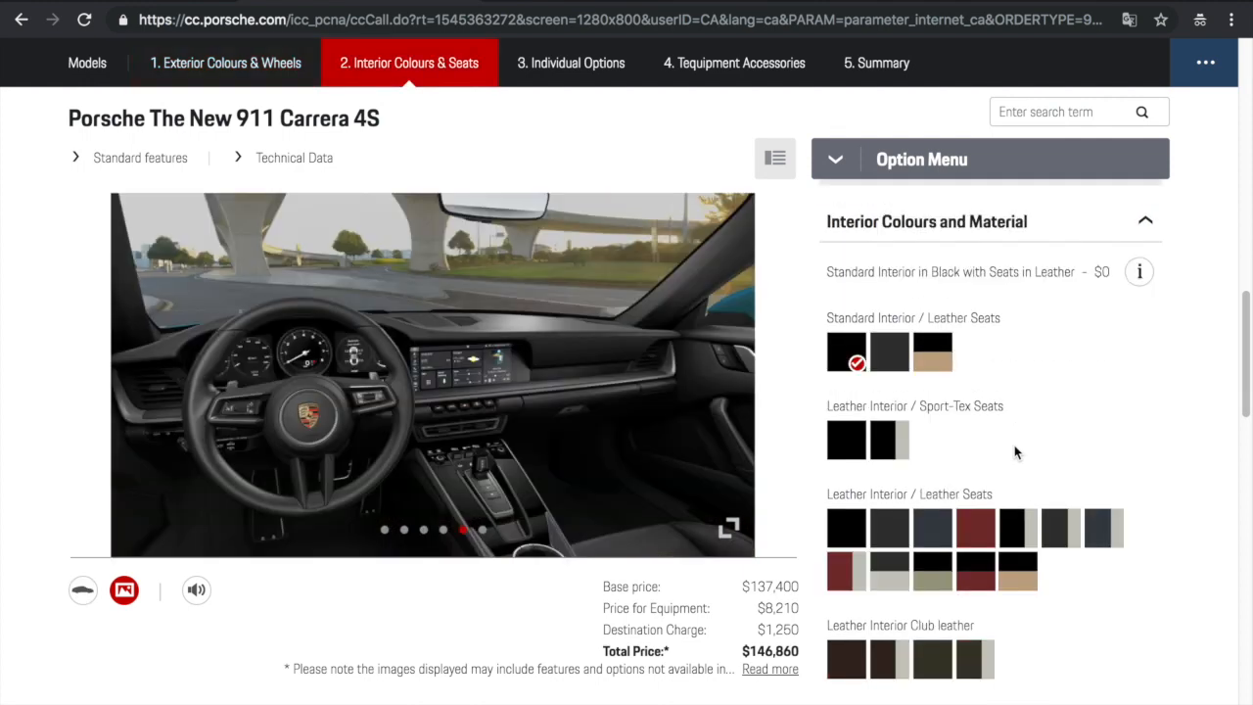
mouse_move(979, 528)
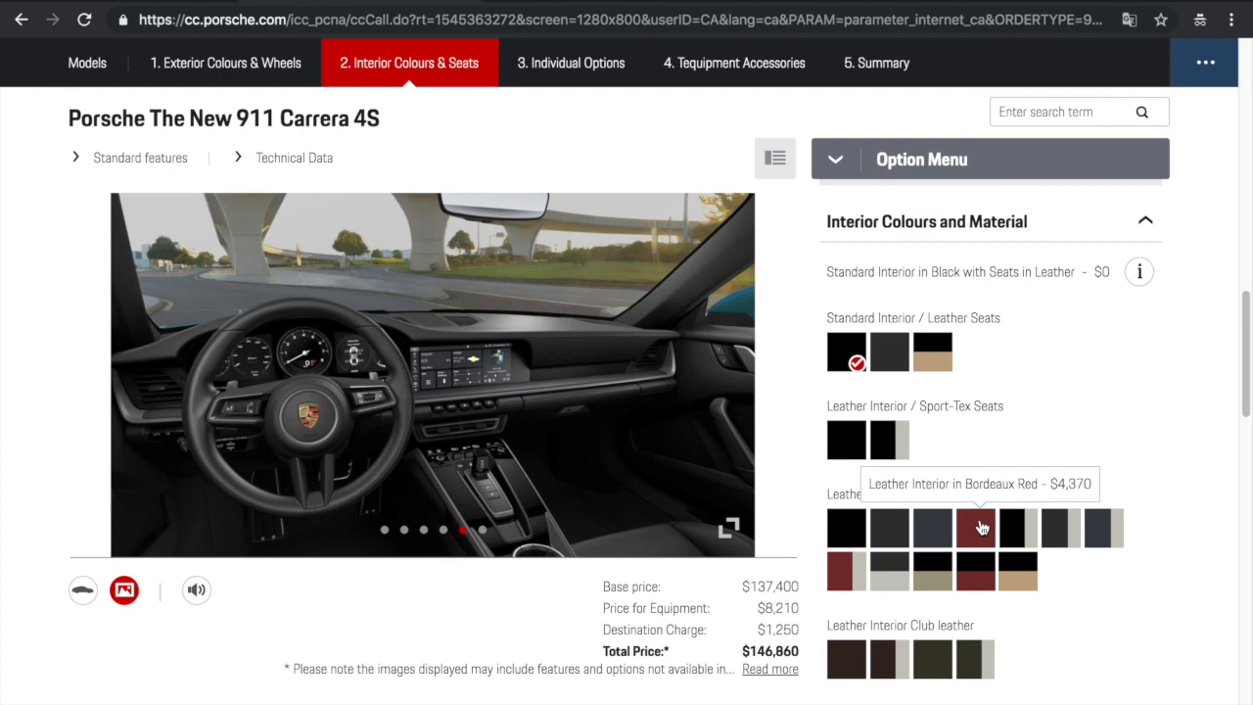
left_click(975, 529)
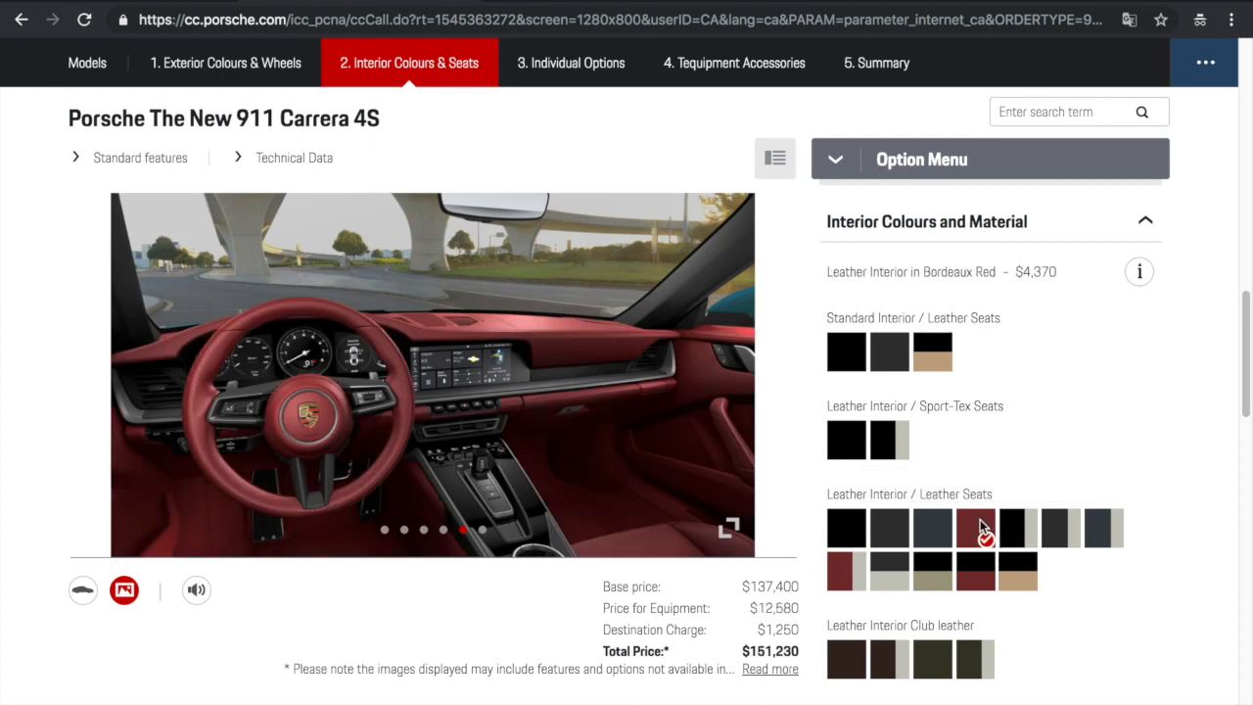
left_click(715, 373)
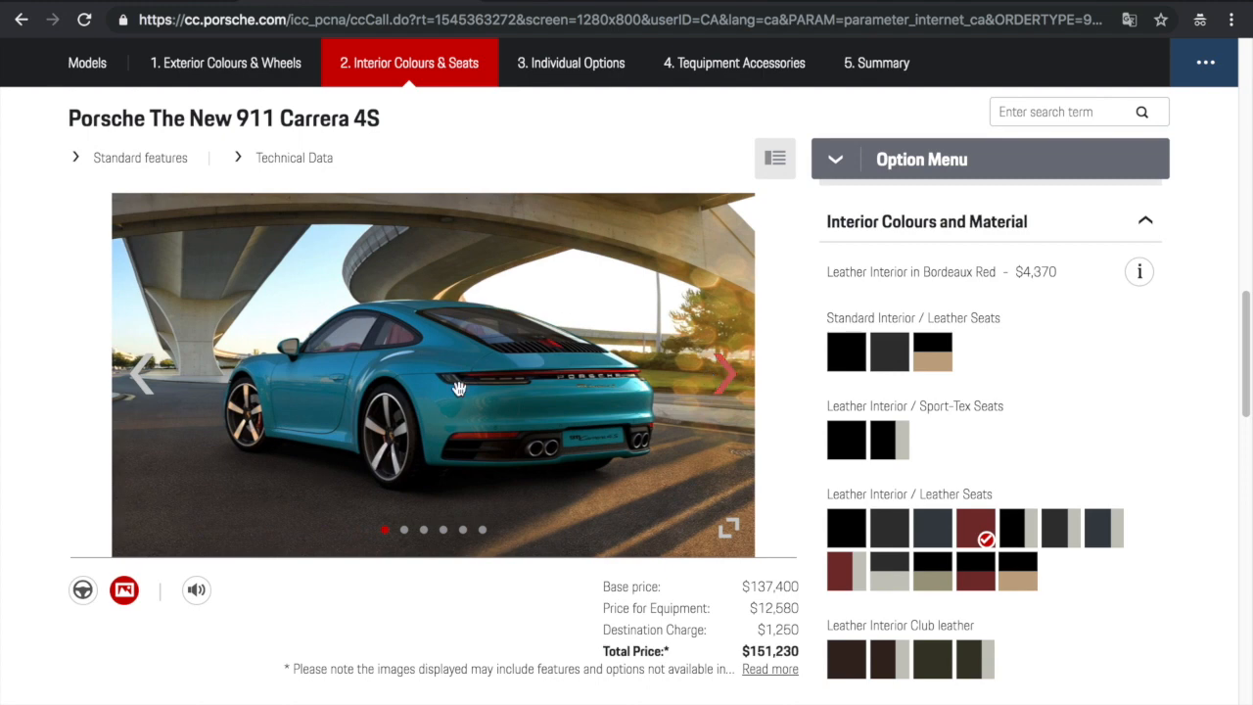
left_click(729, 373)
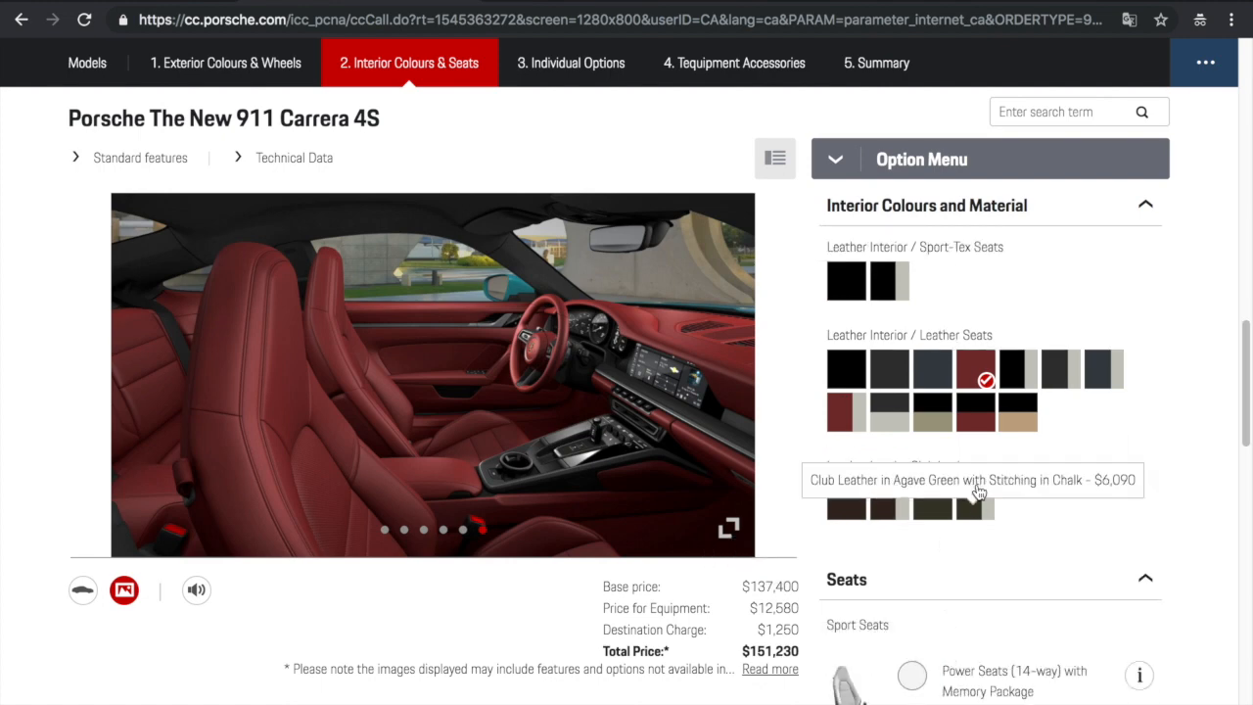
mouse_move(846, 508)
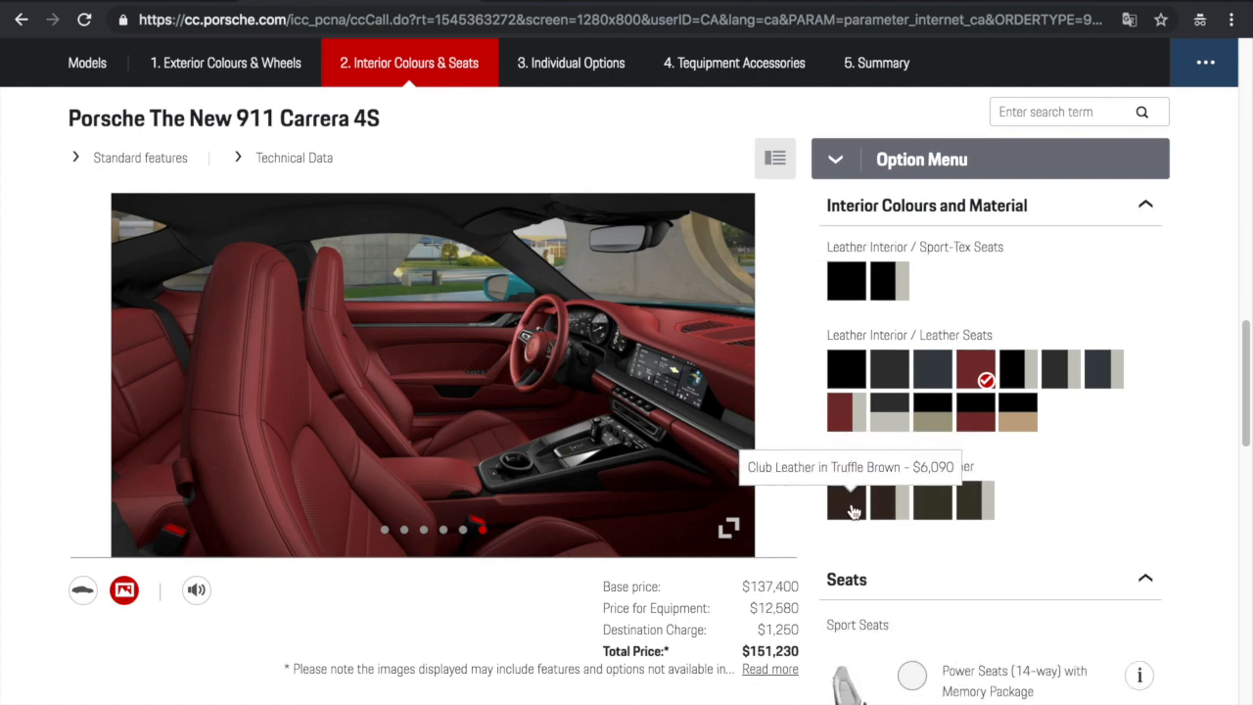
mouse_move(929, 503)
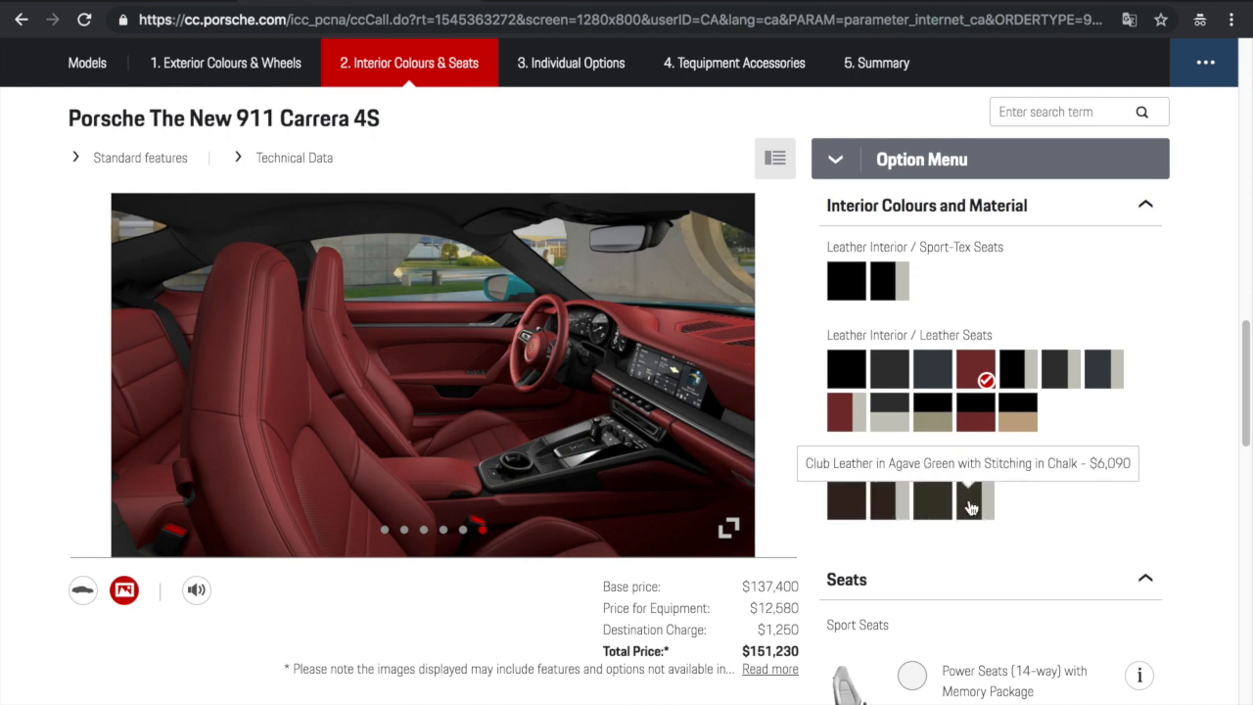
left_click(845, 500)
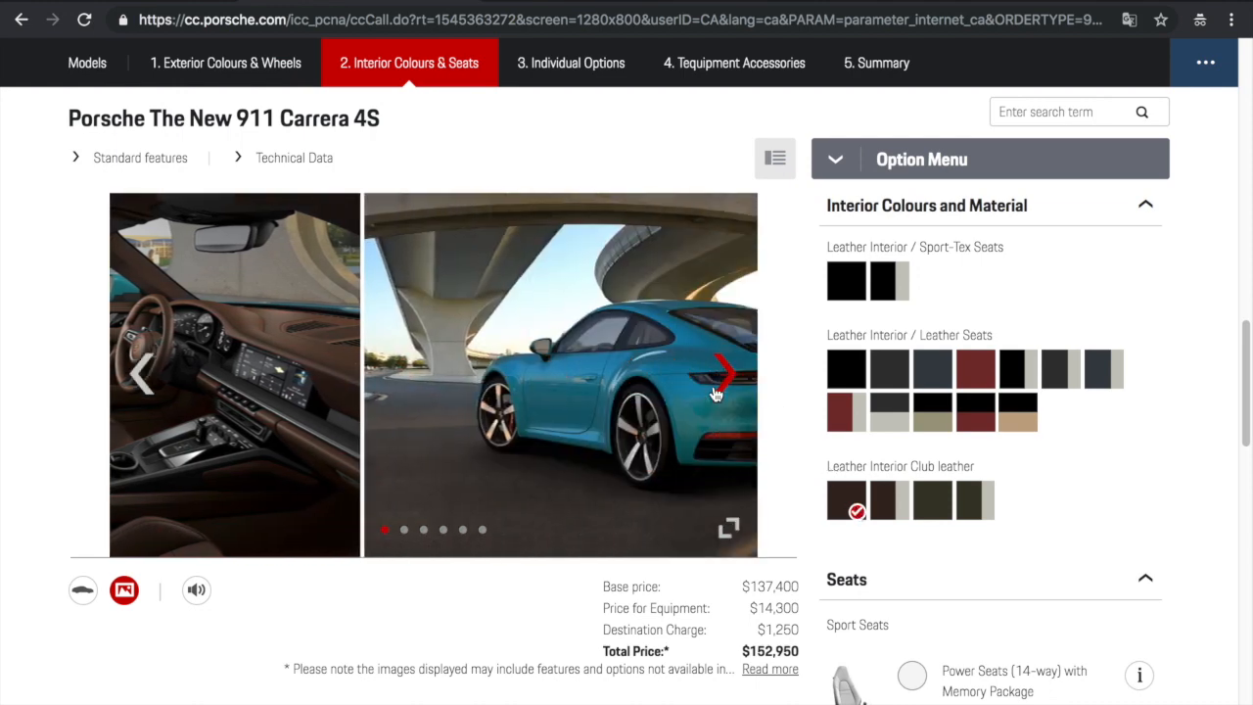
left_click(725, 374)
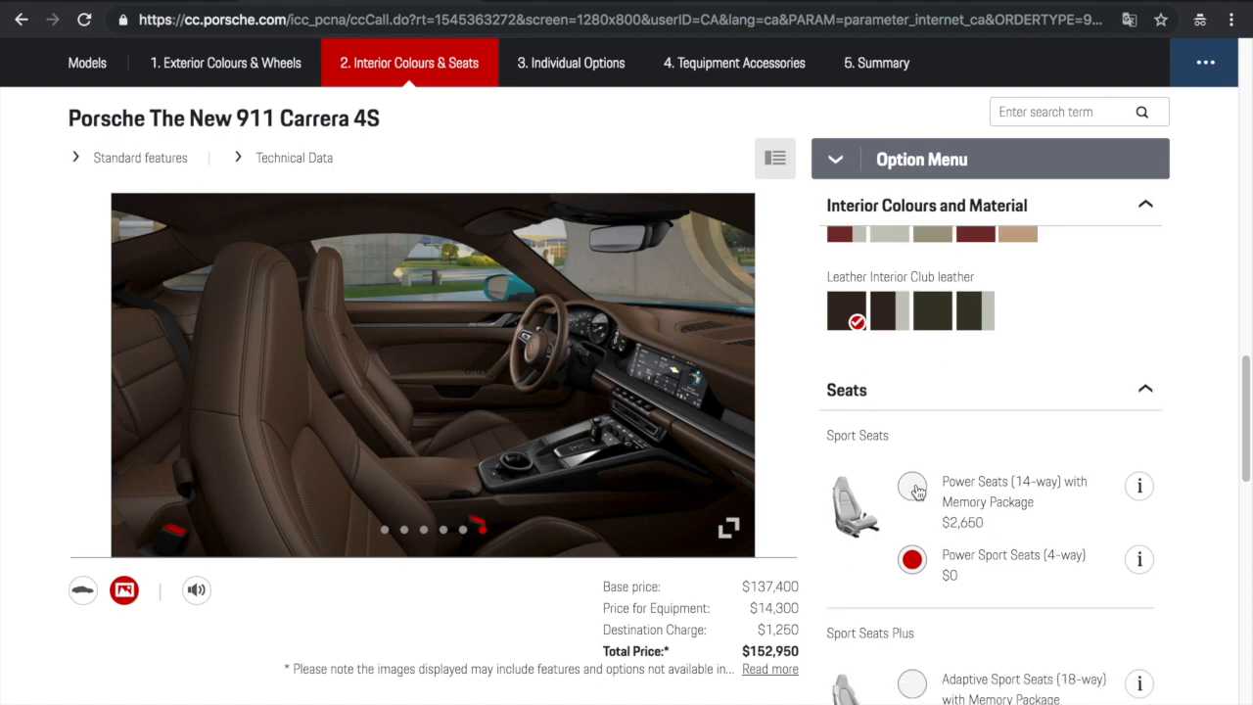
Pick Power Seats (14-way), then switch to Adaptive Sport Seats (18-way), total $156,910
left_click(911, 486)
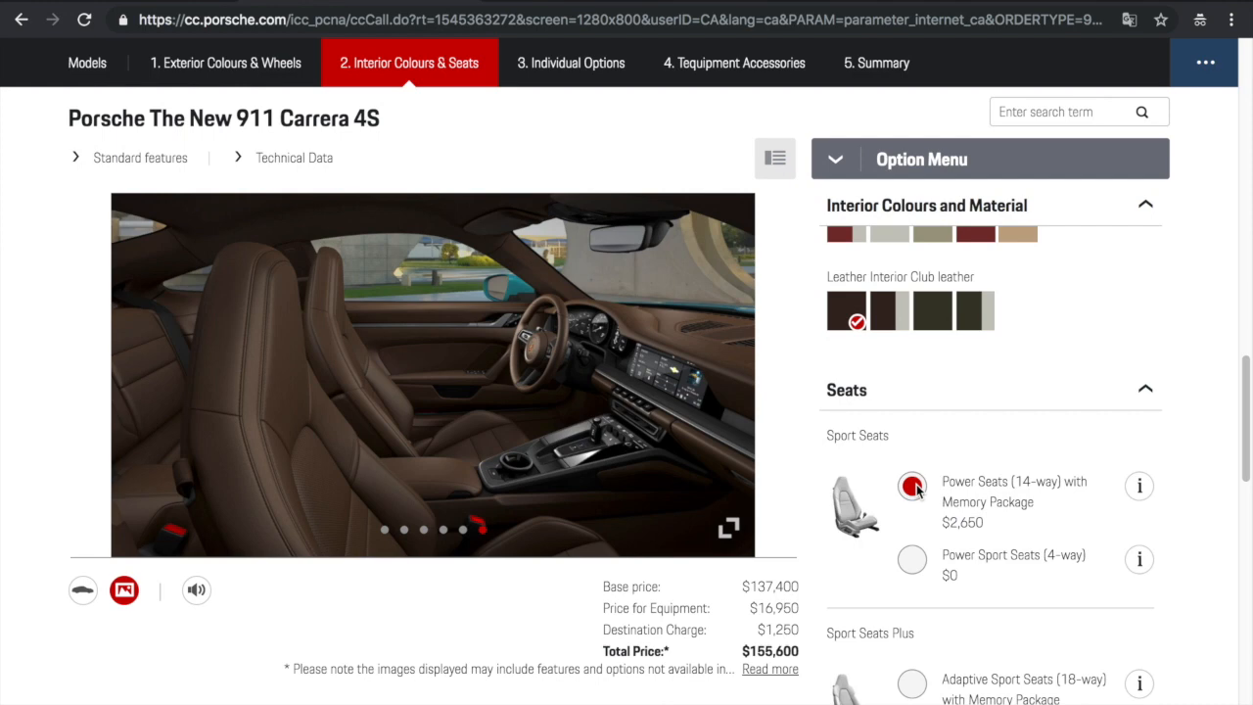
scroll("down", 3)
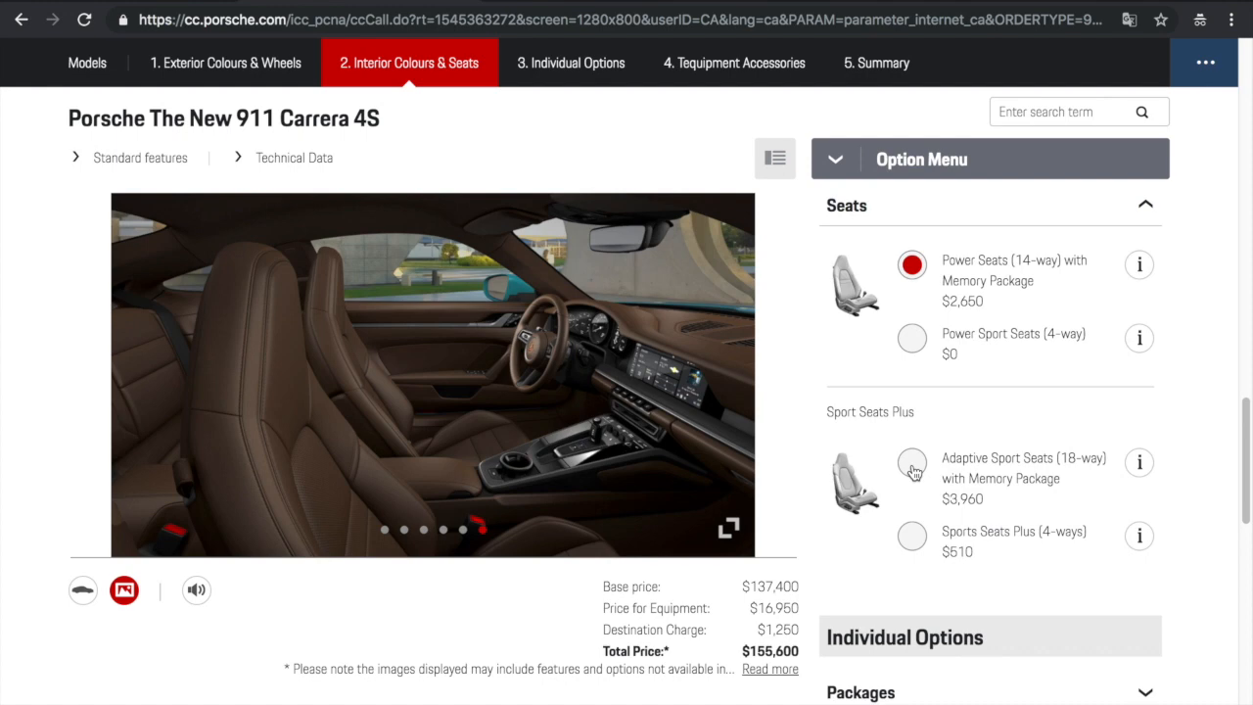
left_click(911, 462)
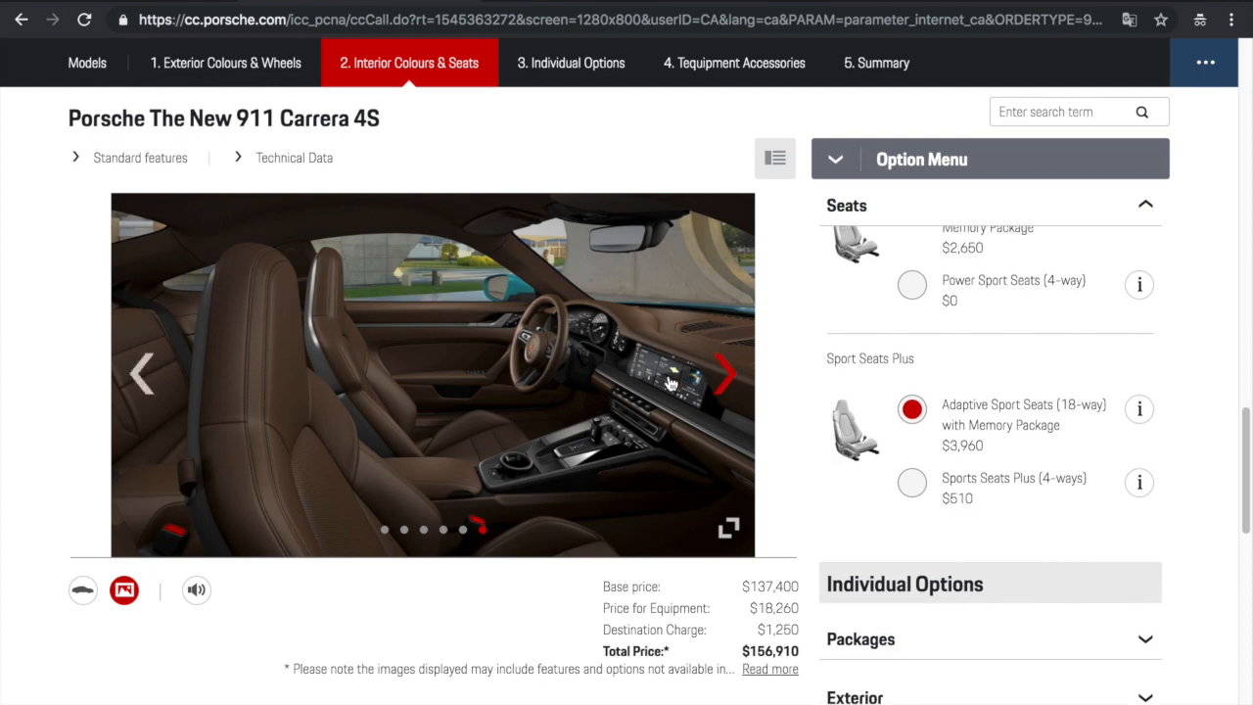
left_click(723, 374)
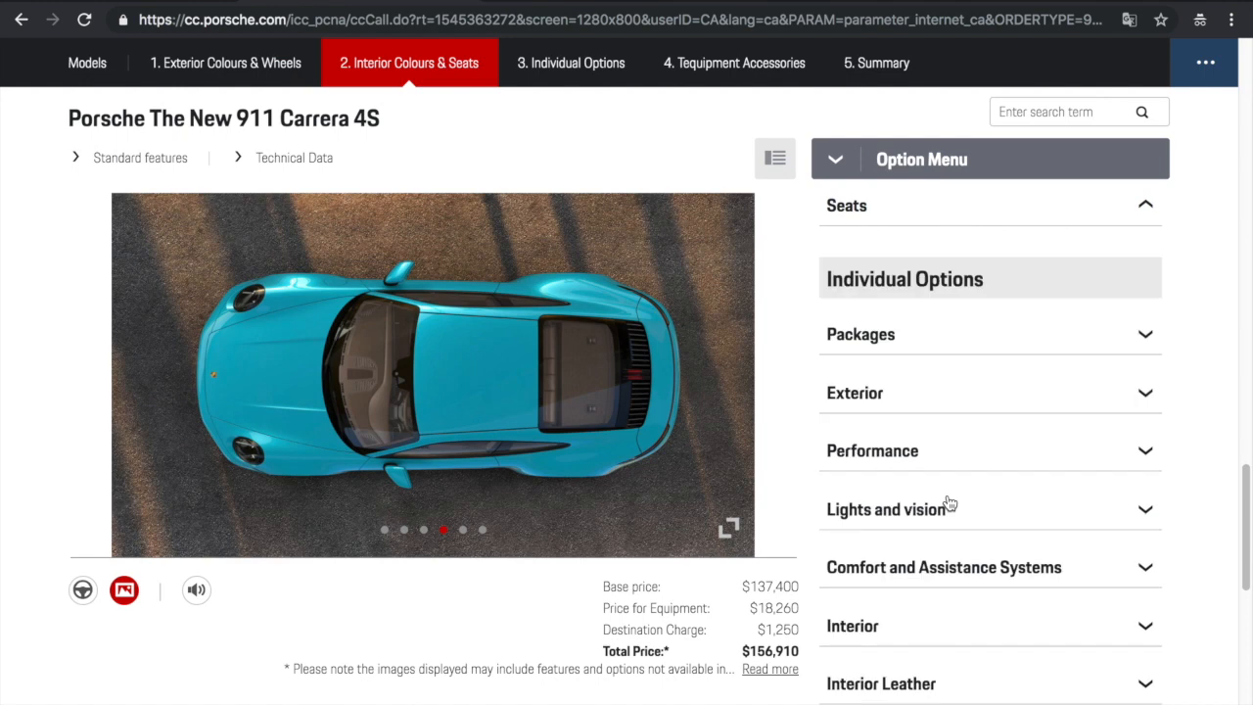
mouse_move(955, 378)
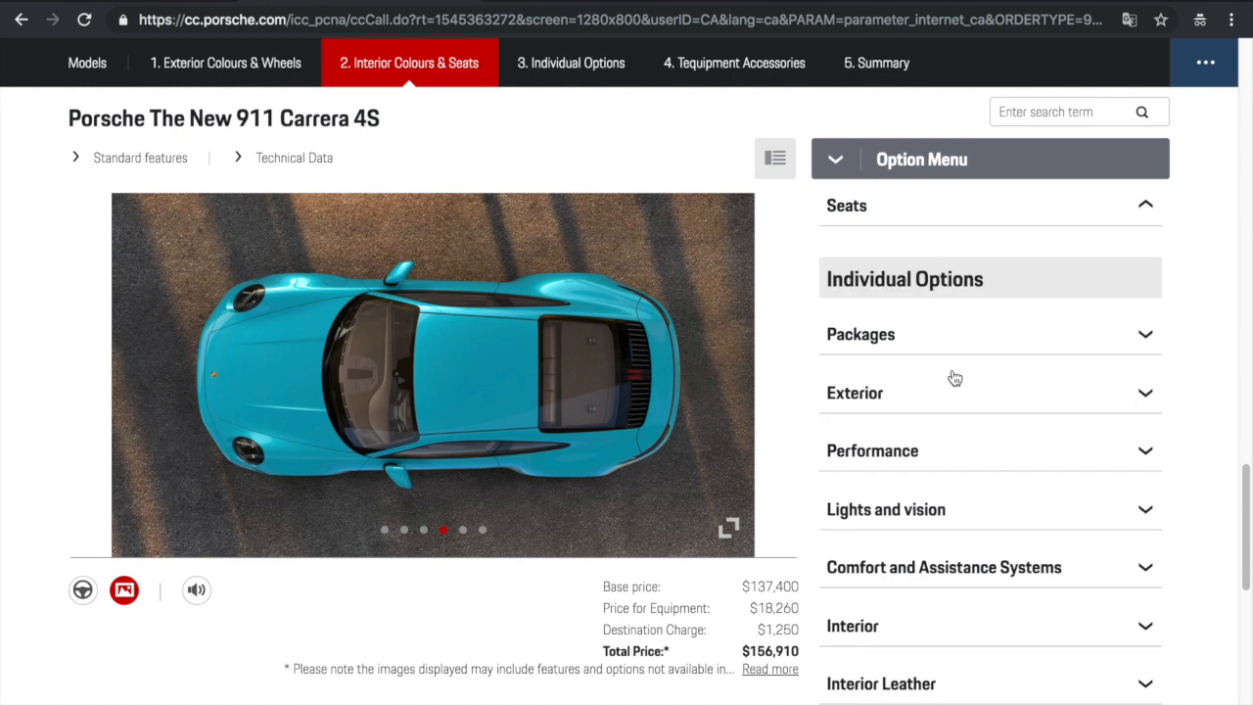
mouse_move(969, 342)
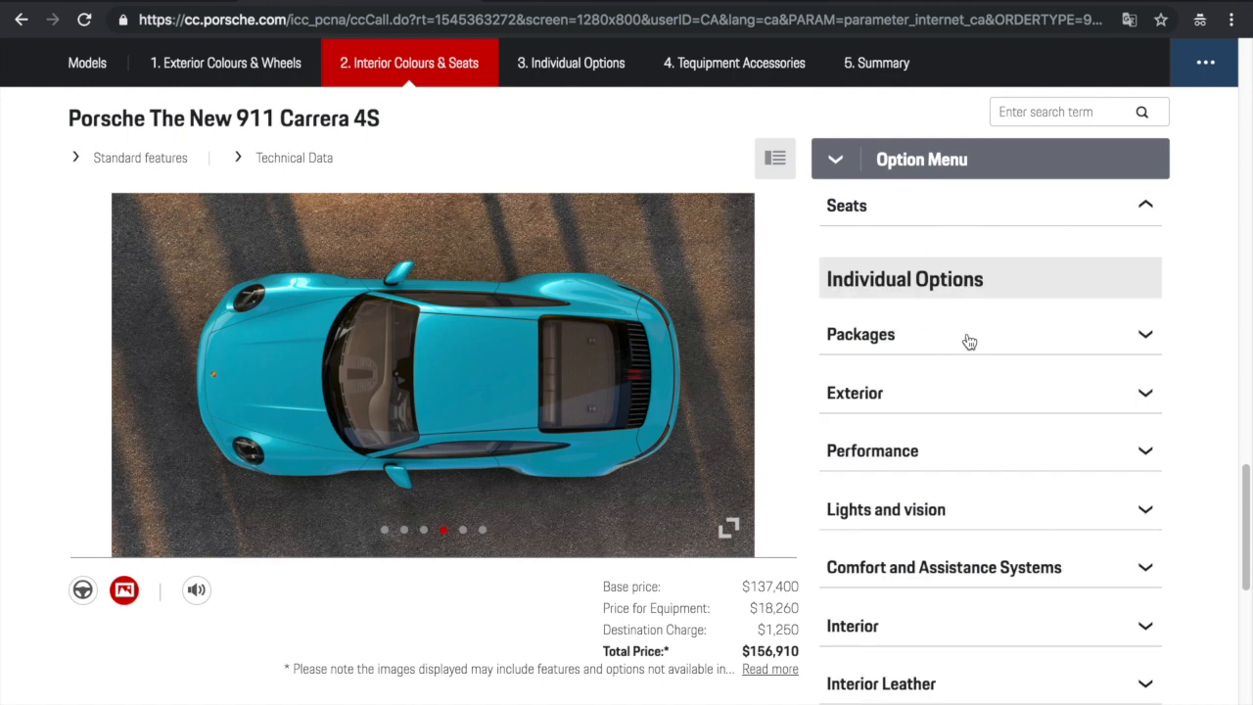
Add the Premium Package with Burmester High-End Surround Sound and accept required changes ($167,580)
left_click(860, 334)
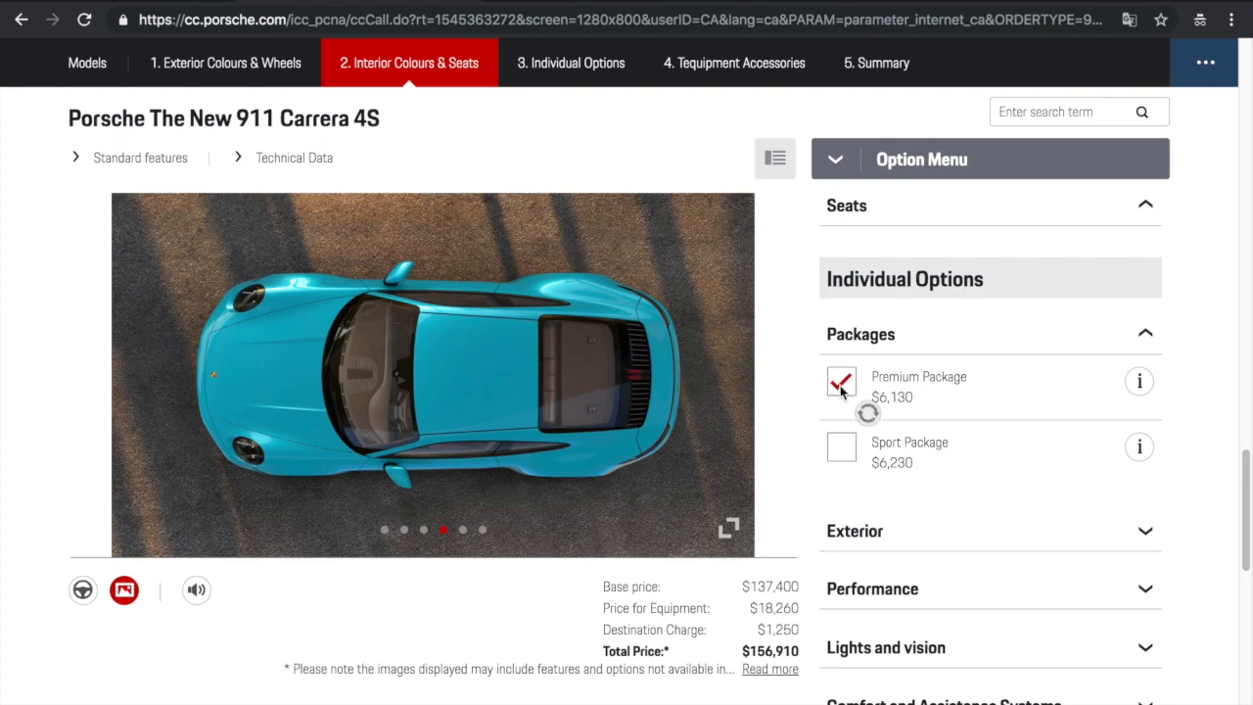
left_click(840, 382)
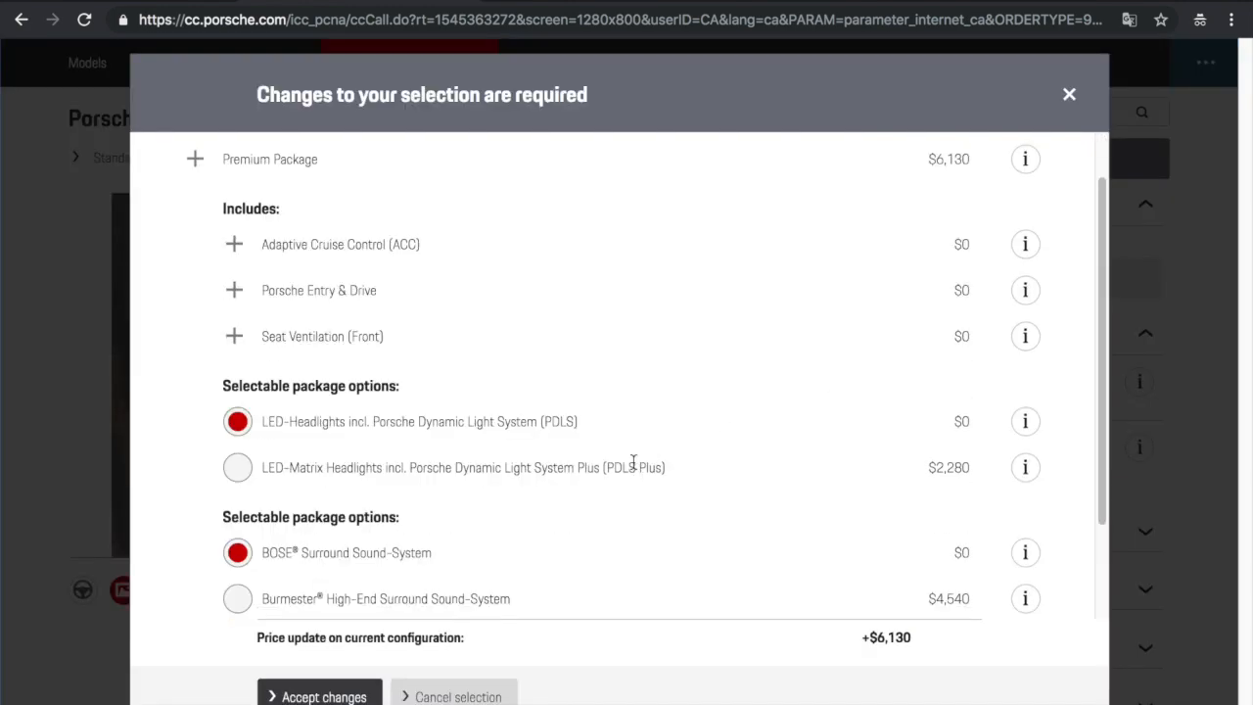
scroll("down", 3)
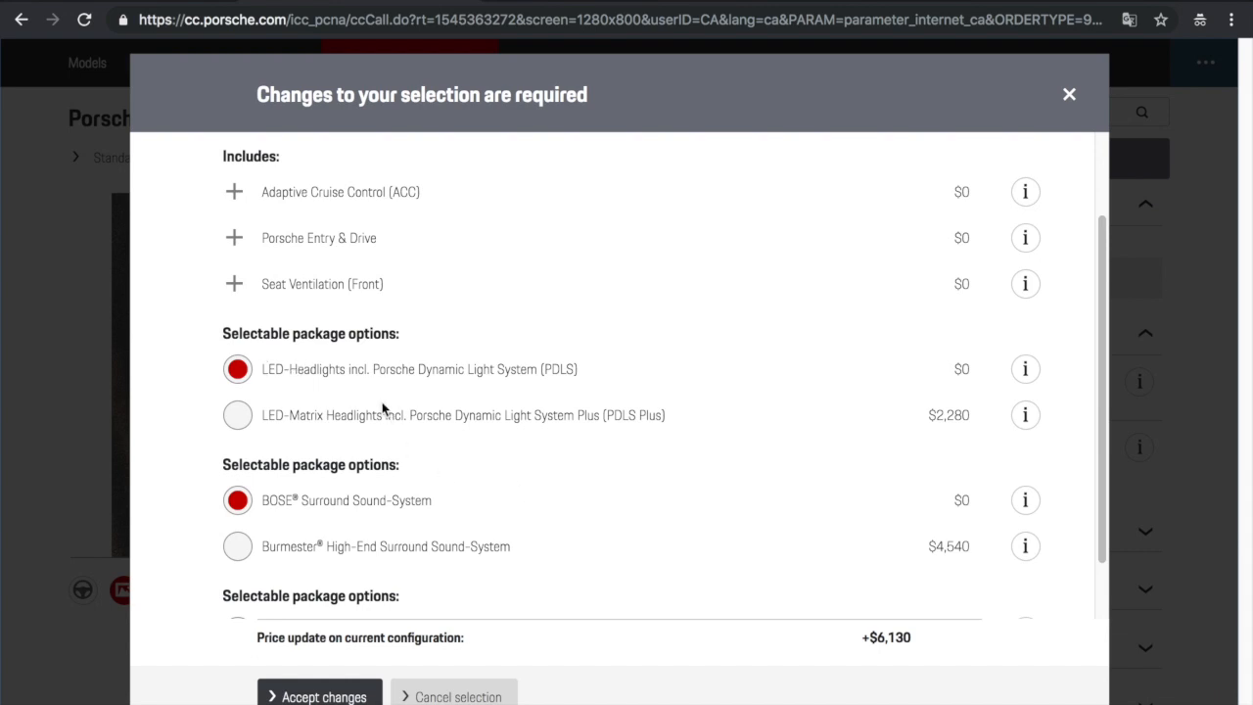
mouse_move(397, 557)
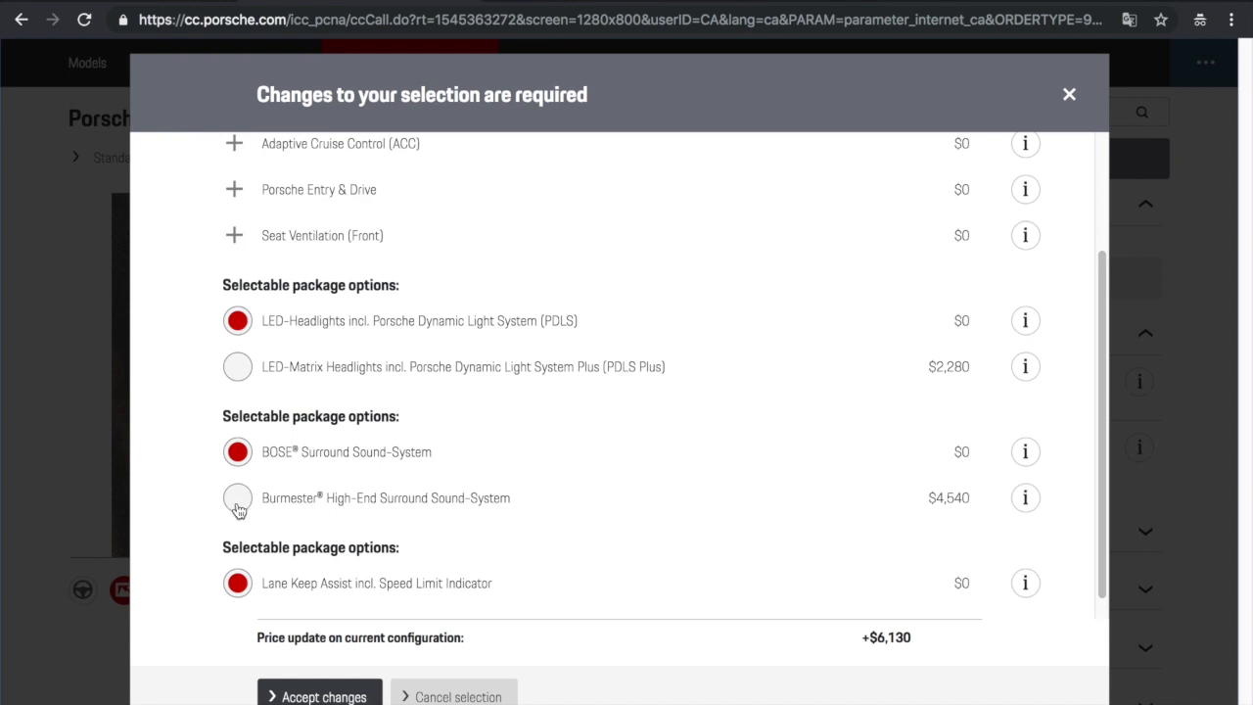
left_click(237, 497)
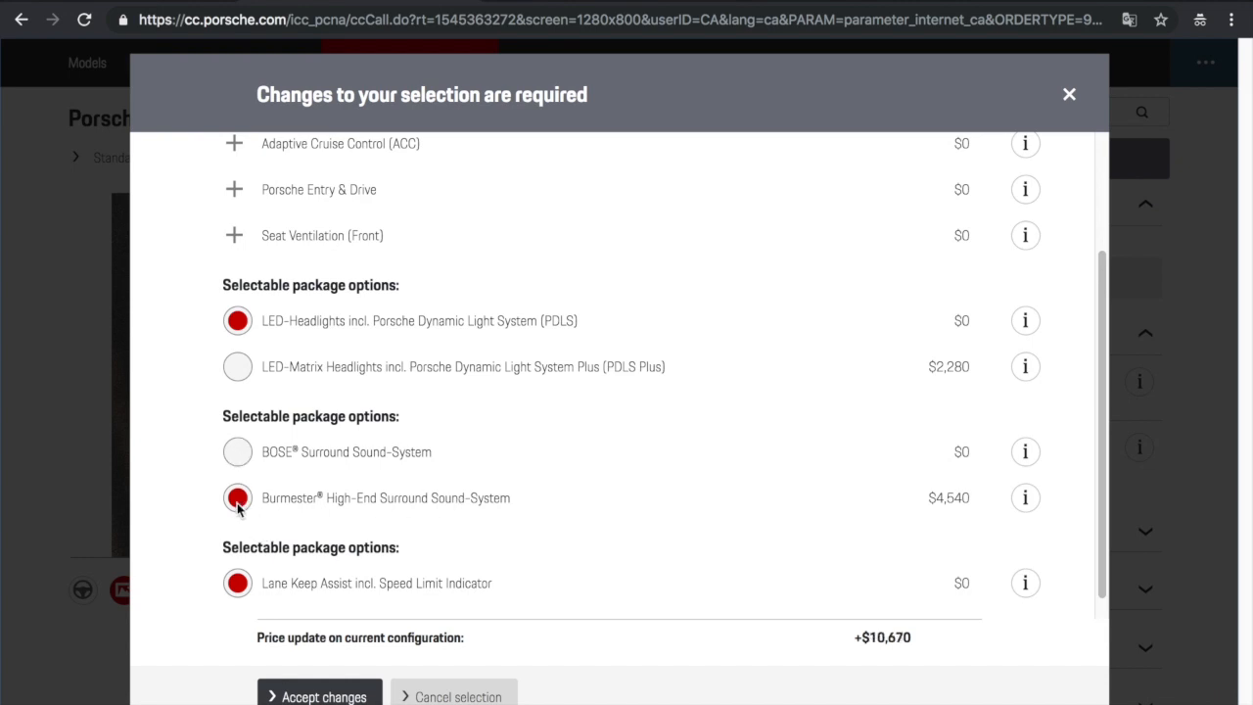
scroll("down", 3)
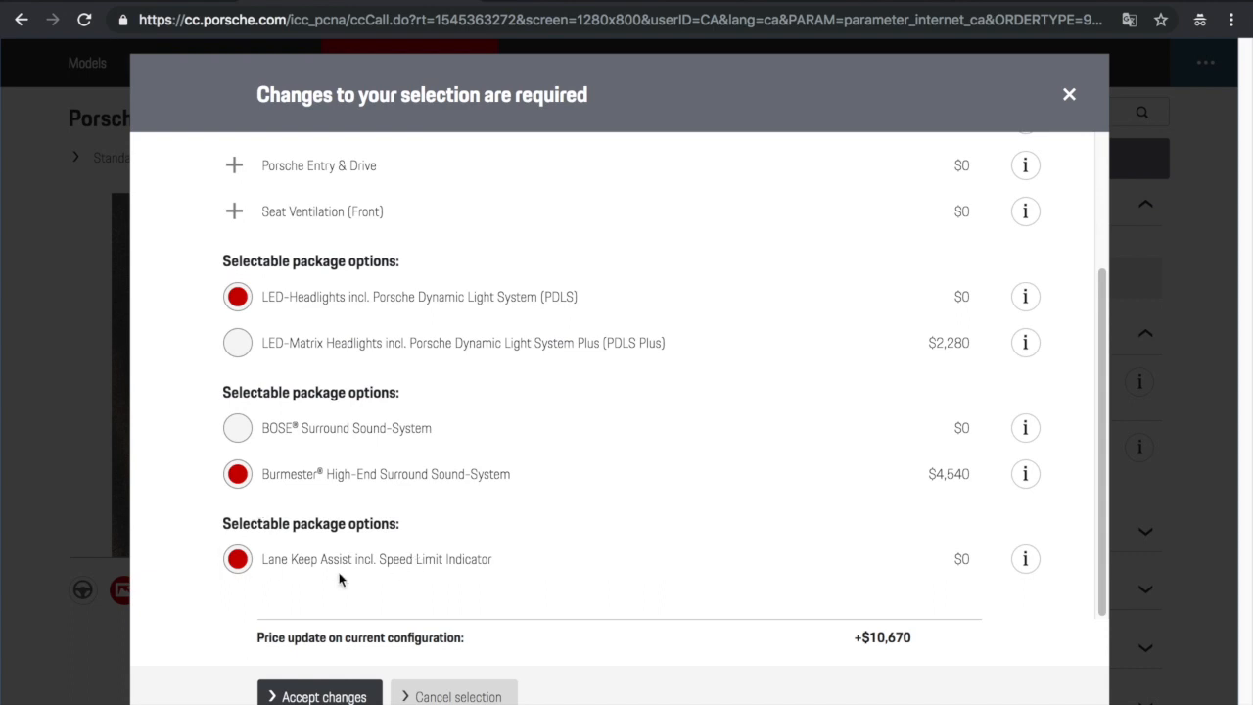
mouse_move(893, 644)
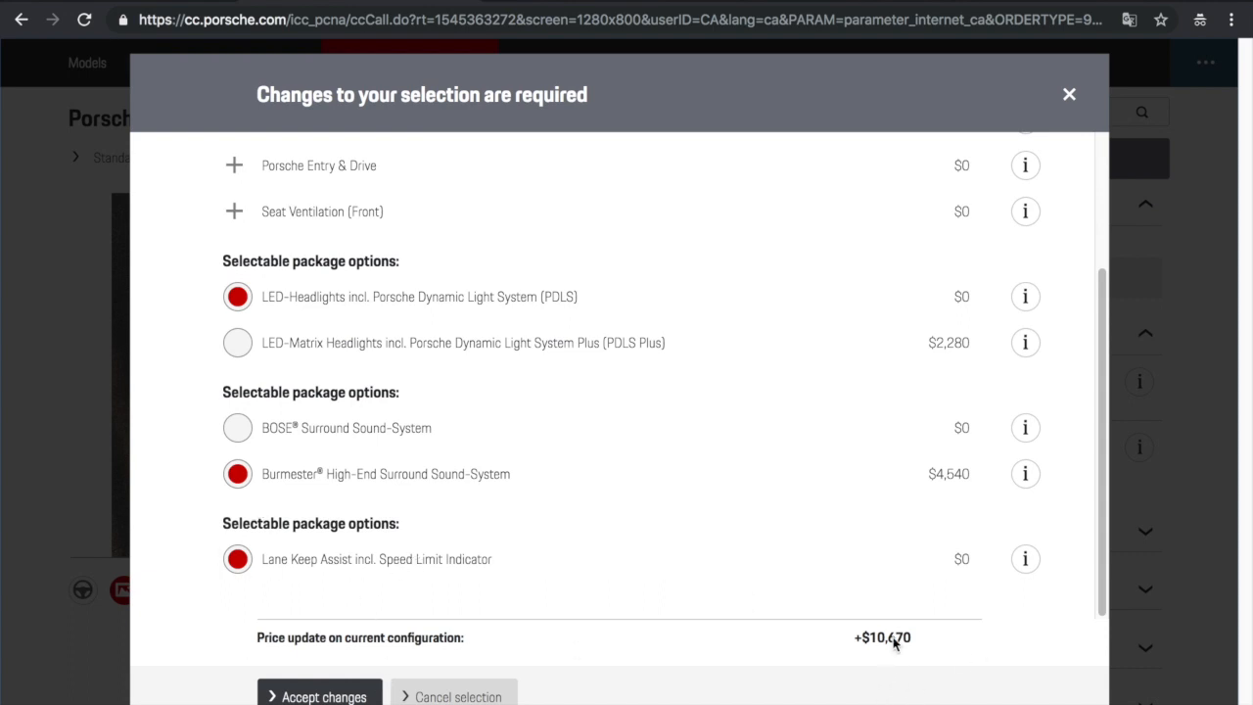
left_click(320, 696)
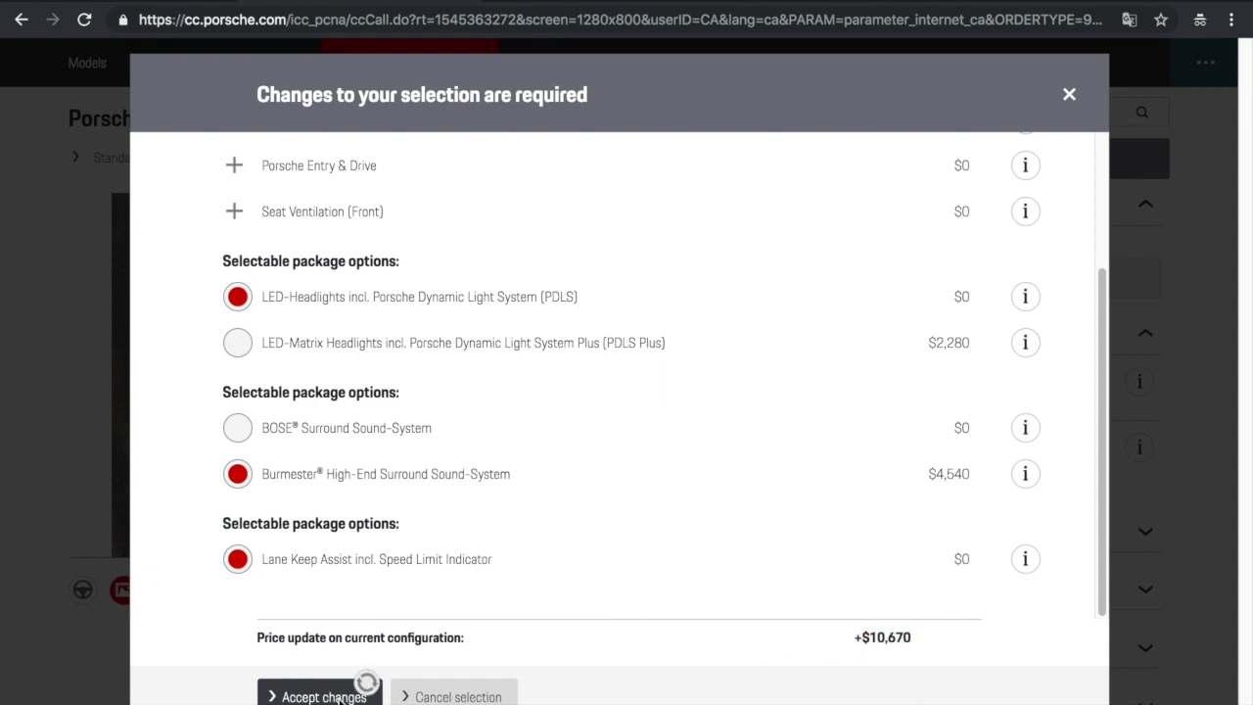
left_click(320, 697)
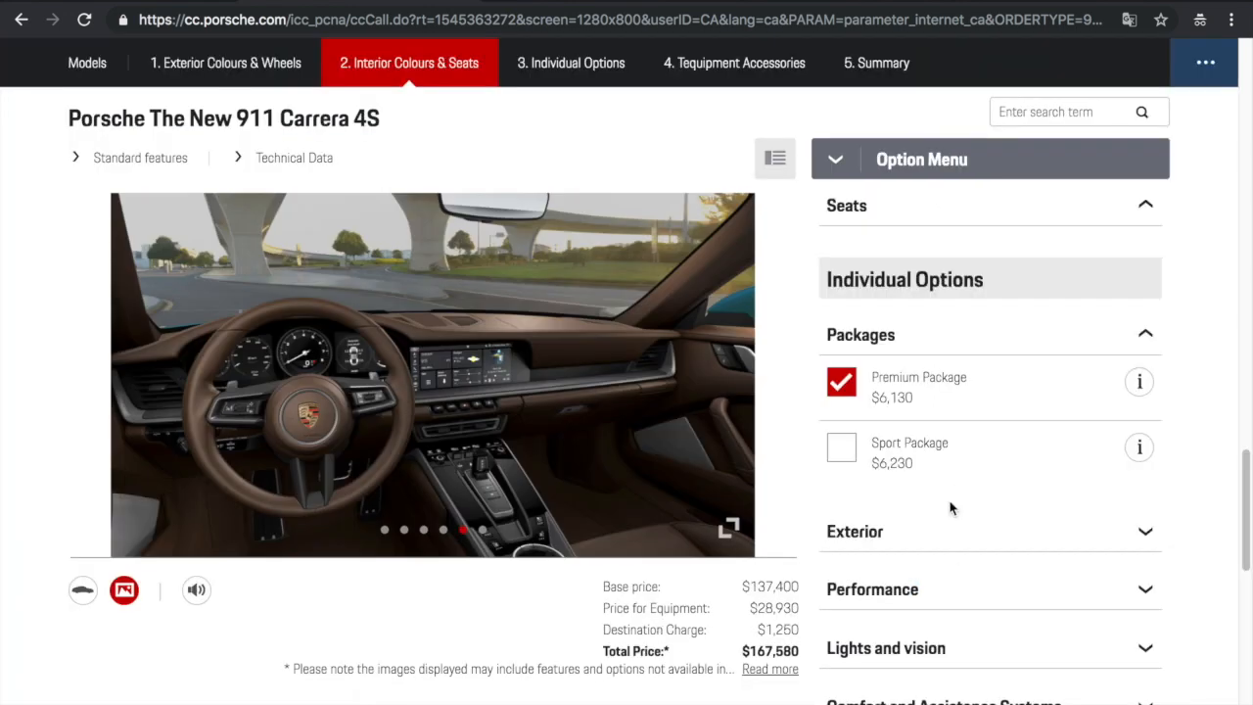
Add the Sport Package with its included options, raising the total to $173,810
left_click(841, 448)
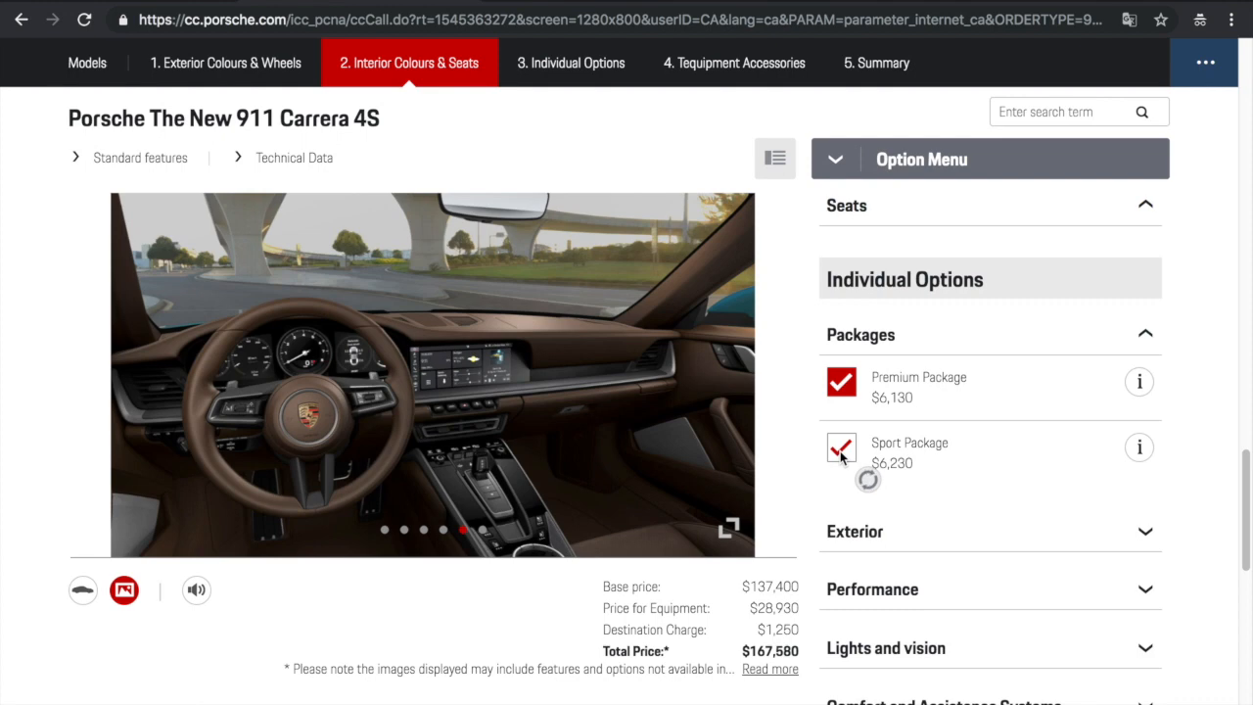
left_click(840, 448)
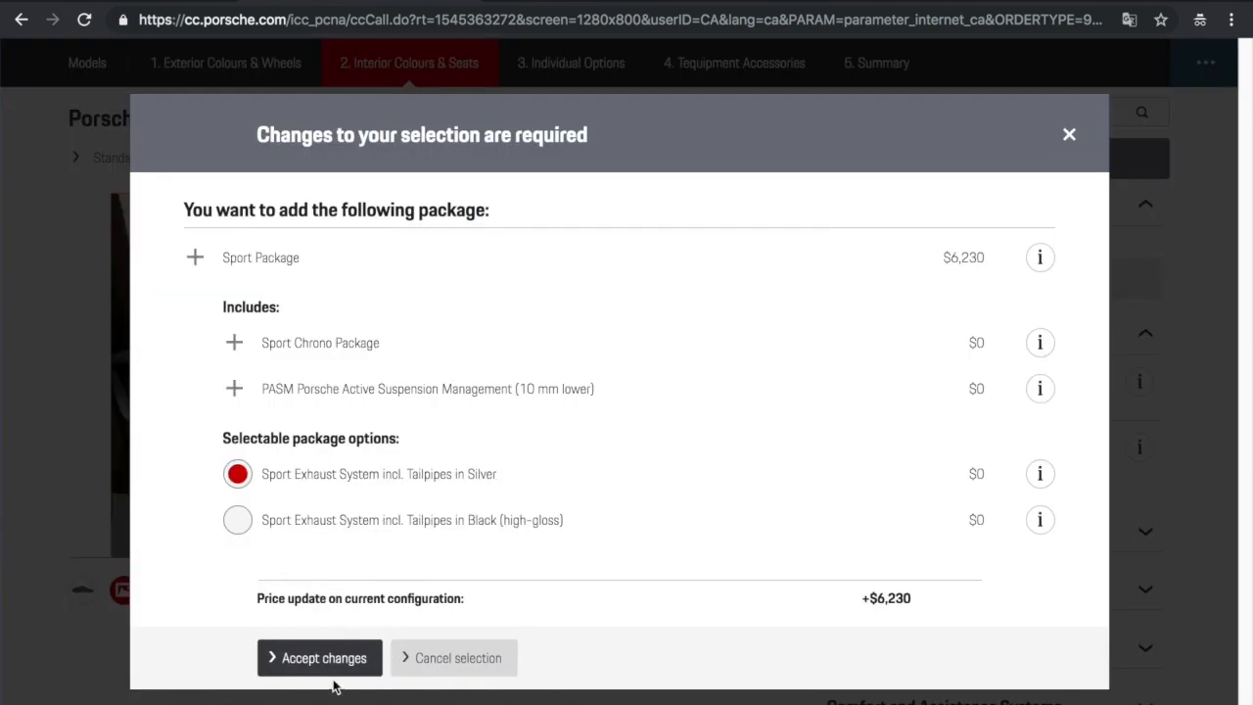
left_click(319, 657)
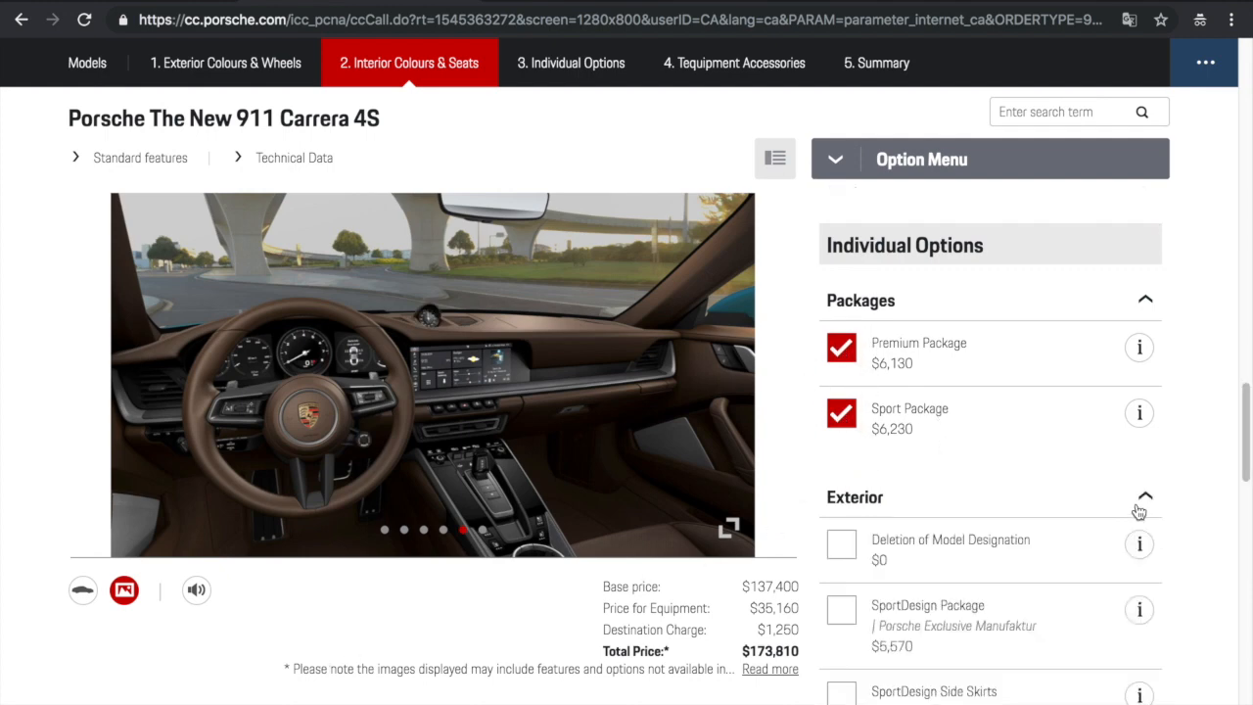
Add the SportDesign Package from its details dialog, raising the total to $179,380
left_click(571, 62)
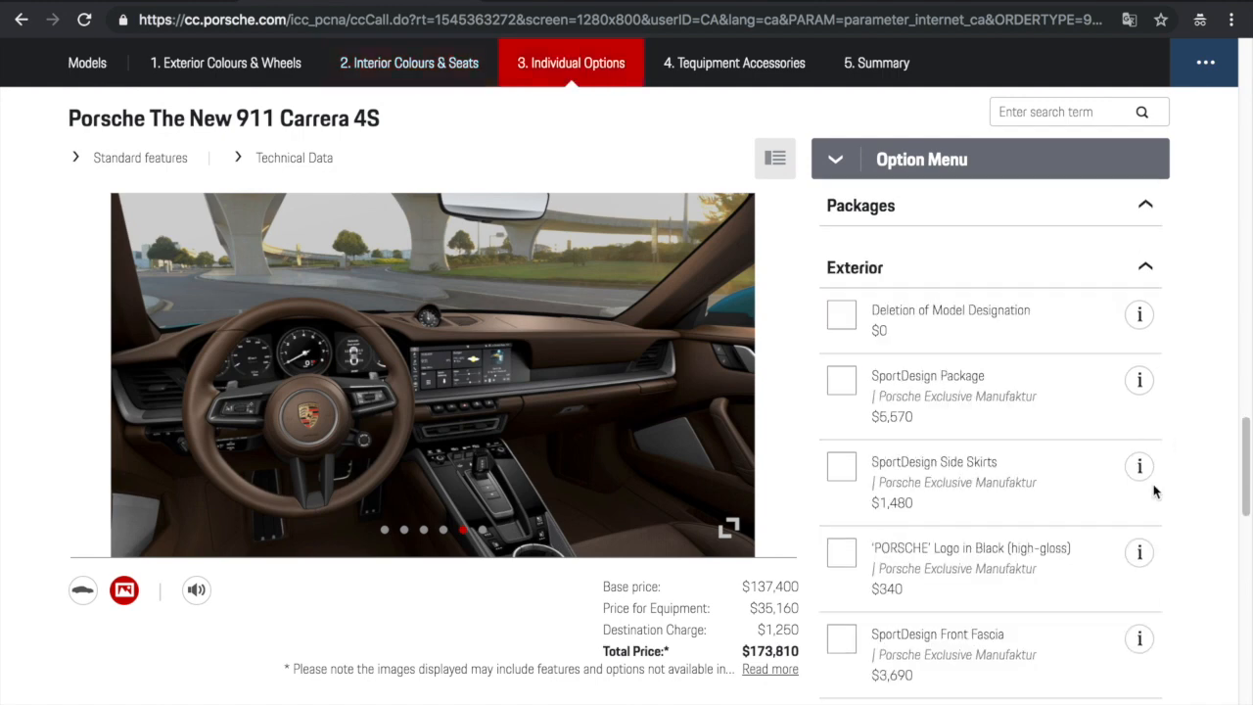
left_click(841, 380)
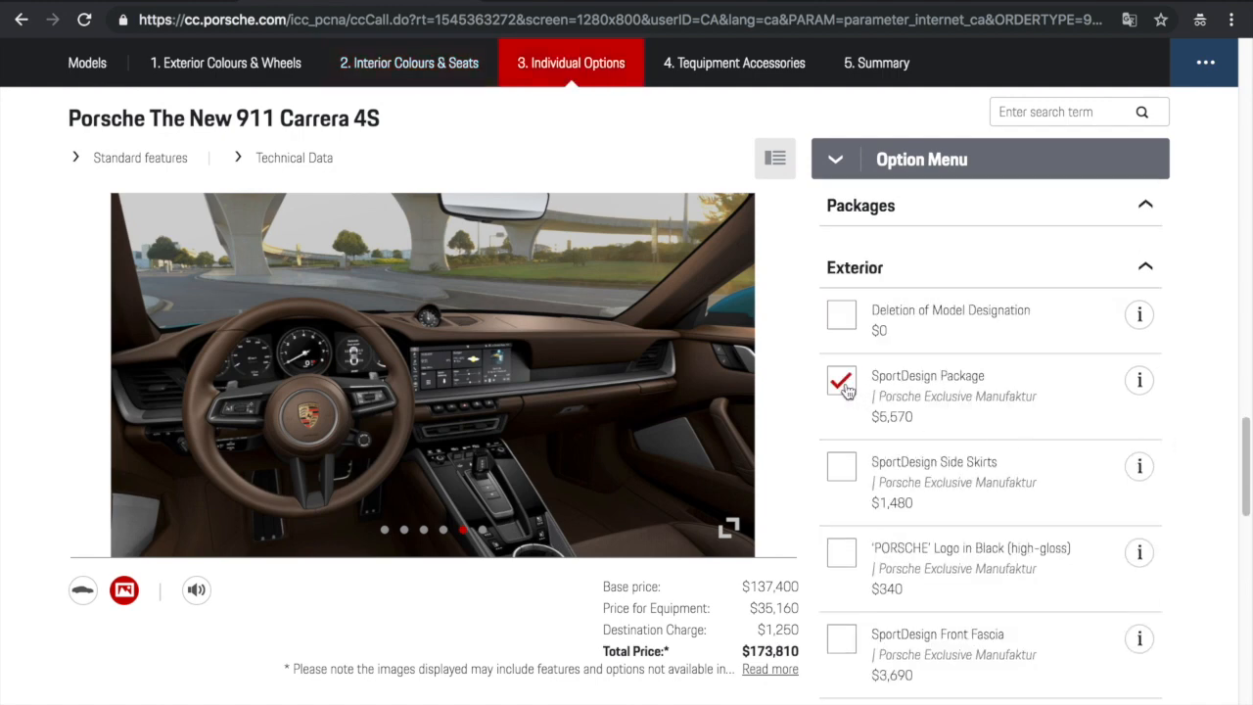
left_click(840, 381)
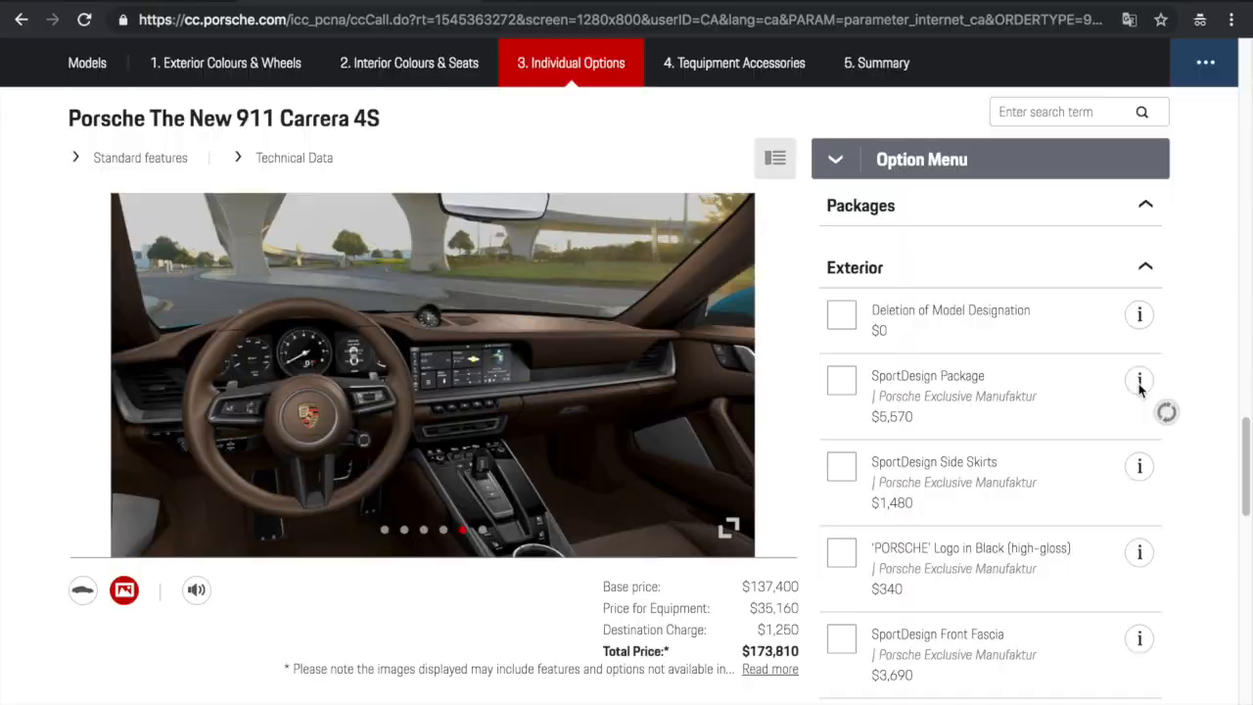
left_click(1139, 379)
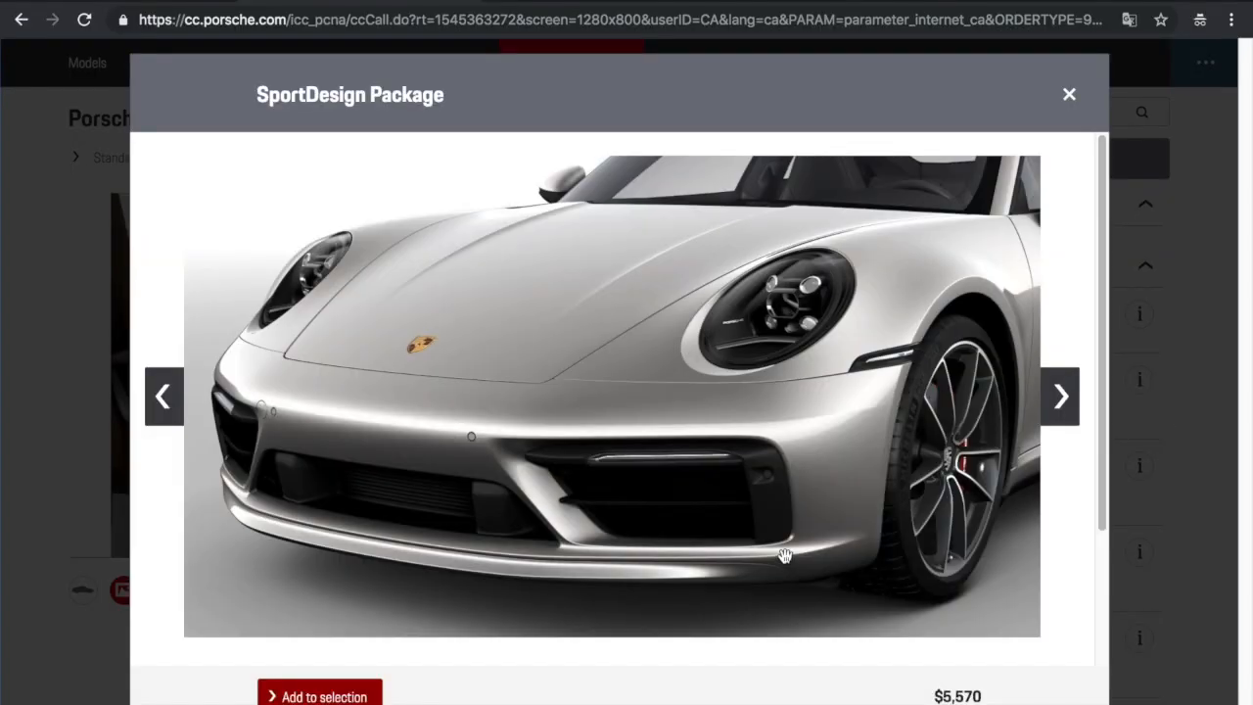
scroll("down", 3)
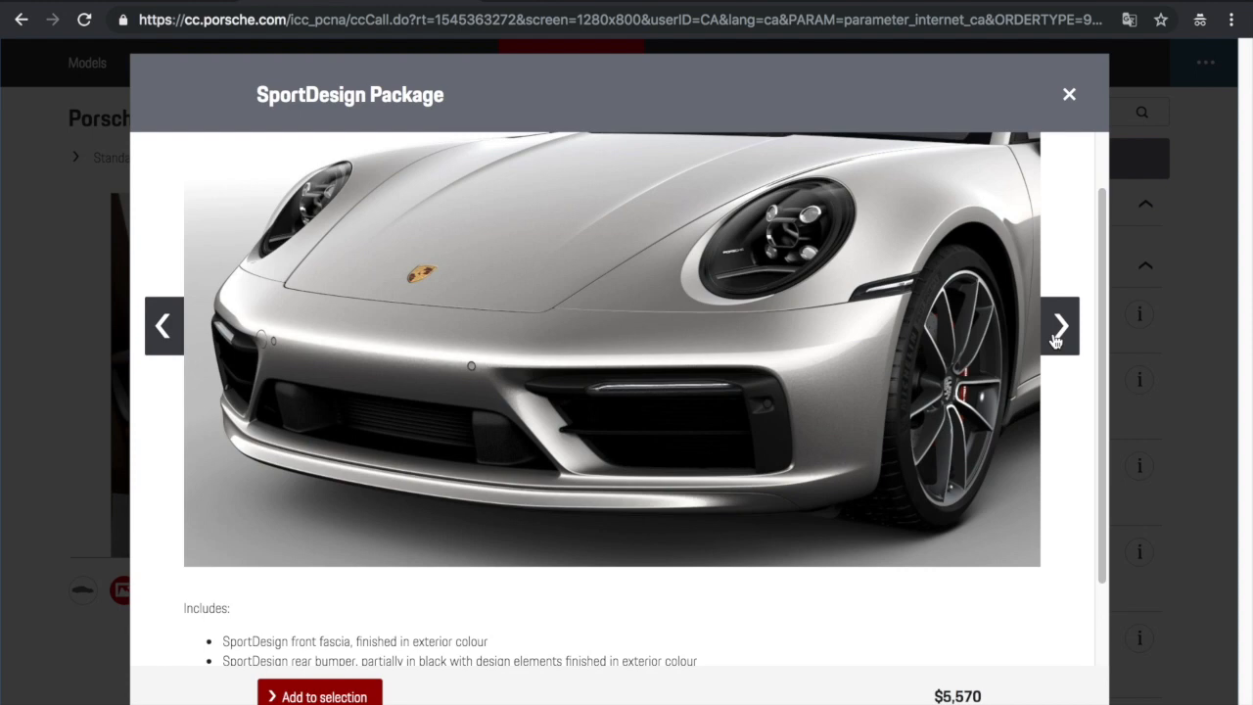
left_click(1060, 326)
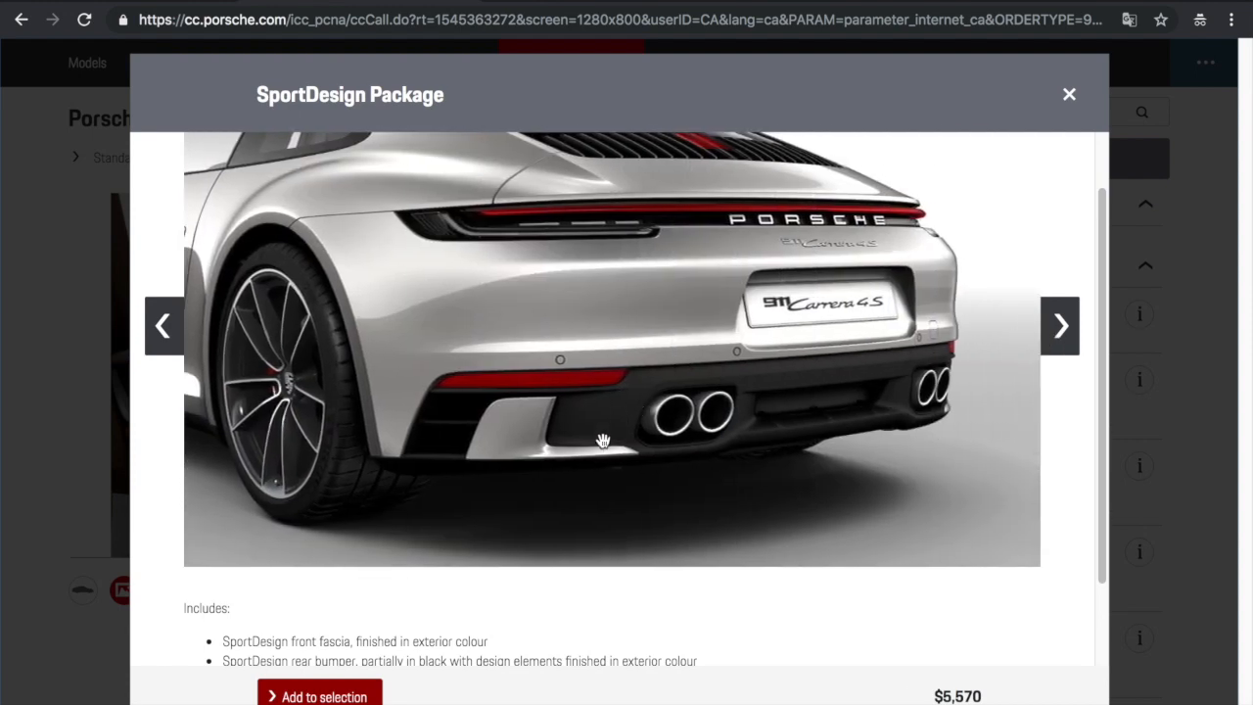
mouse_move(1048, 430)
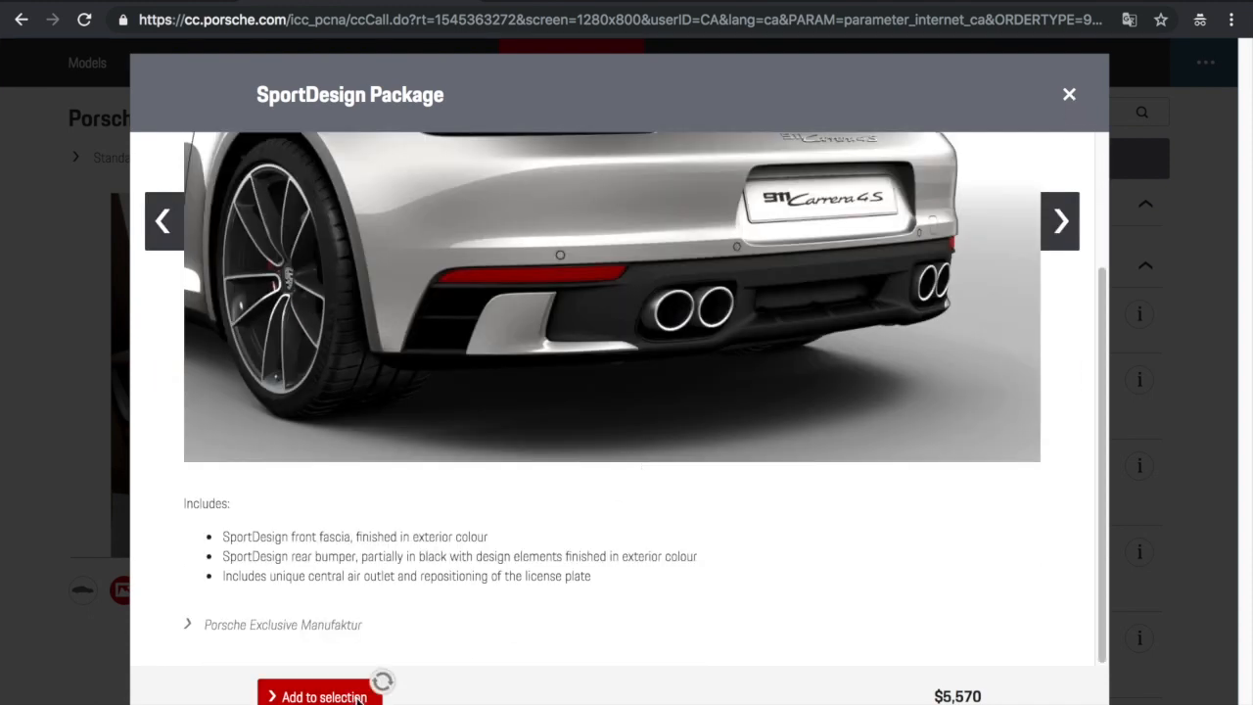
left_click(320, 696)
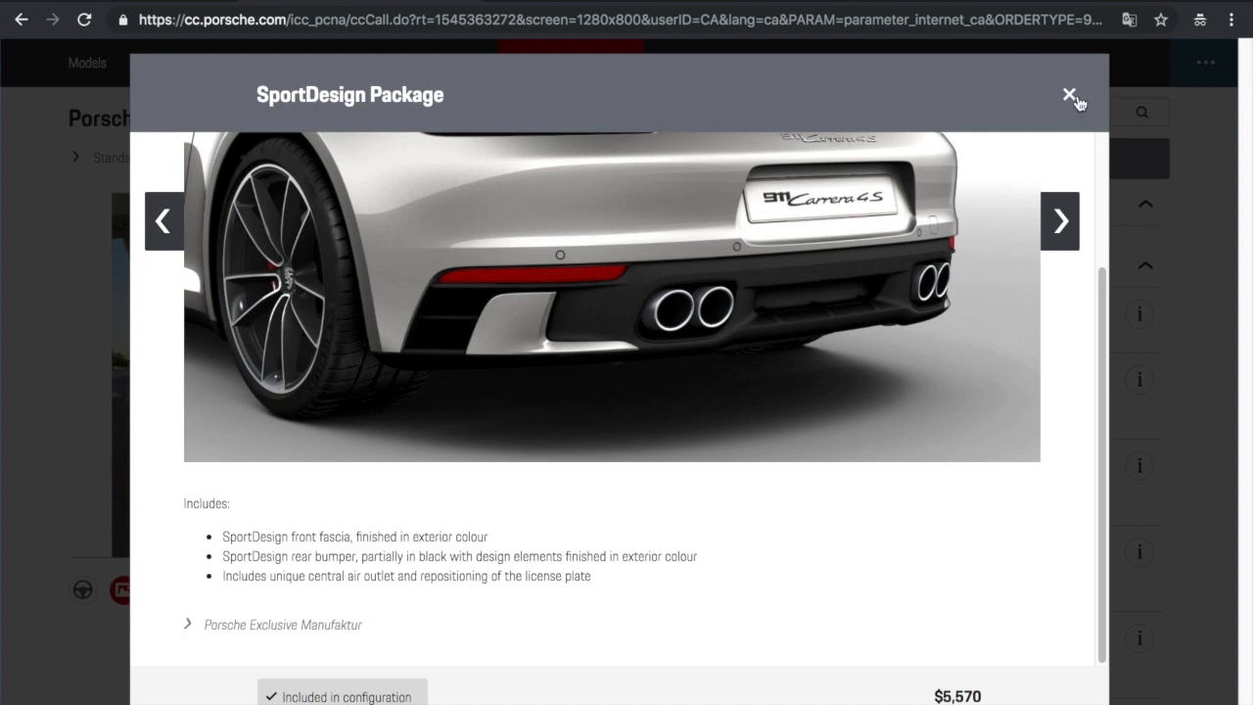
left_click(1069, 95)
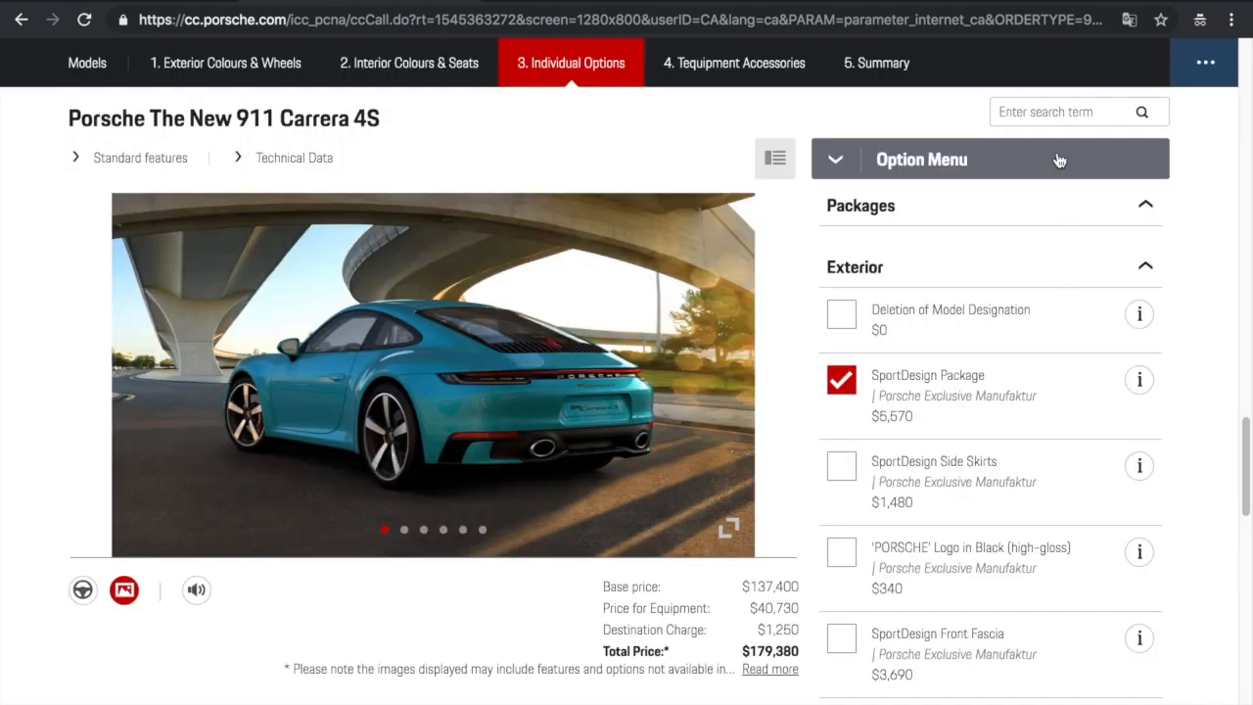
Add the SportDesign Side Skirts
left_click(840, 441)
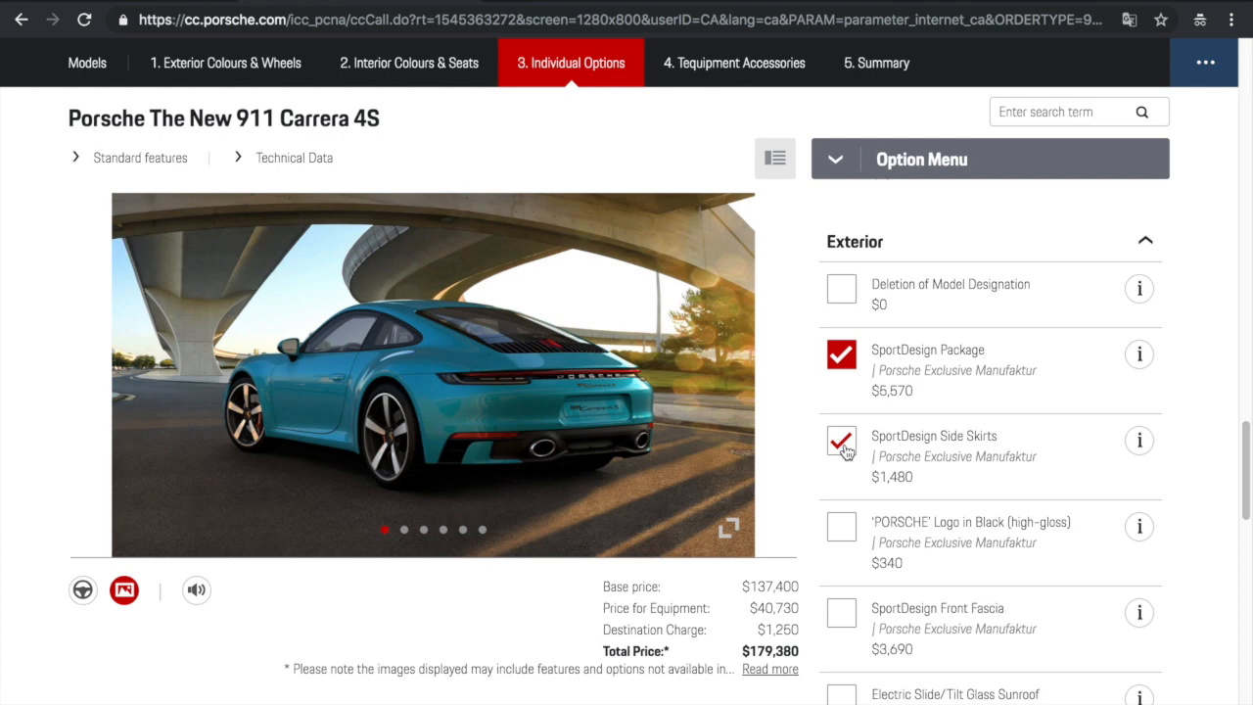
left_click(840, 440)
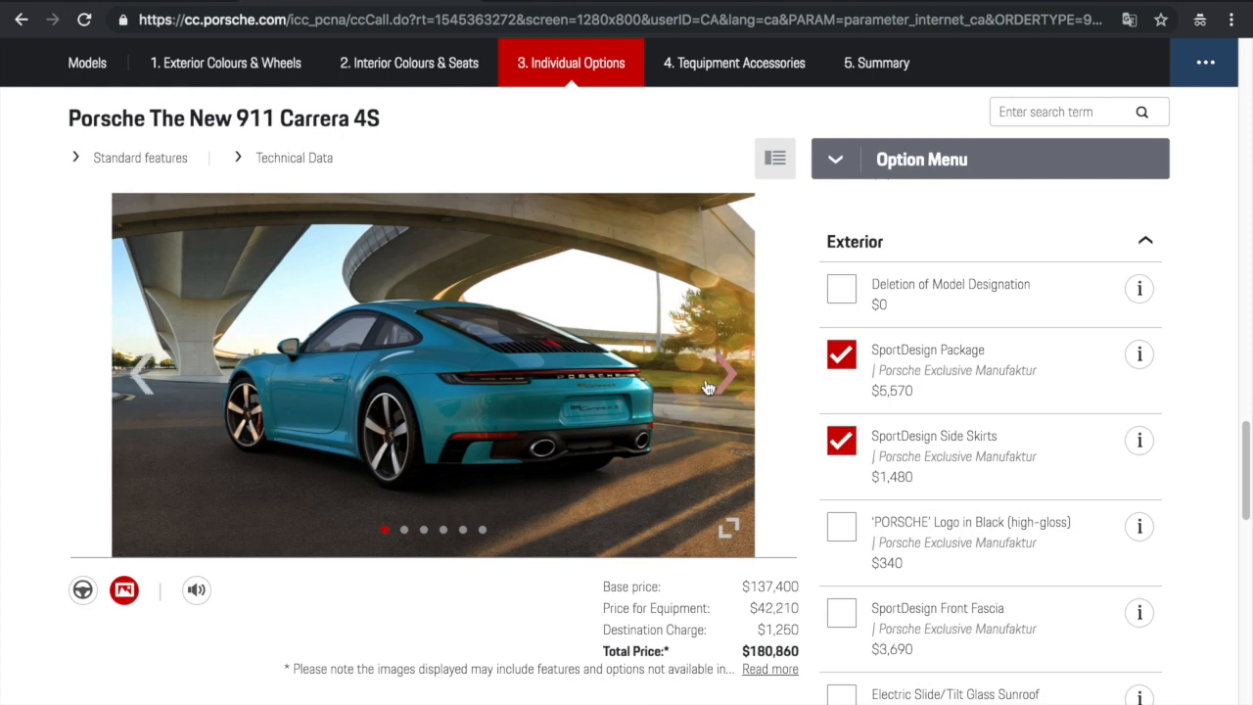
left_click(730, 375)
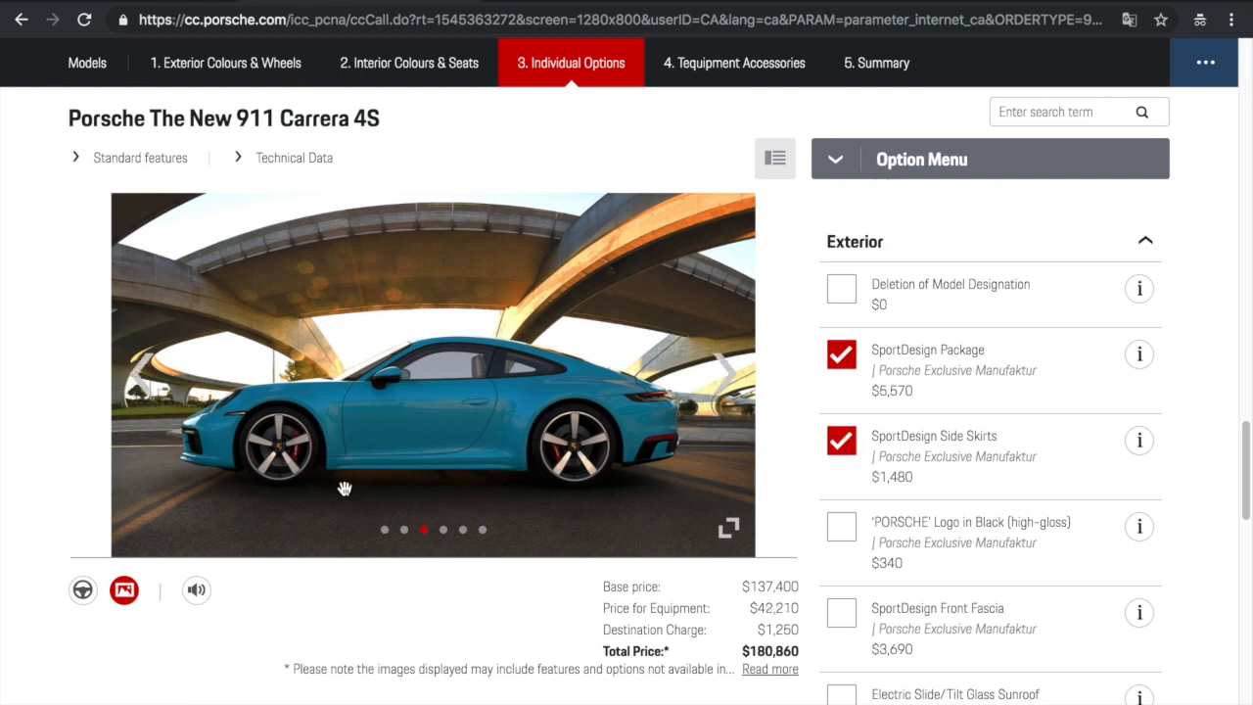
mouse_move(486, 478)
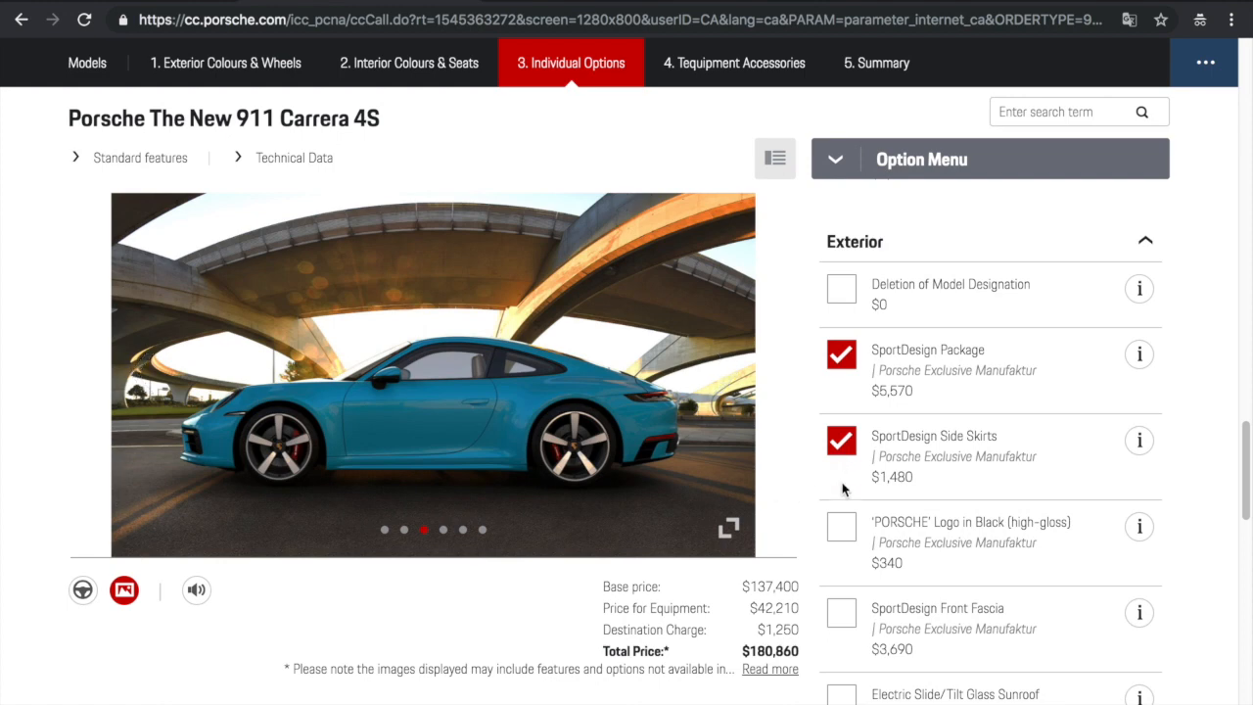
Add the black high-gloss 'PORSCHE' logo, accepting Deletion of Model Designation ($181,200)
left_click(841, 527)
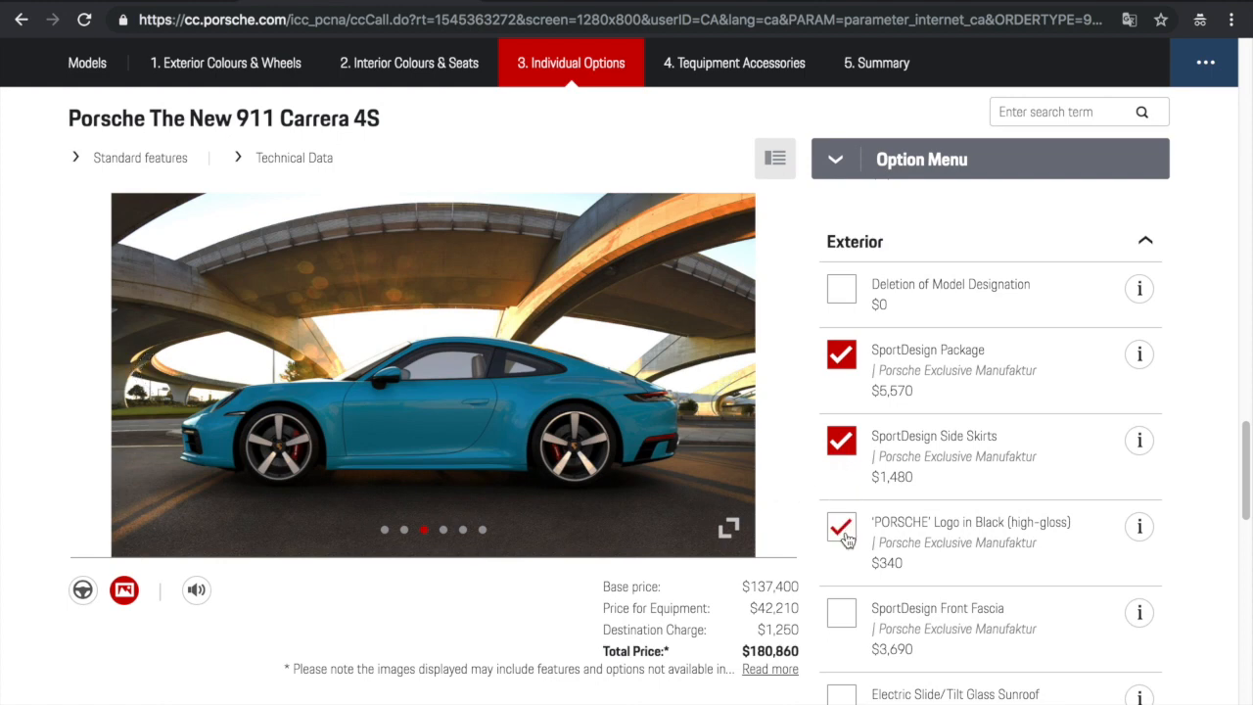
left_click(840, 527)
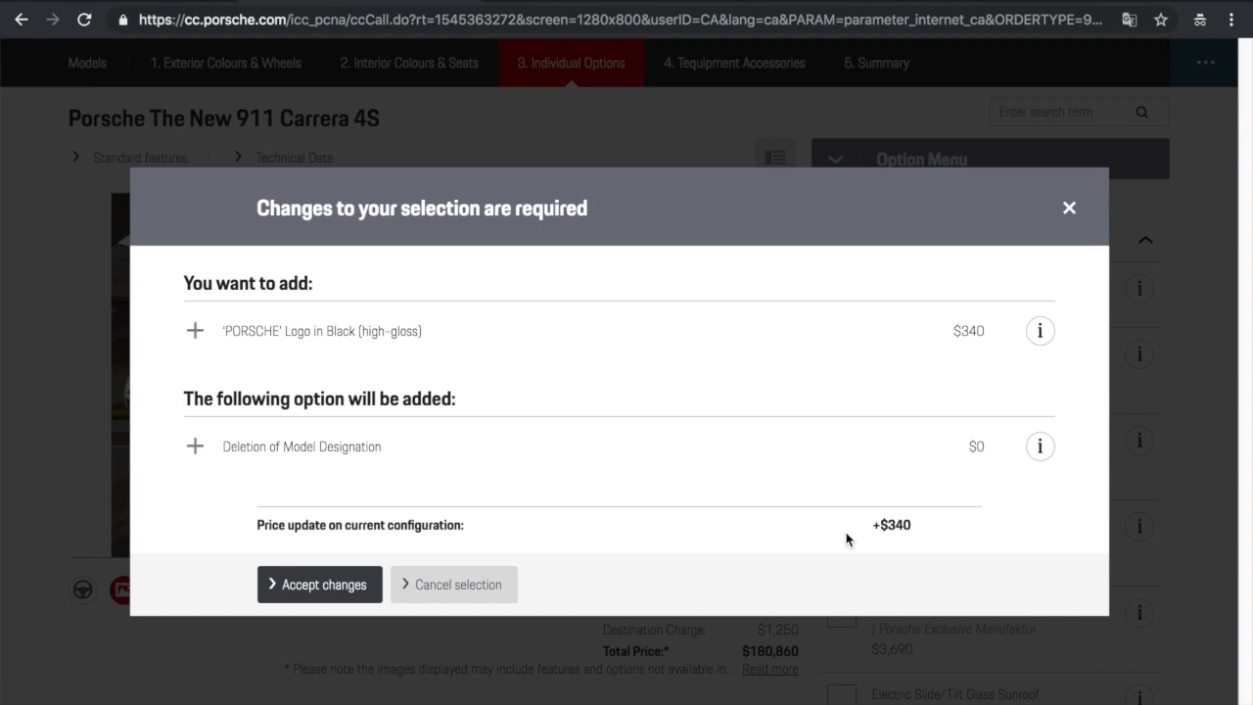
left_click(319, 585)
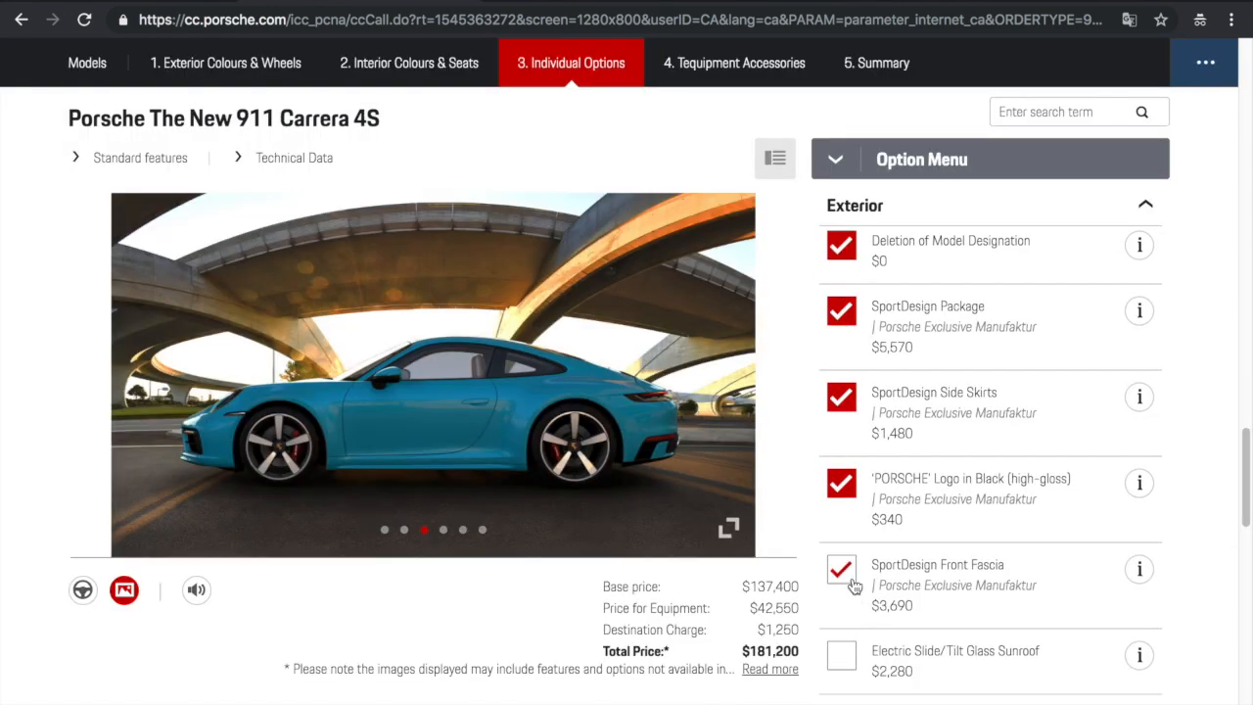
Add the Electric Slide/Tilt Glass Sunroof and high-gloss silver Side Window Trims
left_click(841, 569)
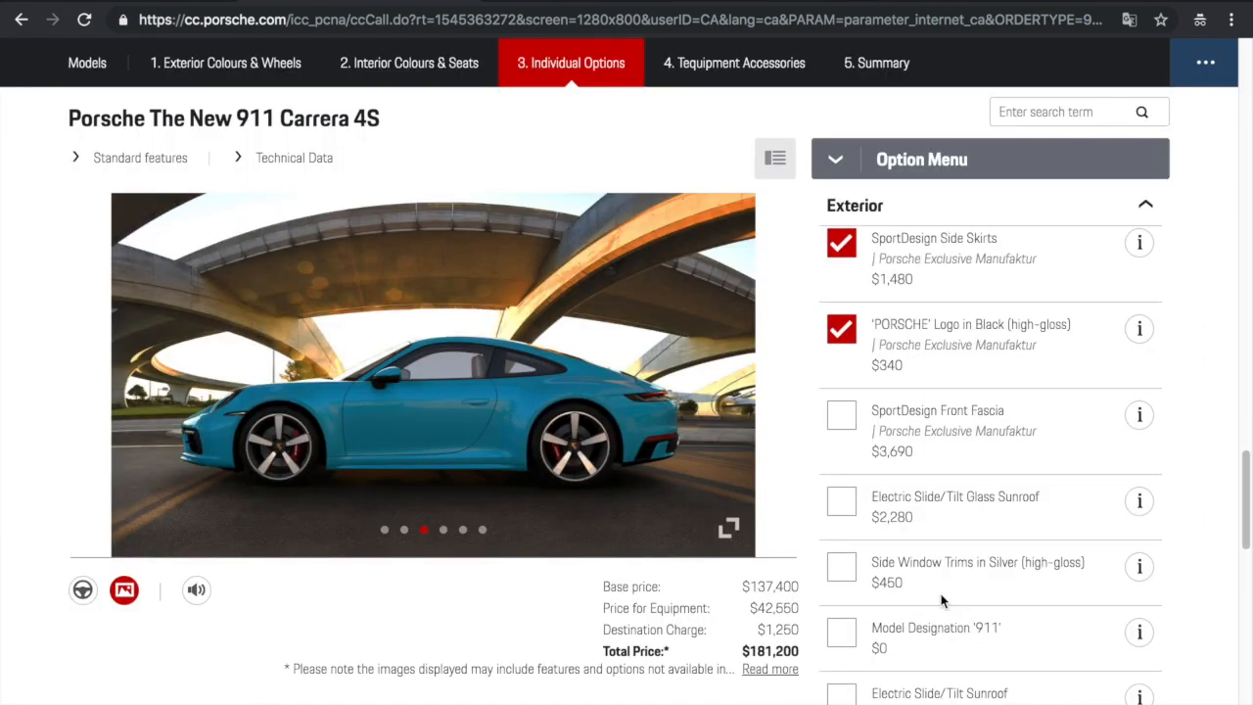
left_click(840, 500)
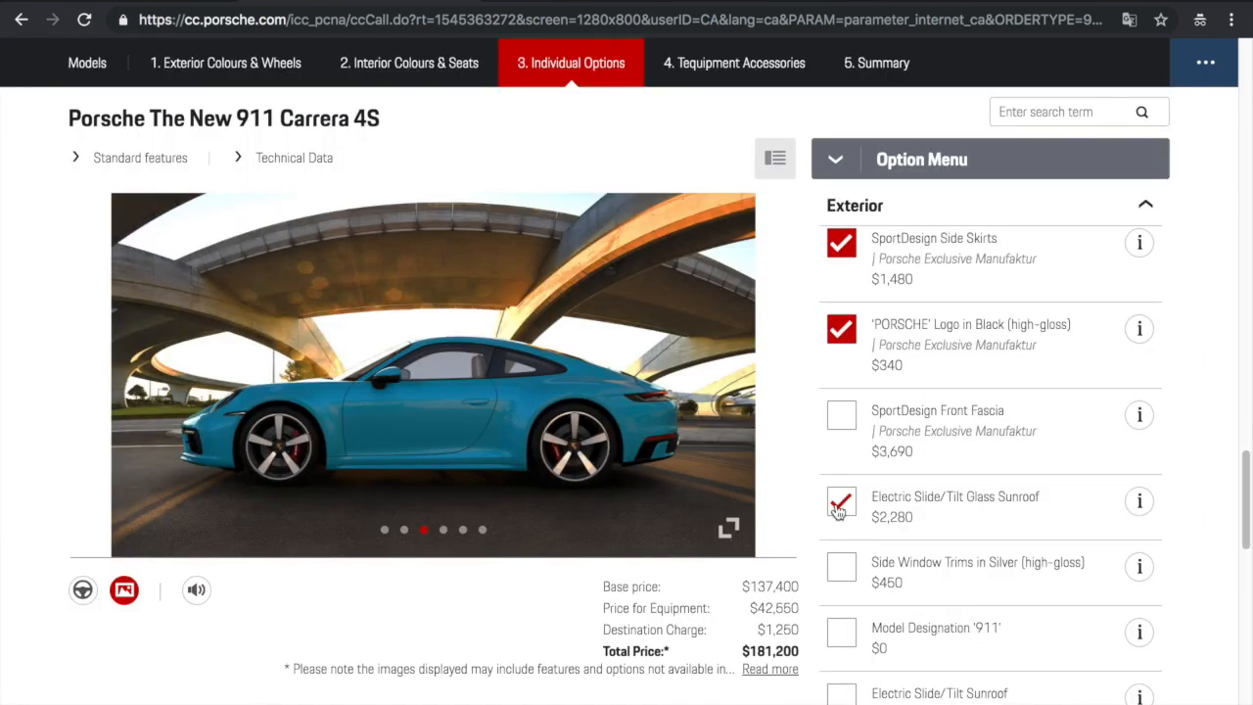
left_click(841, 502)
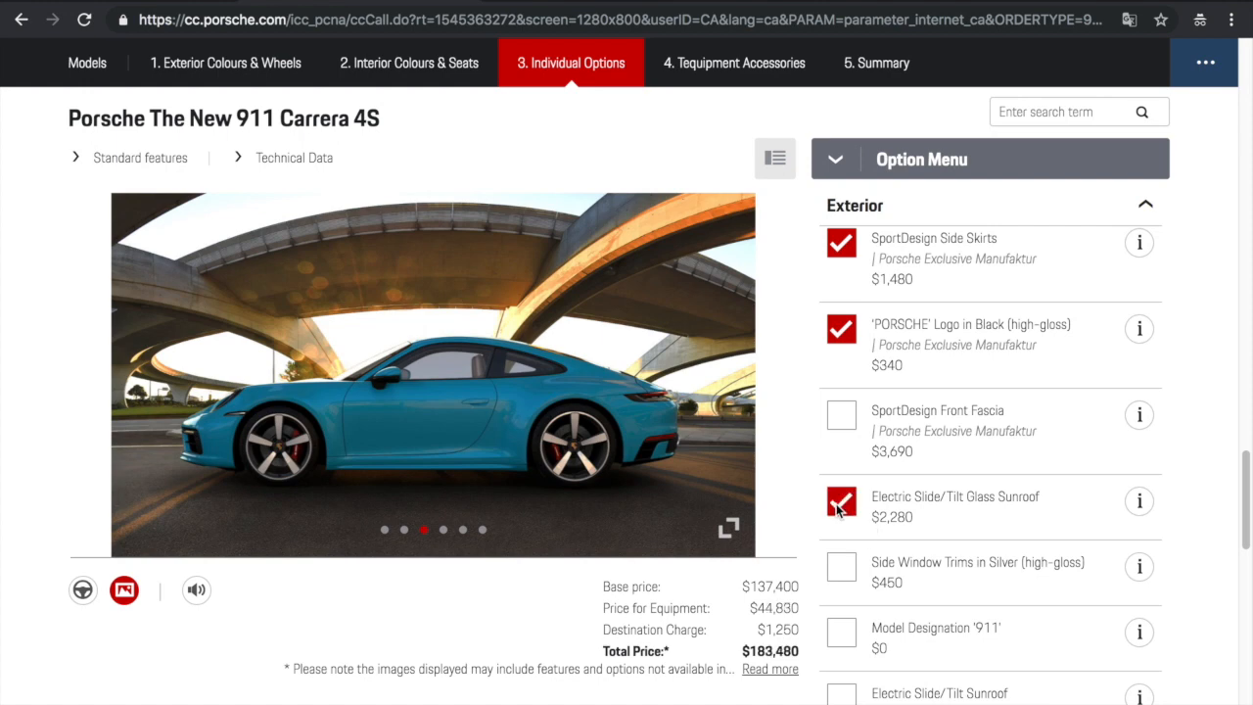
left_click(840, 568)
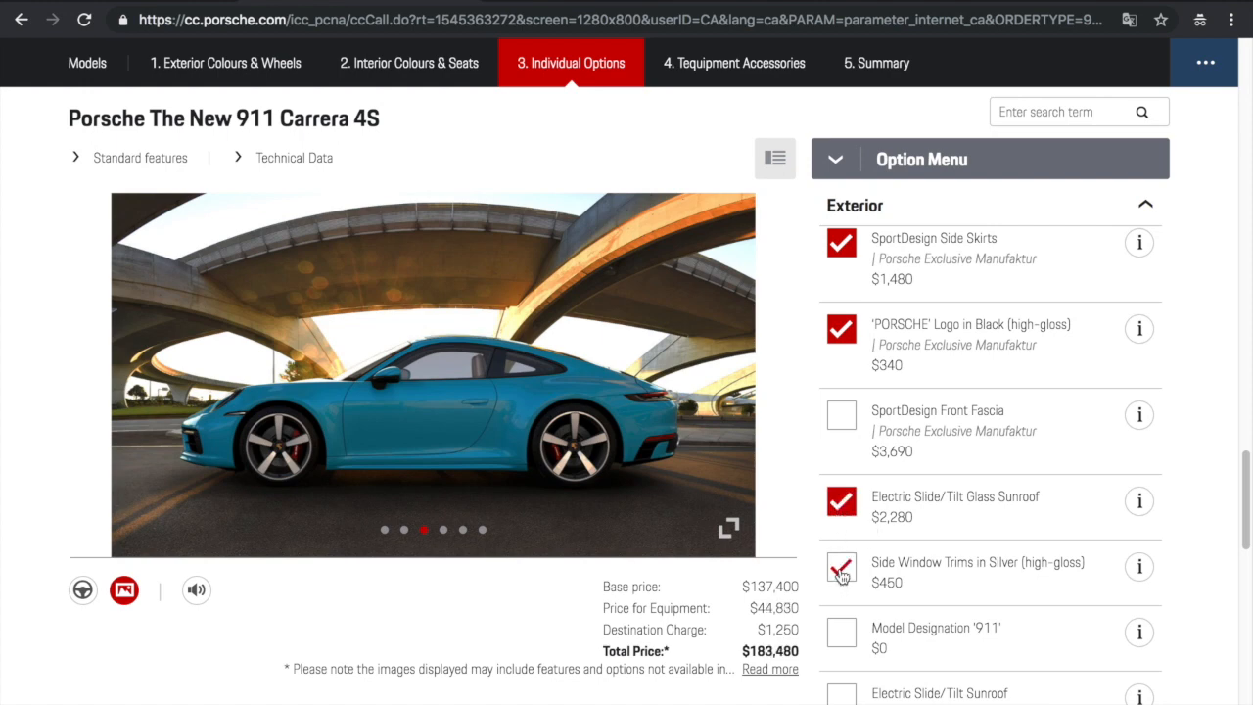
left_click(840, 568)
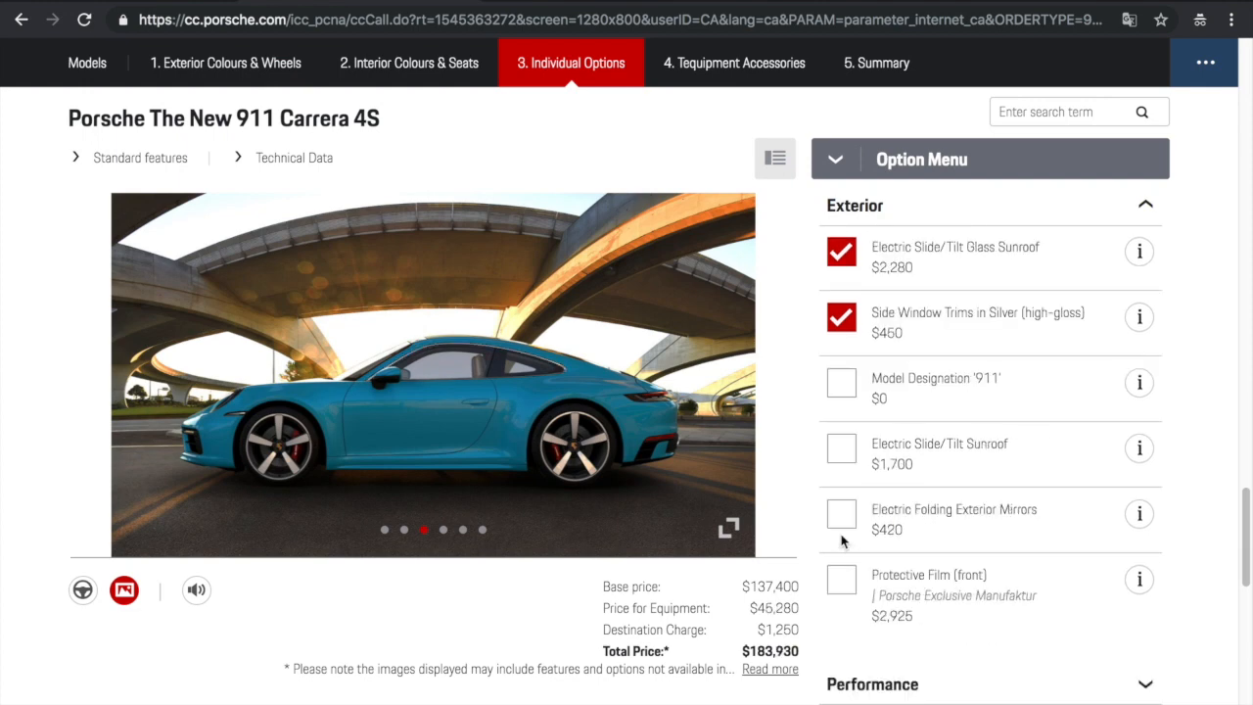
Add Electric Folding Exterior Mirrors and front Protective Film, then expand Performance options
left_click(841, 513)
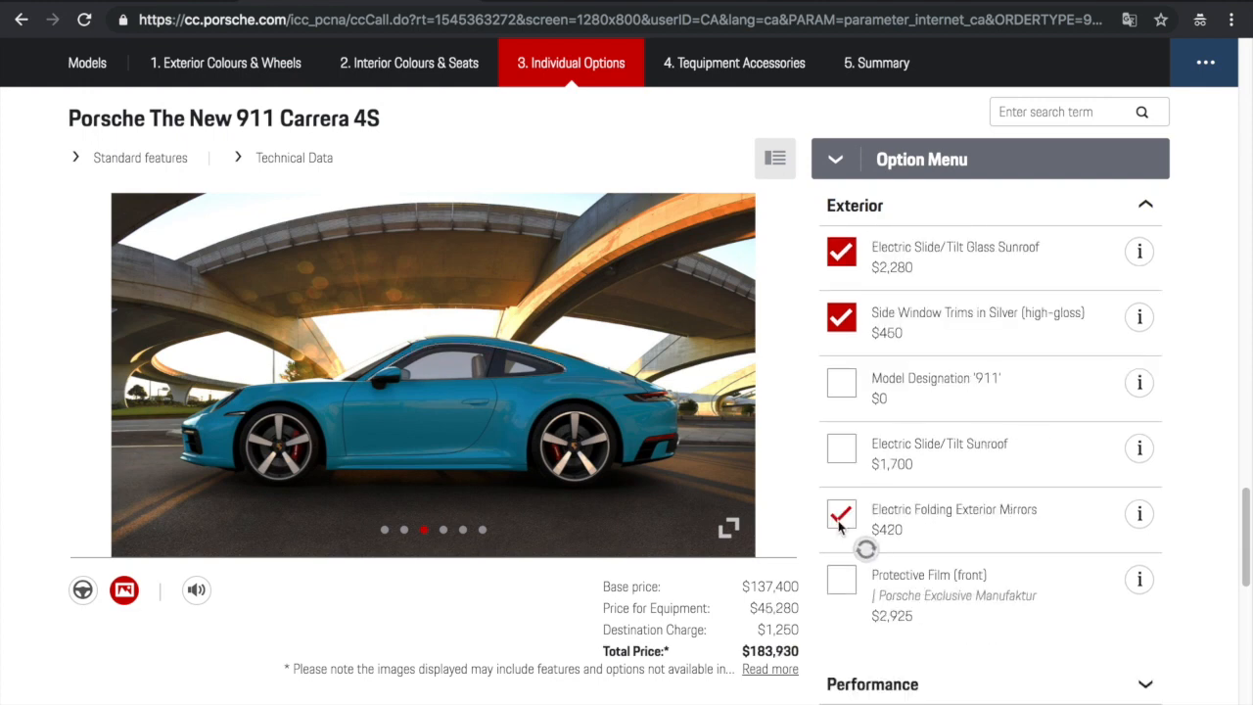
left_click(840, 514)
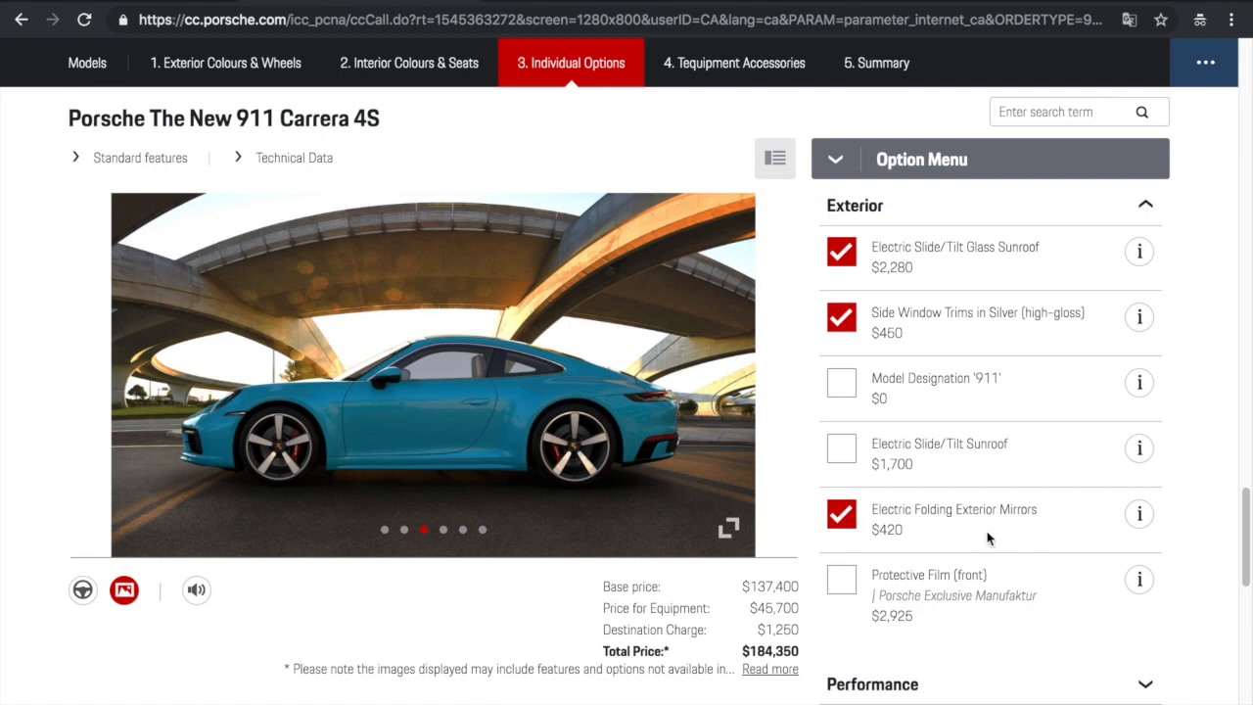
mouse_move(964, 586)
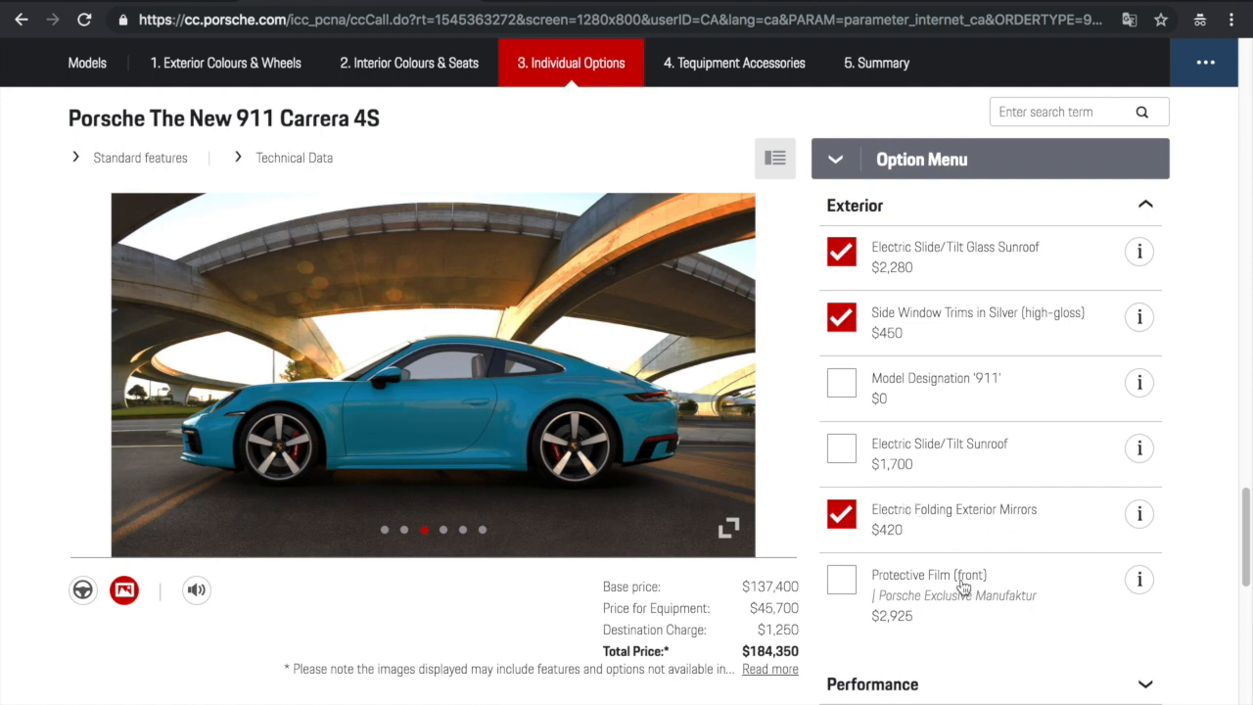
mouse_move(1033, 521)
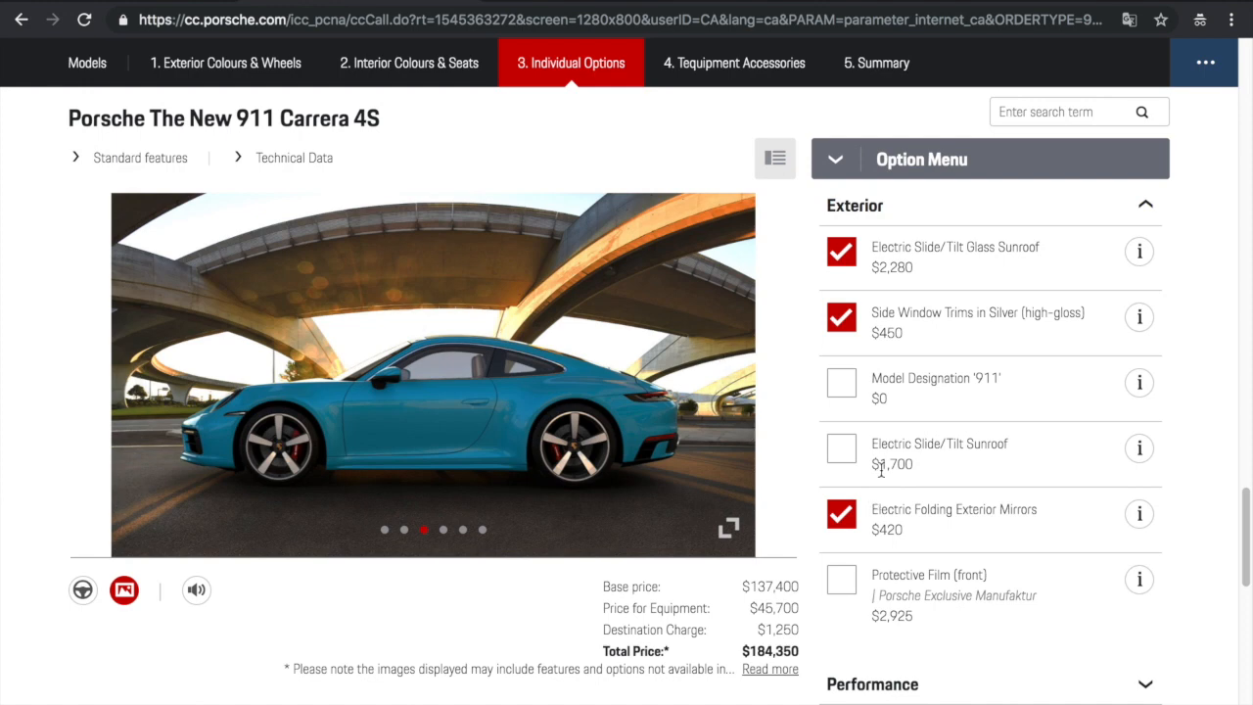
left_click(841, 580)
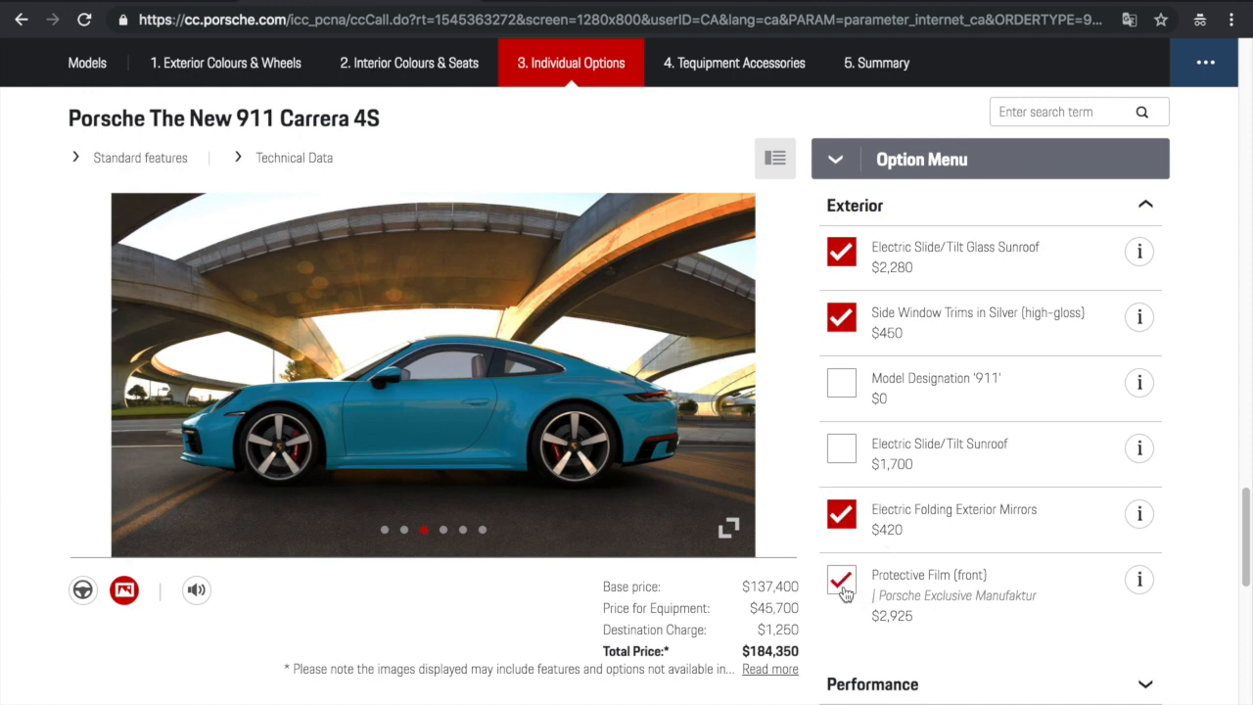
left_click(840, 578)
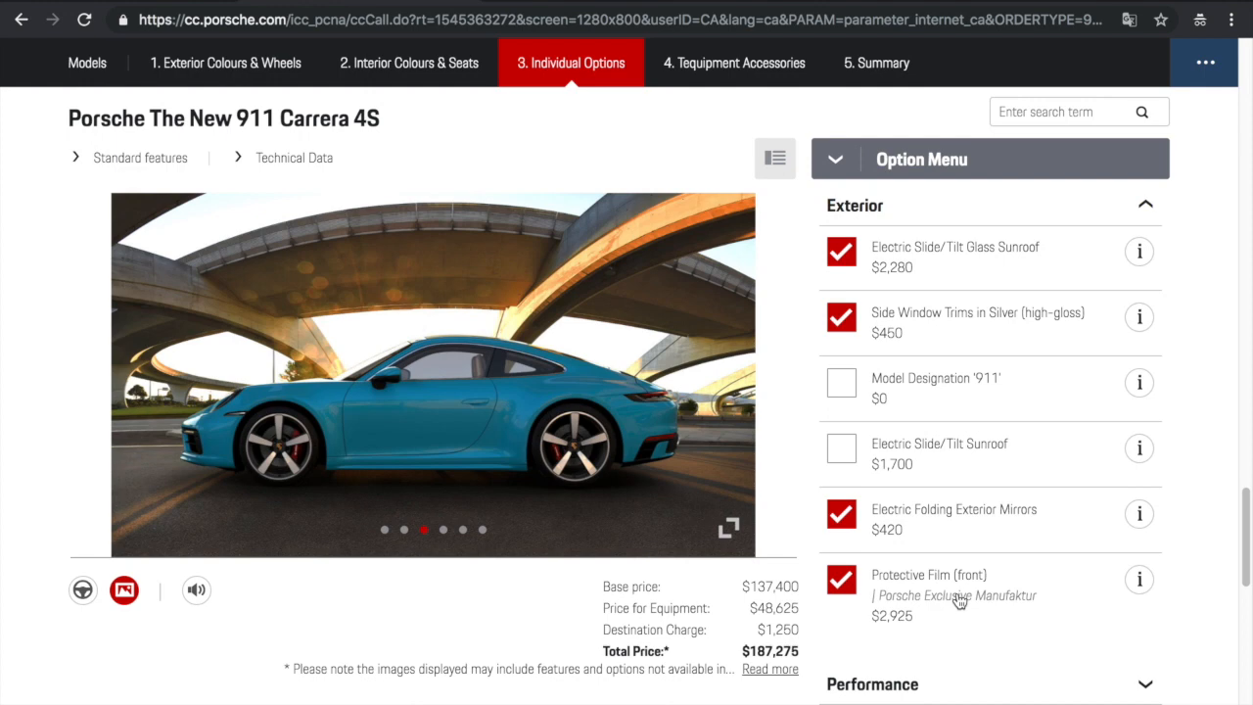
scroll("down", 3)
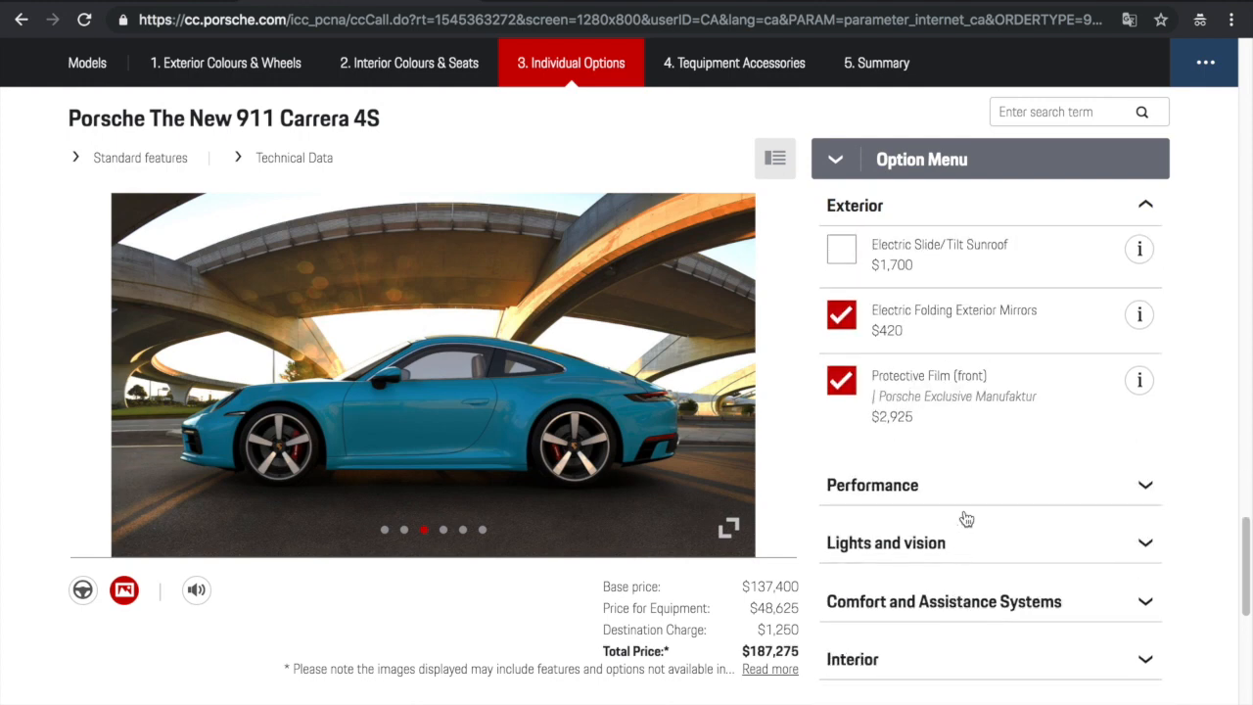
mouse_move(923, 354)
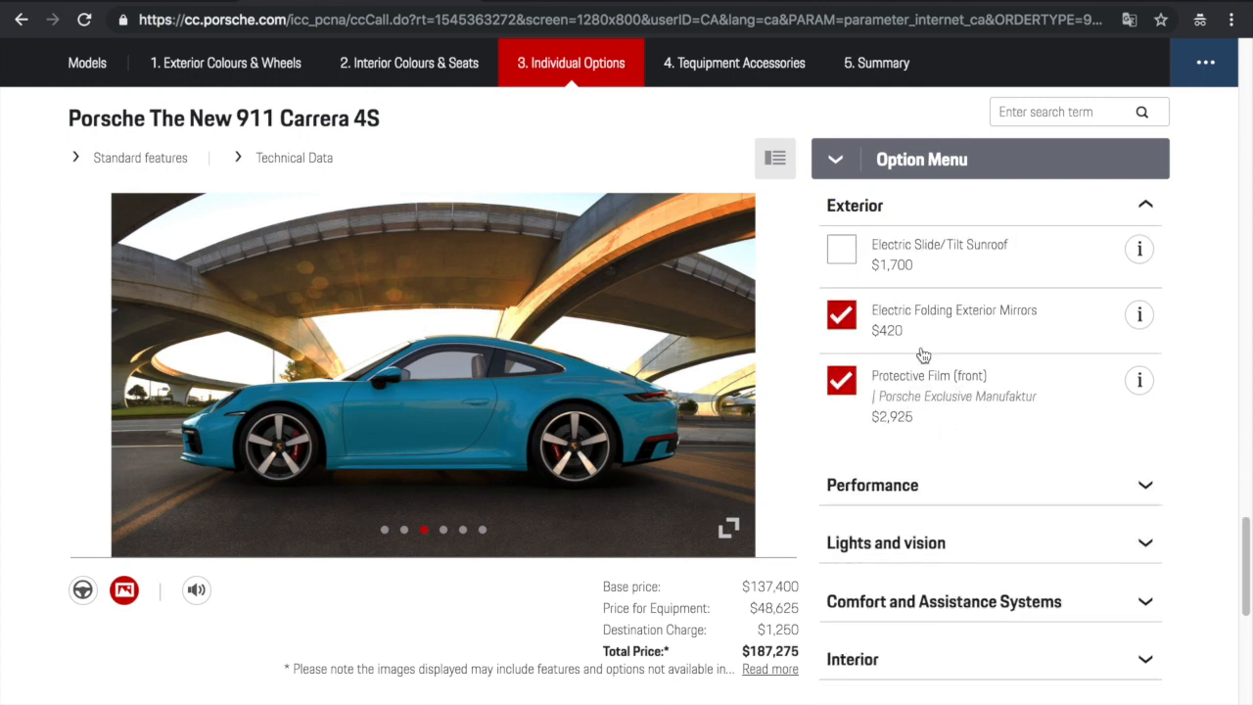
mouse_move(999, 364)
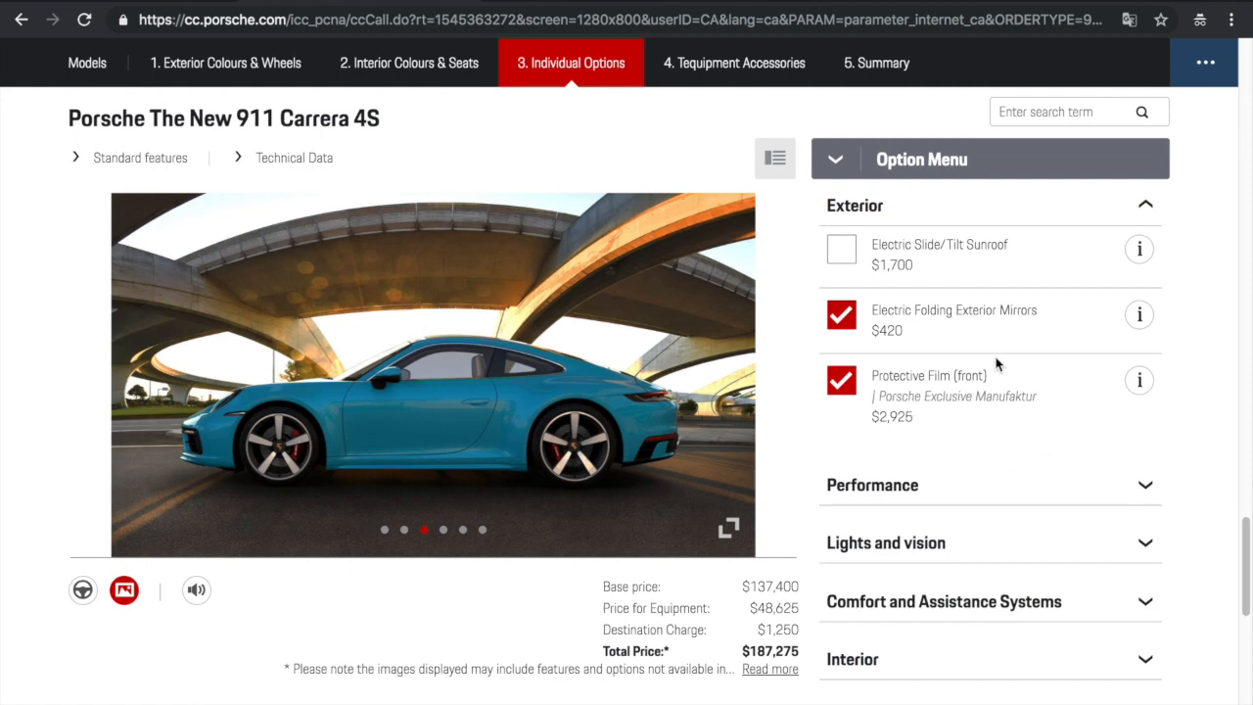
mouse_move(973, 460)
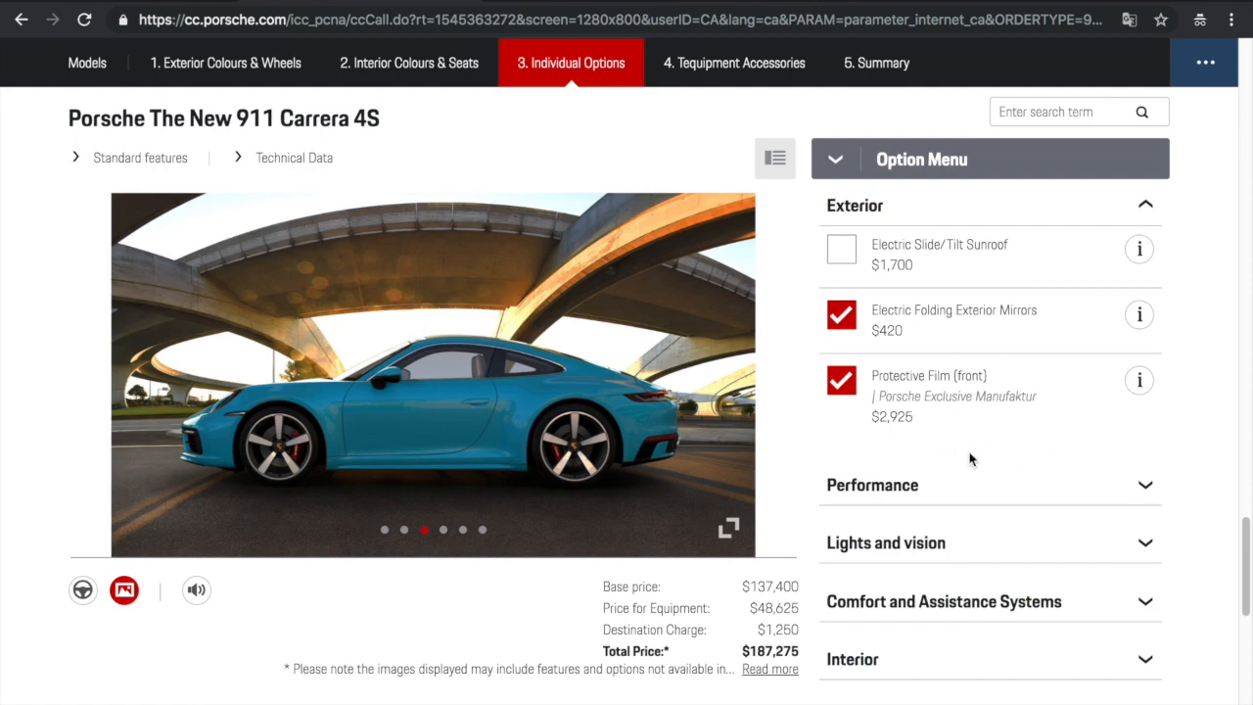
mouse_move(943, 450)
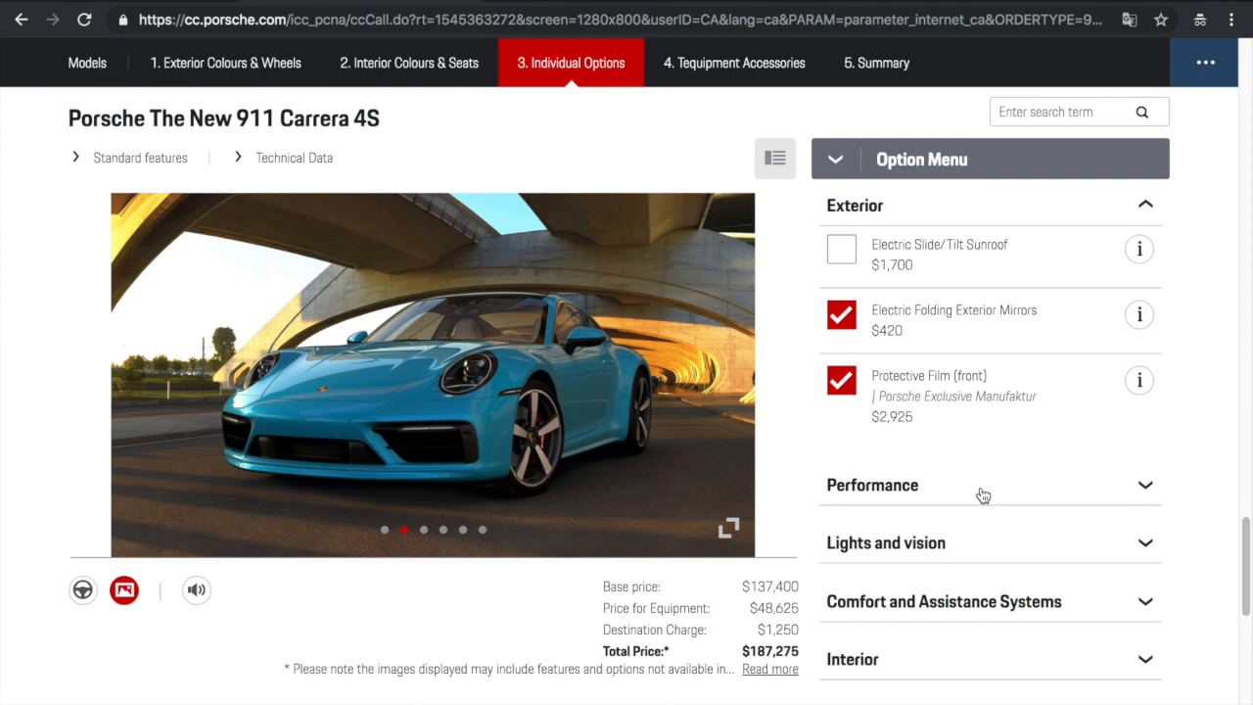
left_click(988, 485)
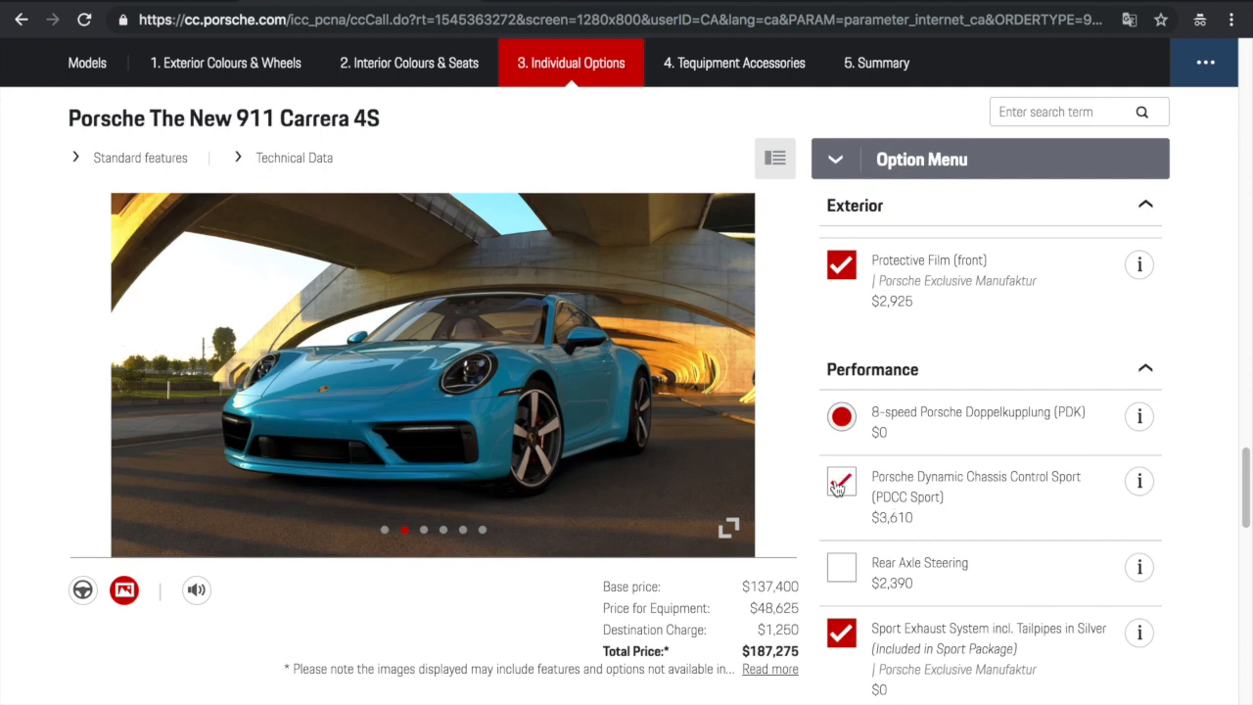
Add PDCC Sport and accept the required Rear Axle Steering
left_click(841, 481)
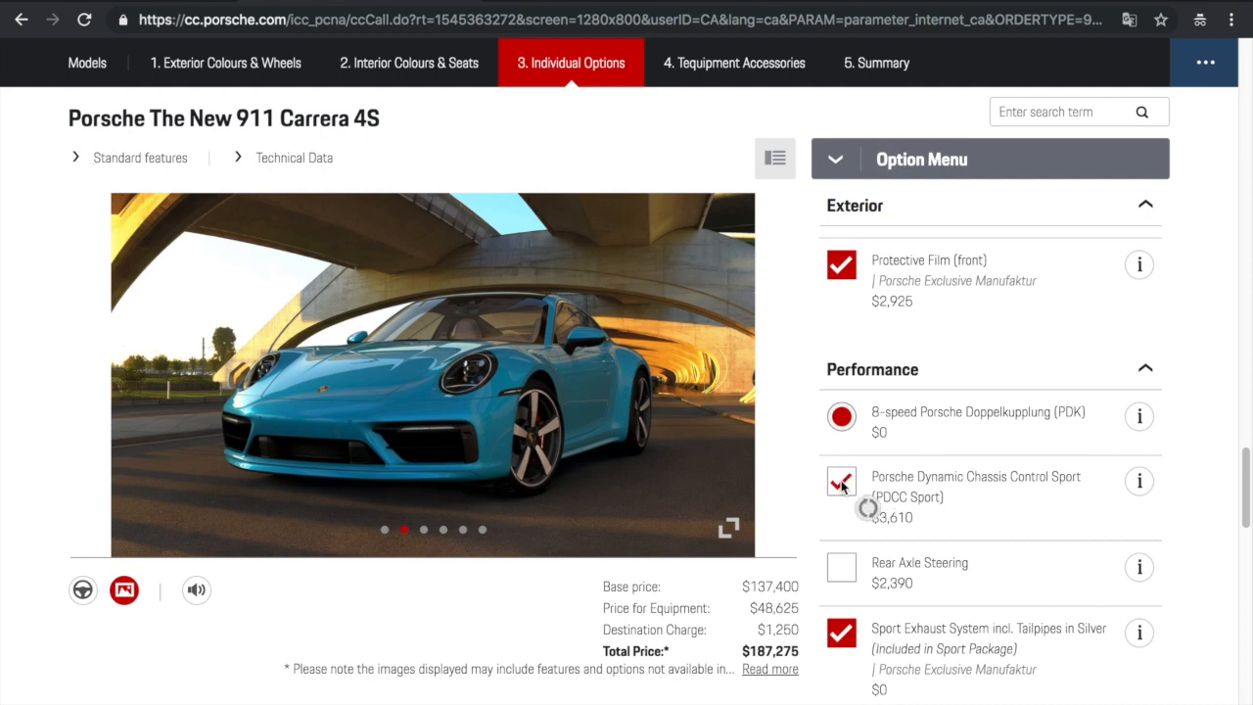
left_click(840, 480)
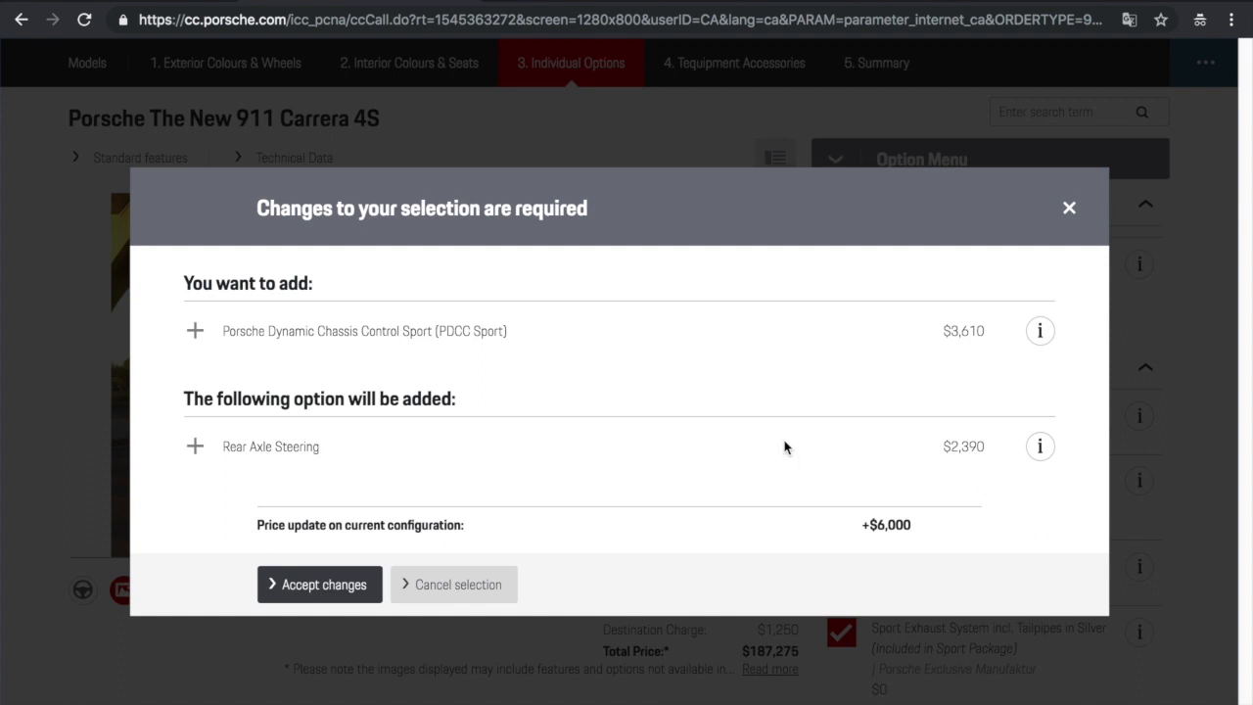
mouse_move(278, 571)
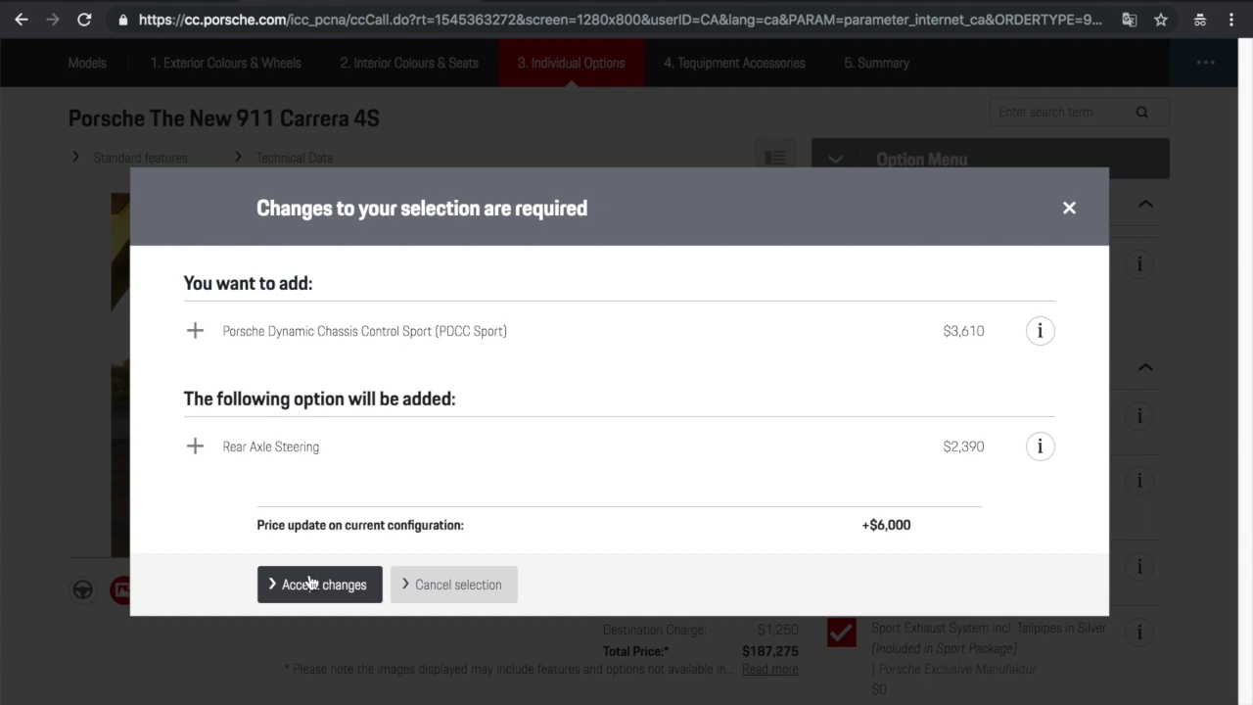
left_click(319, 585)
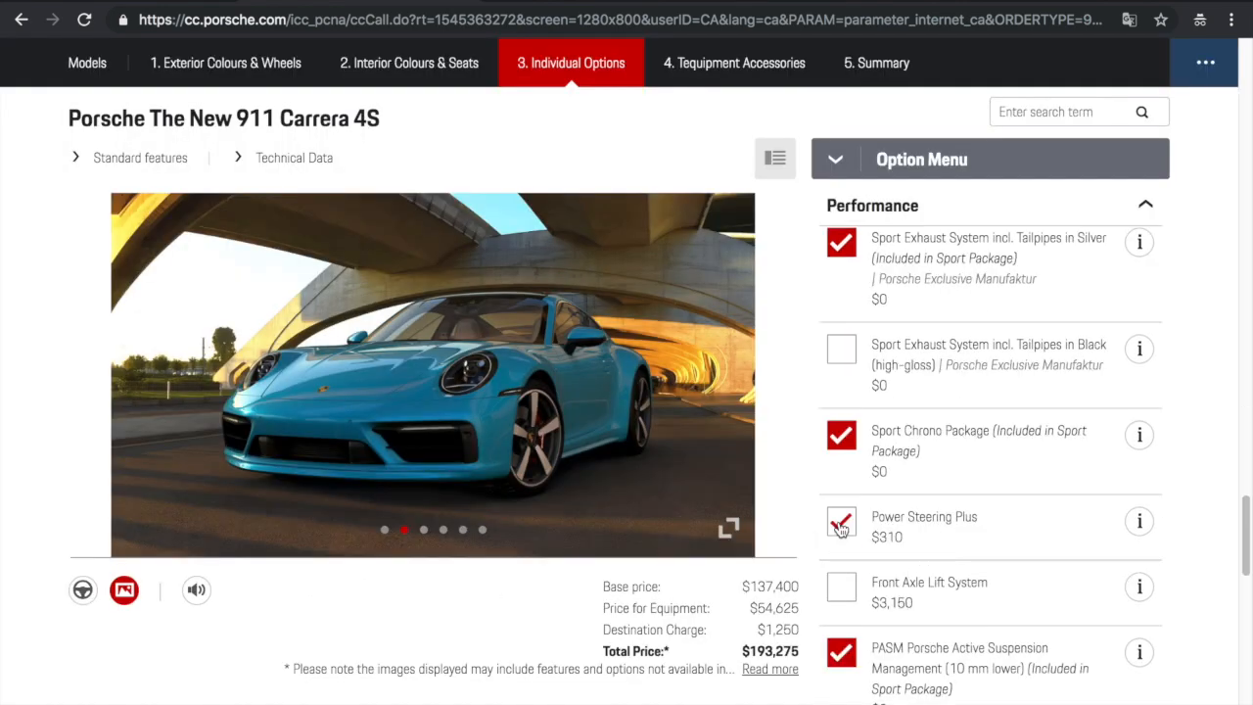
Add Power Steering Plus and the Front Axle Lift System
left_click(841, 587)
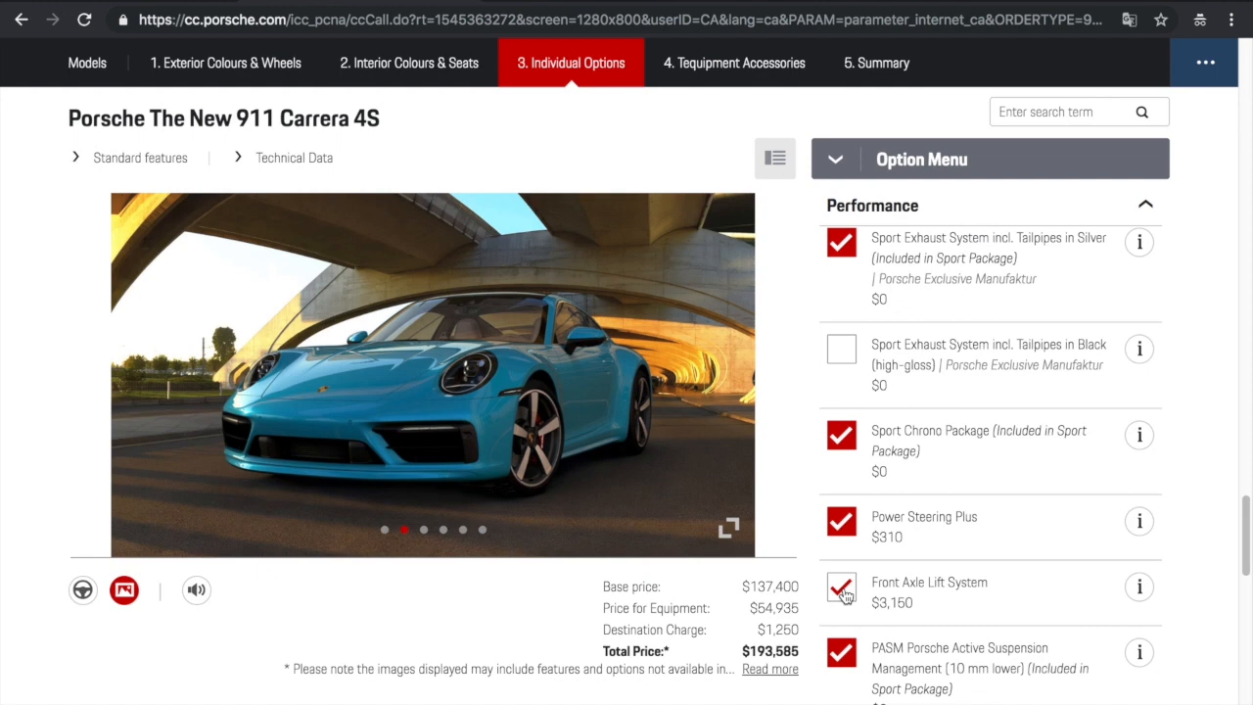
left_click(841, 589)
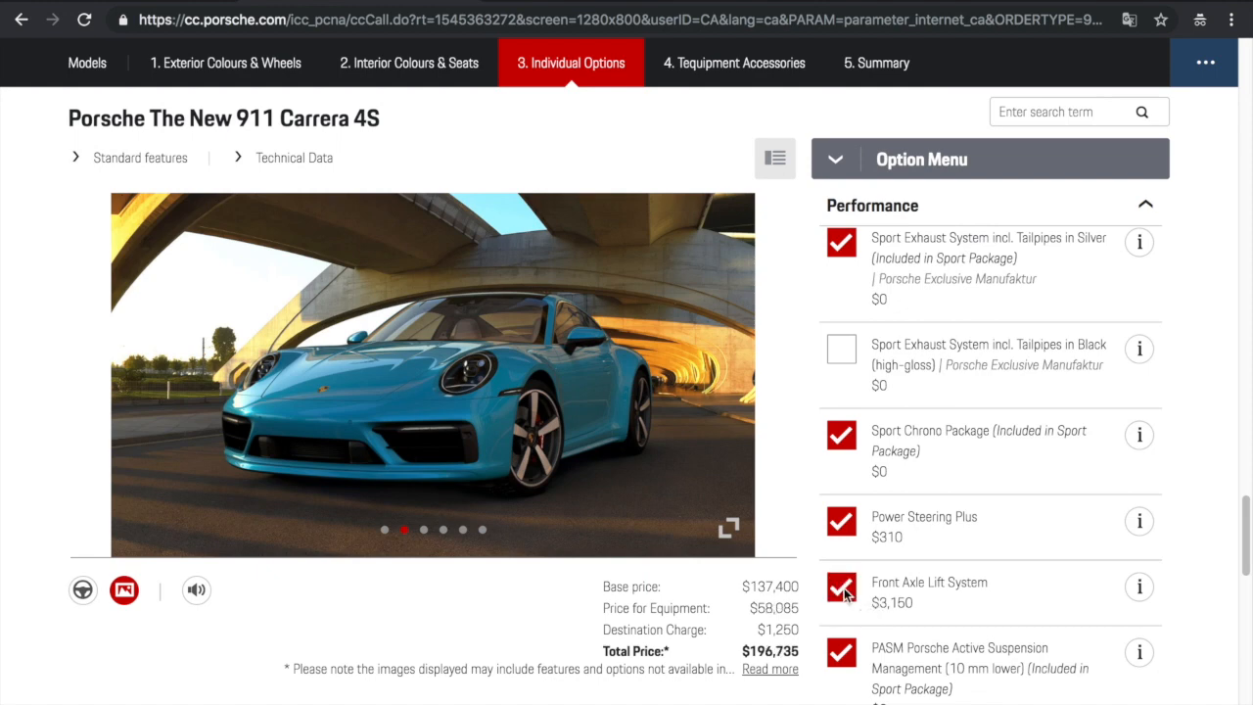
mouse_move(819, 551)
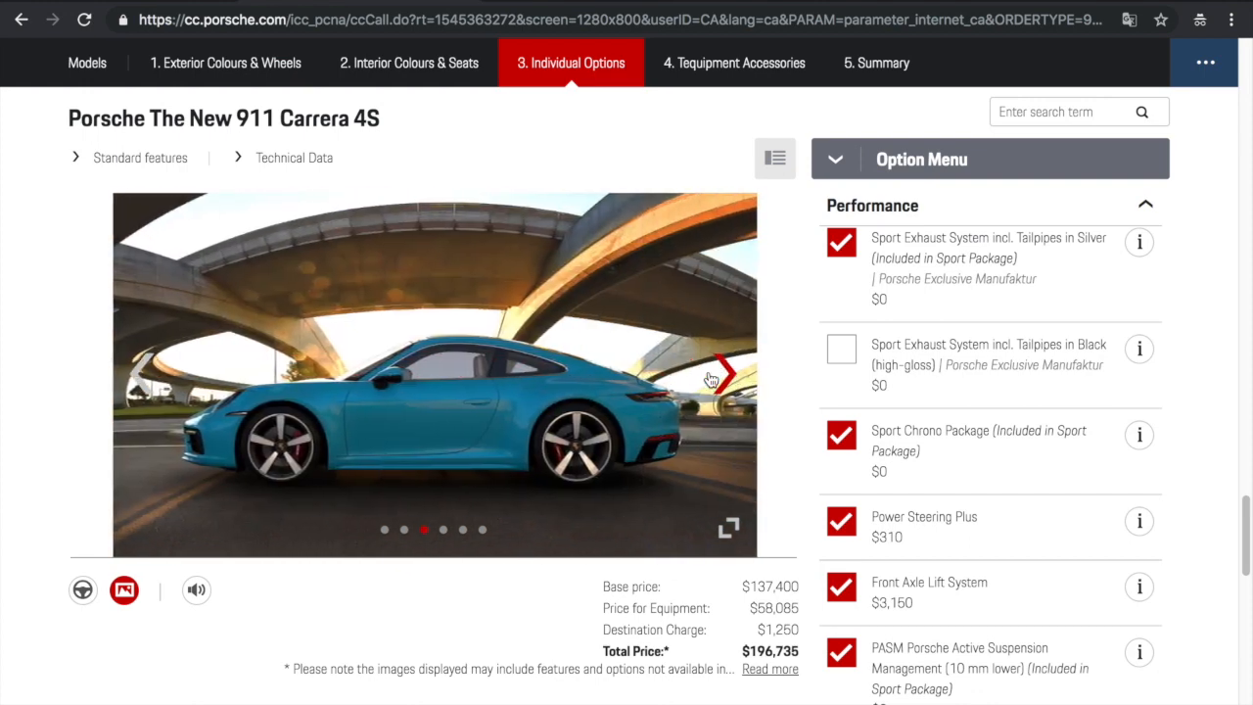
scroll("down", 3)
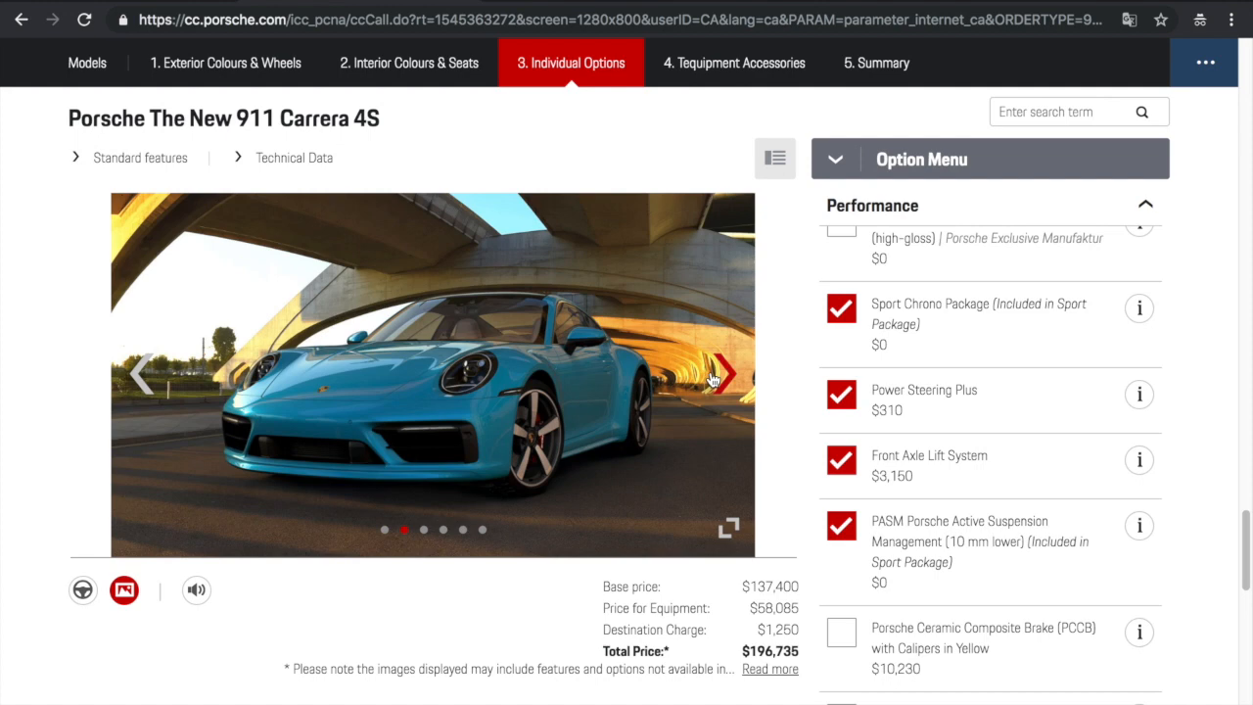
scroll("down", 3)
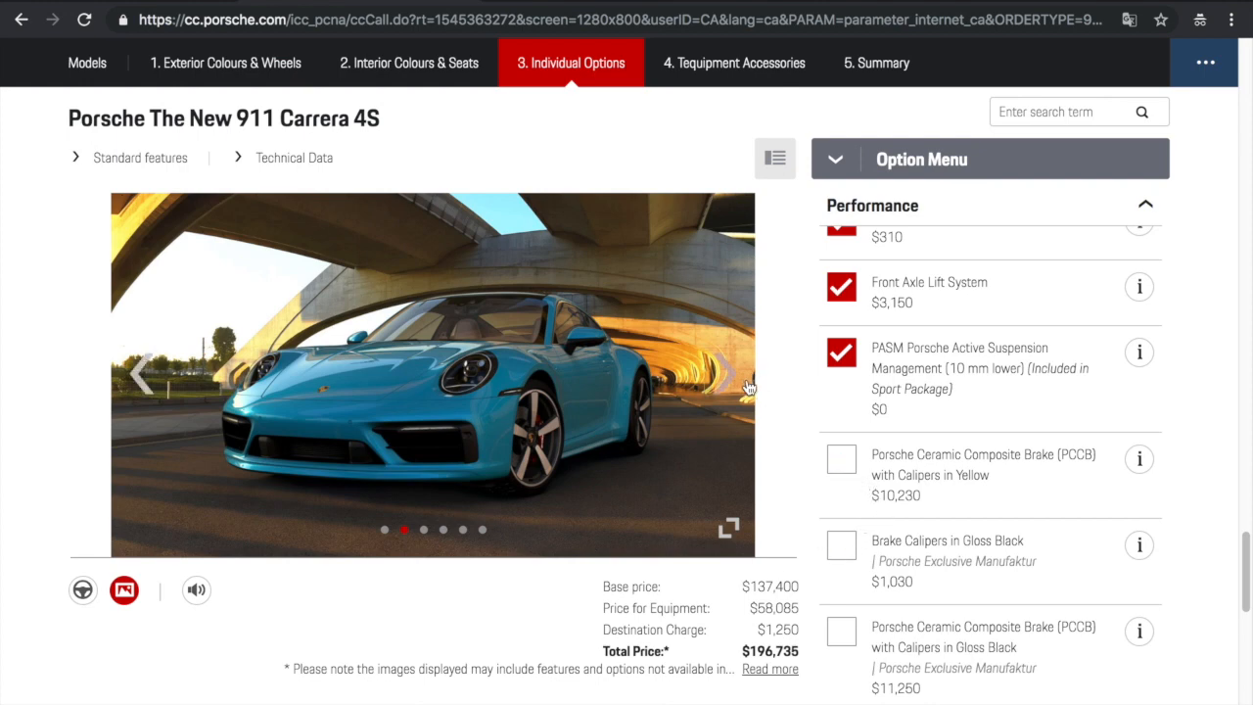
mouse_move(730, 373)
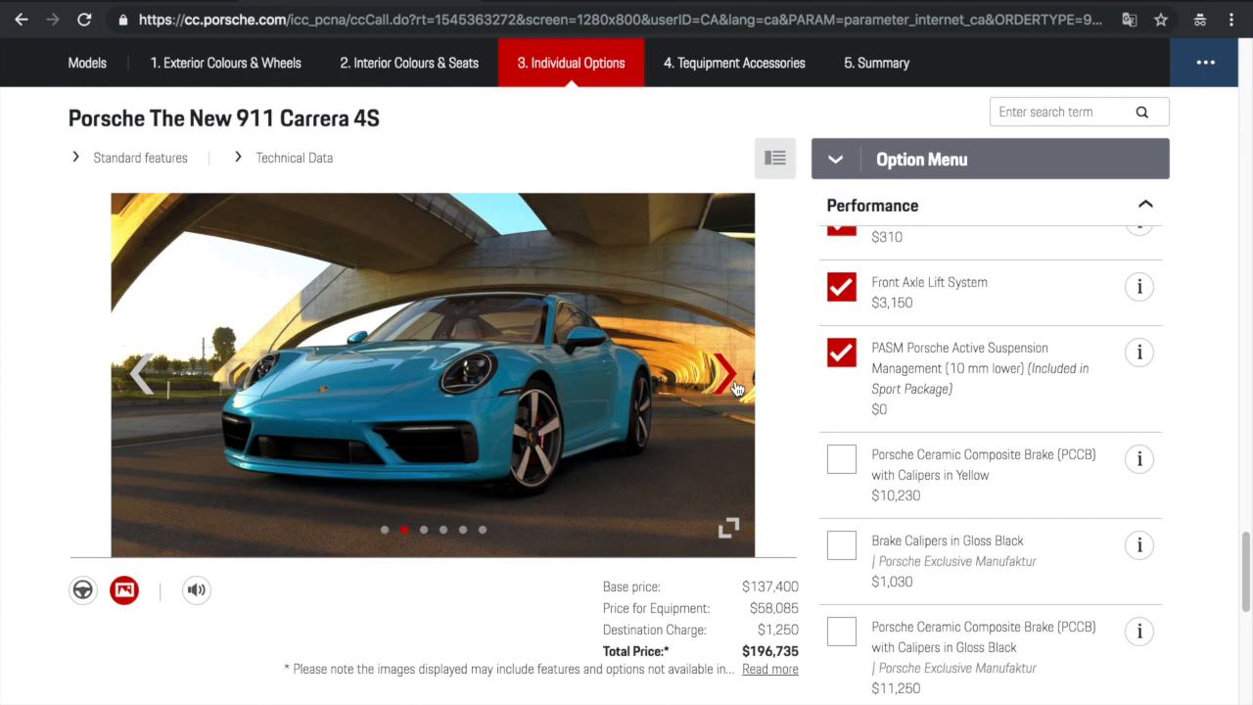
left_click(728, 374)
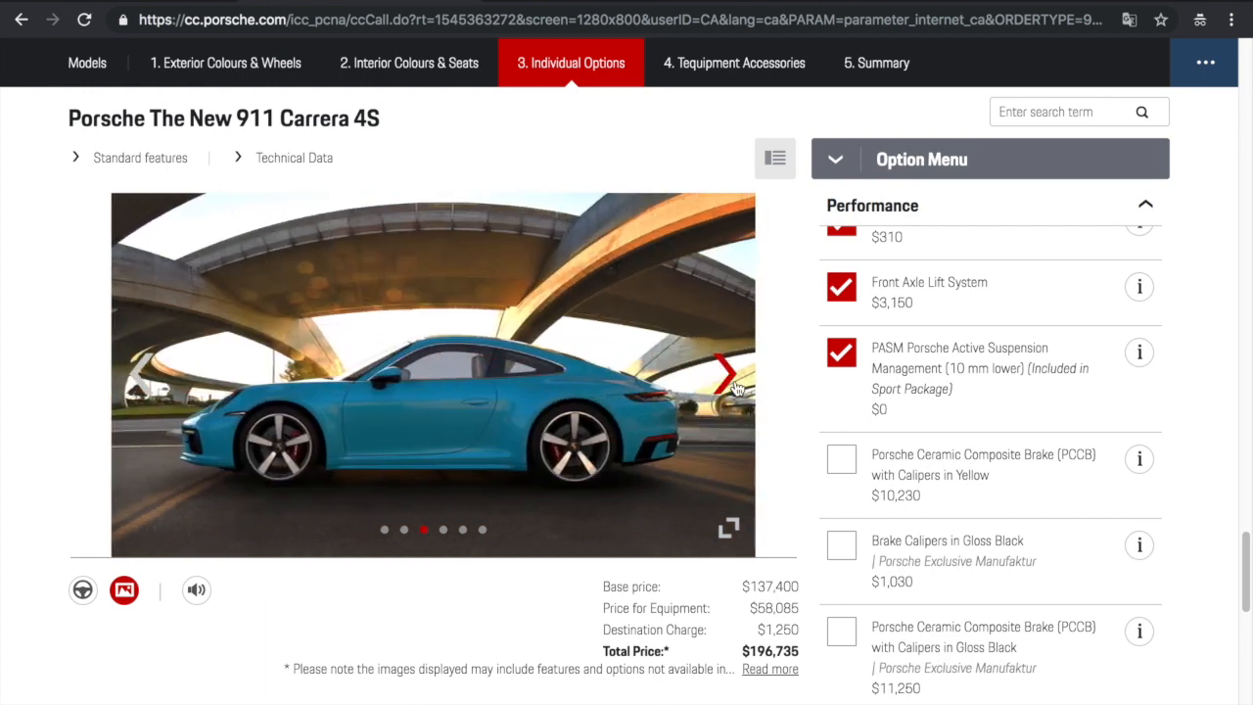
Add ceramic brakes with yellow calipers, cancelling a gloss black caliper swap
left_click(840, 459)
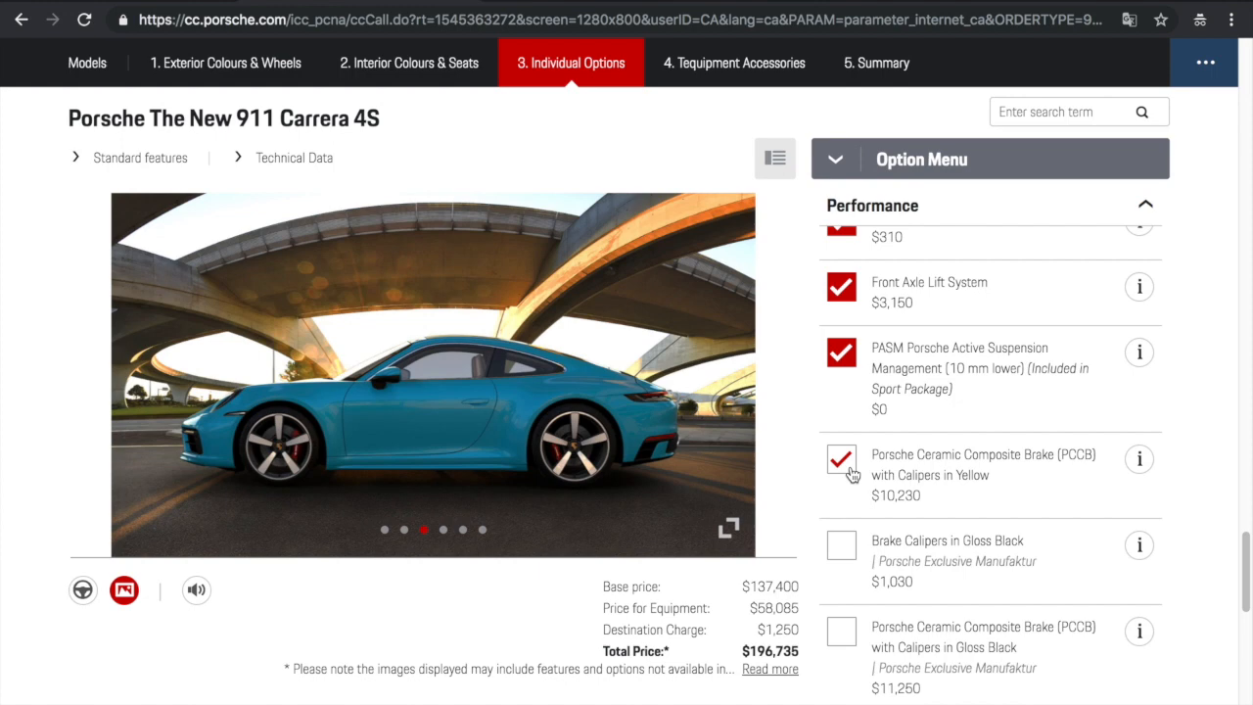
left_click(840, 460)
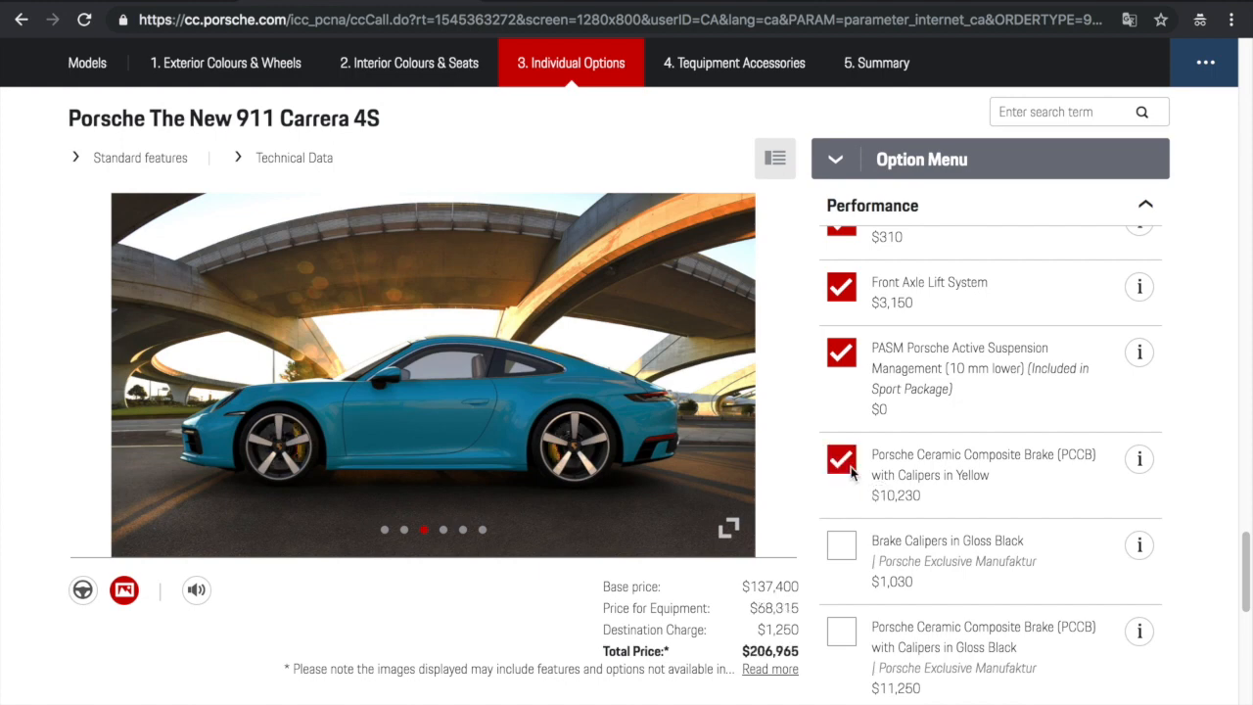
mouse_move(897, 444)
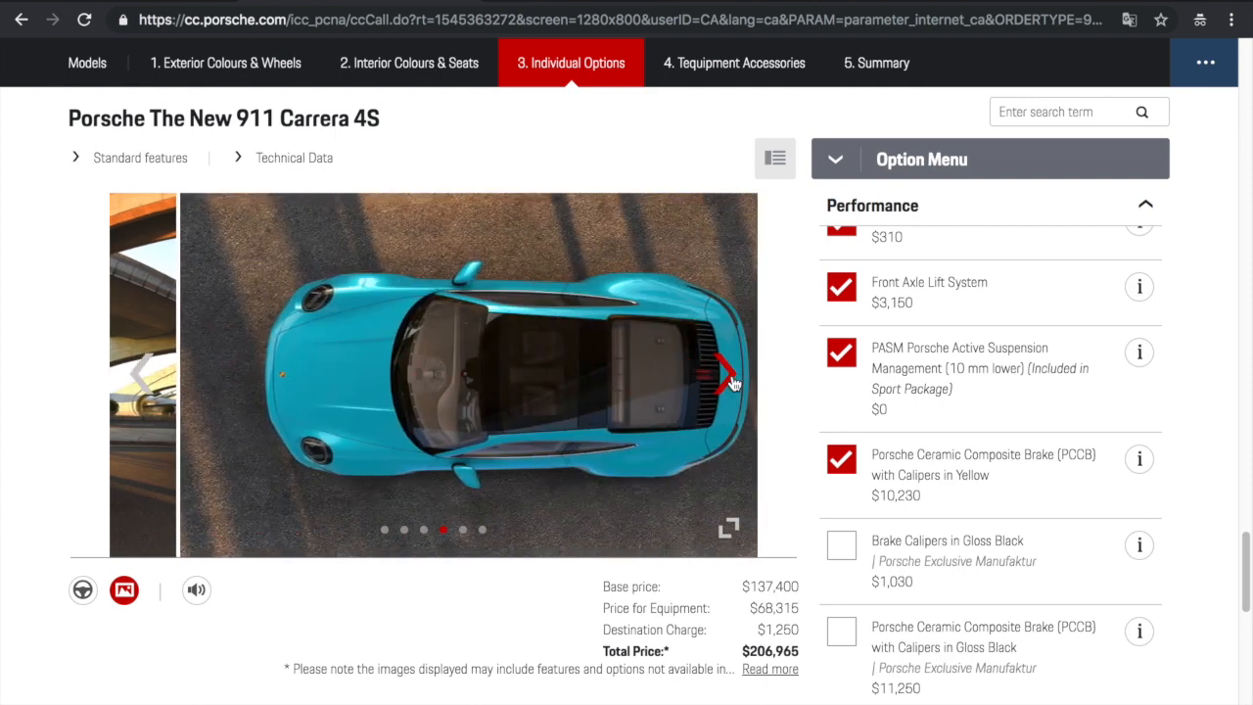
left_click(83, 589)
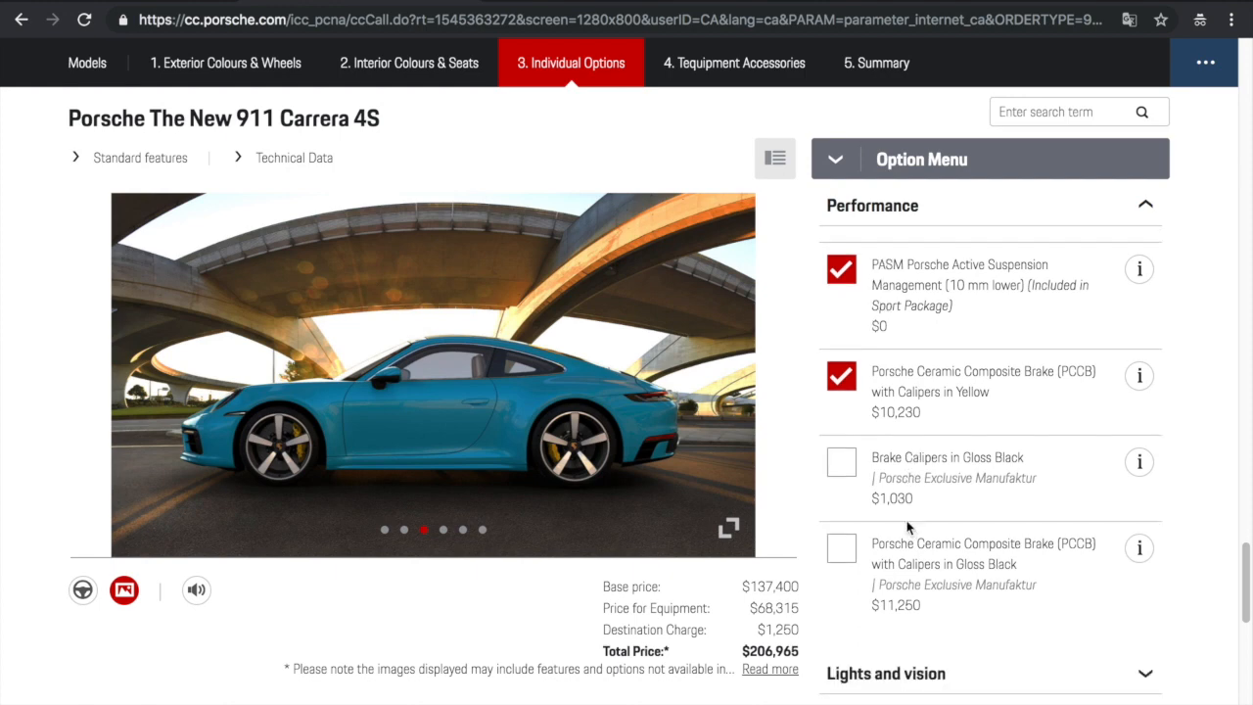
left_click(840, 419)
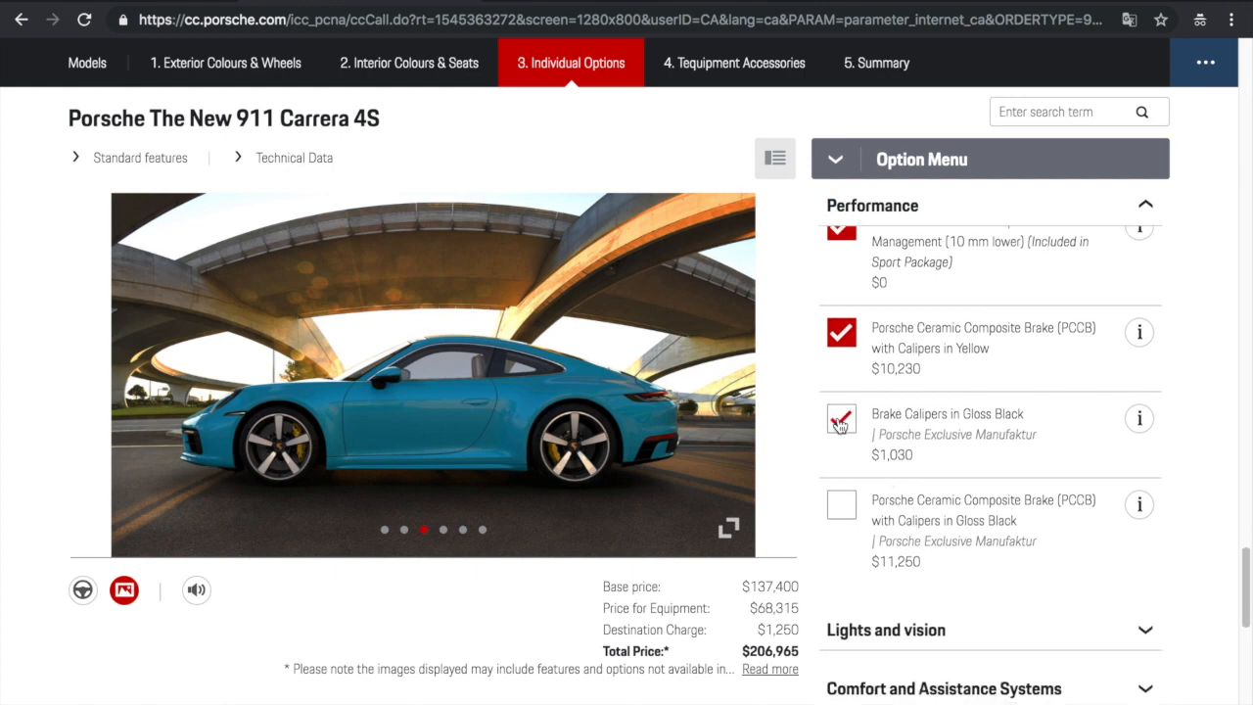
left_click(840, 419)
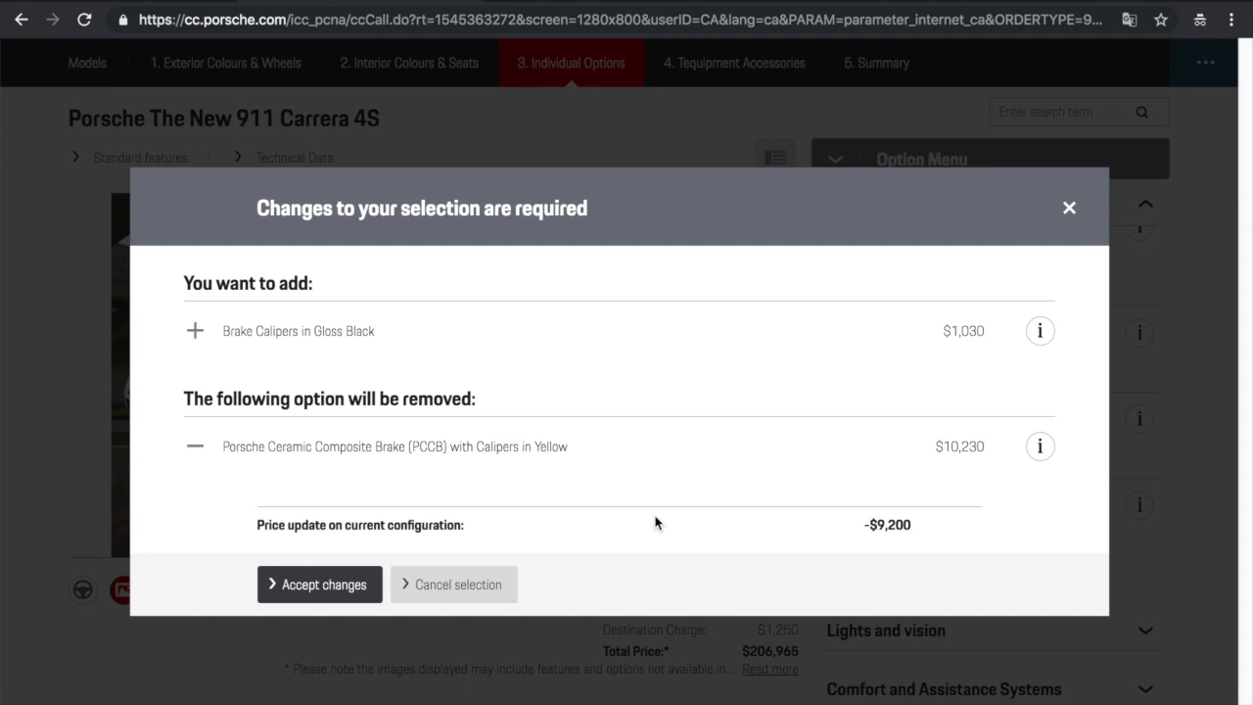
left_click(454, 584)
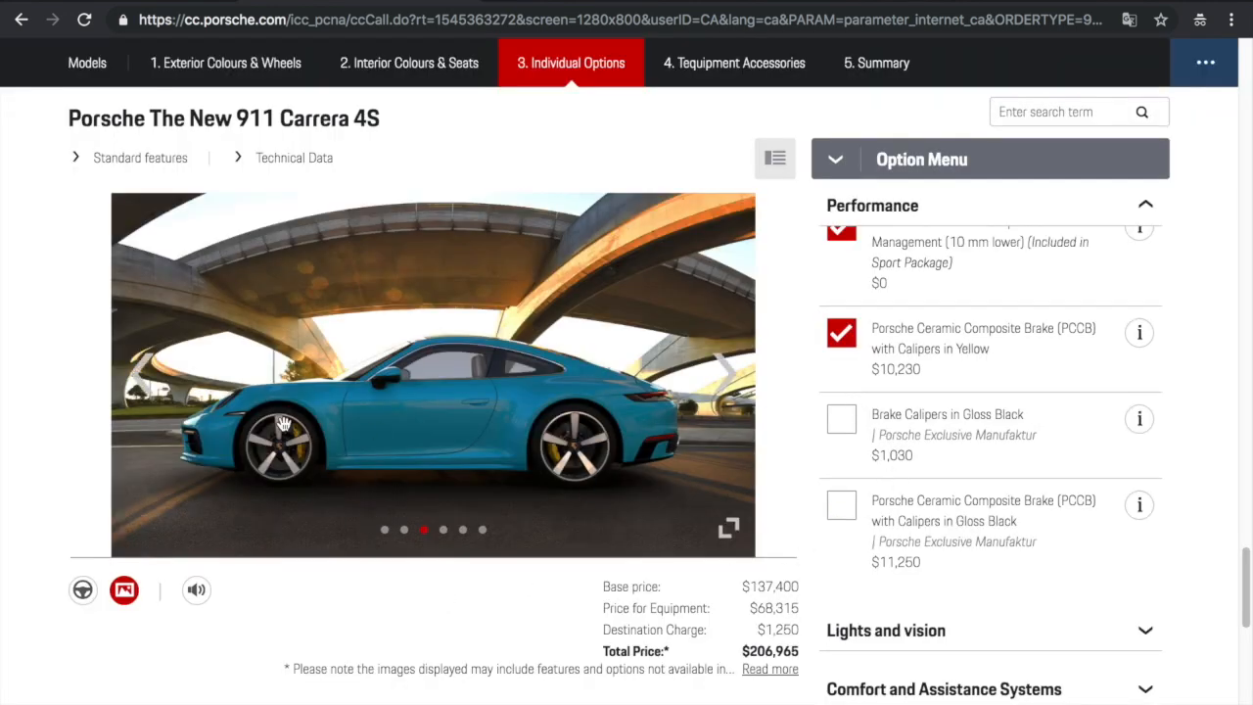
Switch to ceramic brakes with gloss black calipers, accepting the change ($207,985)
left_click(840, 506)
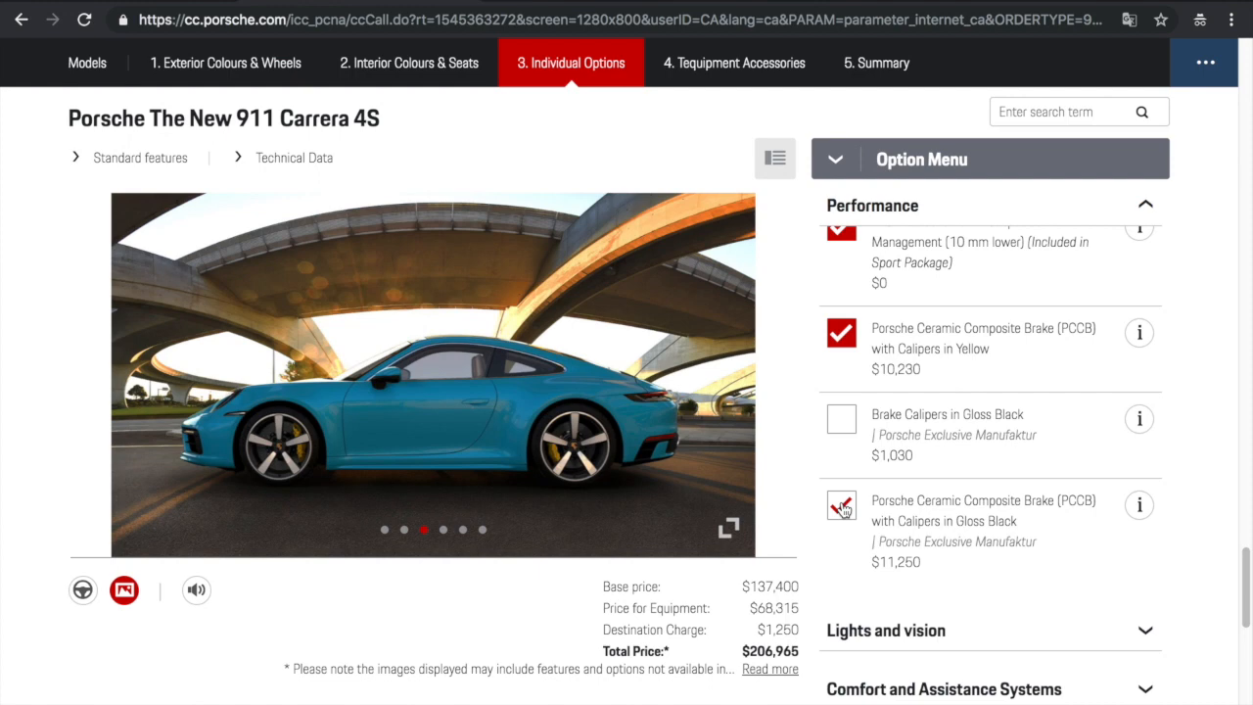
left_click(840, 505)
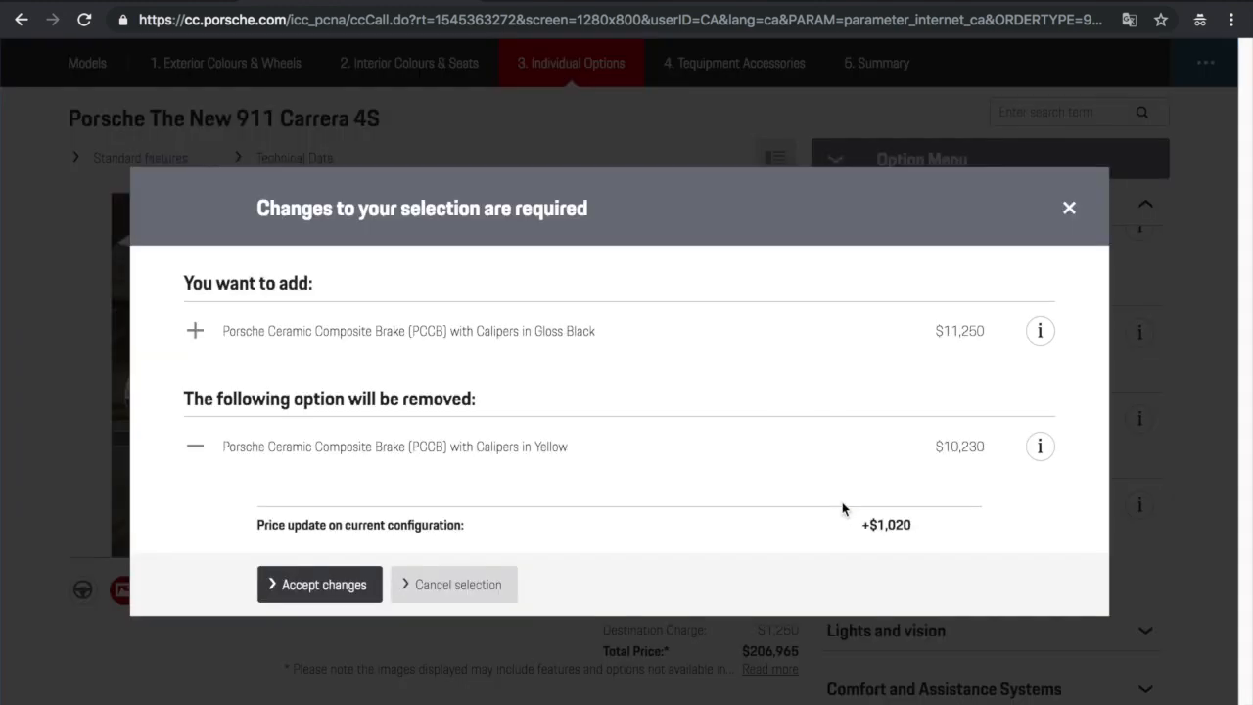
left_click(319, 584)
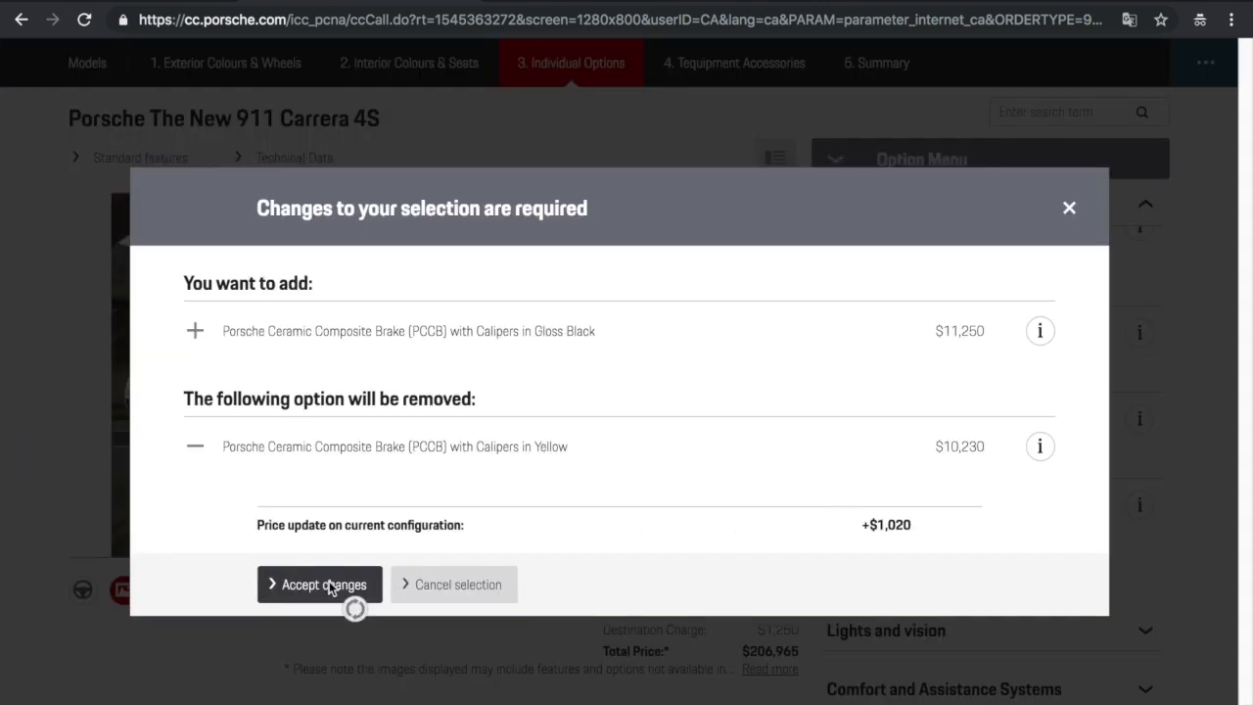
left_click(319, 584)
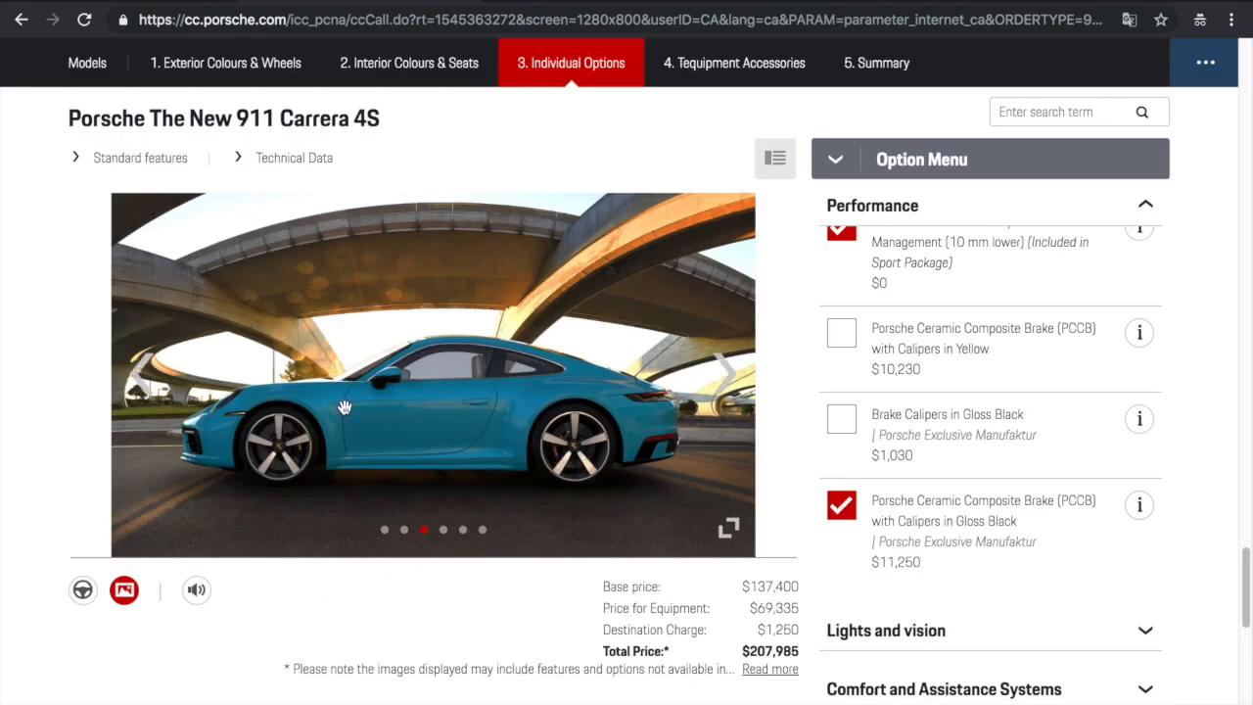
mouse_move(729, 380)
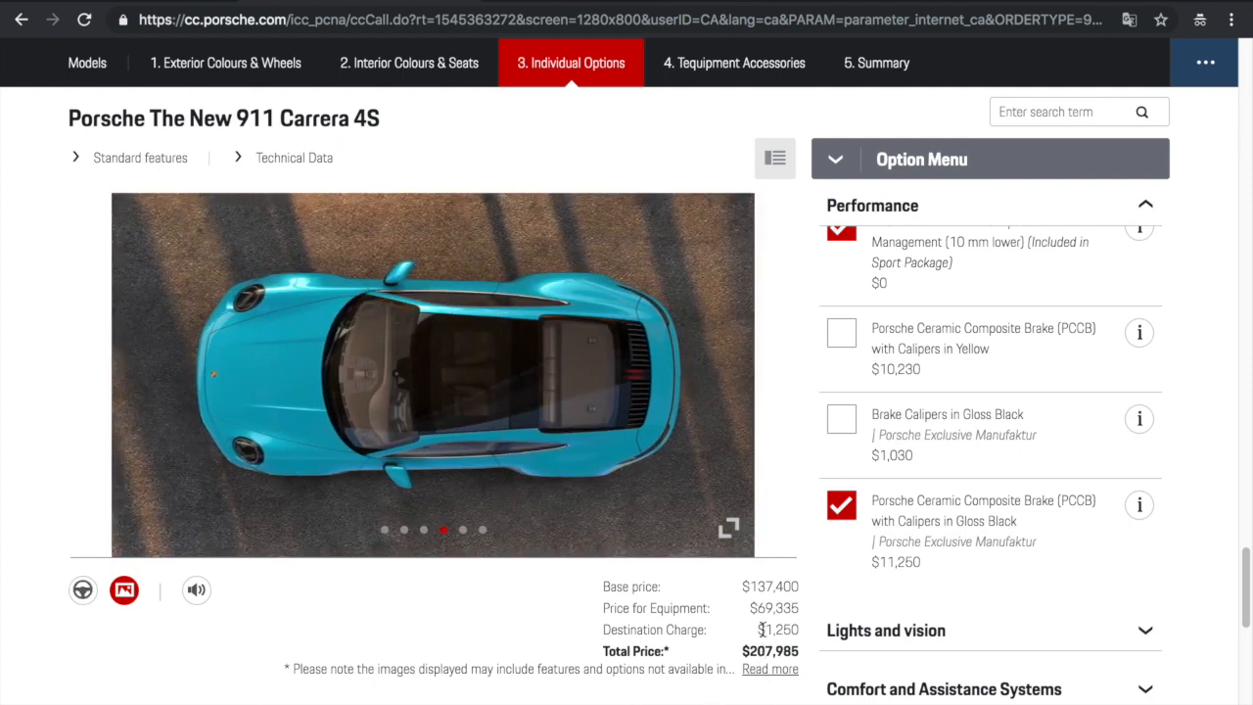
mouse_move(803, 661)
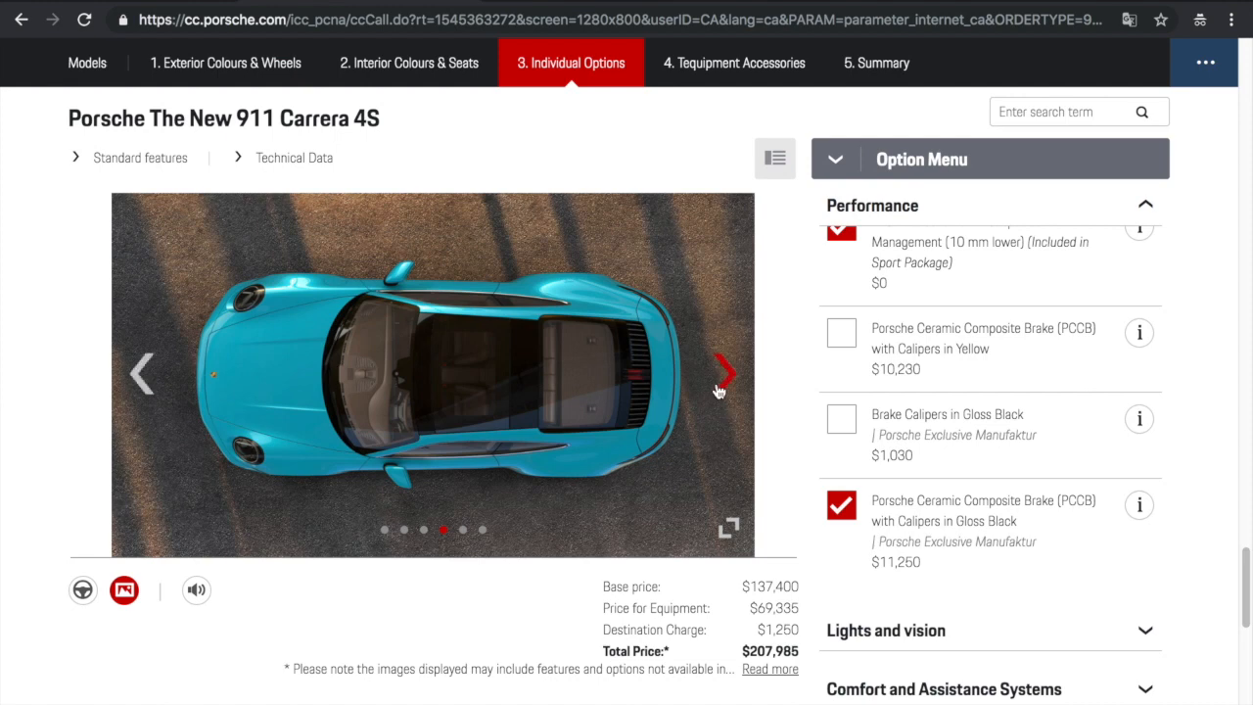
Flip through the car photos, then expand the Lights and vision category
left_click(725, 373)
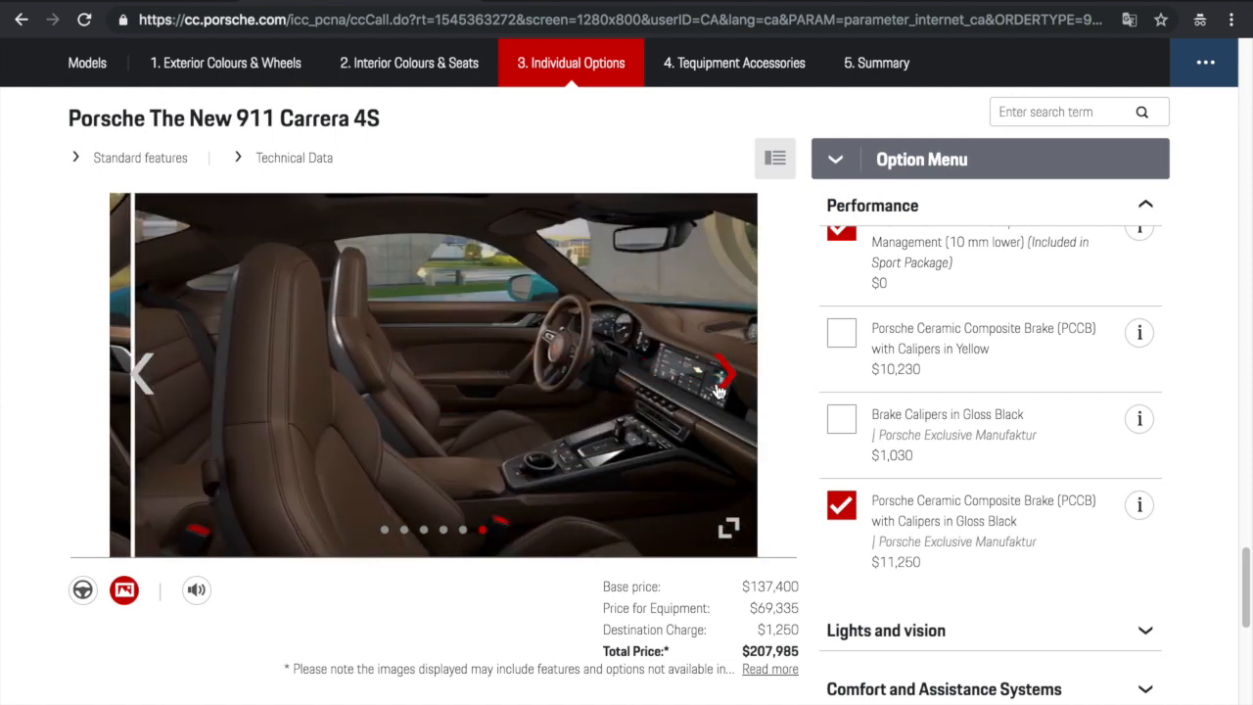
left_click(722, 373)
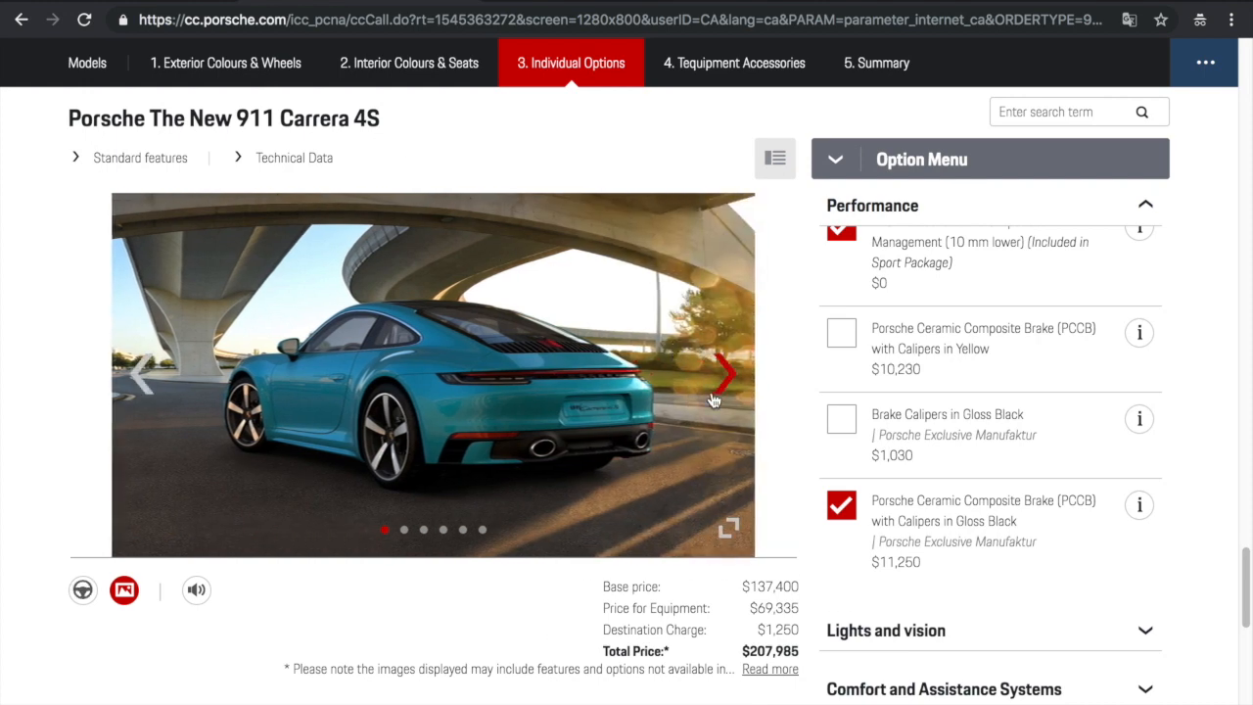
left_click(728, 374)
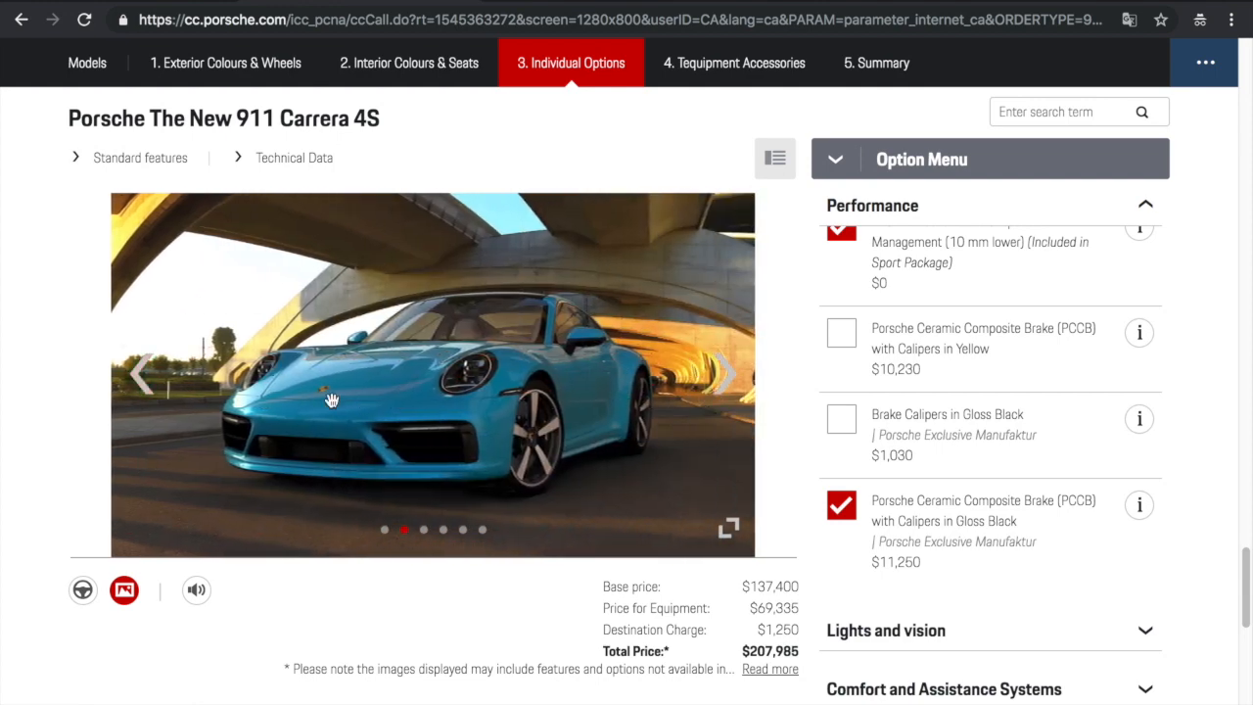
left_click(728, 374)
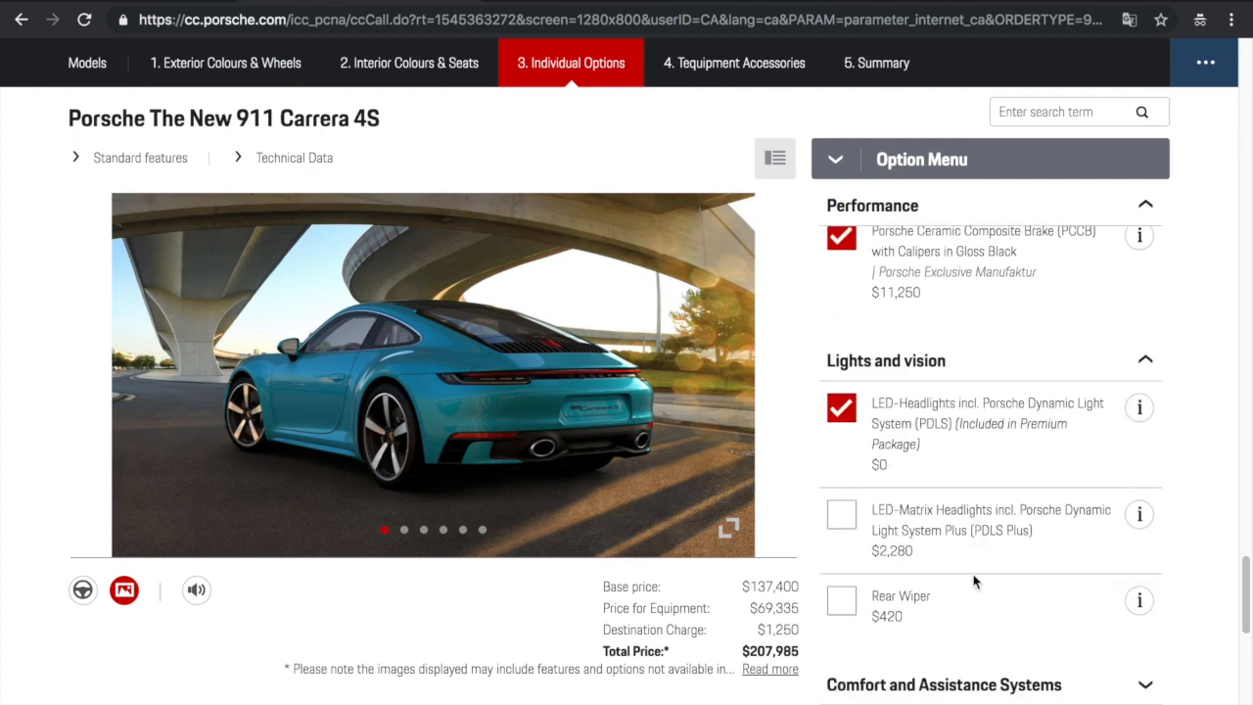
Add LED-Matrix Headlights with PDLS Plus and accept the headlight swap
left_click(840, 514)
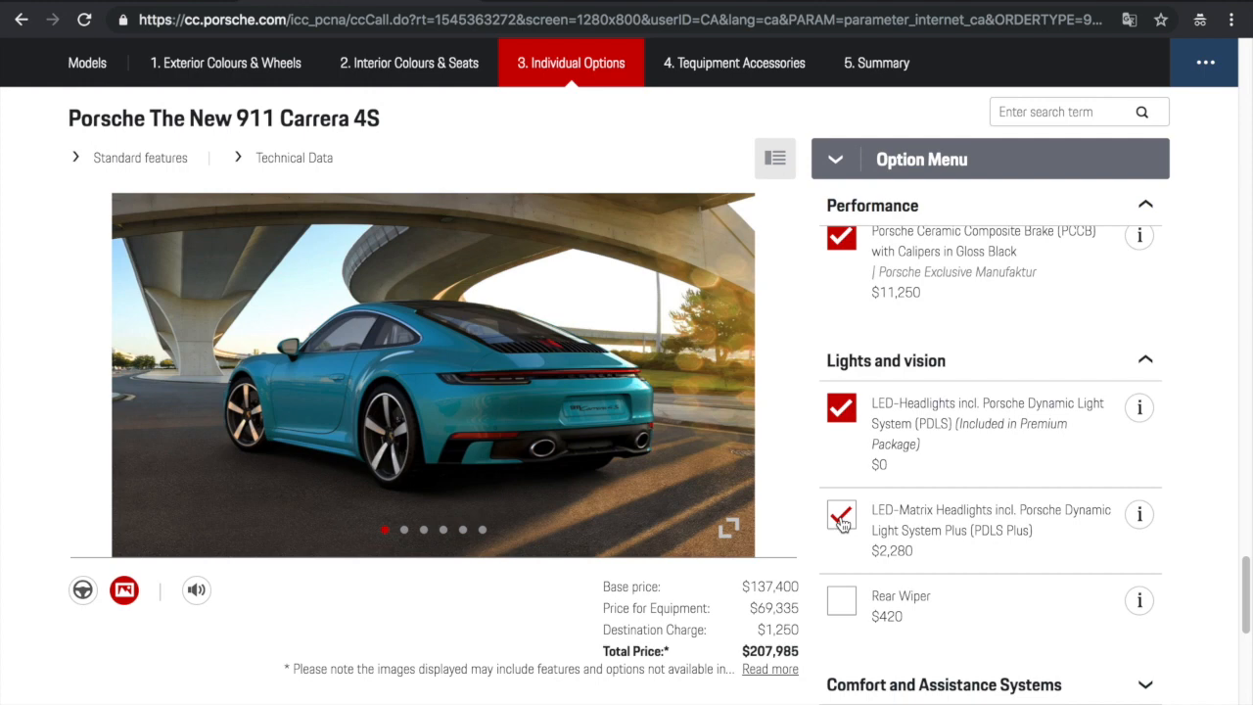
left_click(840, 516)
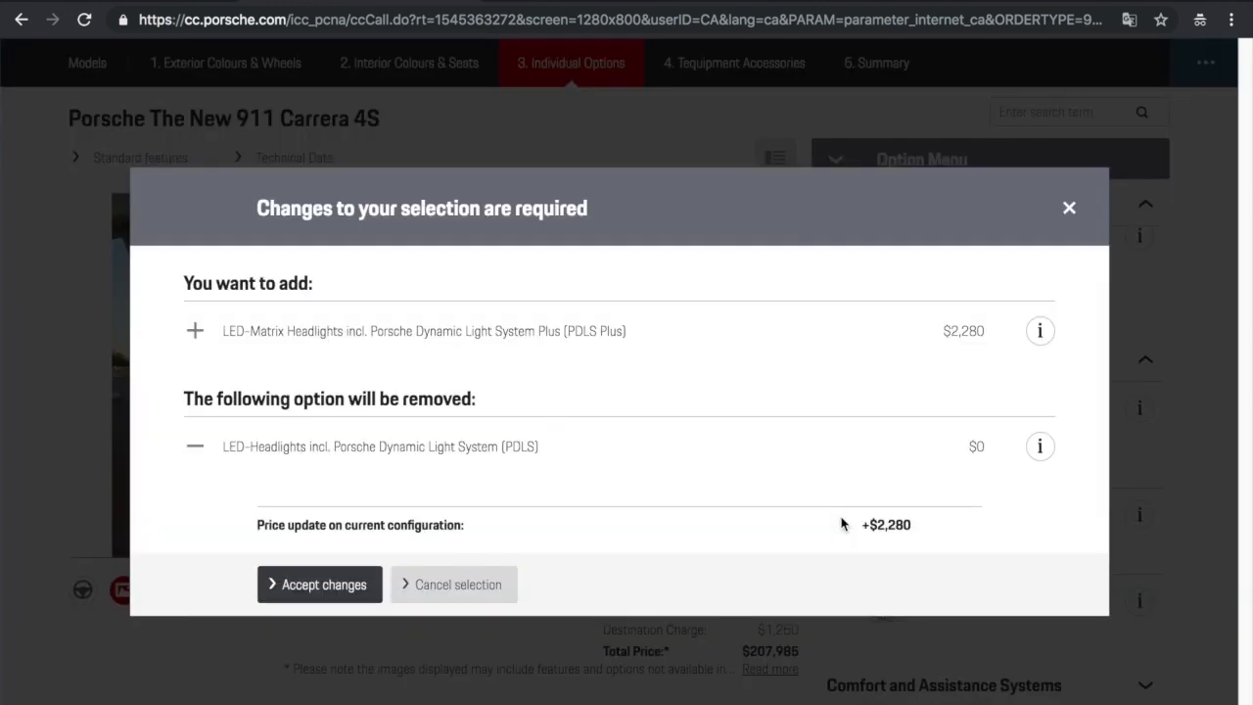
left_click(320, 584)
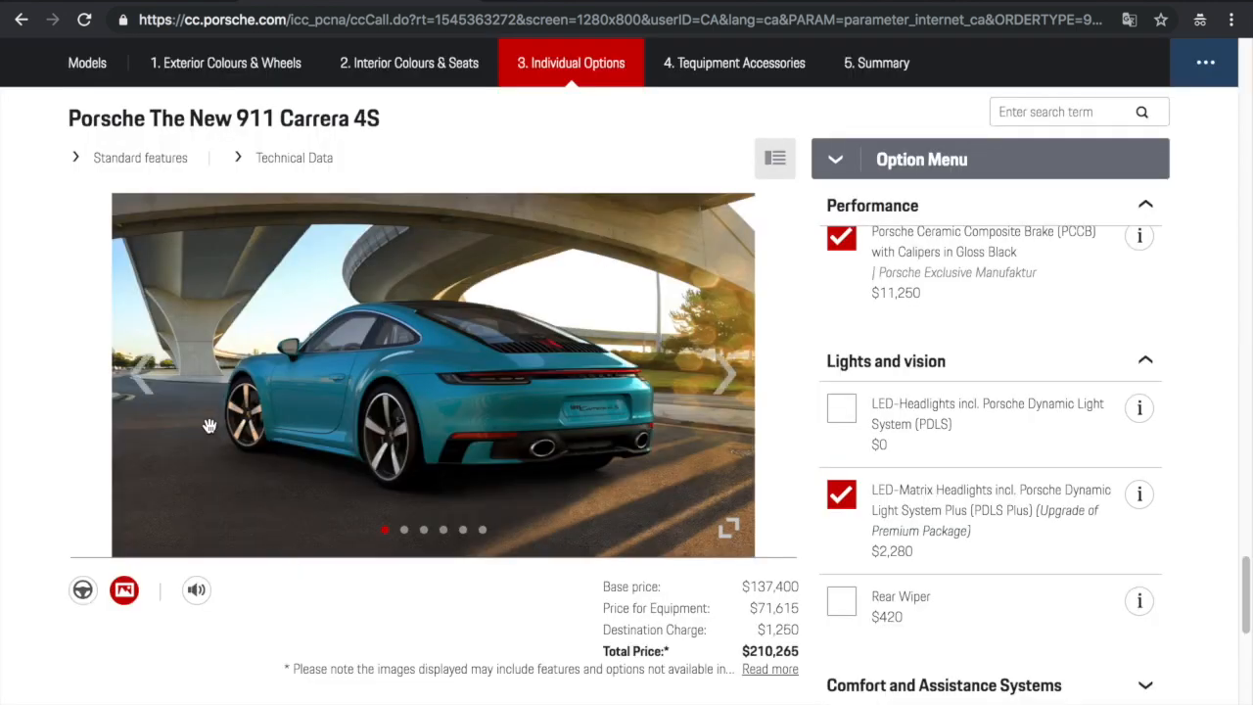
left_click(722, 373)
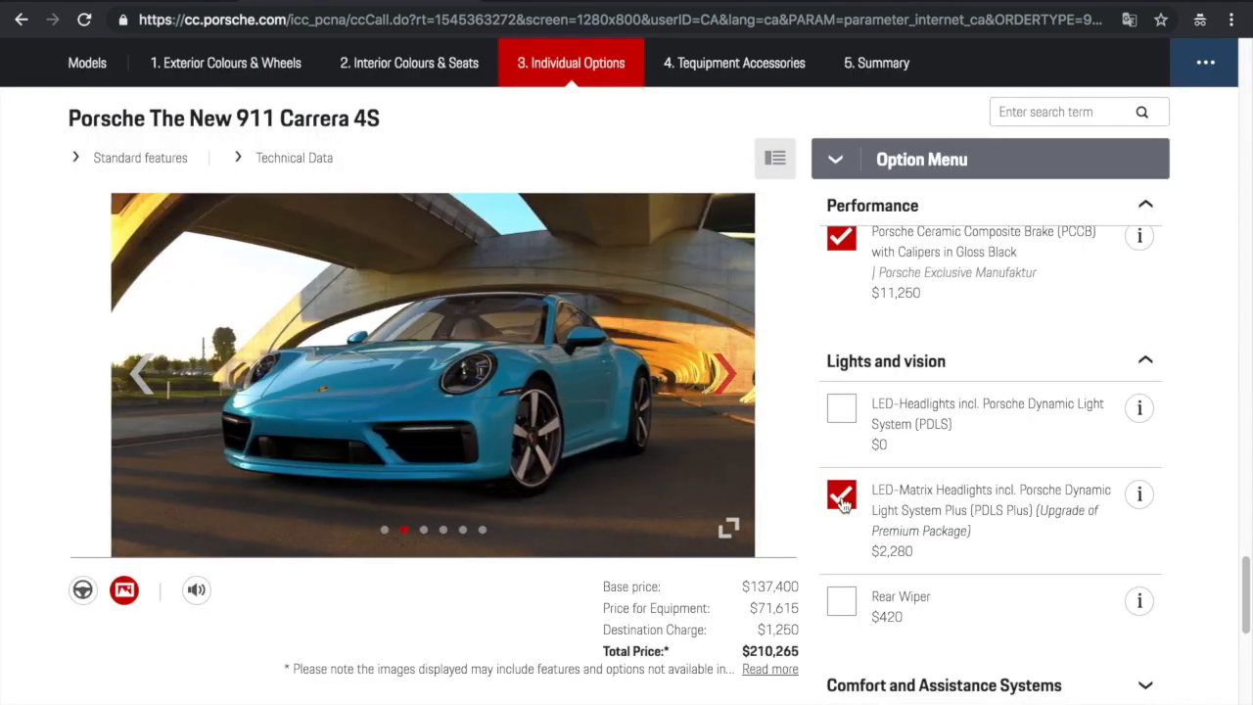
Revert to standard headlights, then re-add LED-Matrix with PDLS Plus and add the Rear Wiper
left_click(840, 496)
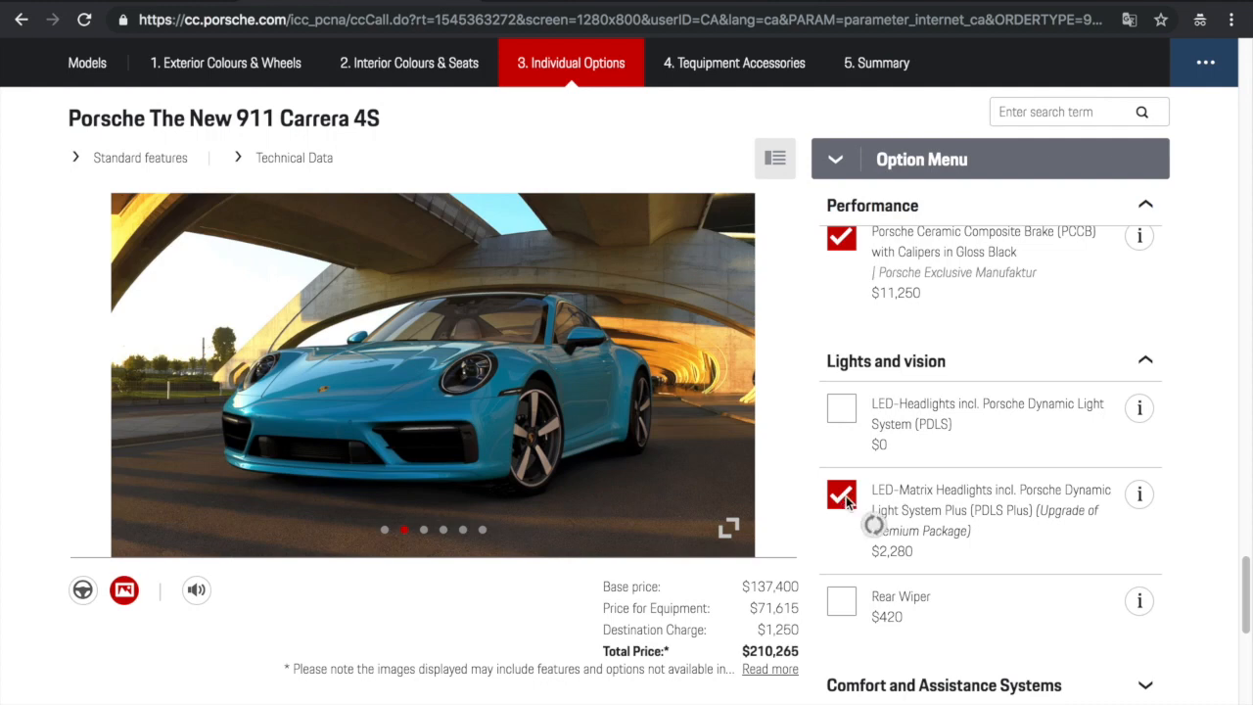
left_click(841, 495)
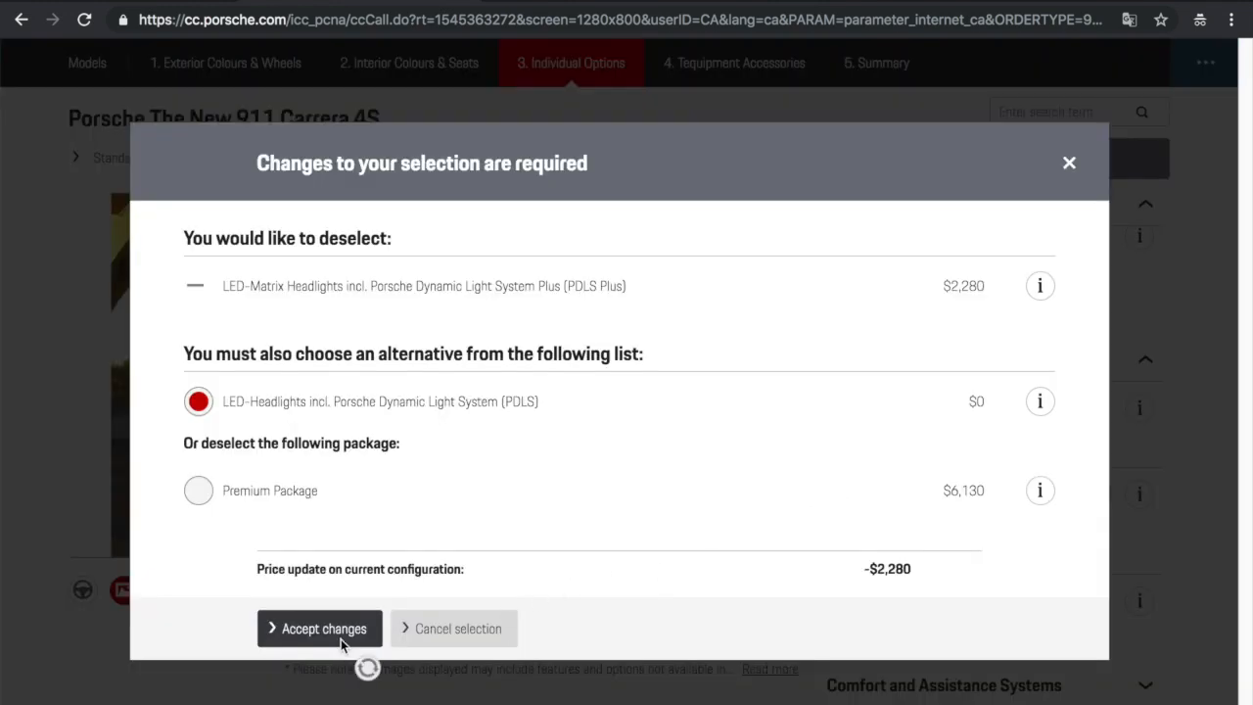
left_click(319, 628)
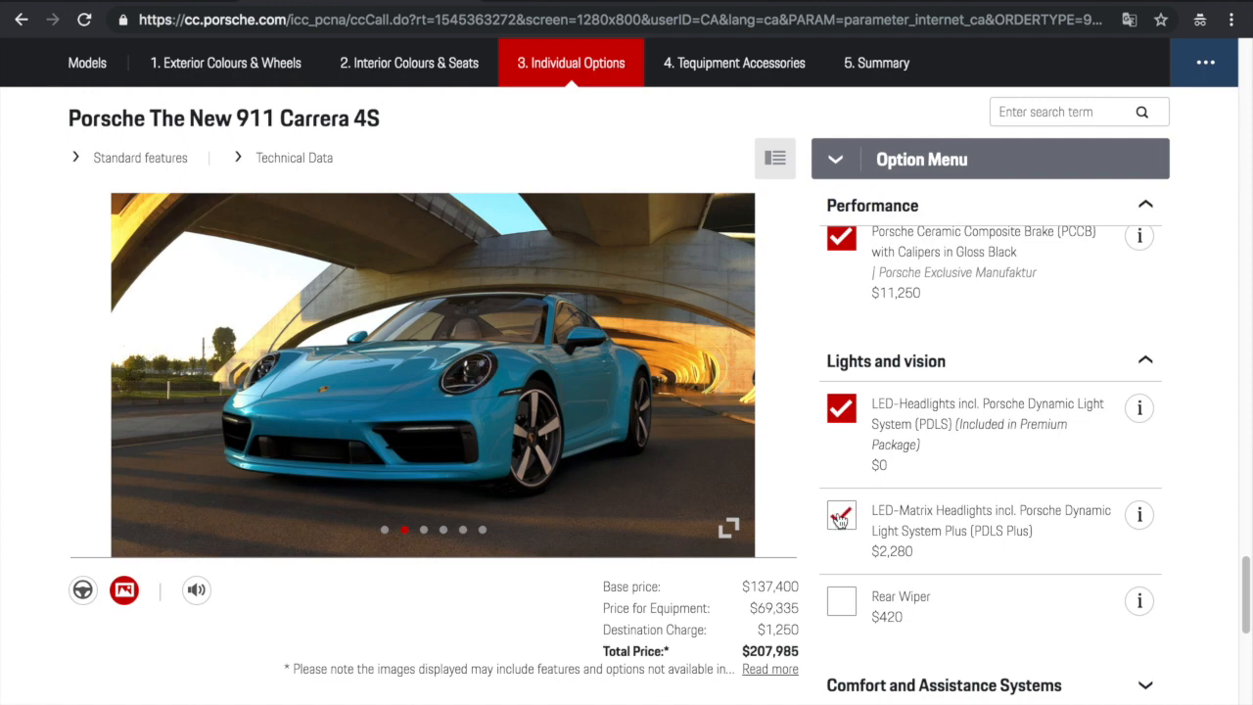
left_click(840, 516)
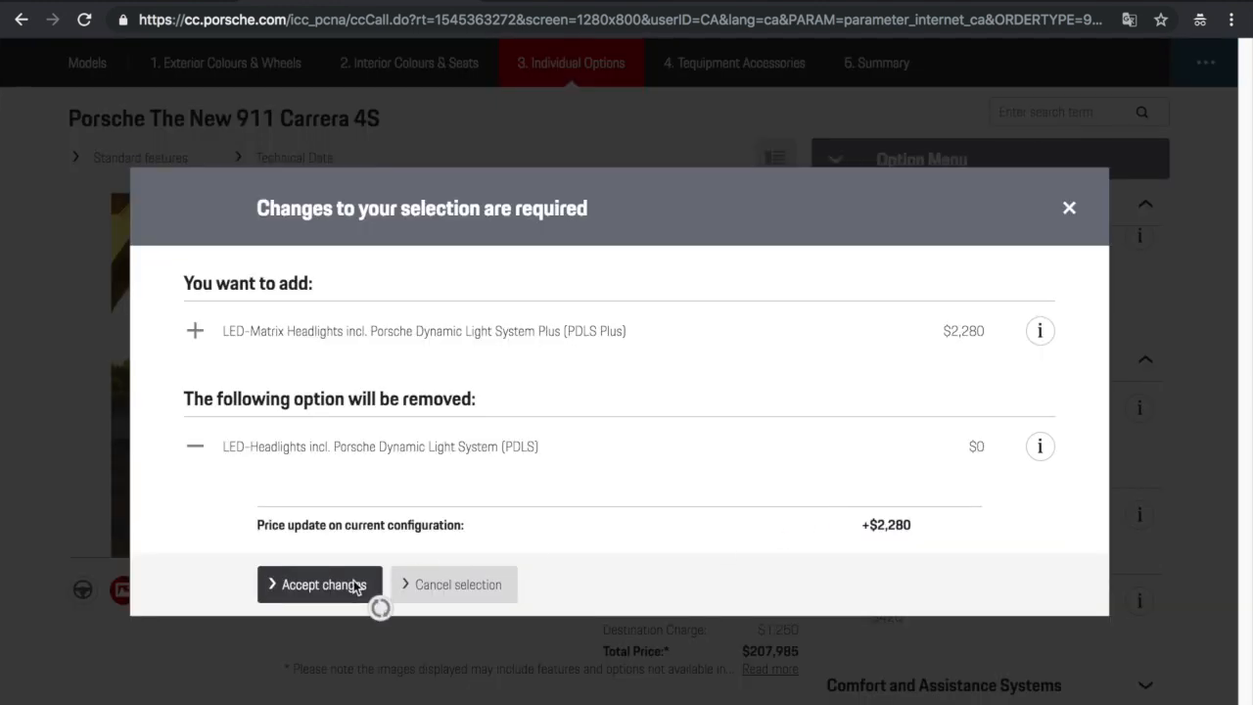
left_click(320, 585)
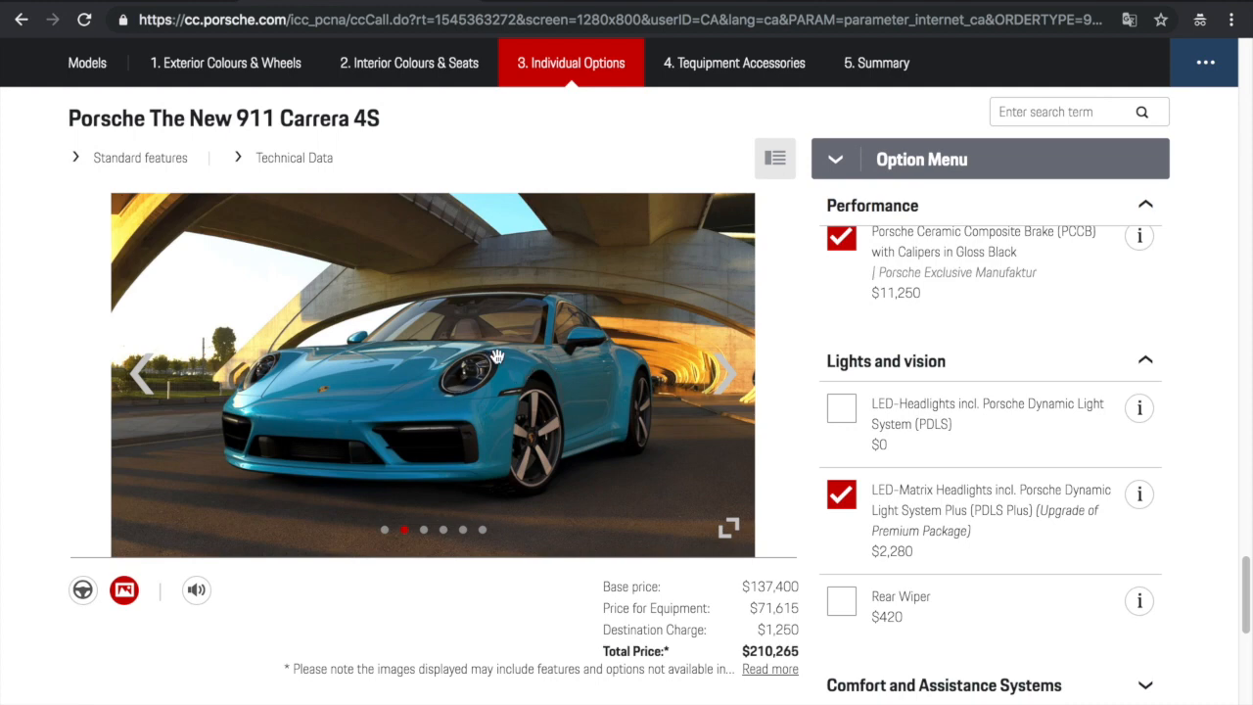
left_click(840, 601)
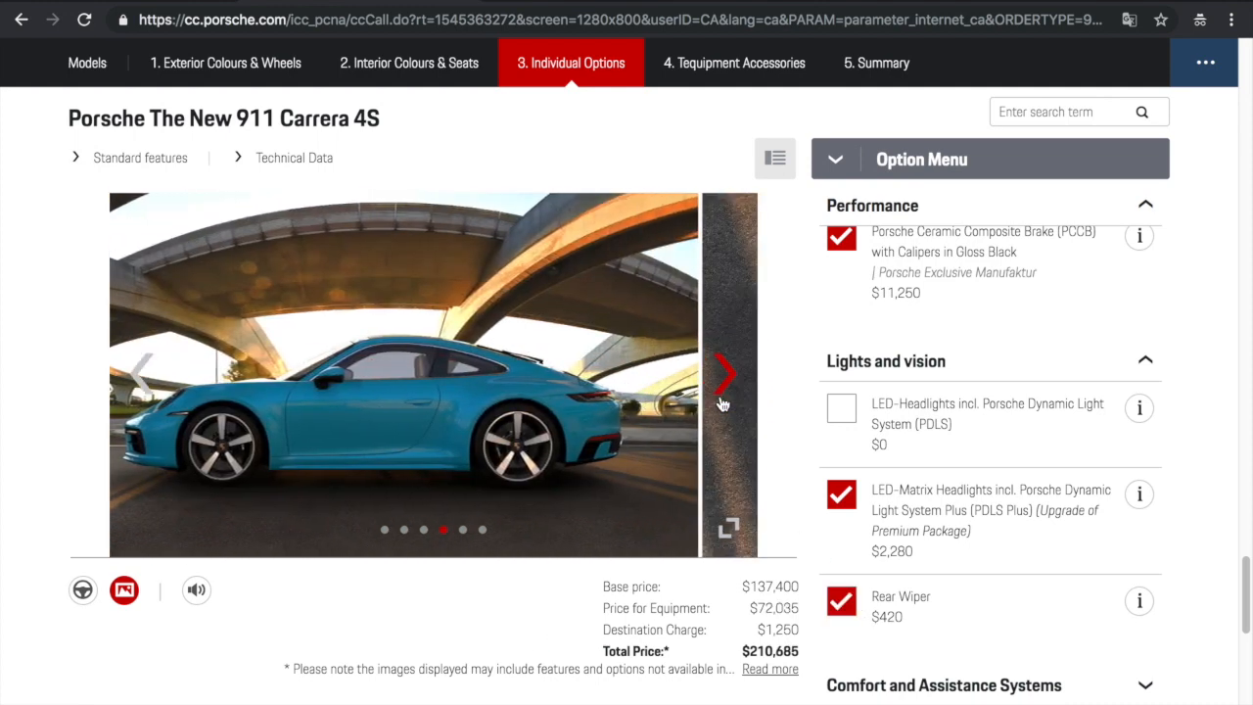
Browse the car photos and toggle the Rear Wiper off and back on, keeping $210,685
left_click(724, 373)
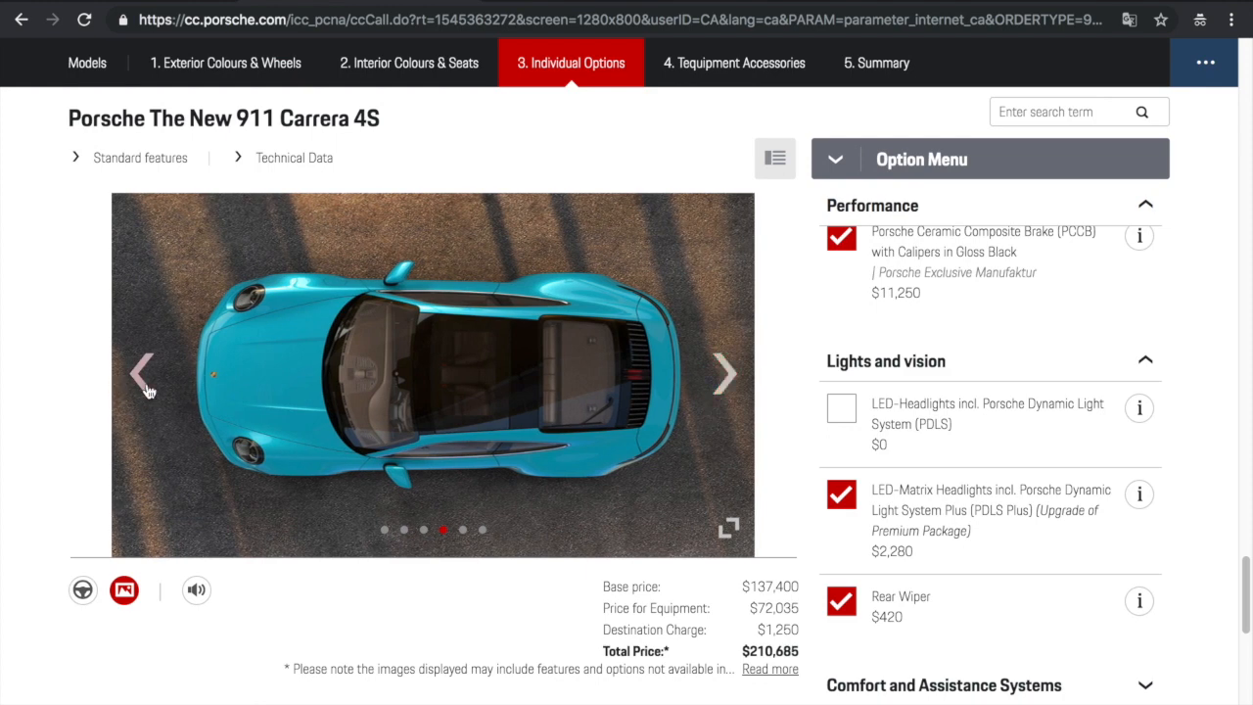
left_click(725, 373)
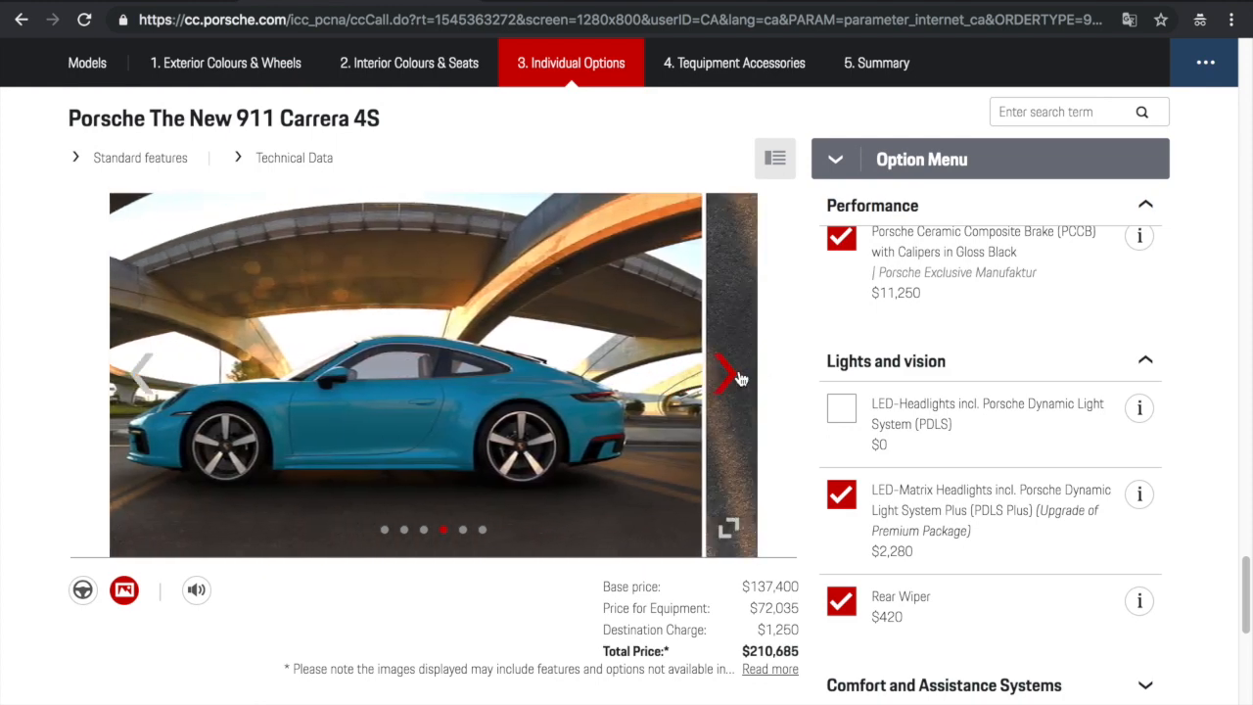
left_click(730, 375)
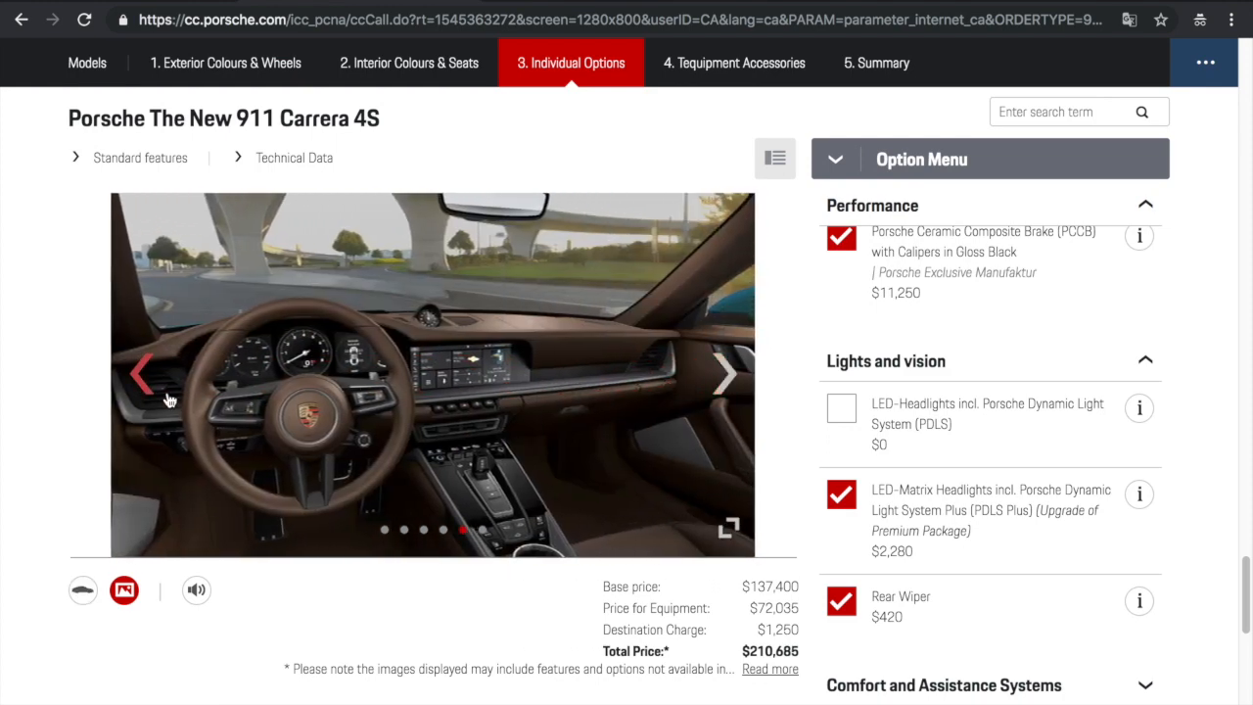
left_click(142, 373)
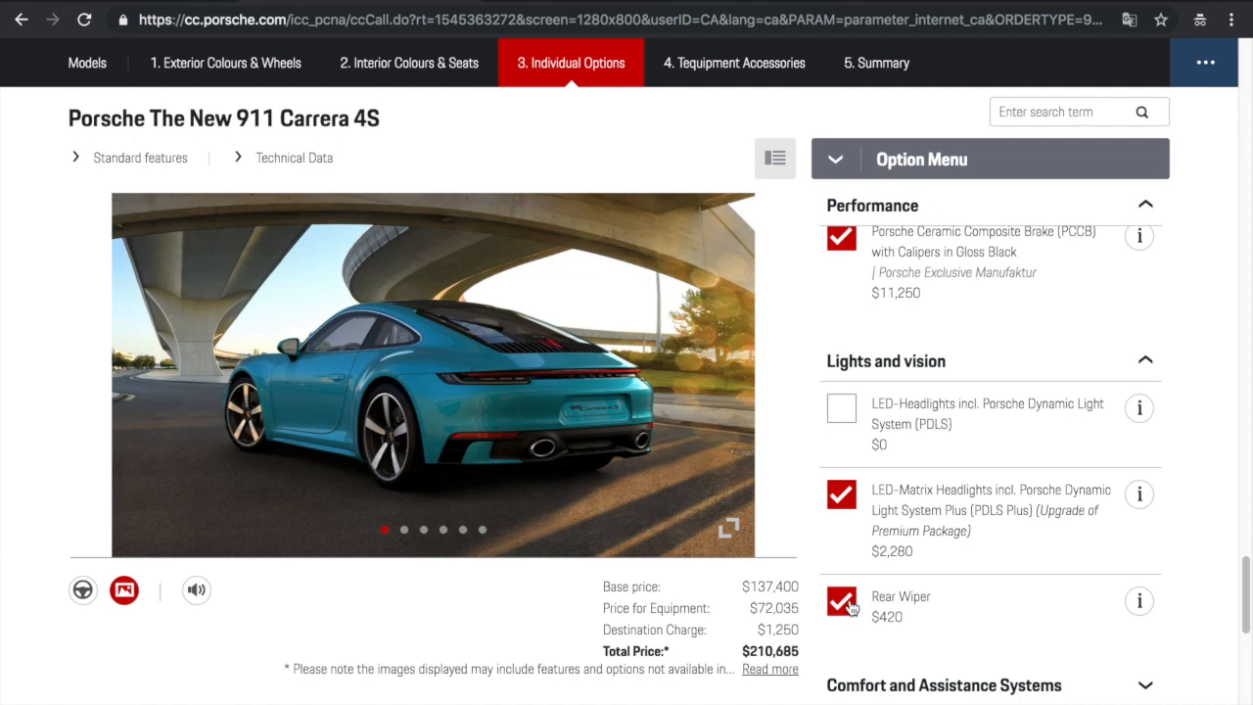
left_click(840, 601)
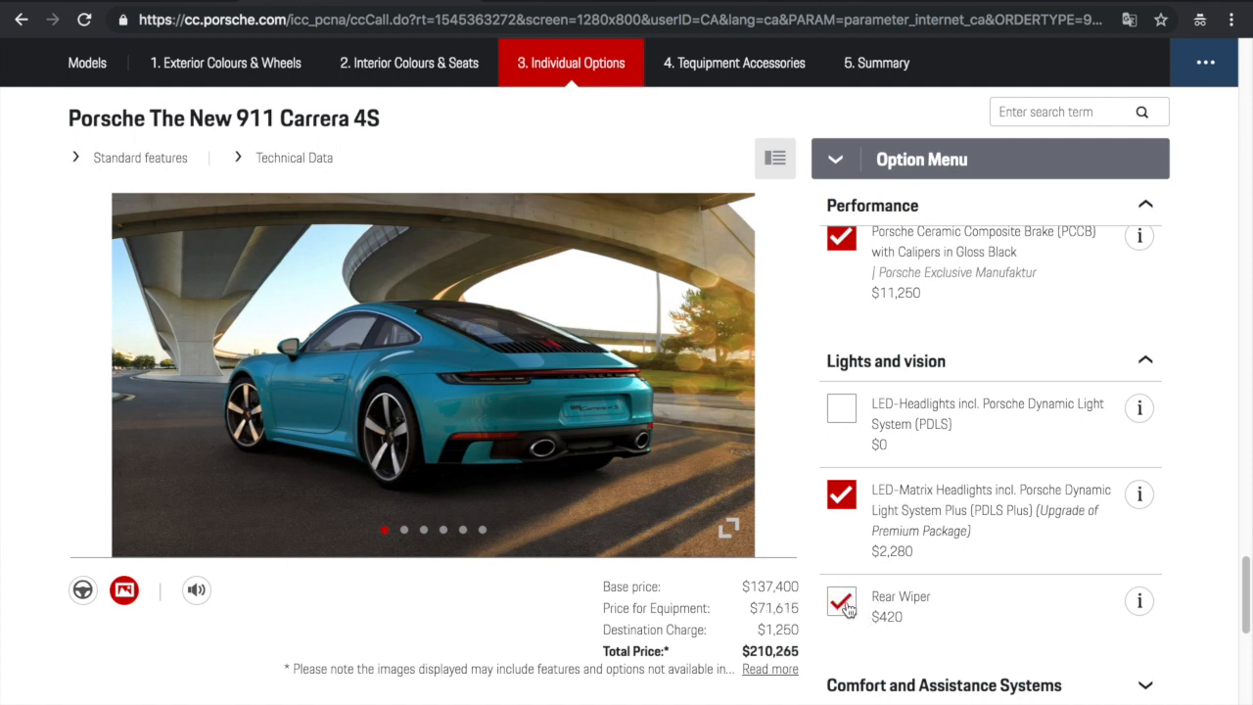
left_click(840, 601)
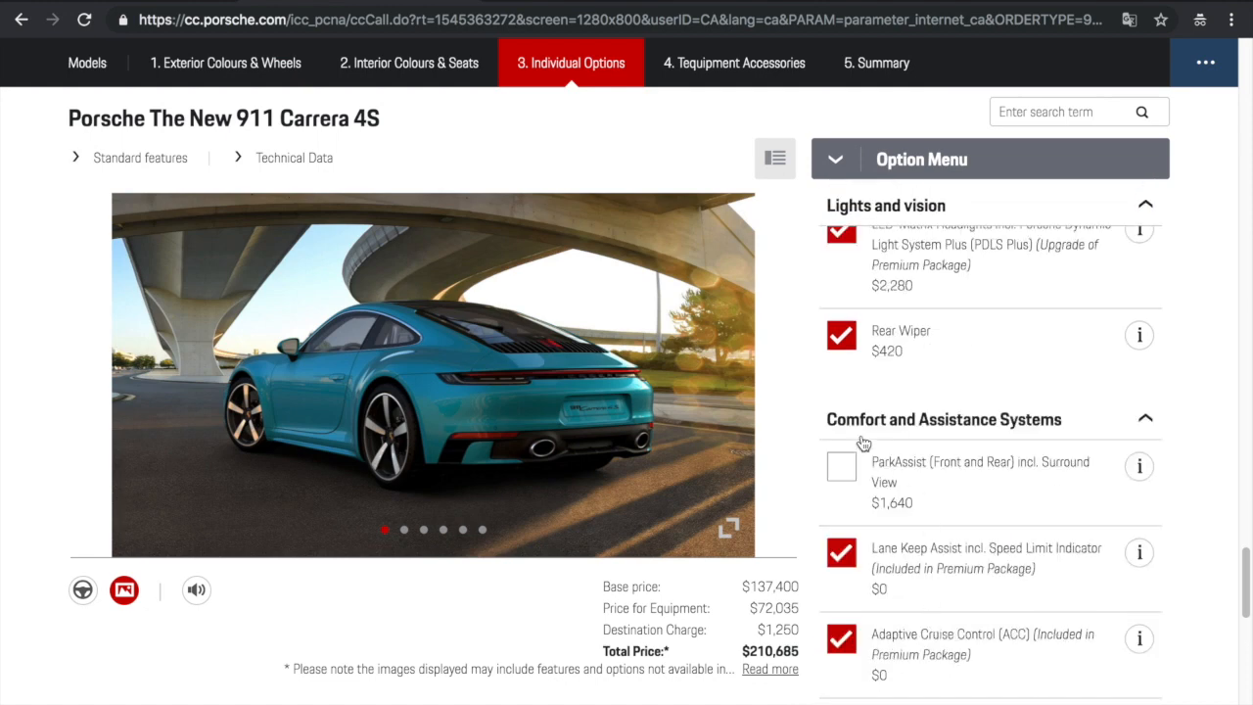
Add ParkAssist with Surround View
left_click(841, 467)
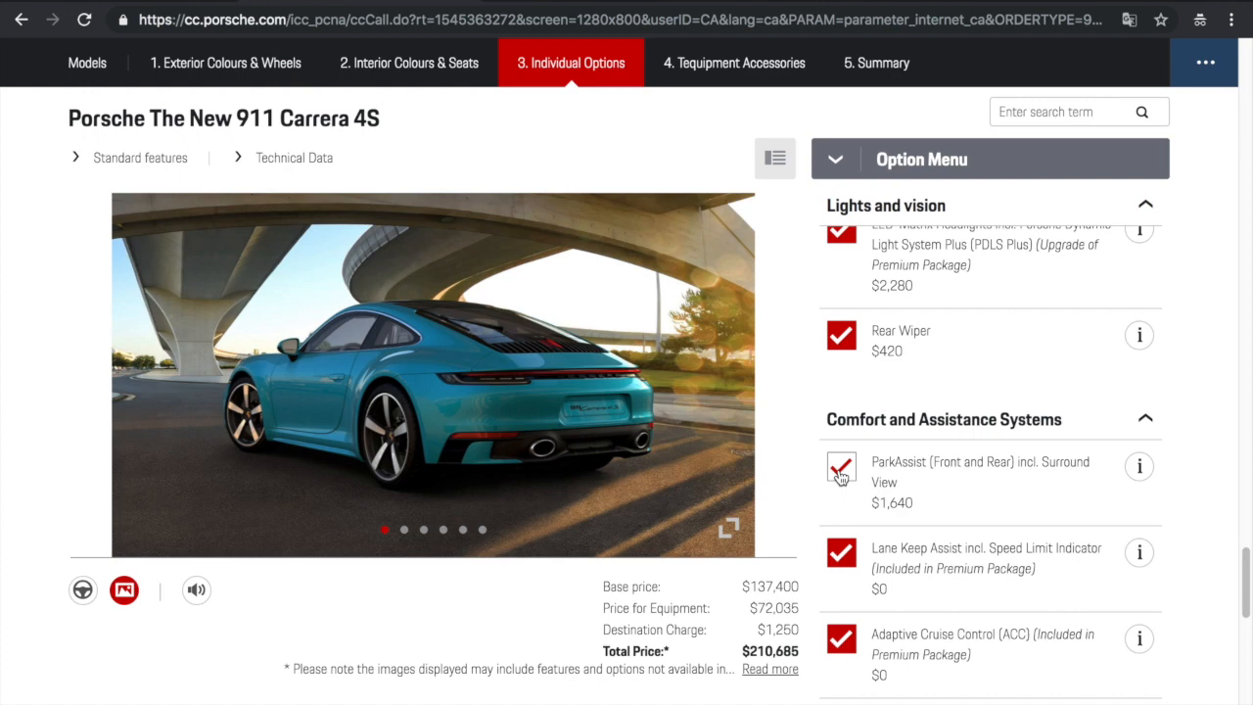
left_click(841, 467)
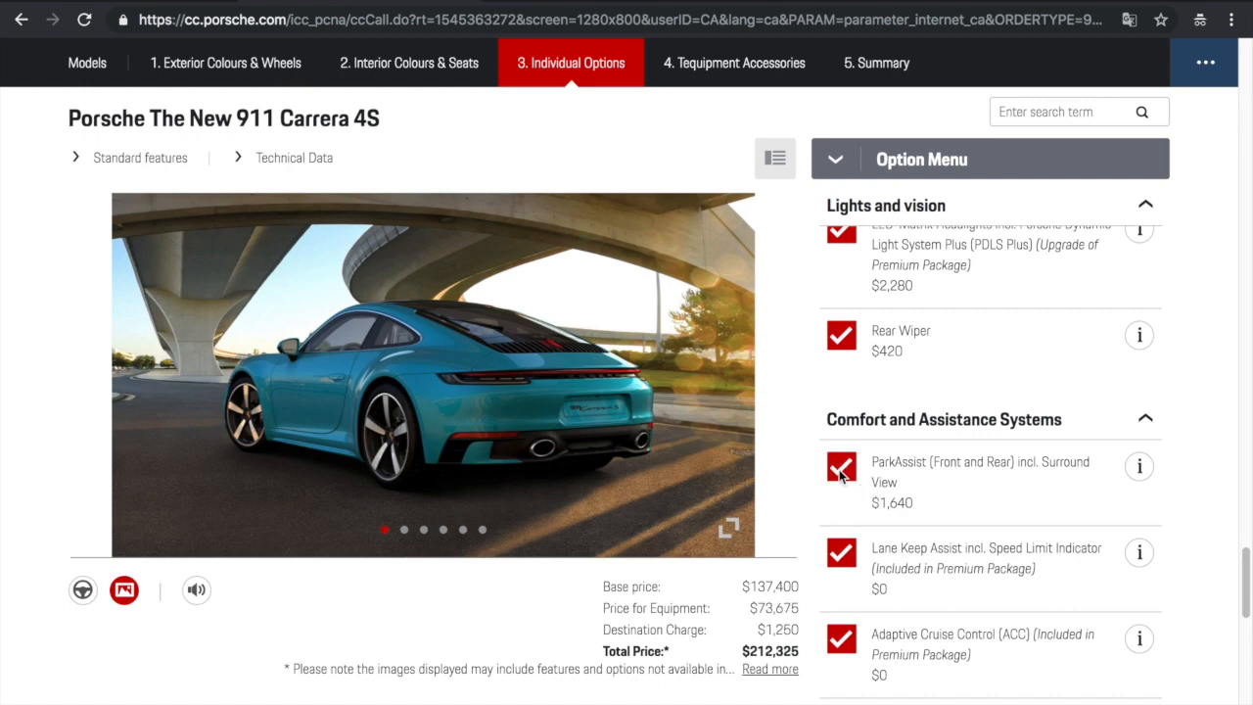
scroll("down", 3)
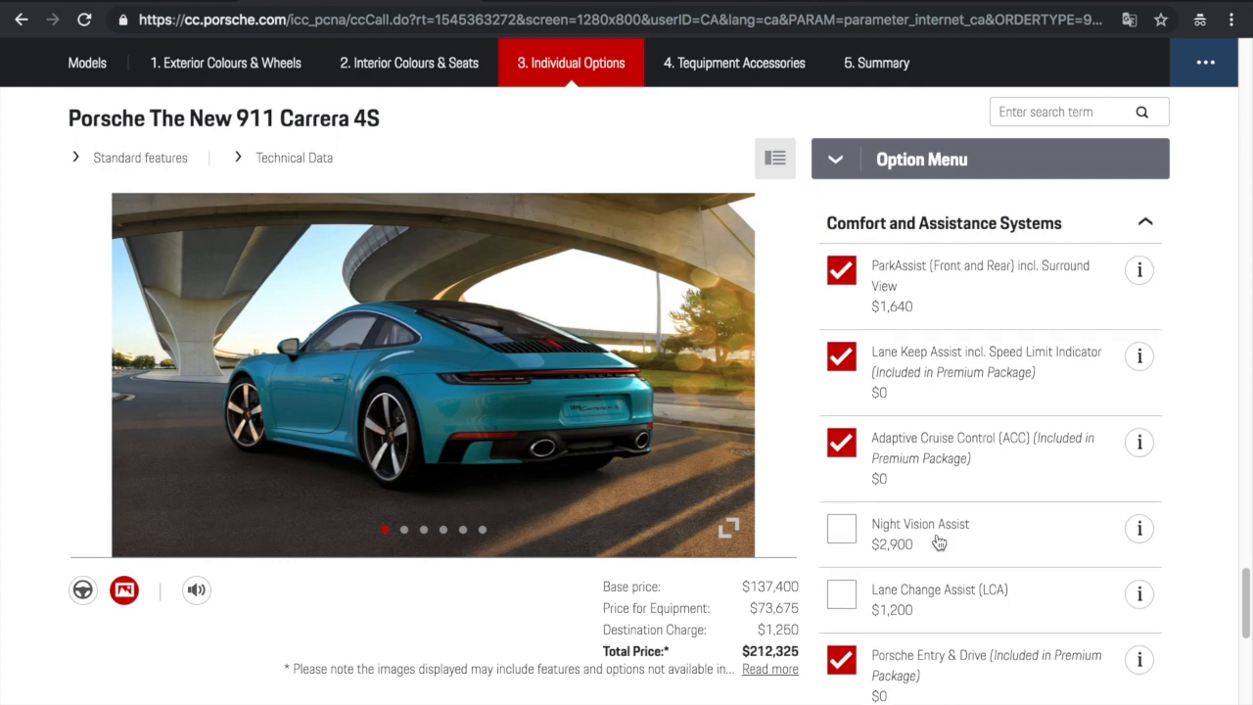
mouse_move(745, 385)
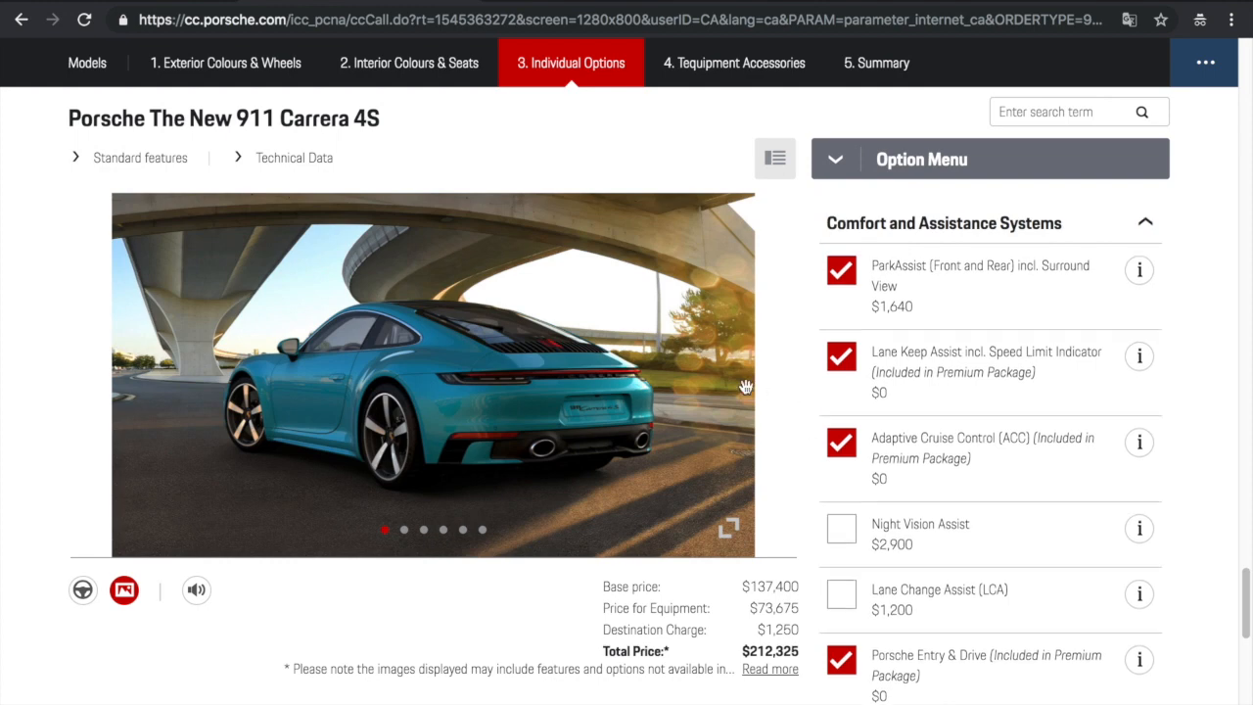
left_click(729, 374)
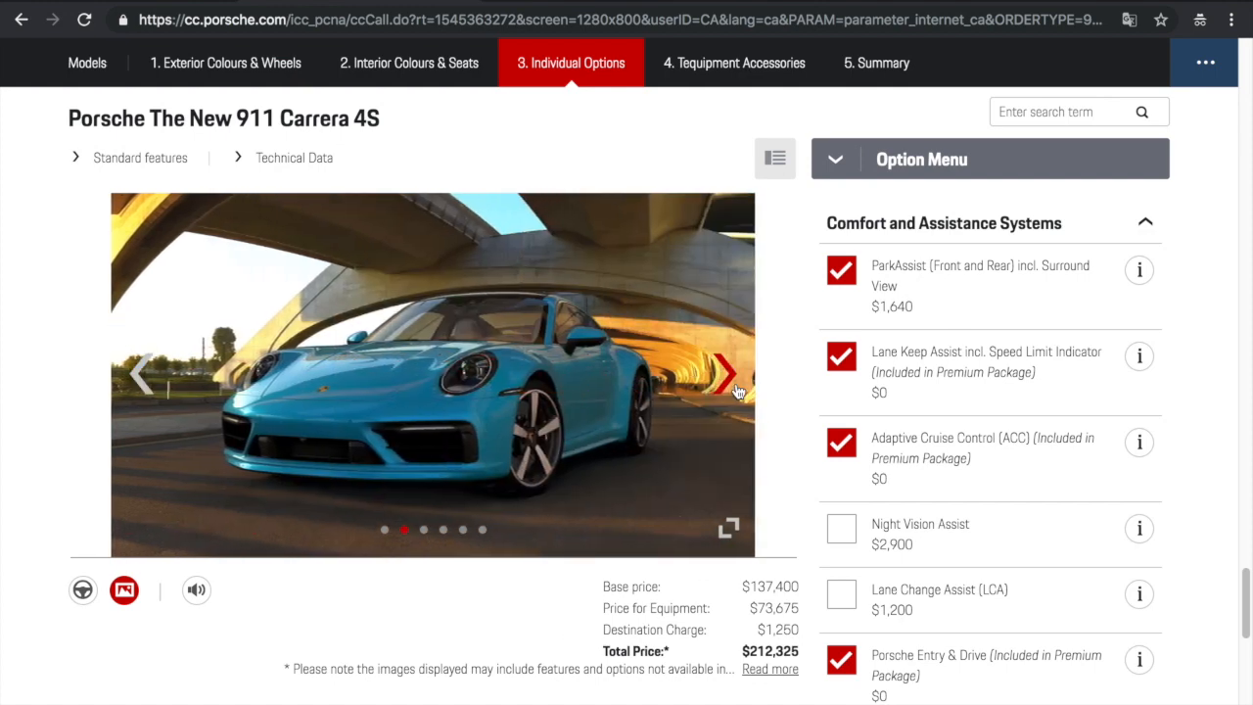
Add Night Vision Assist and Lane Change Assist (LCA), totalling $216,425
left_click(840, 528)
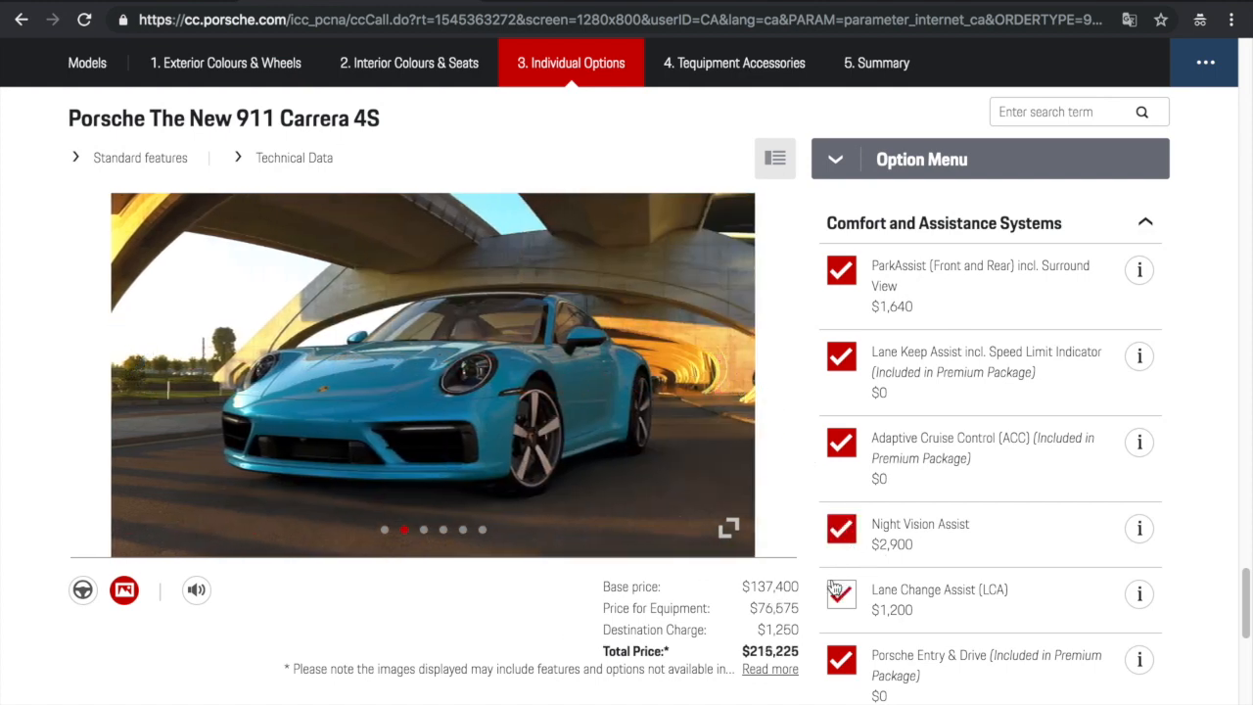
left_click(842, 594)
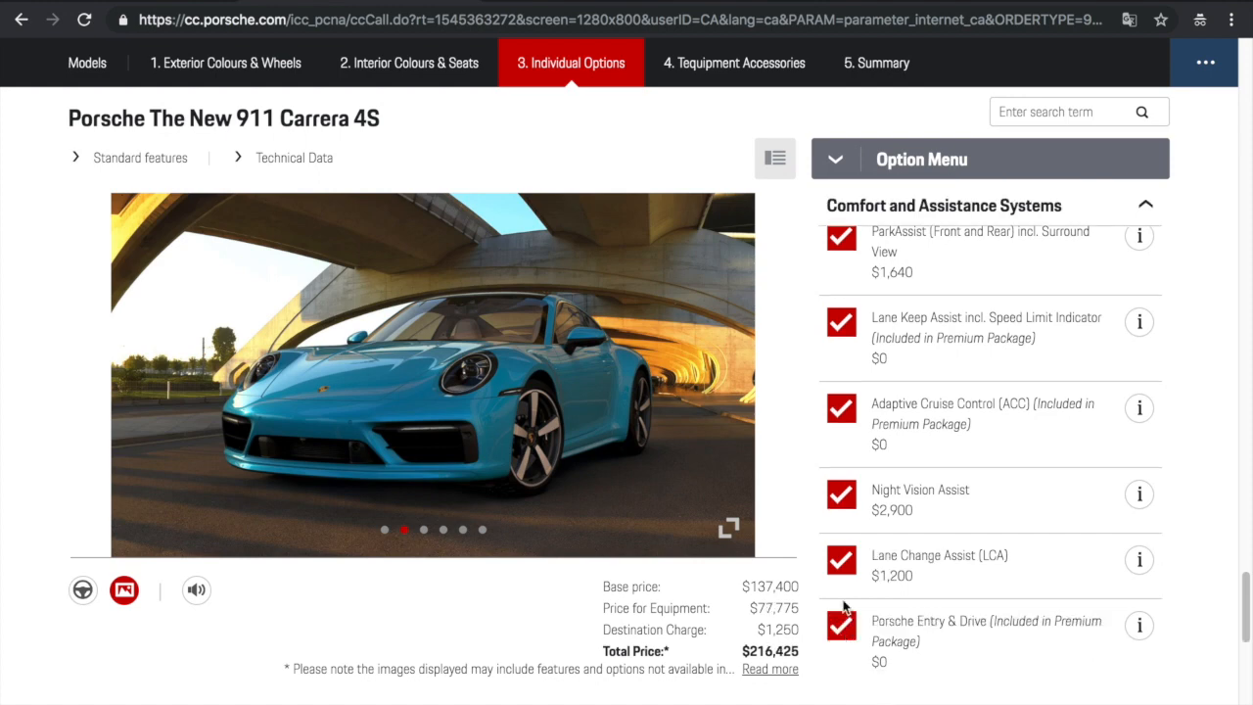
scroll("down", 3)
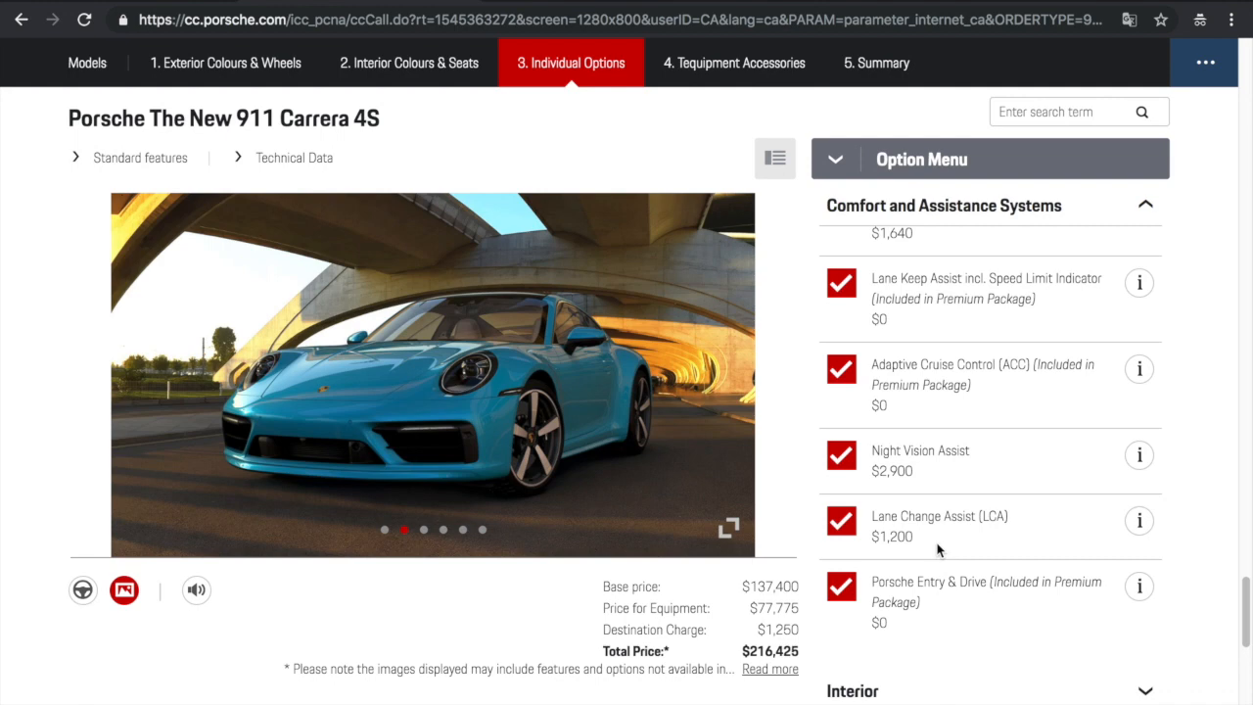
mouse_move(943, 551)
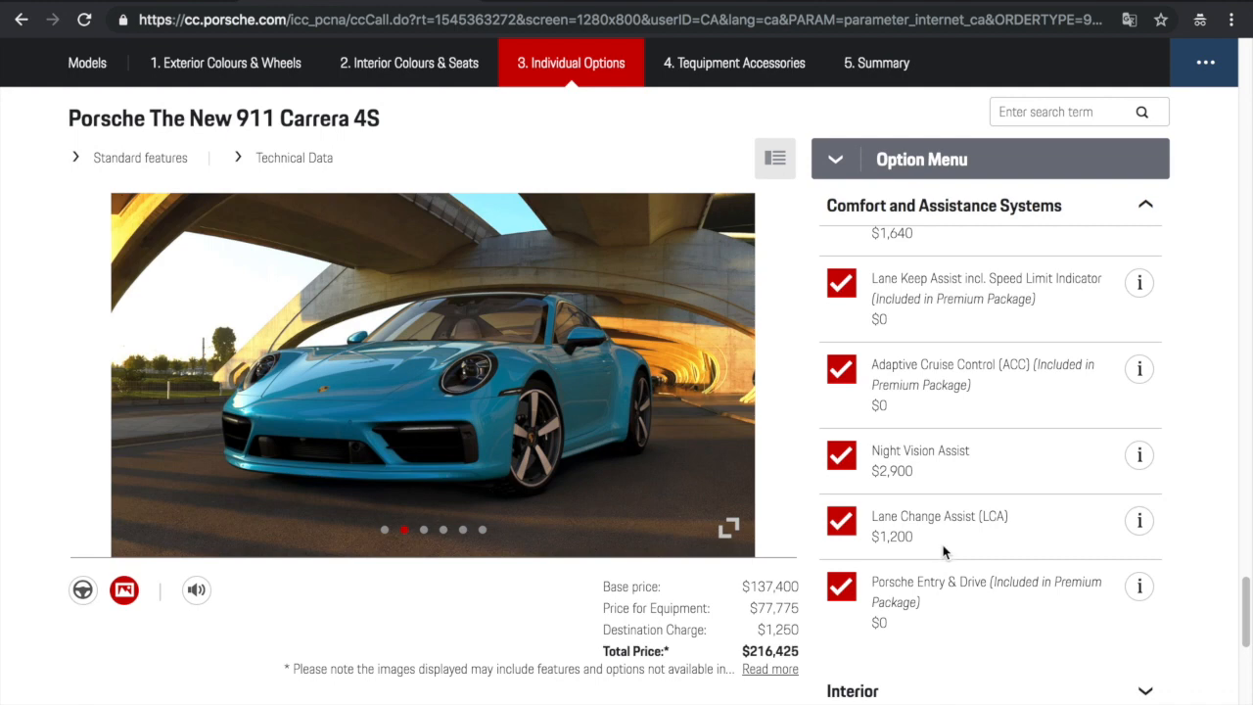
scroll("down", 3)
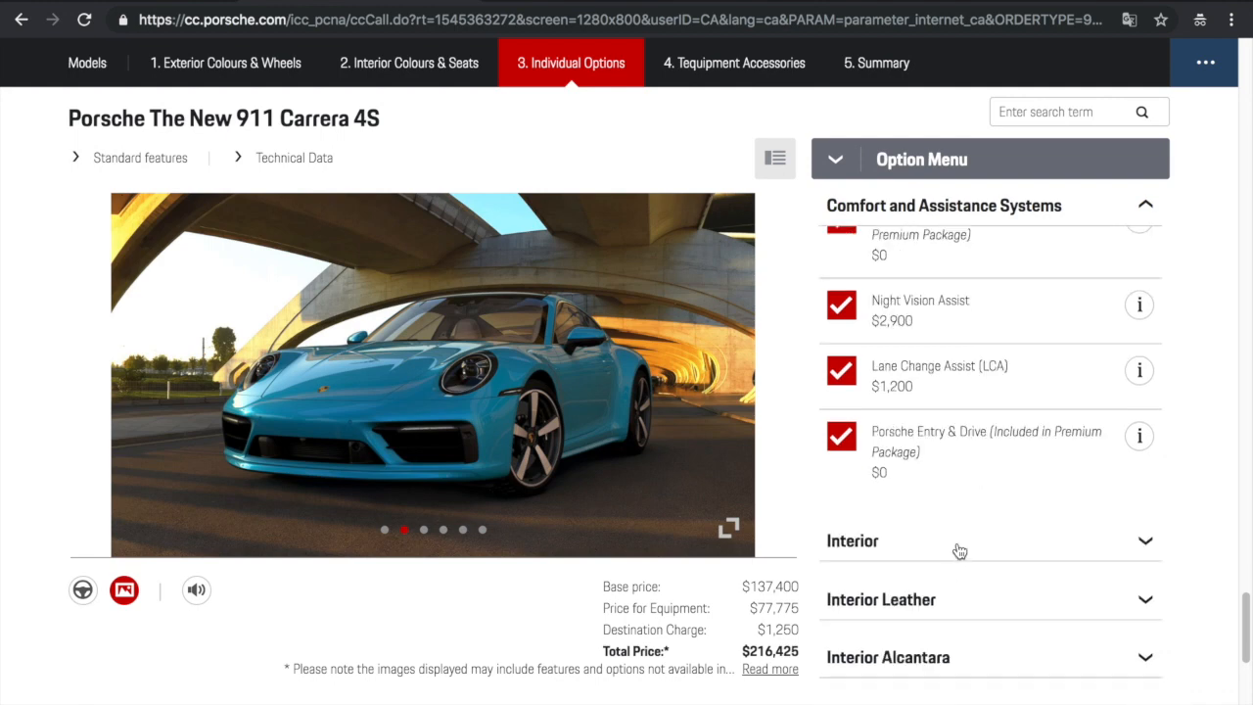
left_click(989, 541)
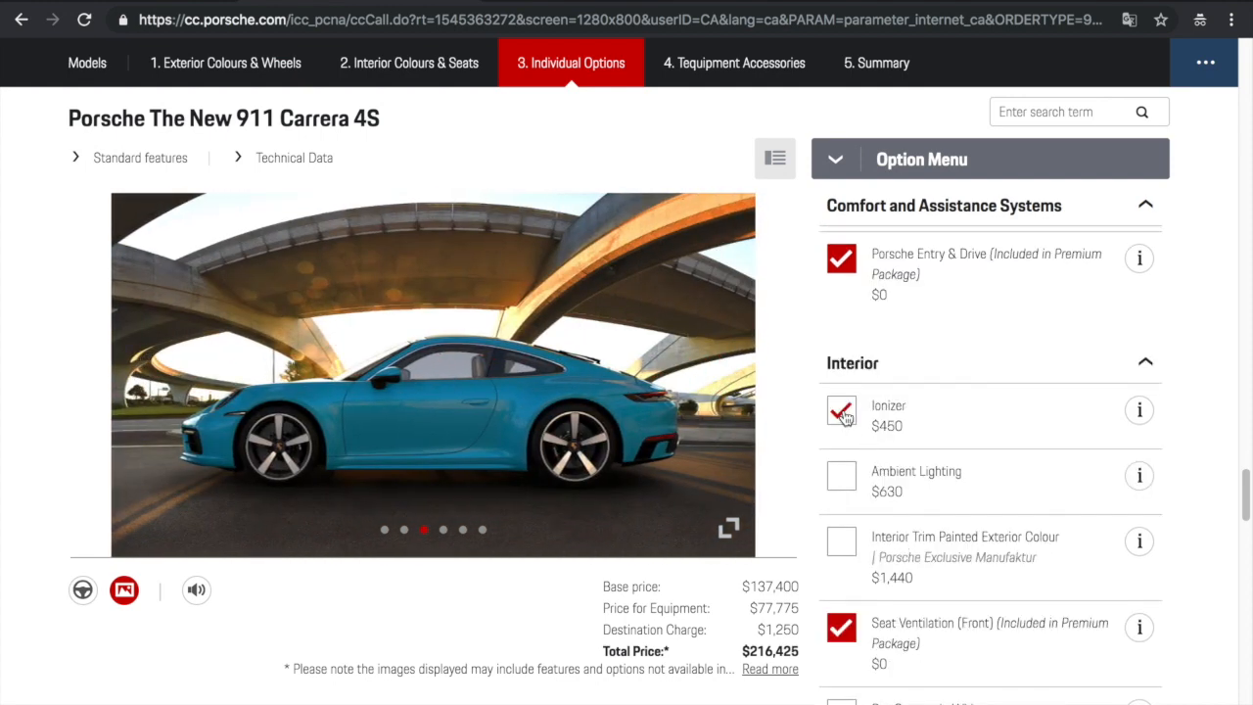
Add Interior Trim Painted in the exterior colour while viewing interior images
left_click(840, 476)
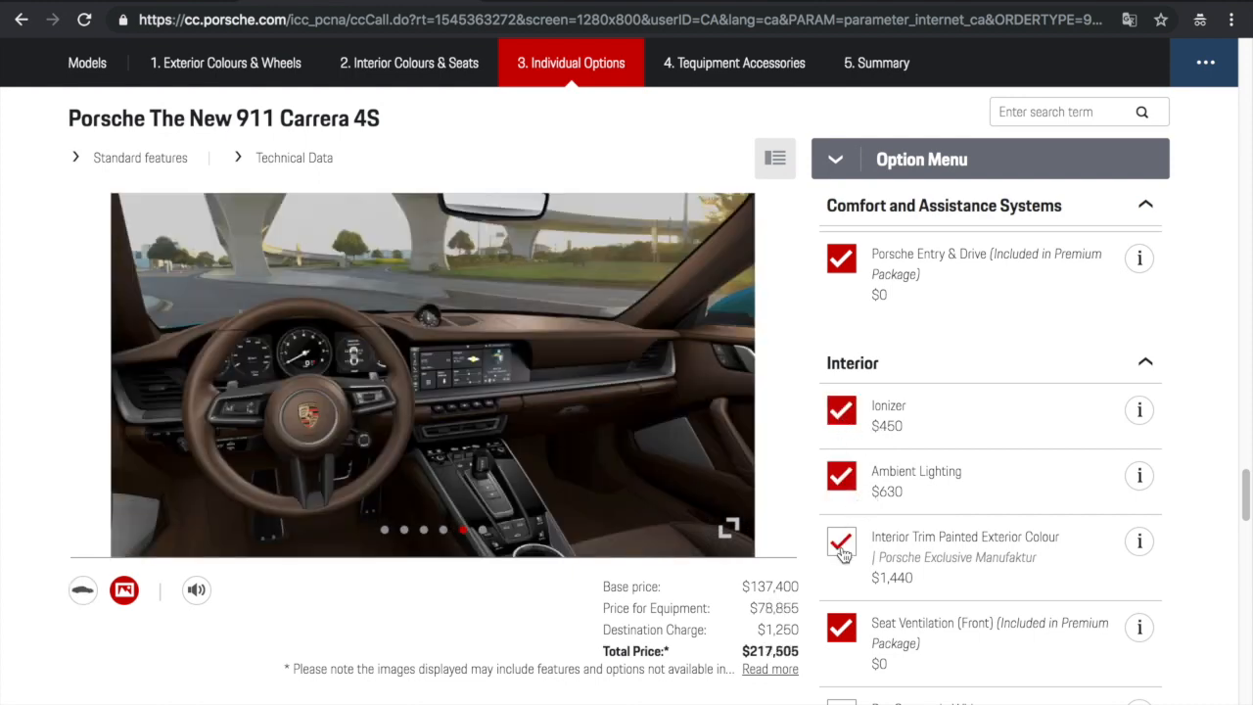
left_click(841, 544)
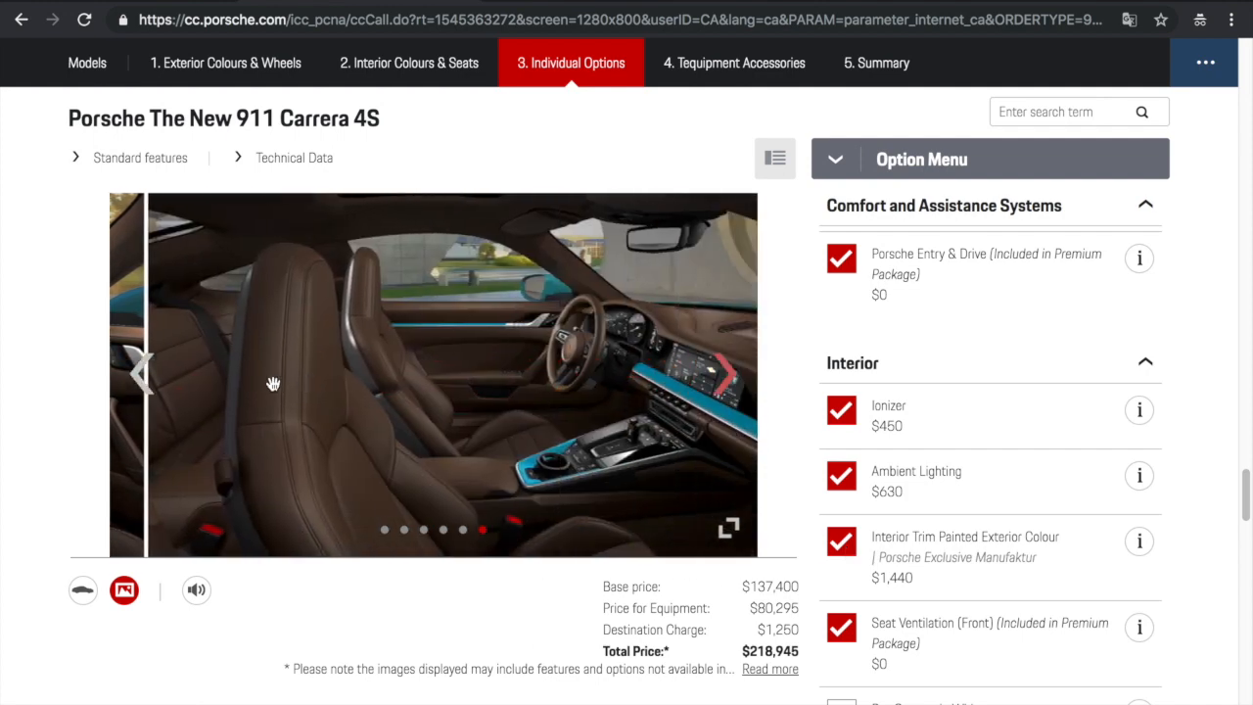
left_click(142, 375)
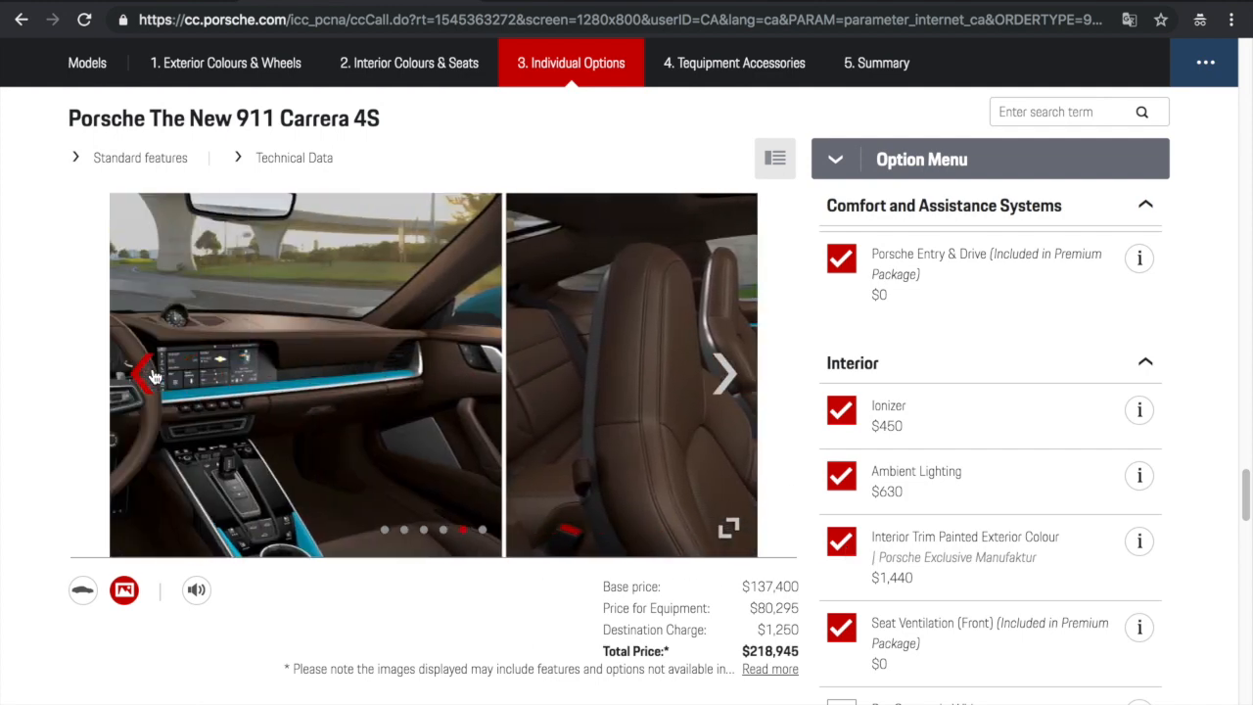
left_click(146, 375)
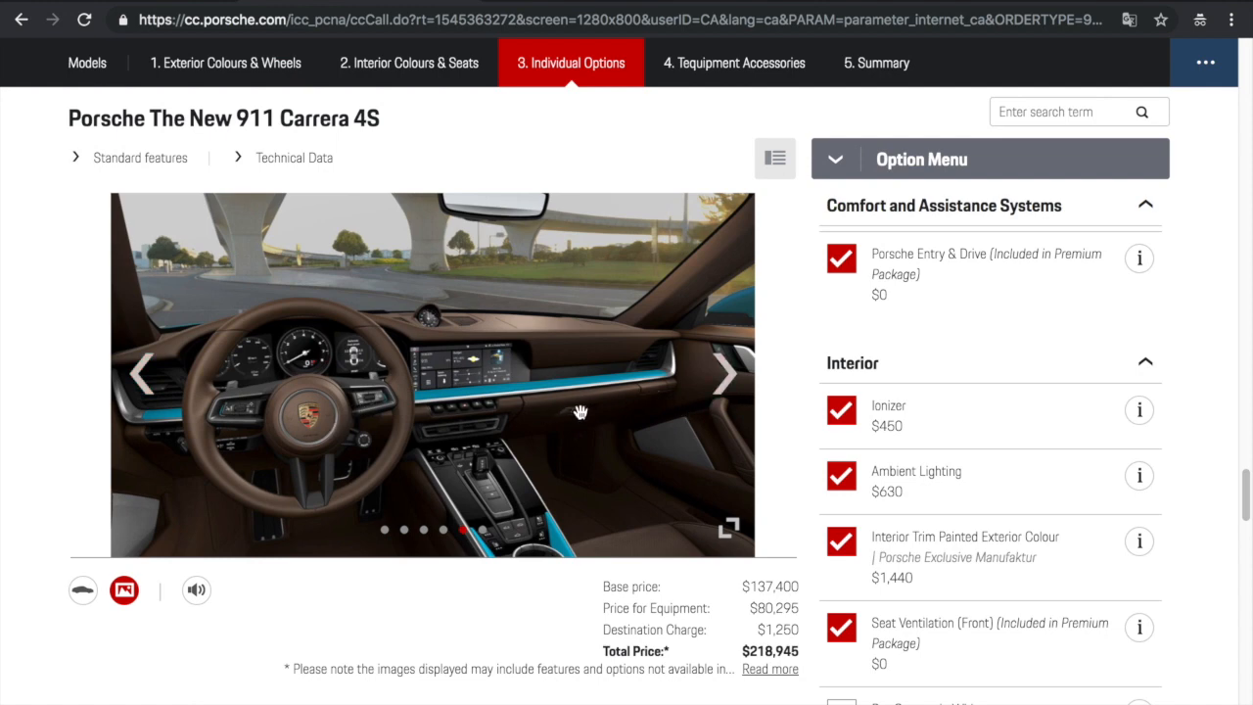
mouse_move(835, 556)
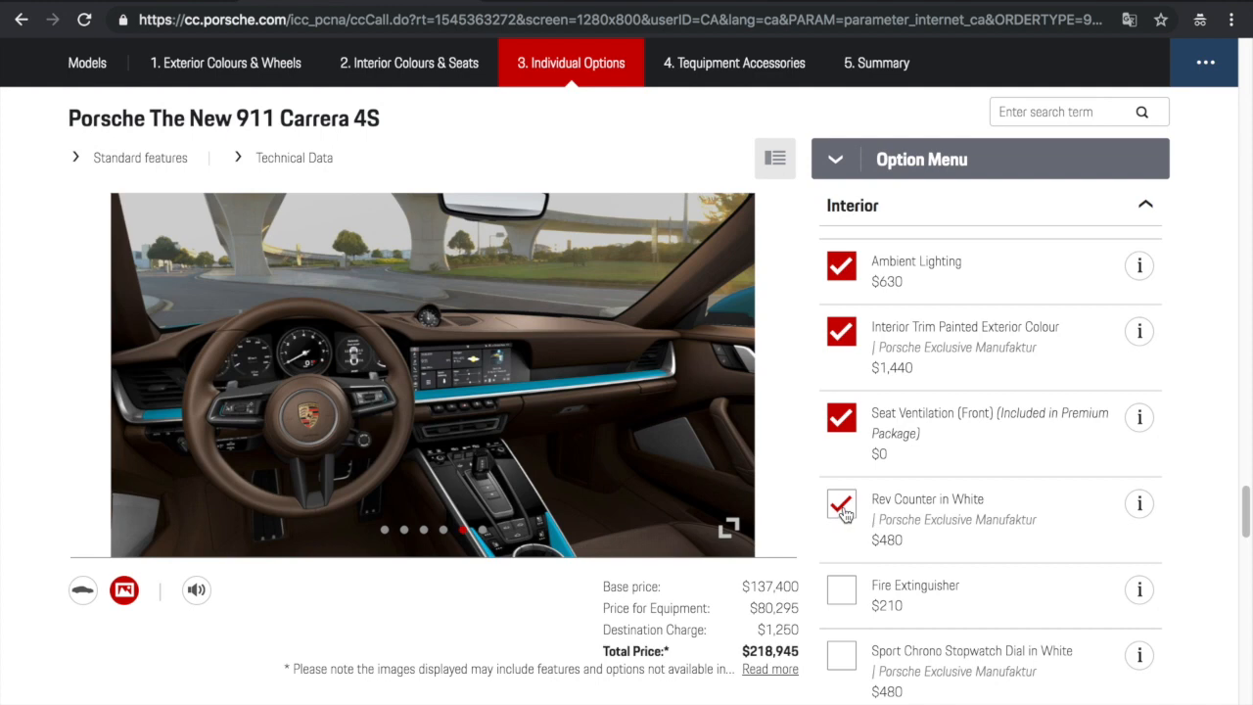
Add the Rev Counter in White and the Fire Extinguisher
left_click(840, 503)
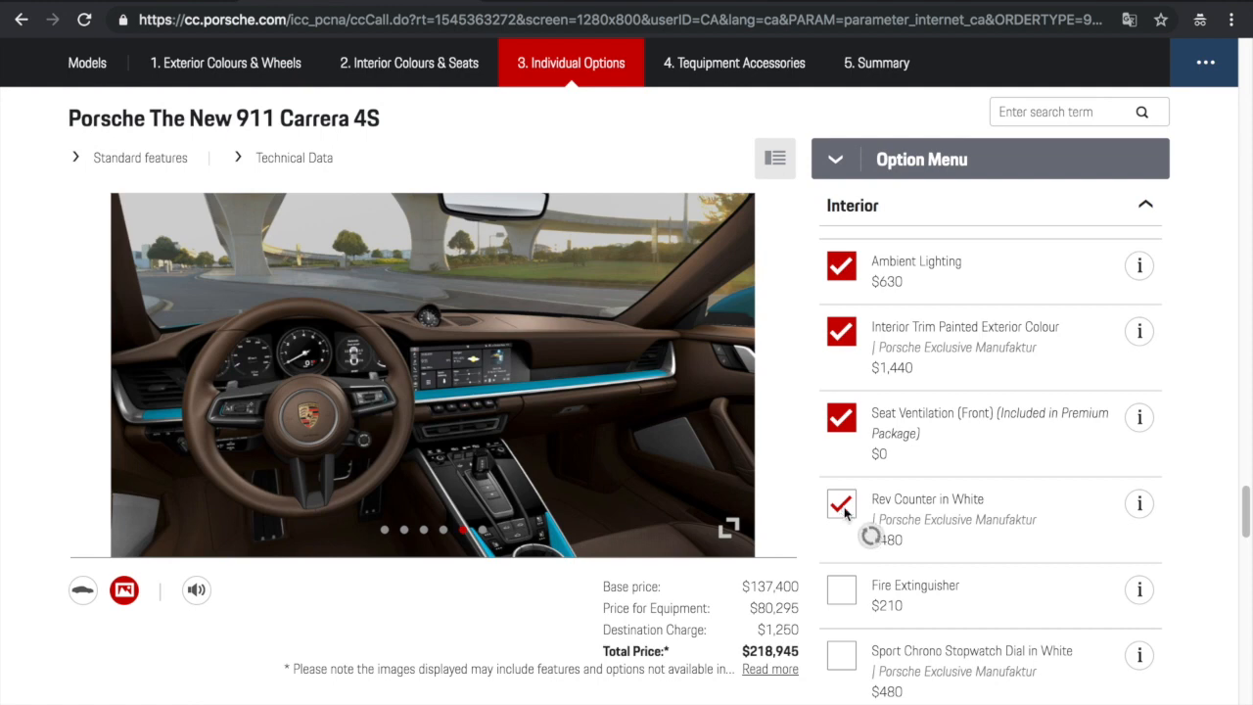
left_click(841, 591)
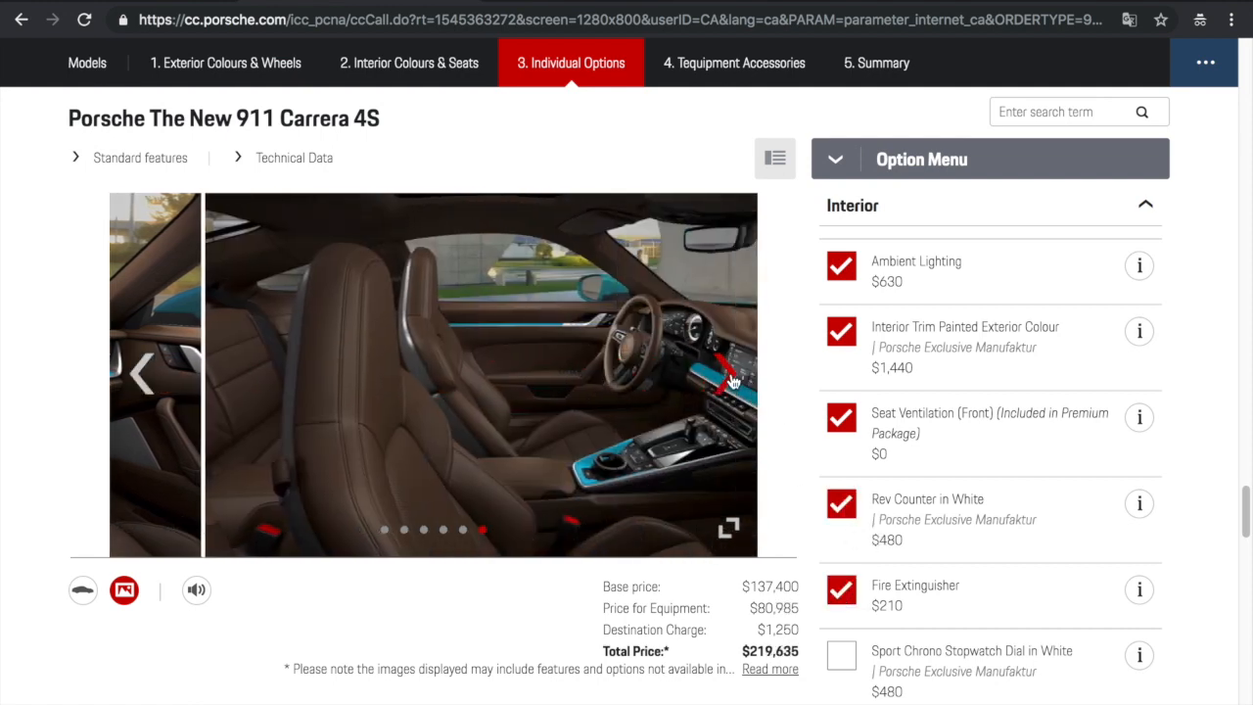
left_click(82, 589)
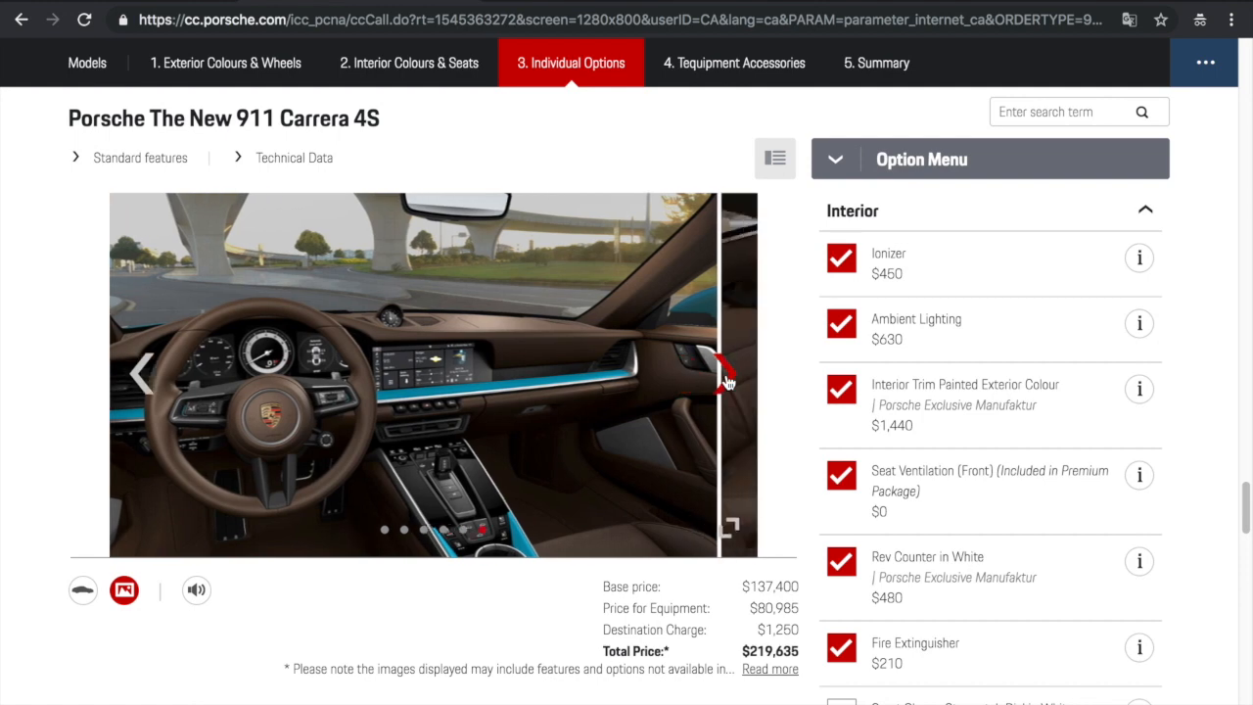
left_click(728, 374)
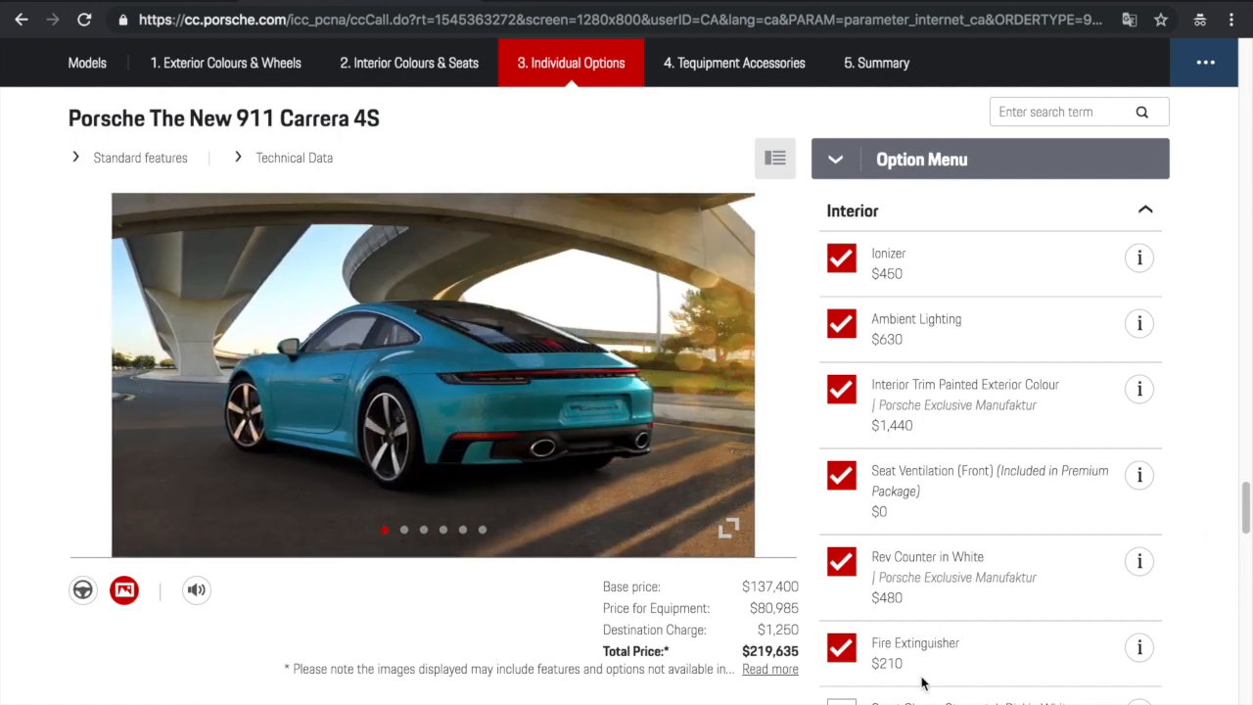
left_click(720, 382)
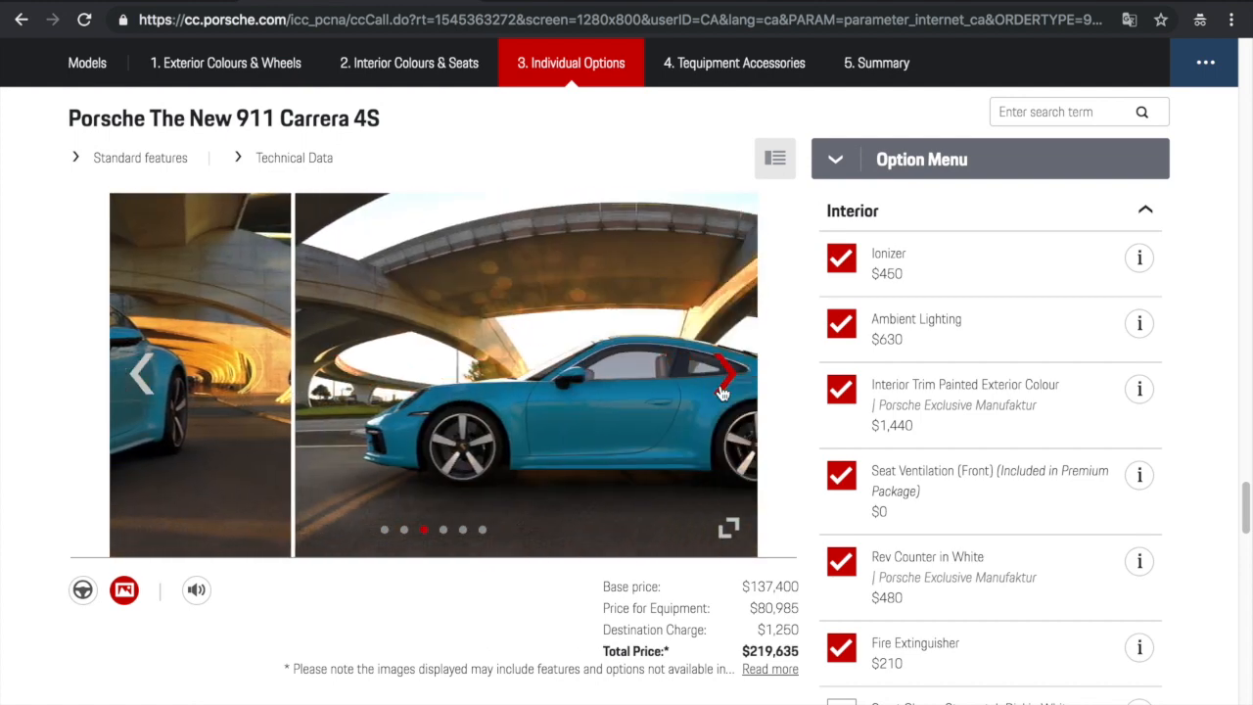
scroll("down", 3)
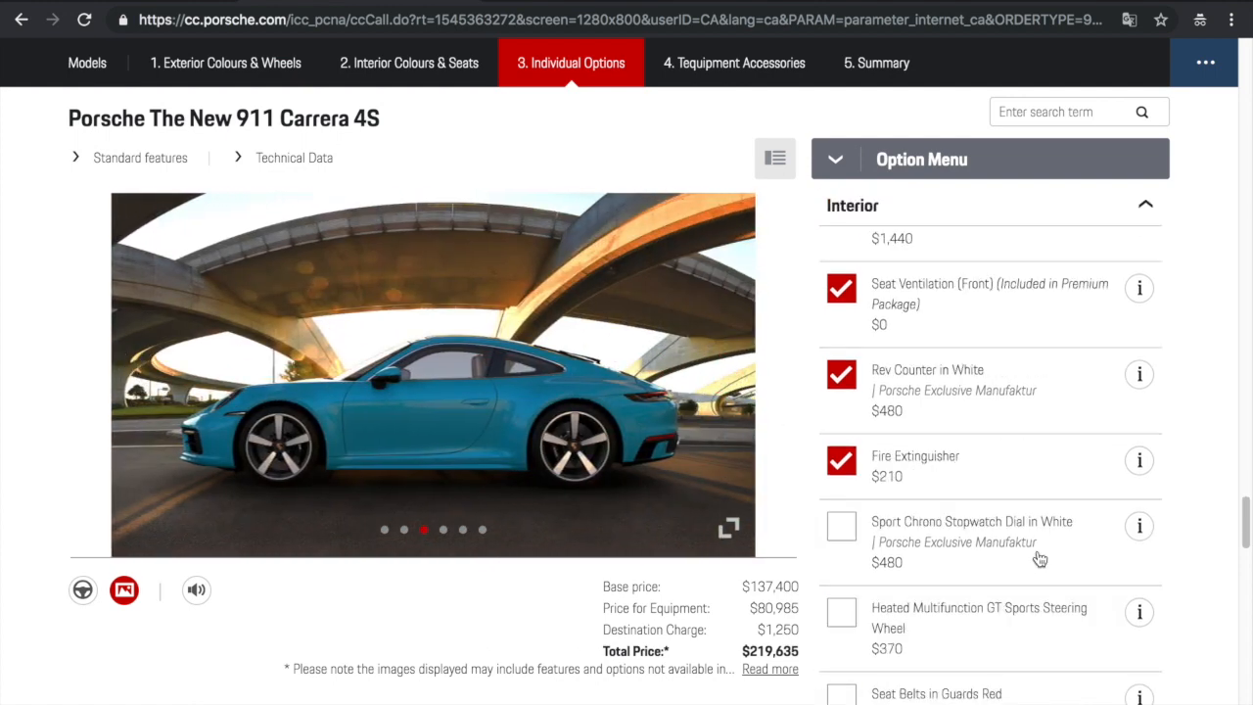
Add the white Stopwatch Dial, heated GT sports steering wheel and Guards Red seat belts
left_click(841, 526)
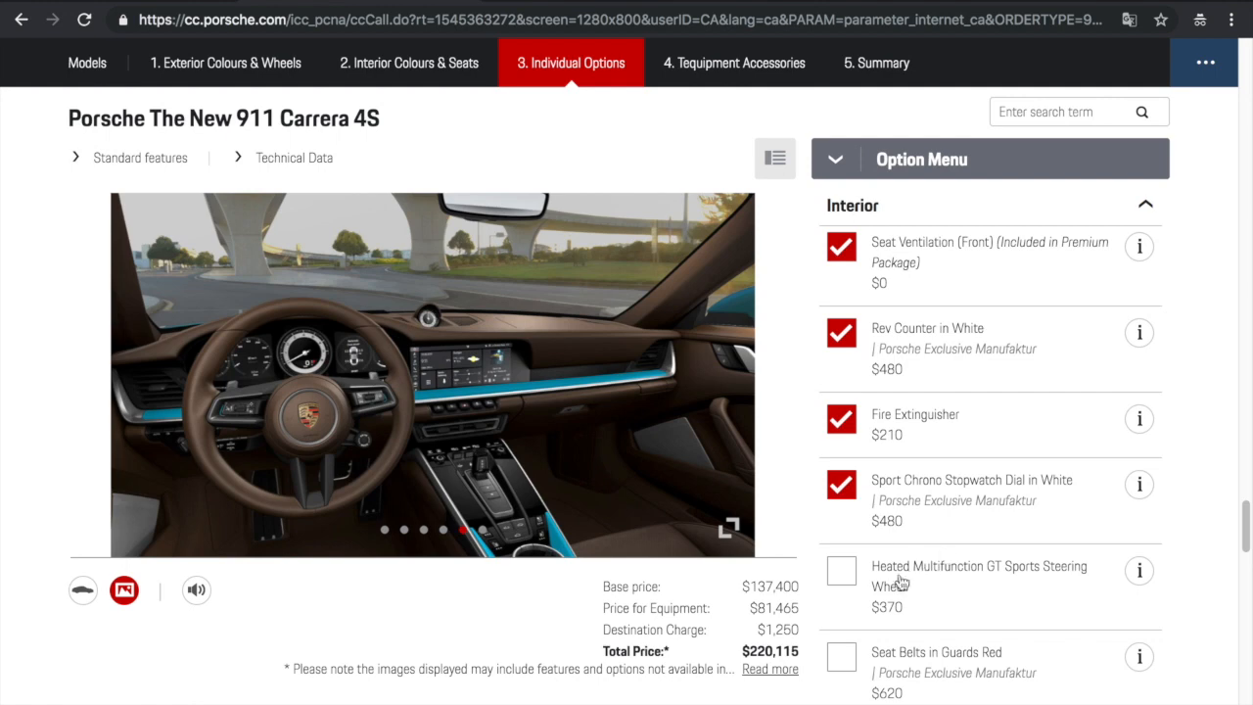
left_click(840, 570)
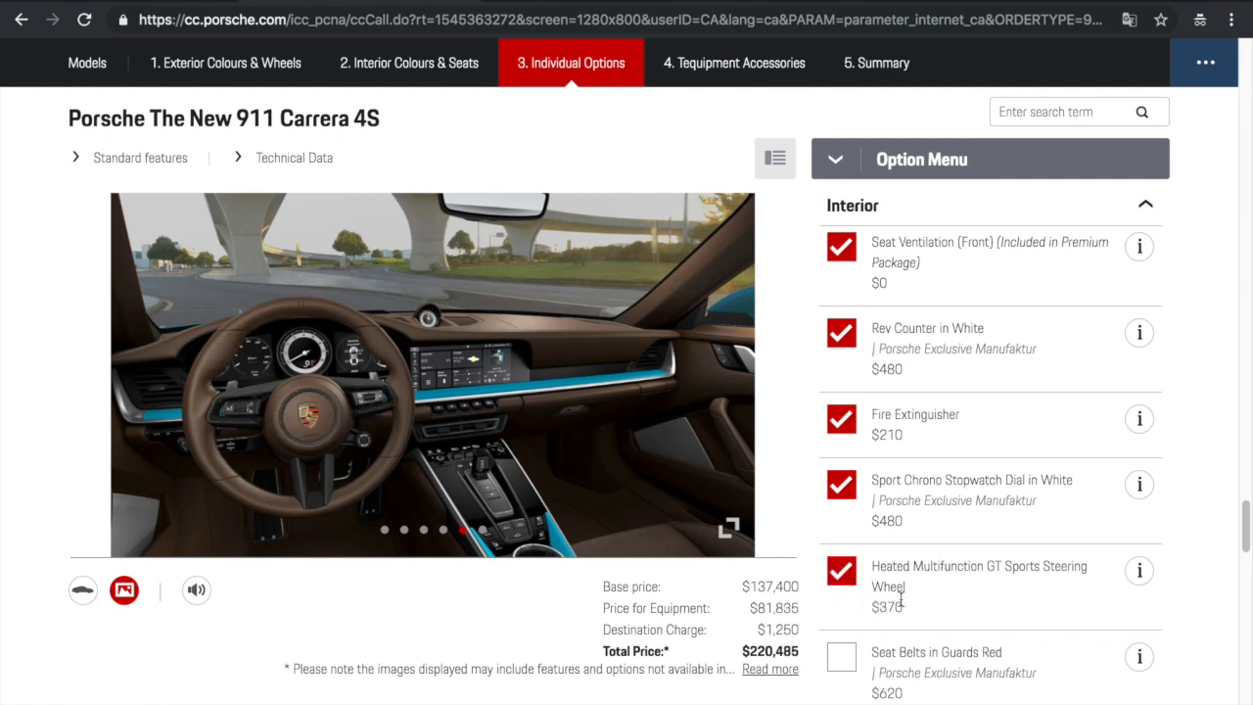
scroll("down", 3)
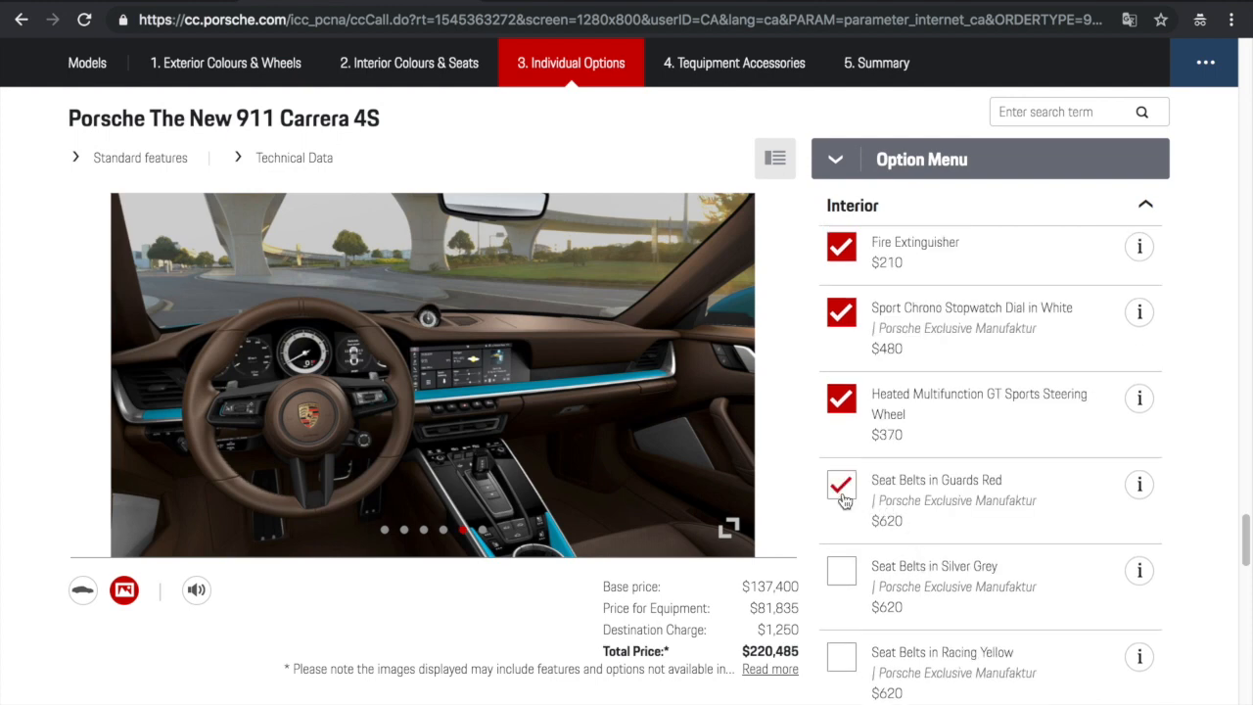
left_click(840, 484)
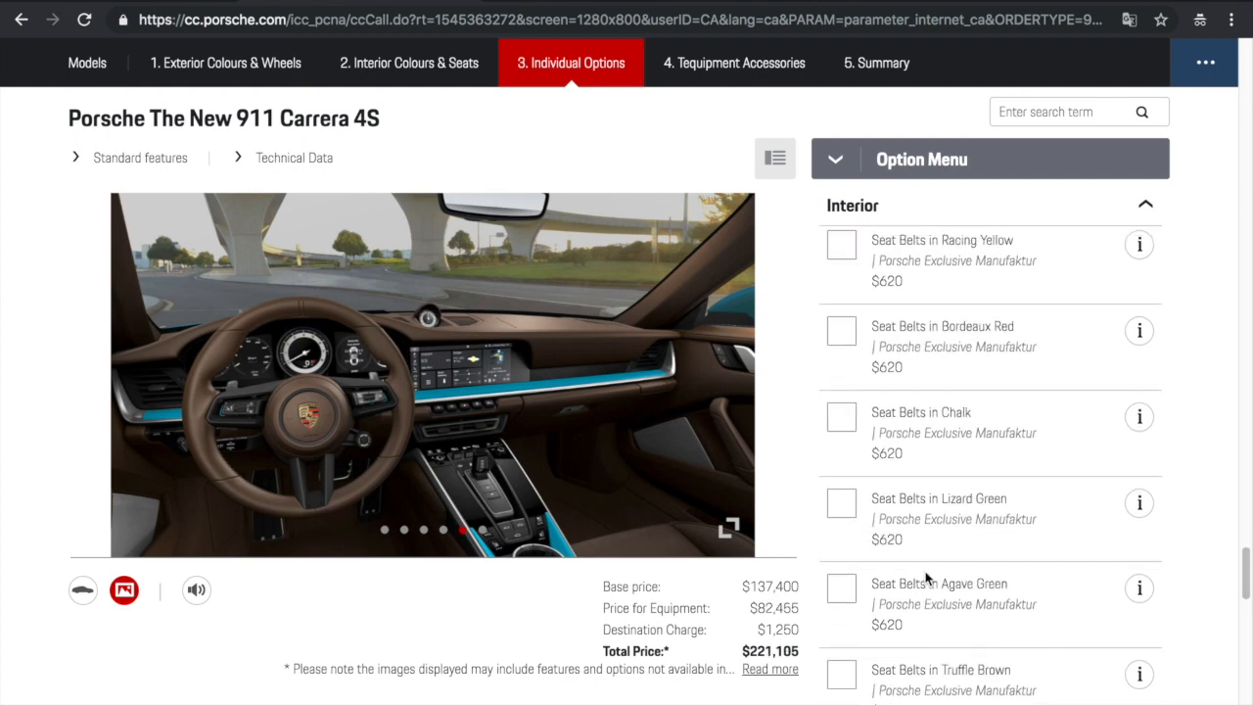
scroll("down", 3)
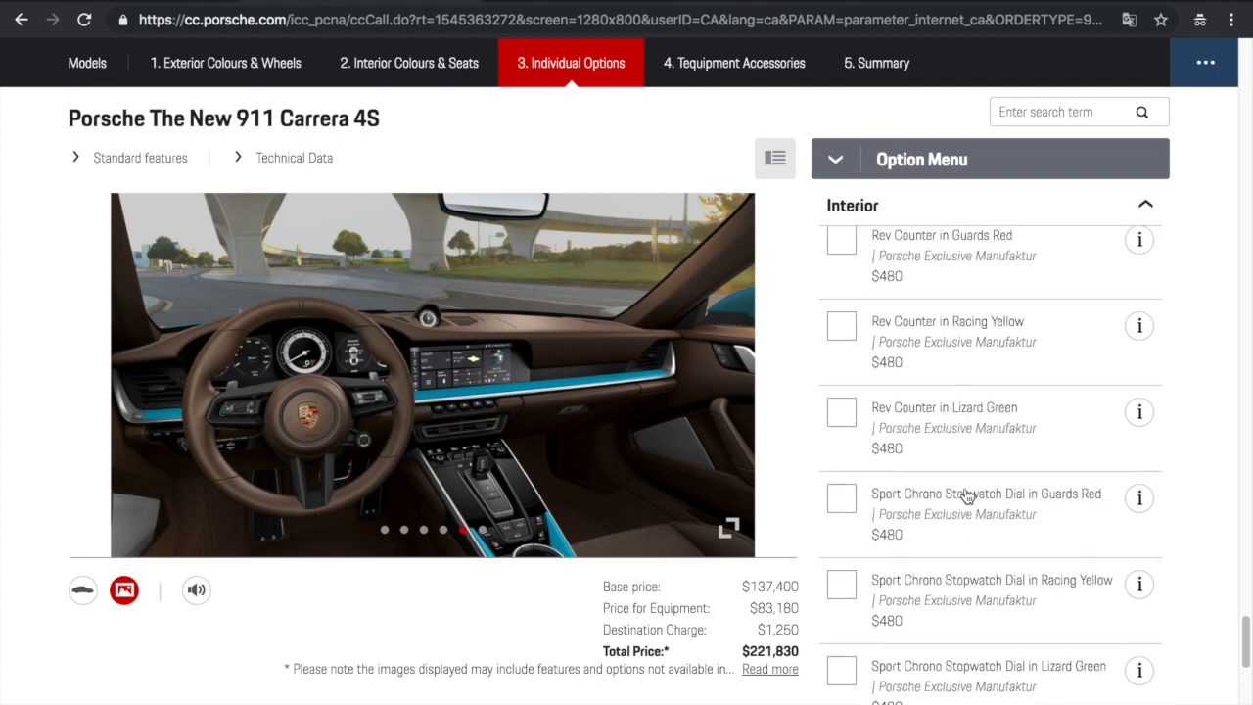
scroll("down", 3)
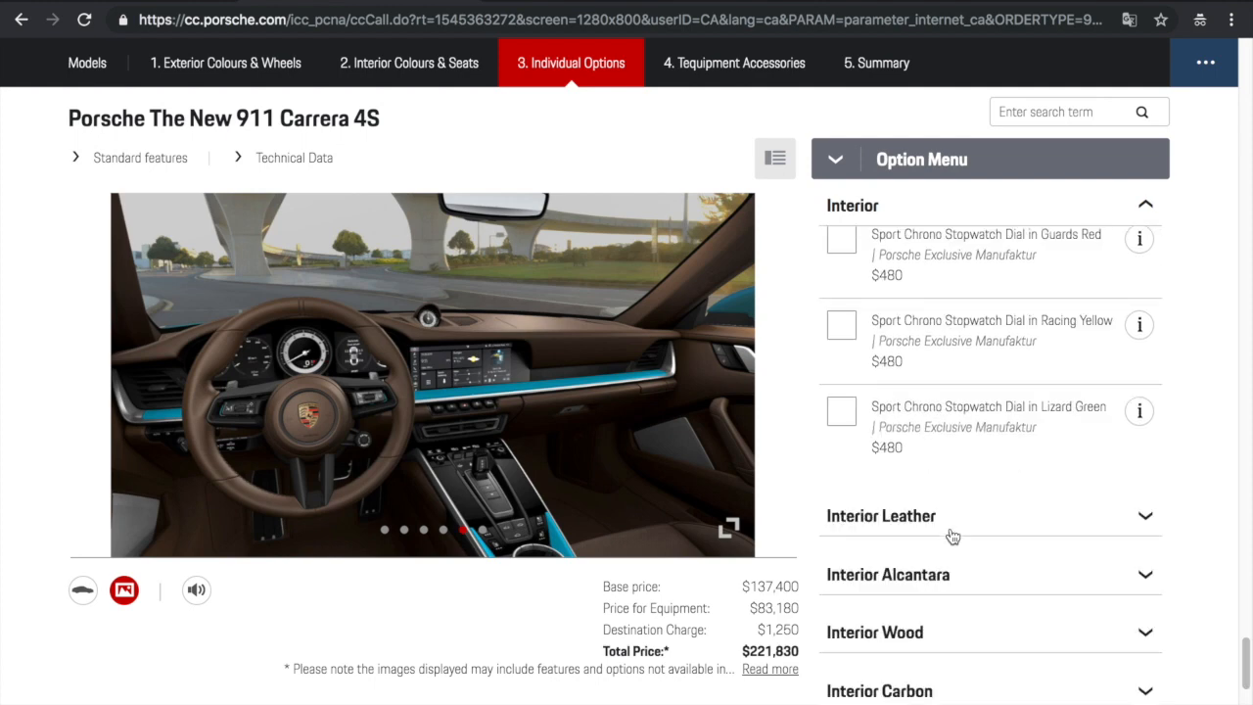
scroll("down", 3)
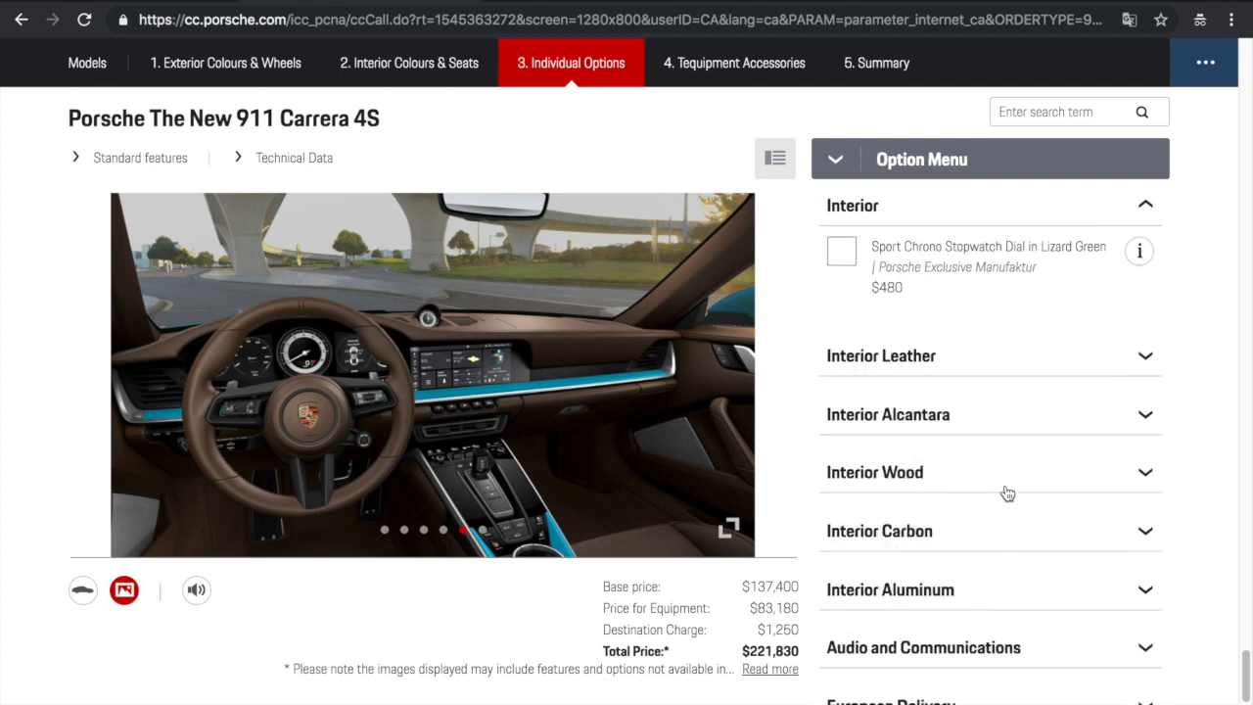
left_click(880, 531)
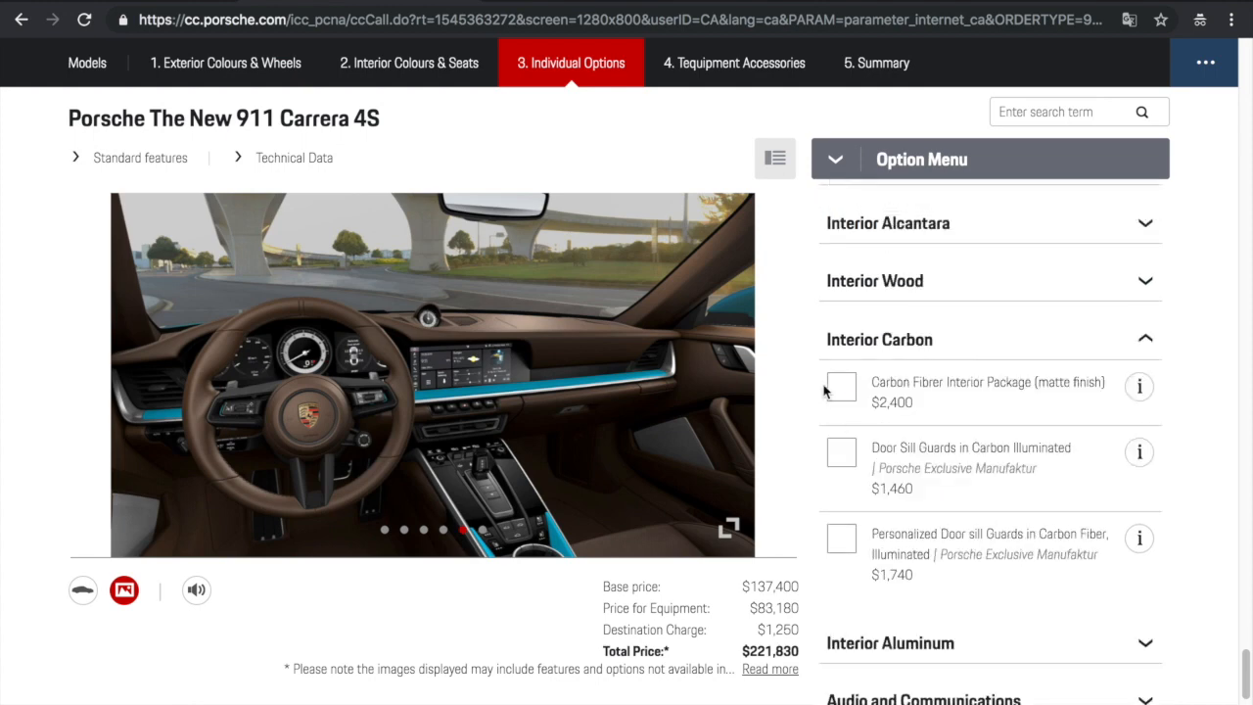
Add the Carbon Fibre Interior Package, accepting removal of the painted trim
left_click(840, 386)
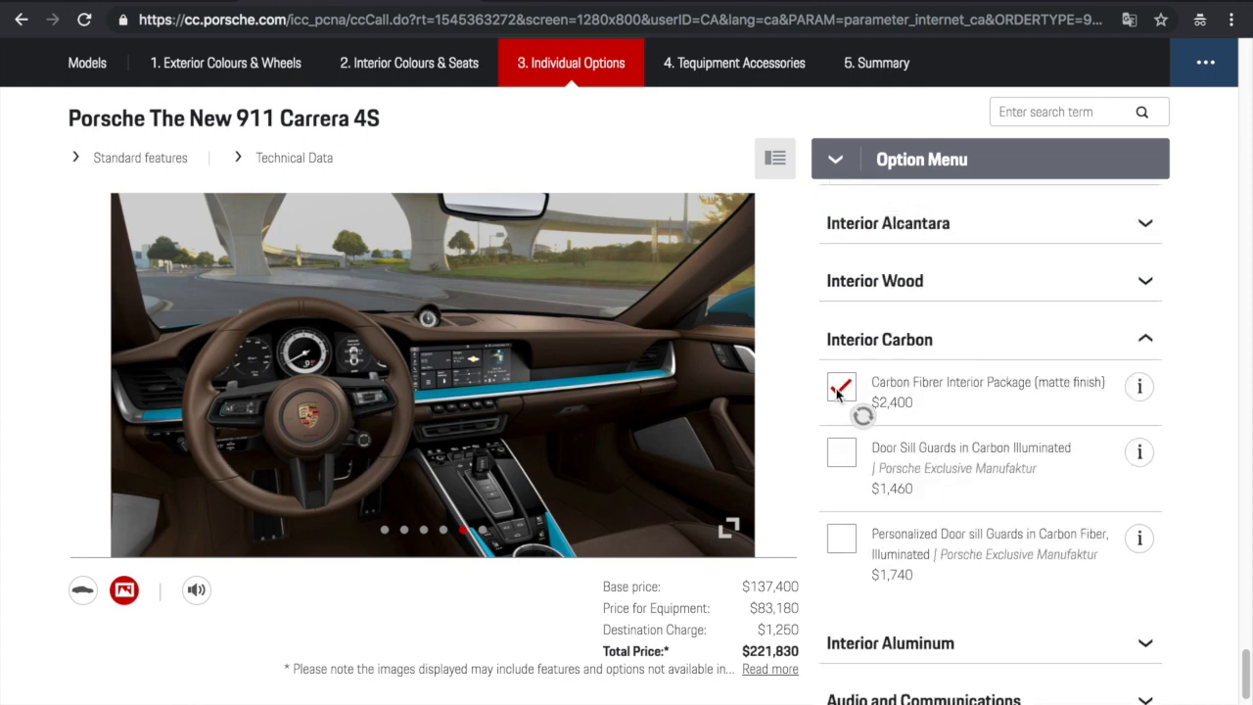
left_click(841, 387)
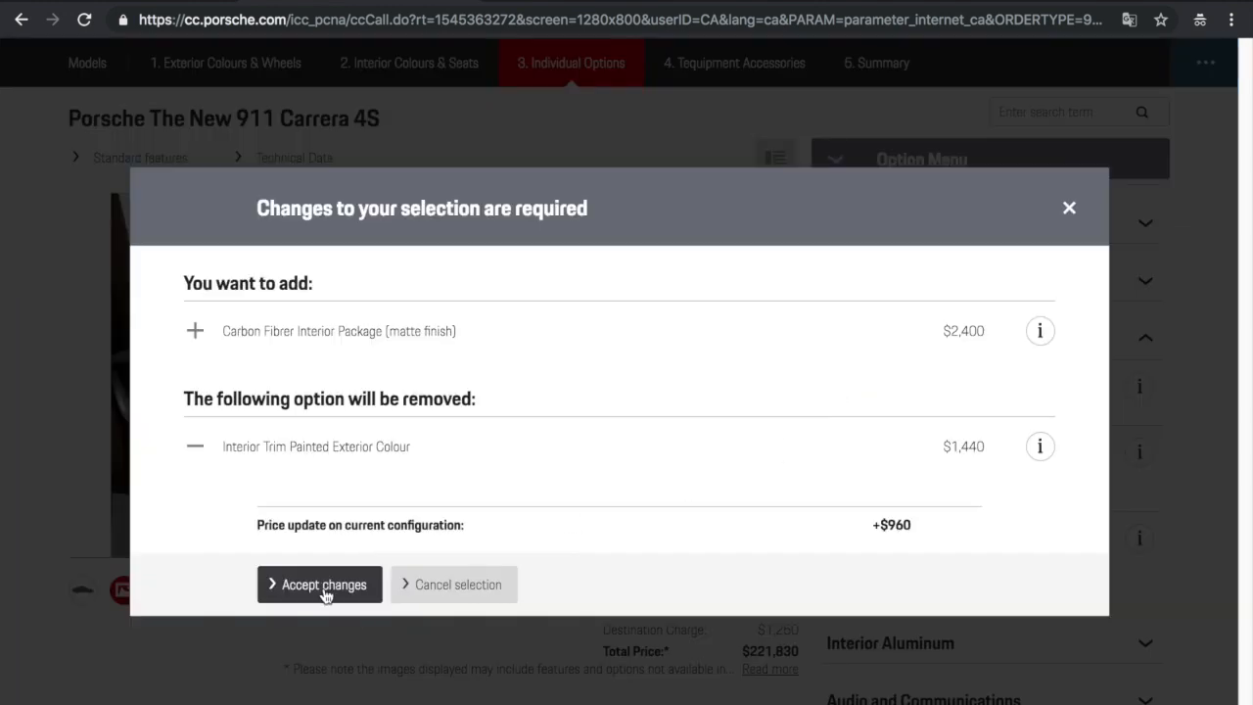
left_click(320, 584)
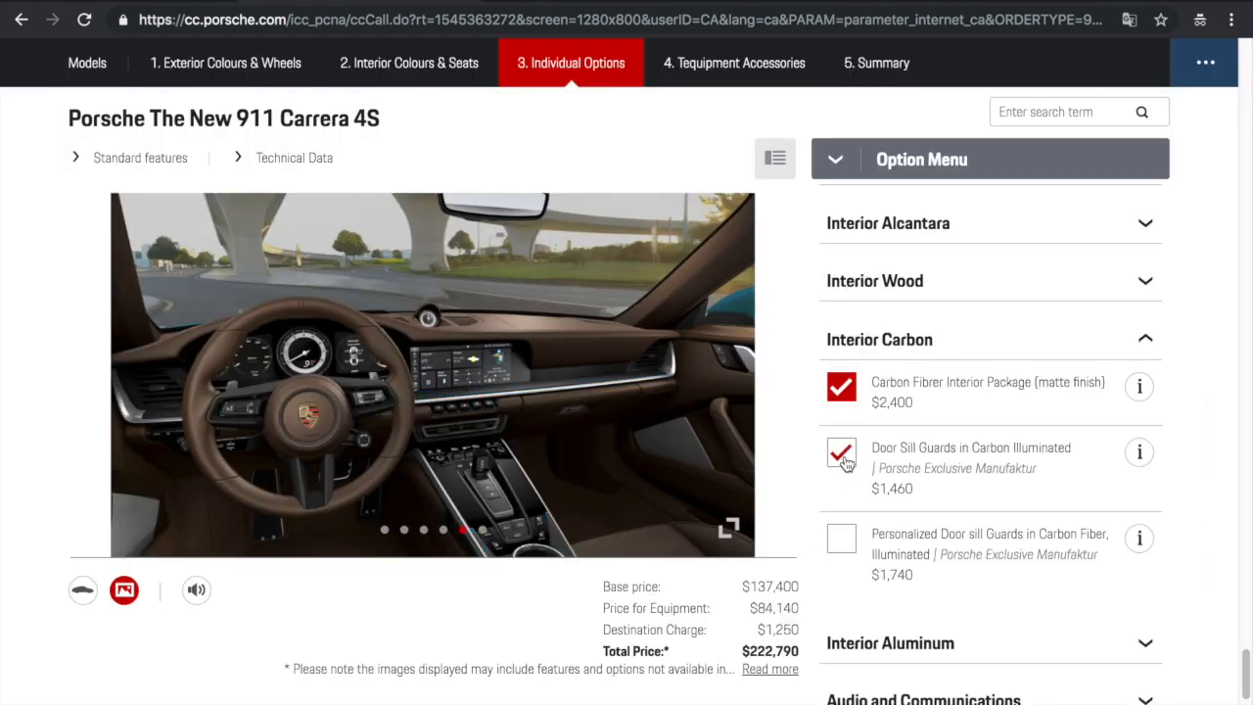
Add personalized illuminated carbon door sill guards, bringing the total to $224,530
left_click(840, 452)
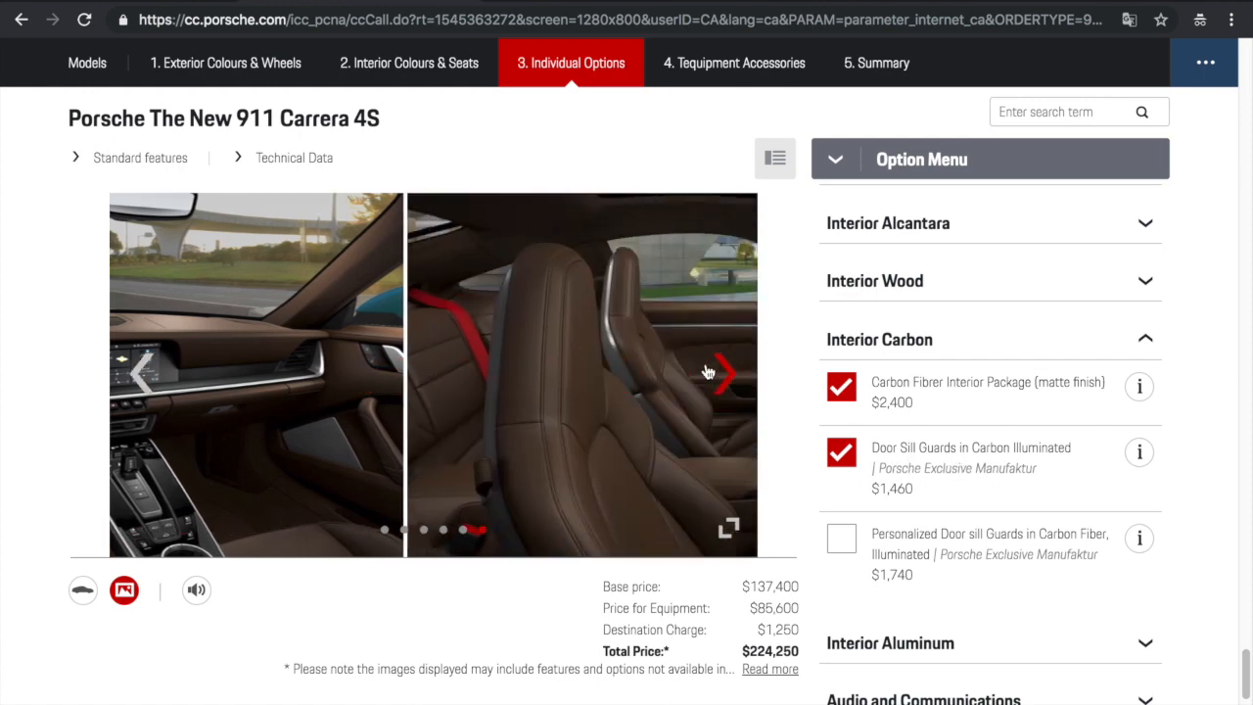
left_click(723, 372)
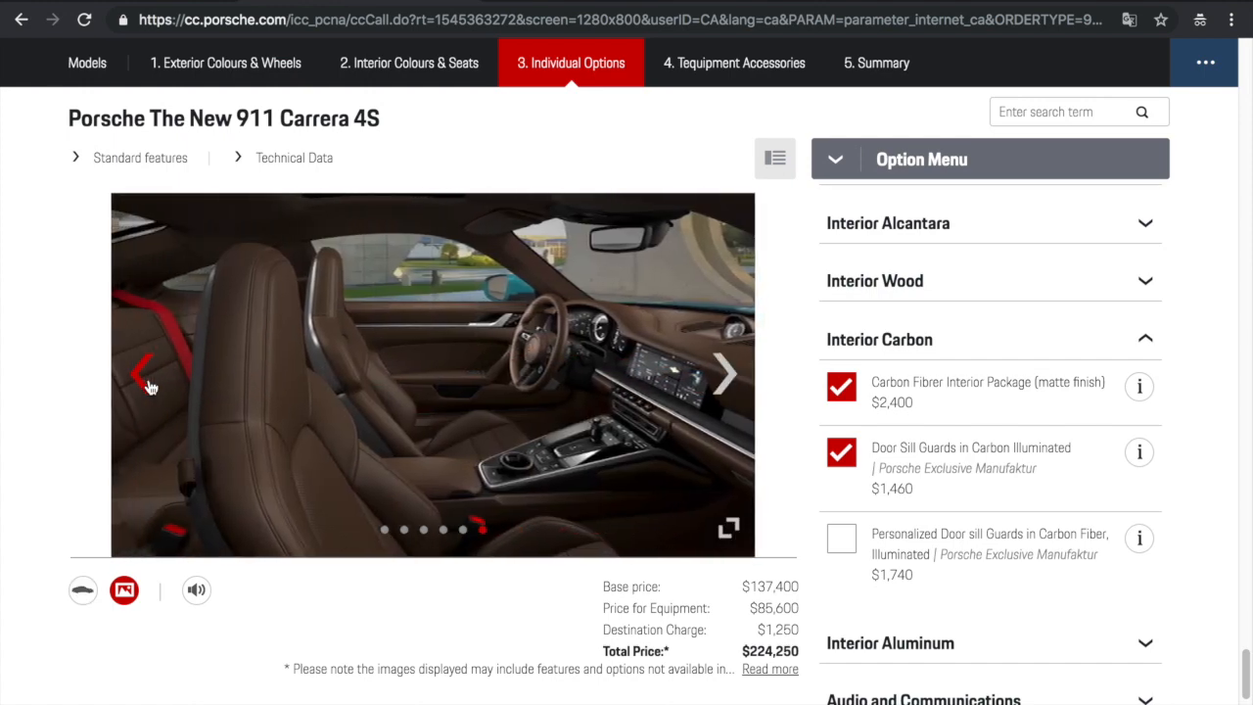
left_click(144, 374)
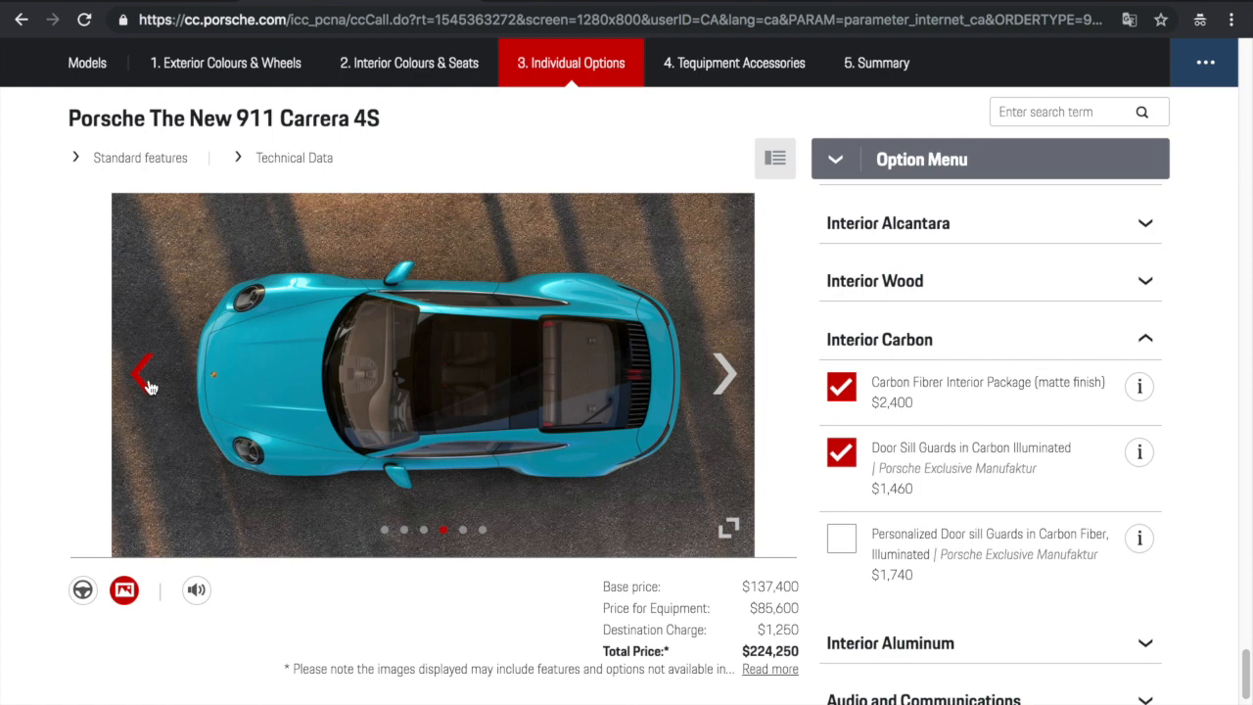
mouse_move(502, 409)
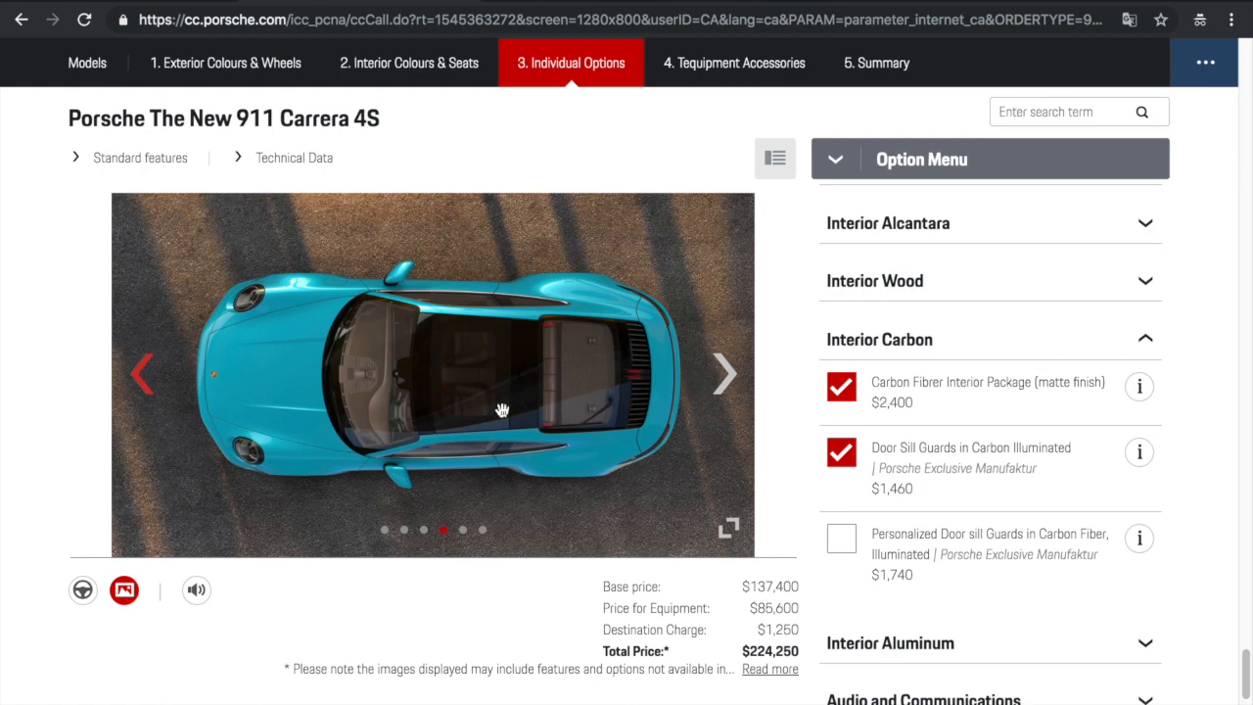
left_click(841, 538)
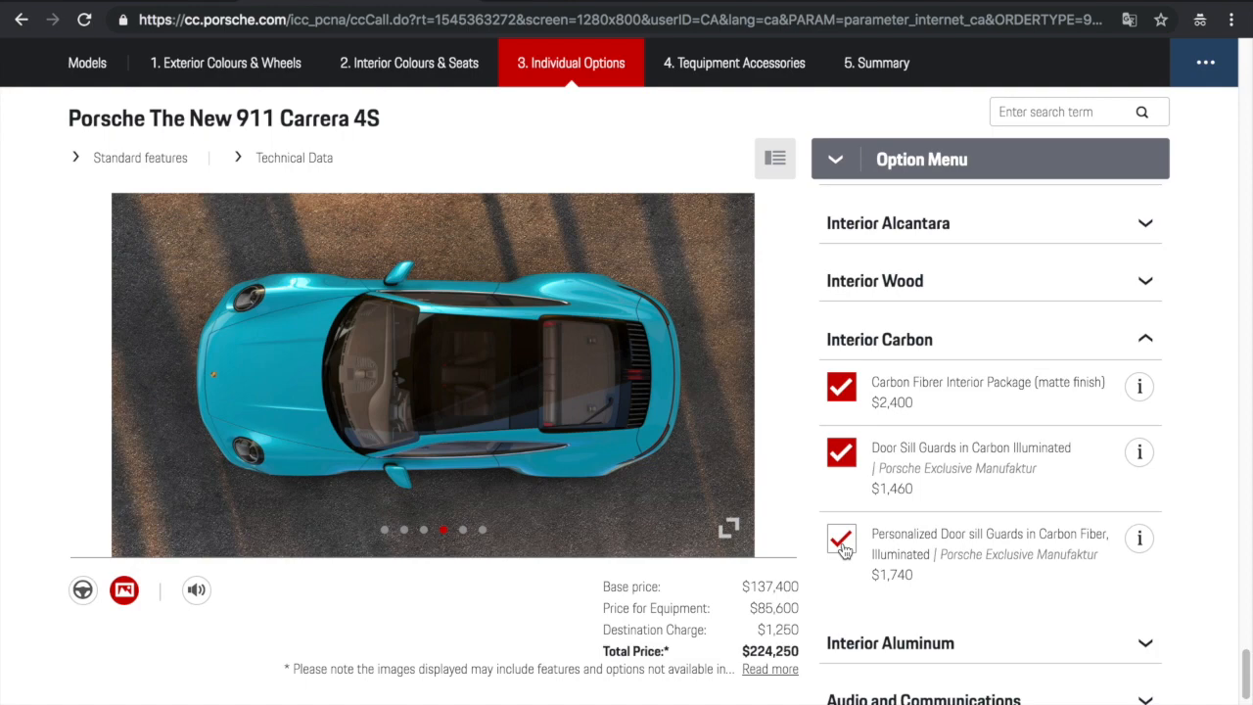
left_click(840, 539)
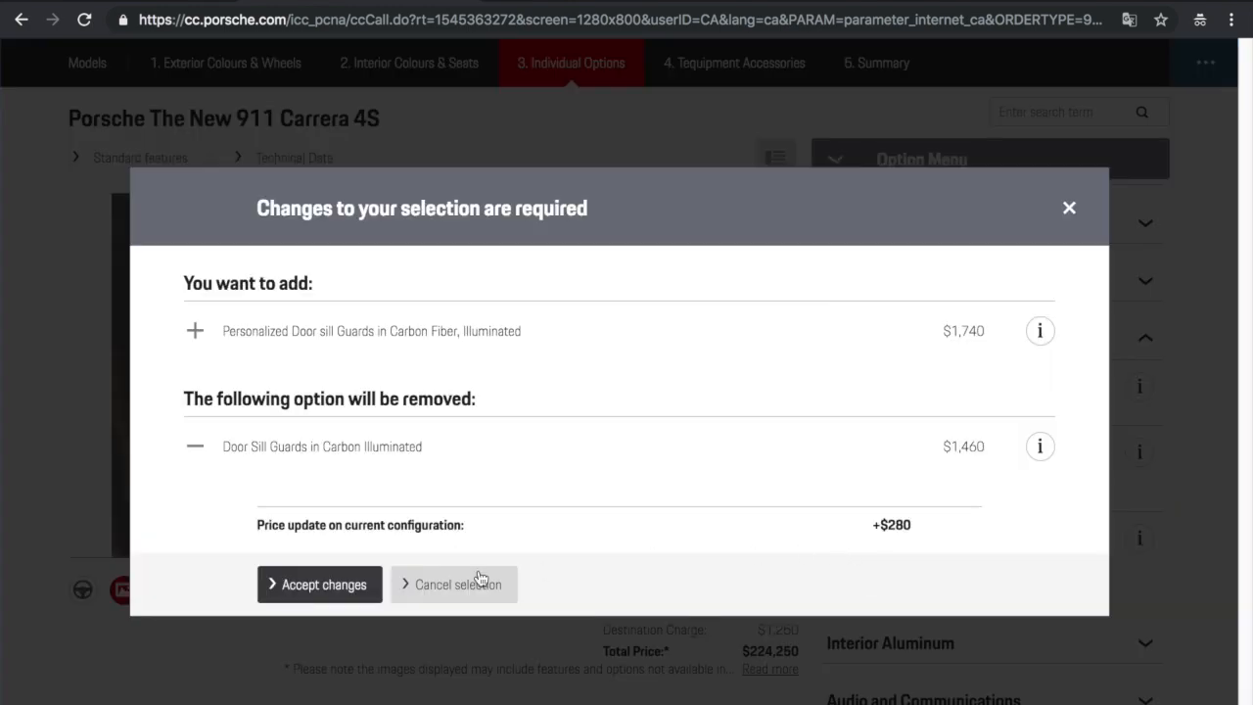
left_click(319, 585)
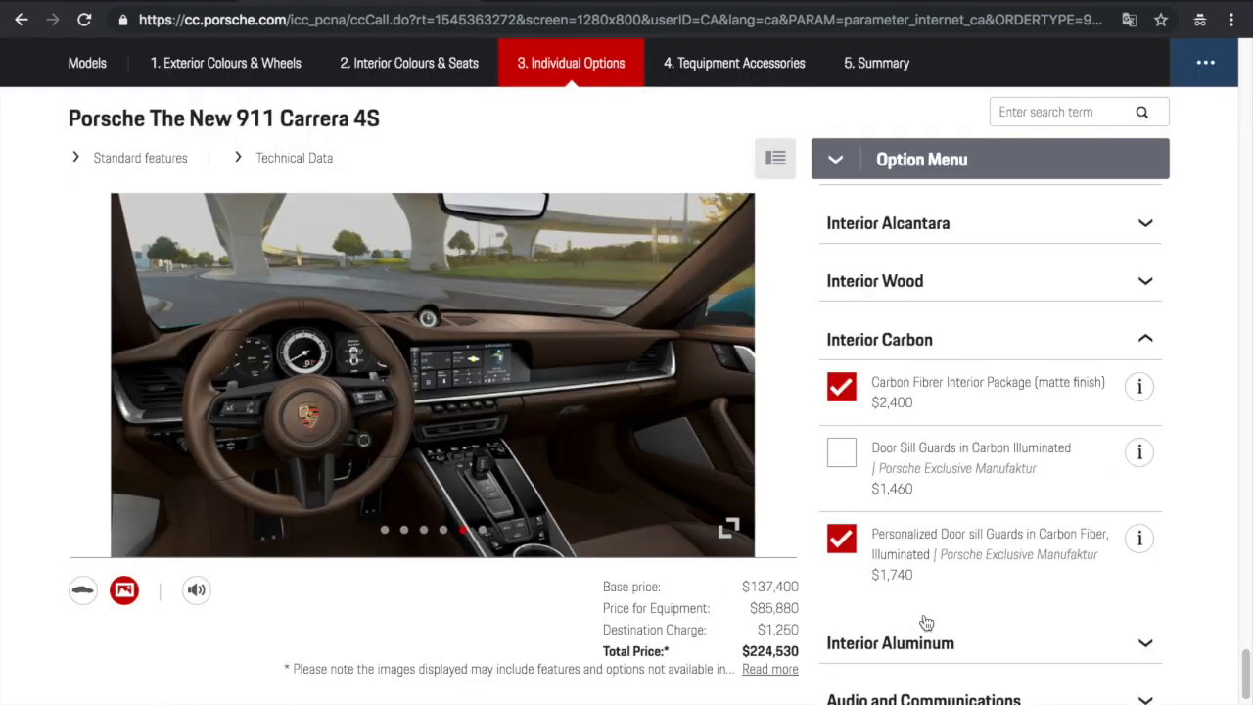
scroll("down", 3)
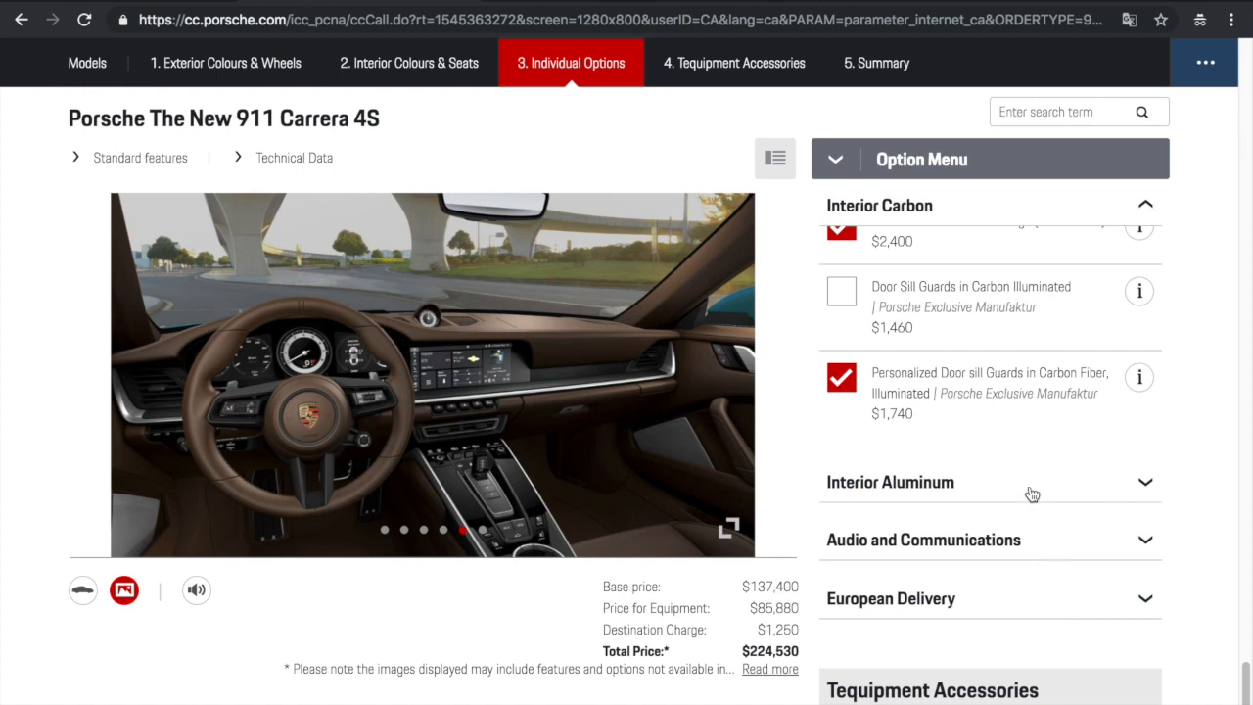
mouse_move(1016, 561)
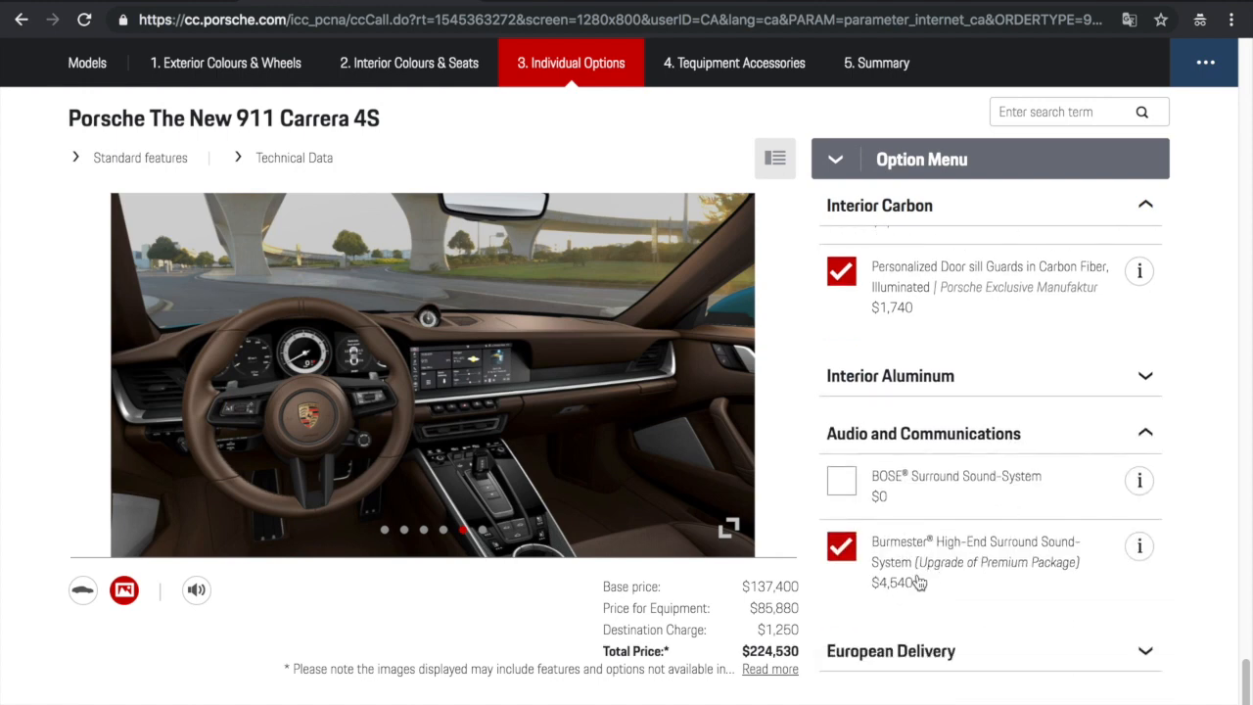
mouse_move(987, 624)
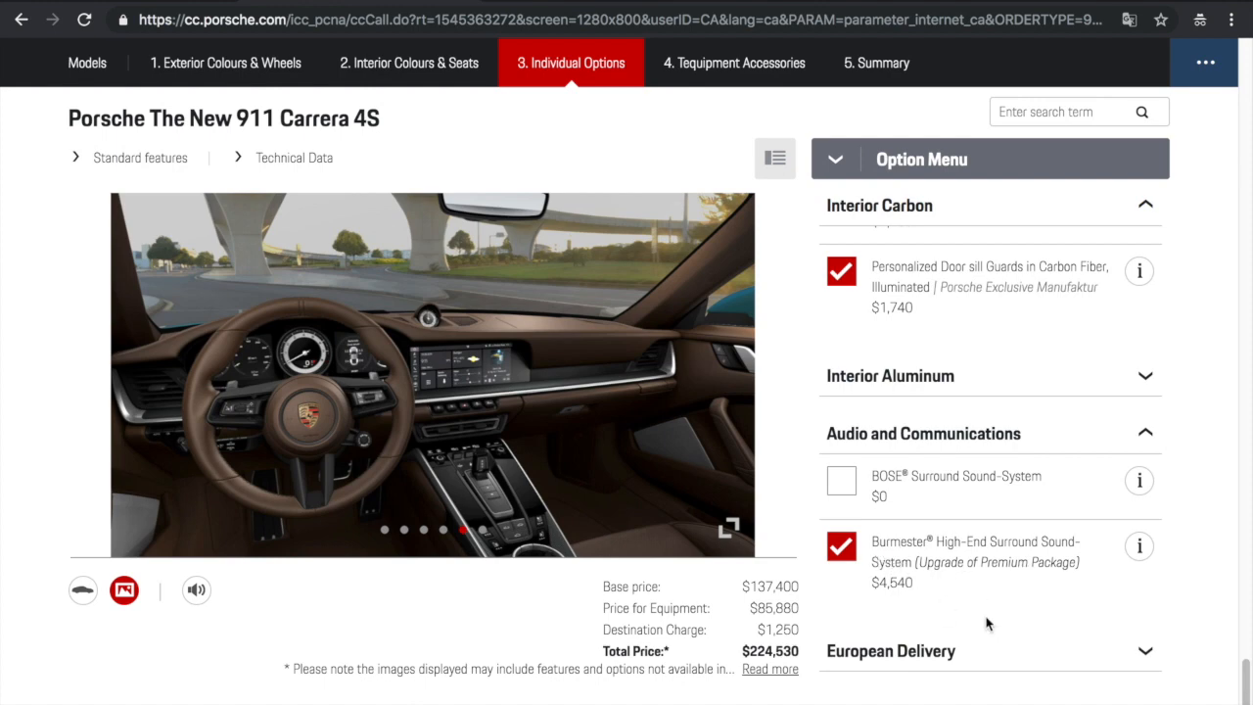
mouse_move(966, 596)
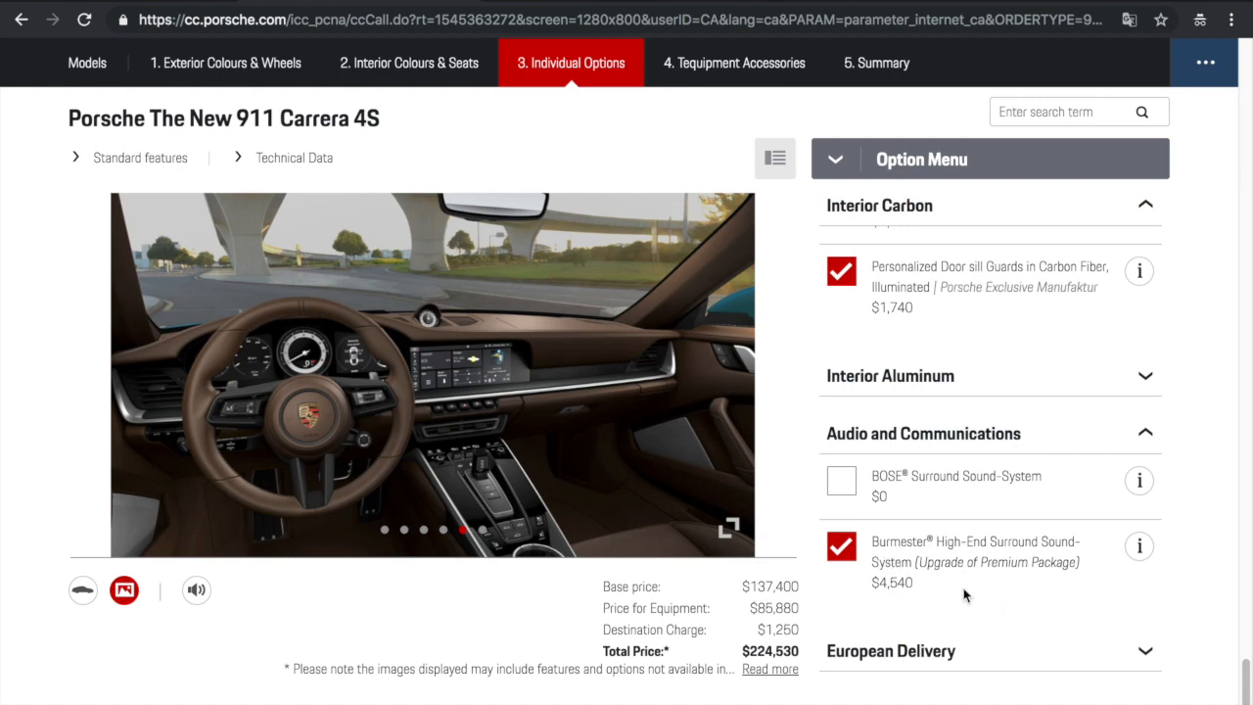
scroll("down", 3)
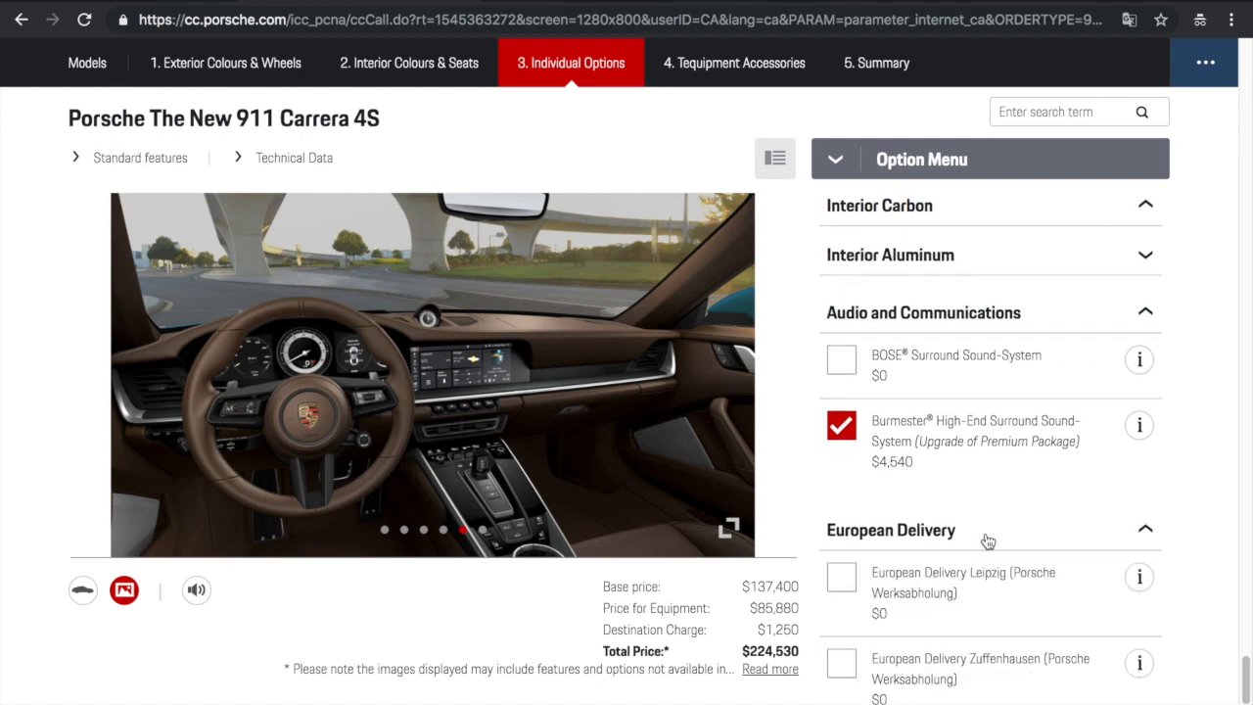
scroll("down", 3)
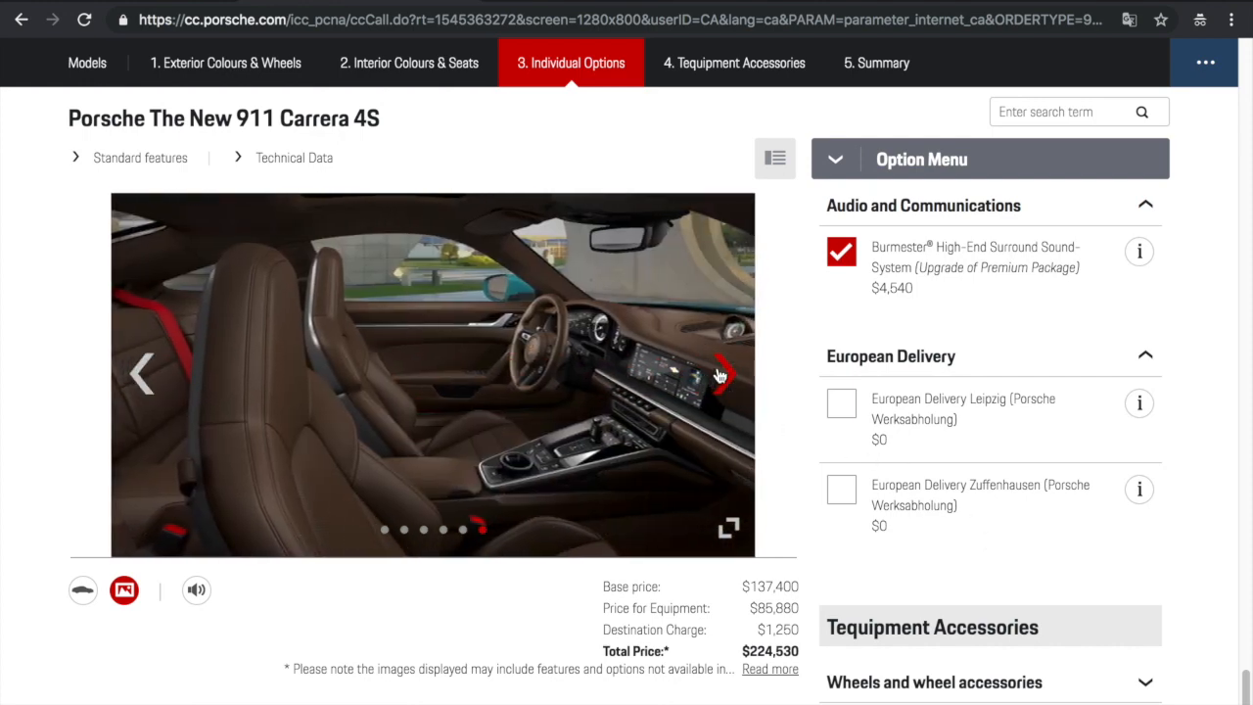
left_click(722, 374)
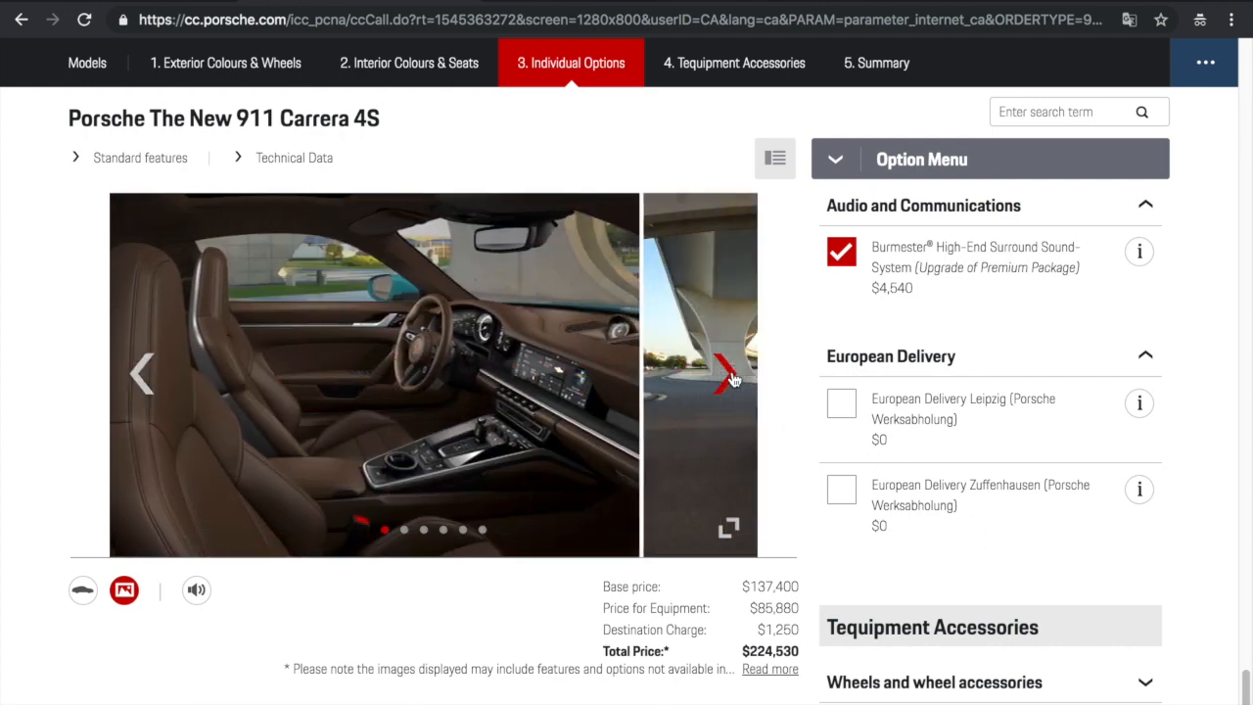
left_click(727, 373)
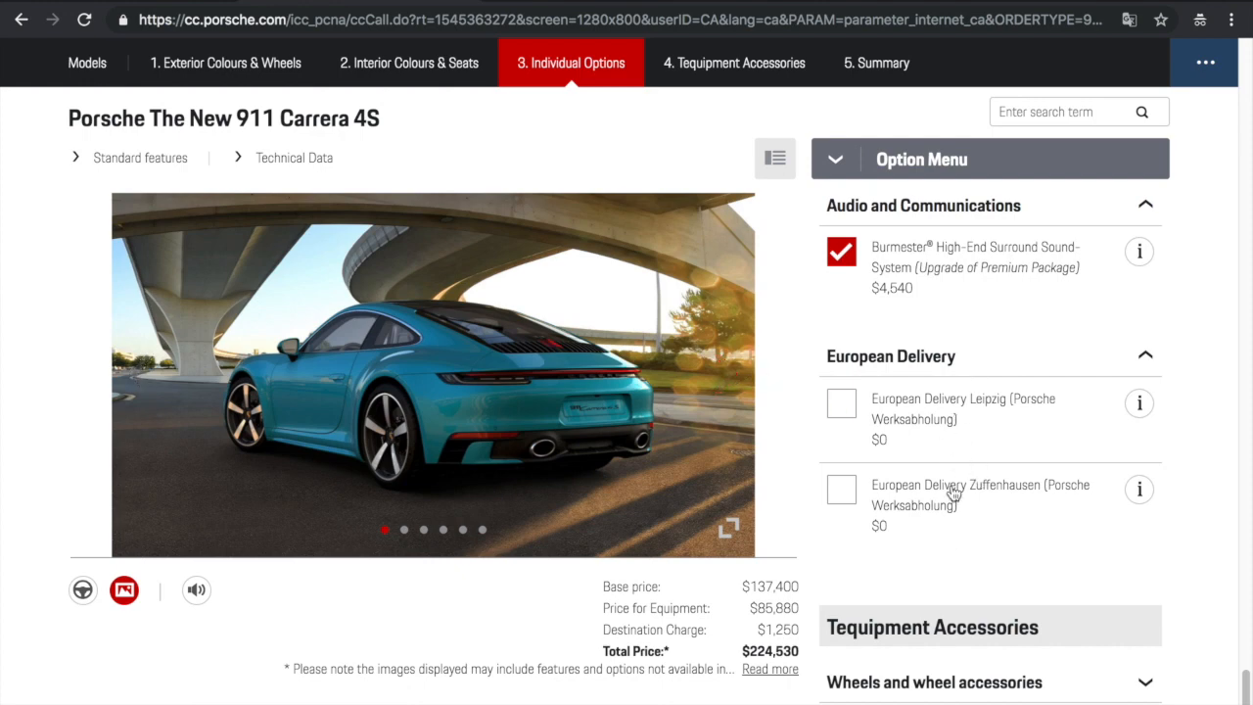
mouse_move(853, 374)
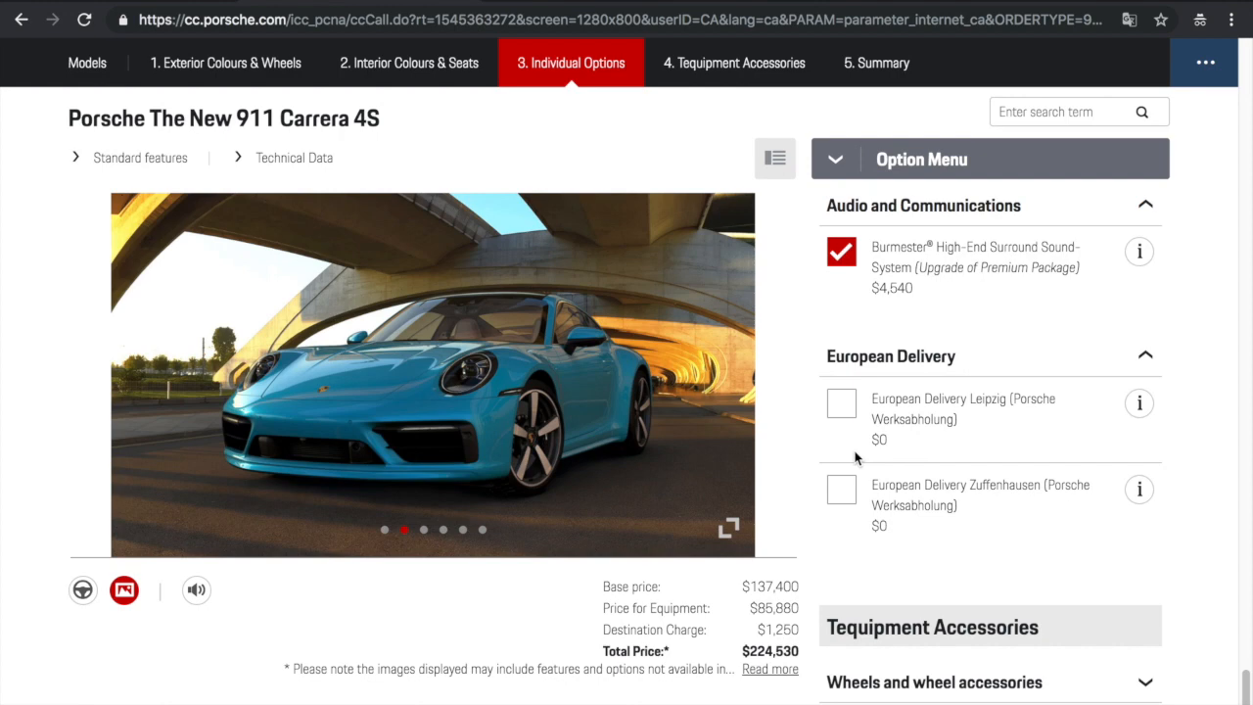
mouse_move(1057, 465)
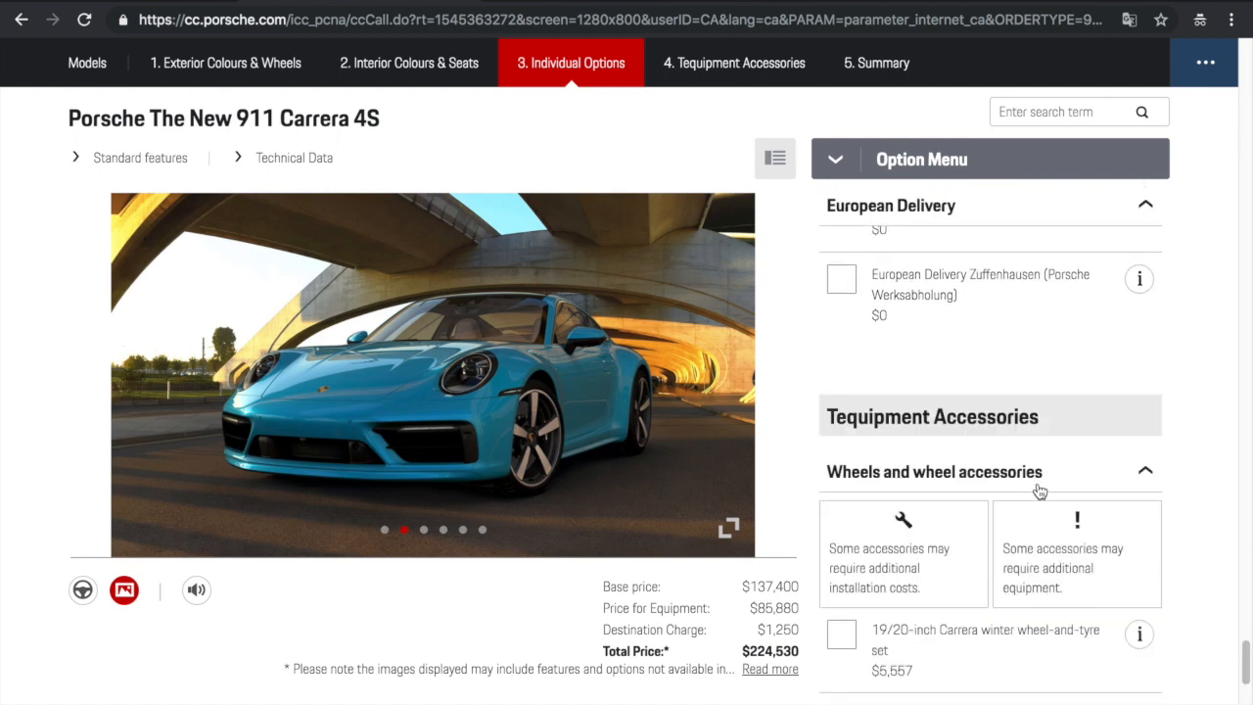
Add 19/20-inch Carrera winter wheels, black valve sleeves and Truffle Brown all-weather floor mats
scroll("down", 3)
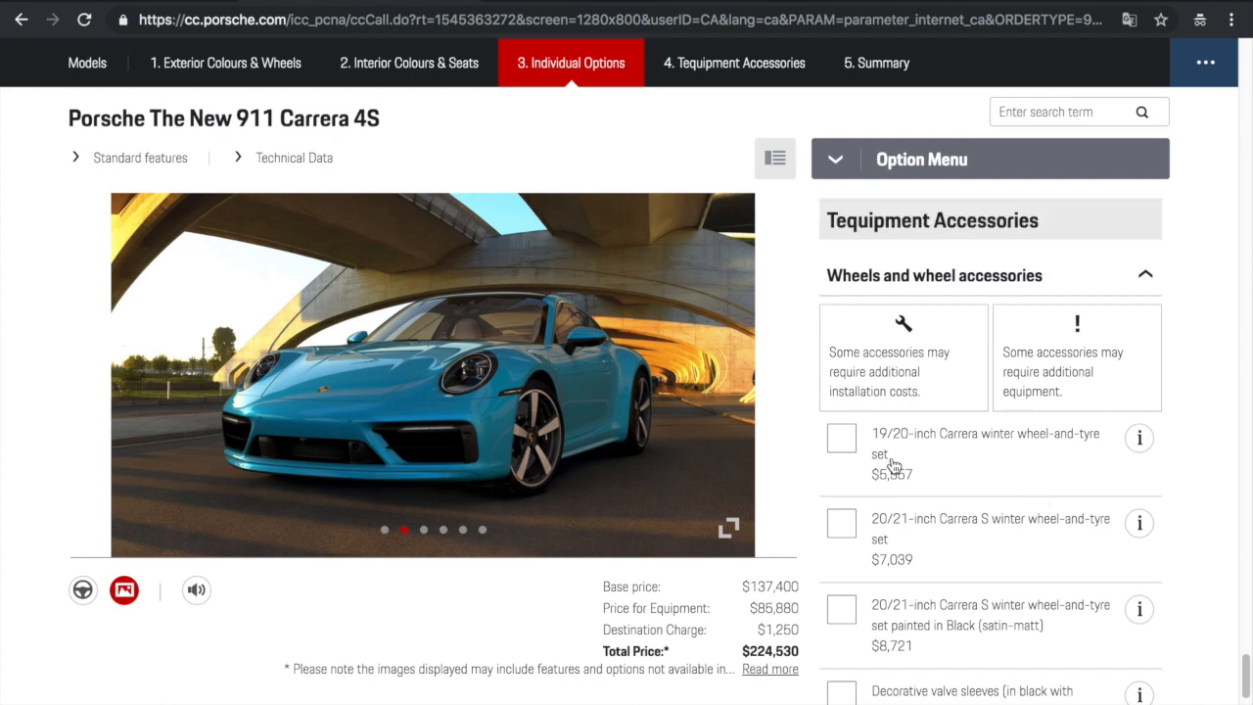
left_click(840, 437)
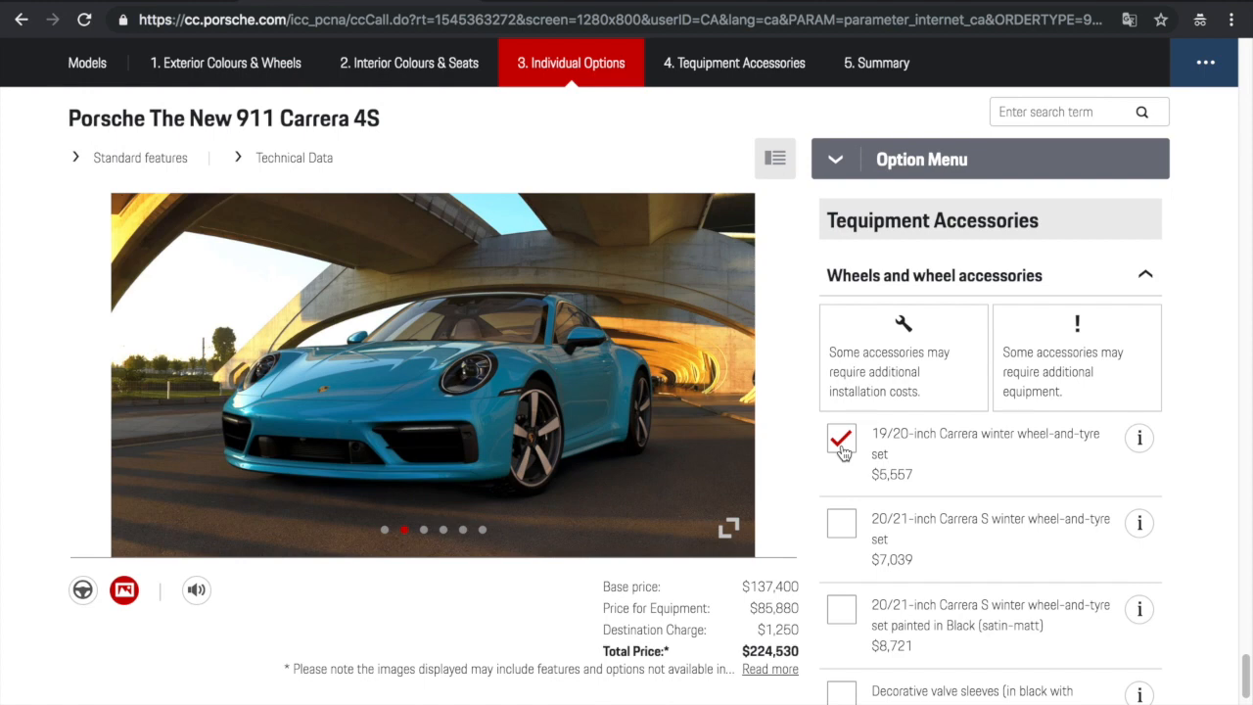
left_click(840, 438)
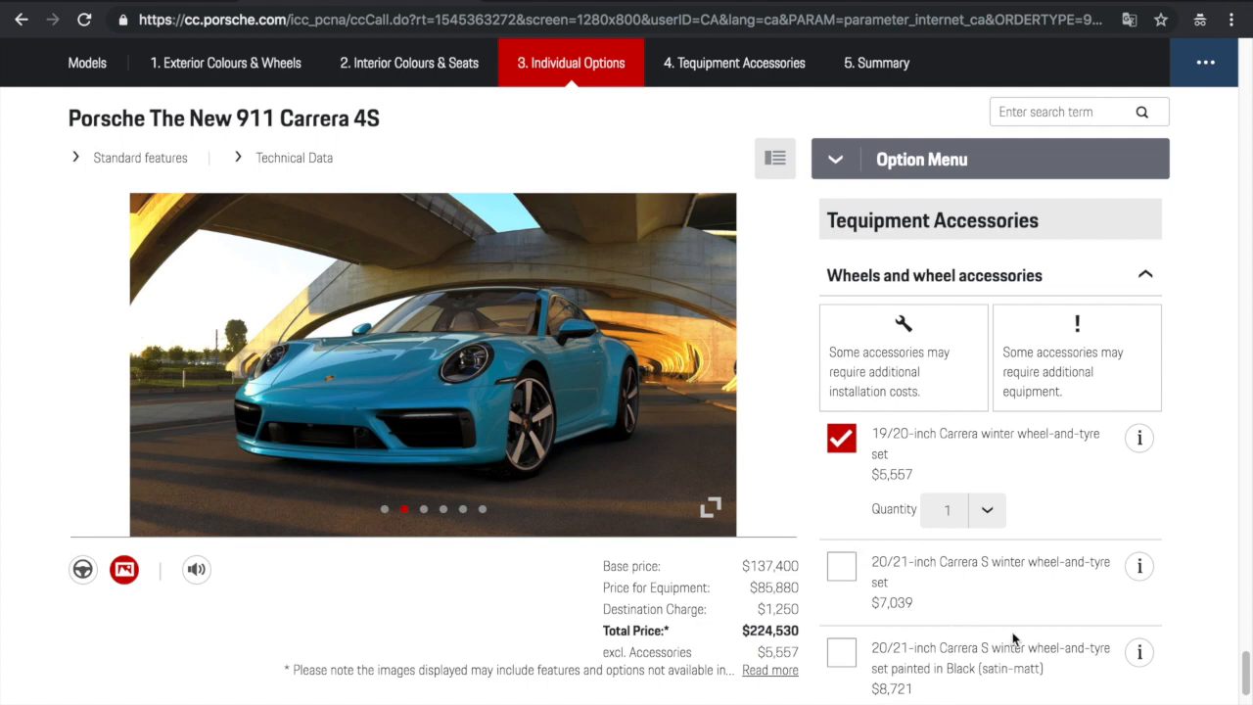
left_click(733, 62)
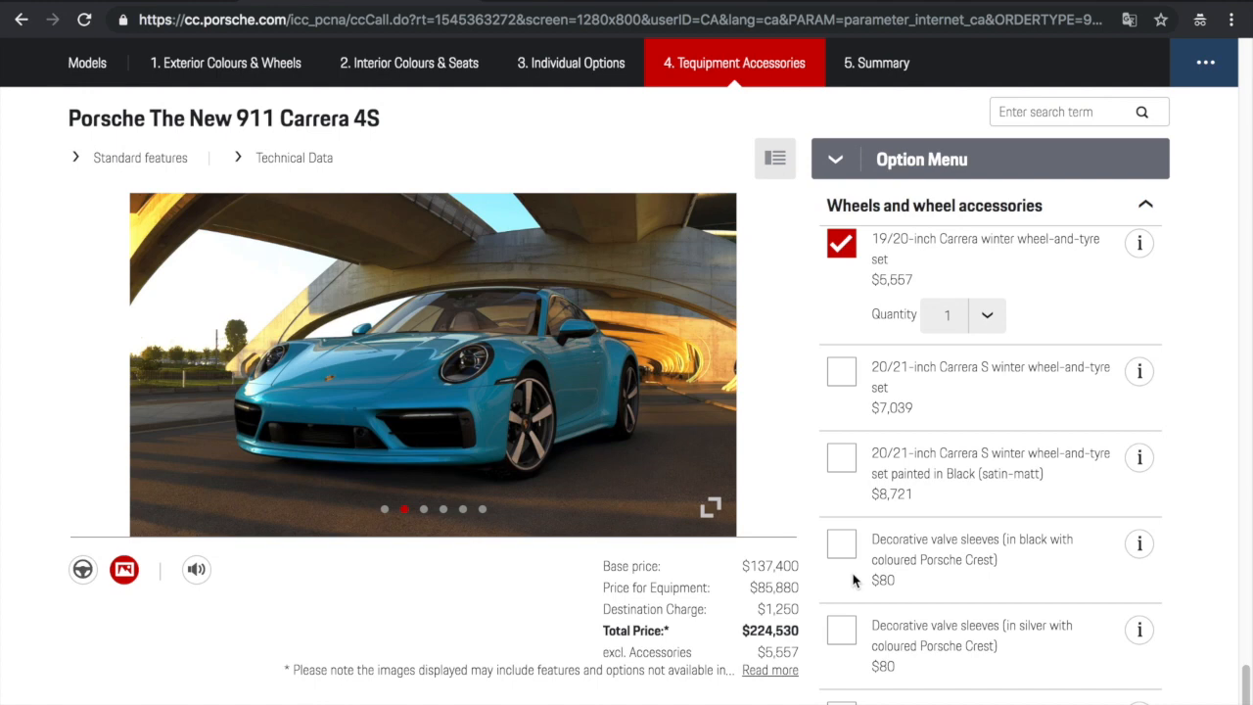
left_click(840, 543)
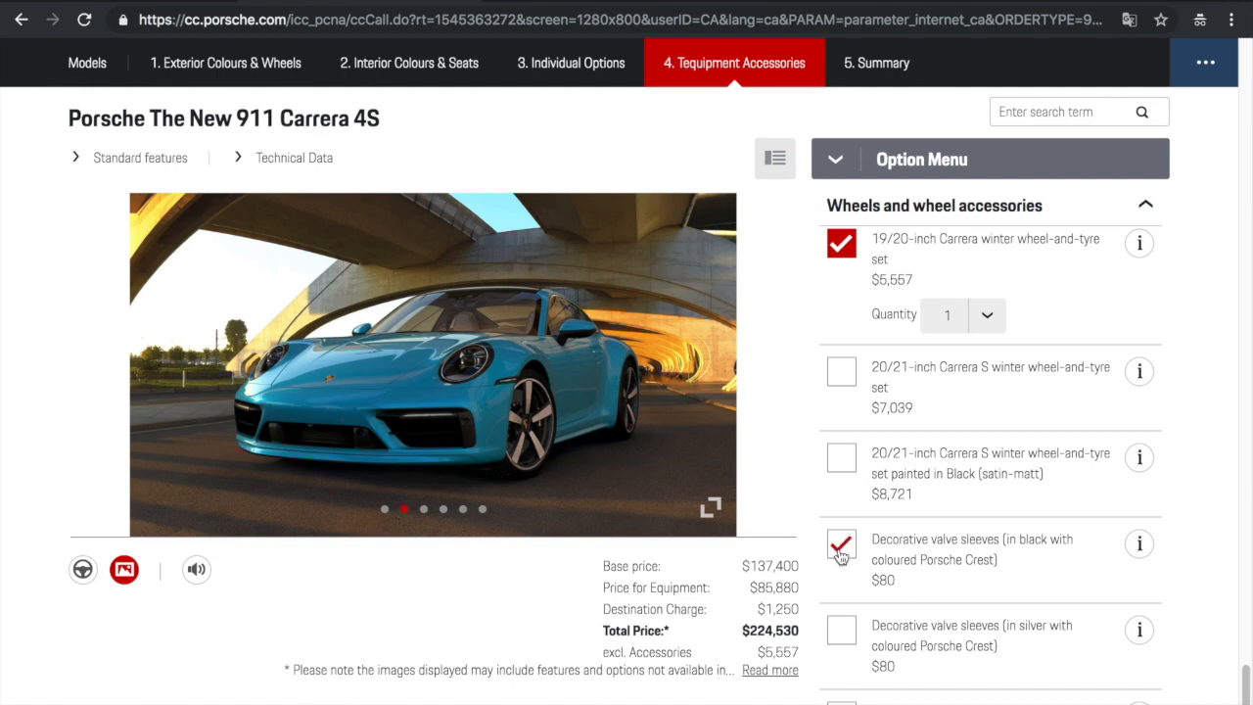
left_click(840, 544)
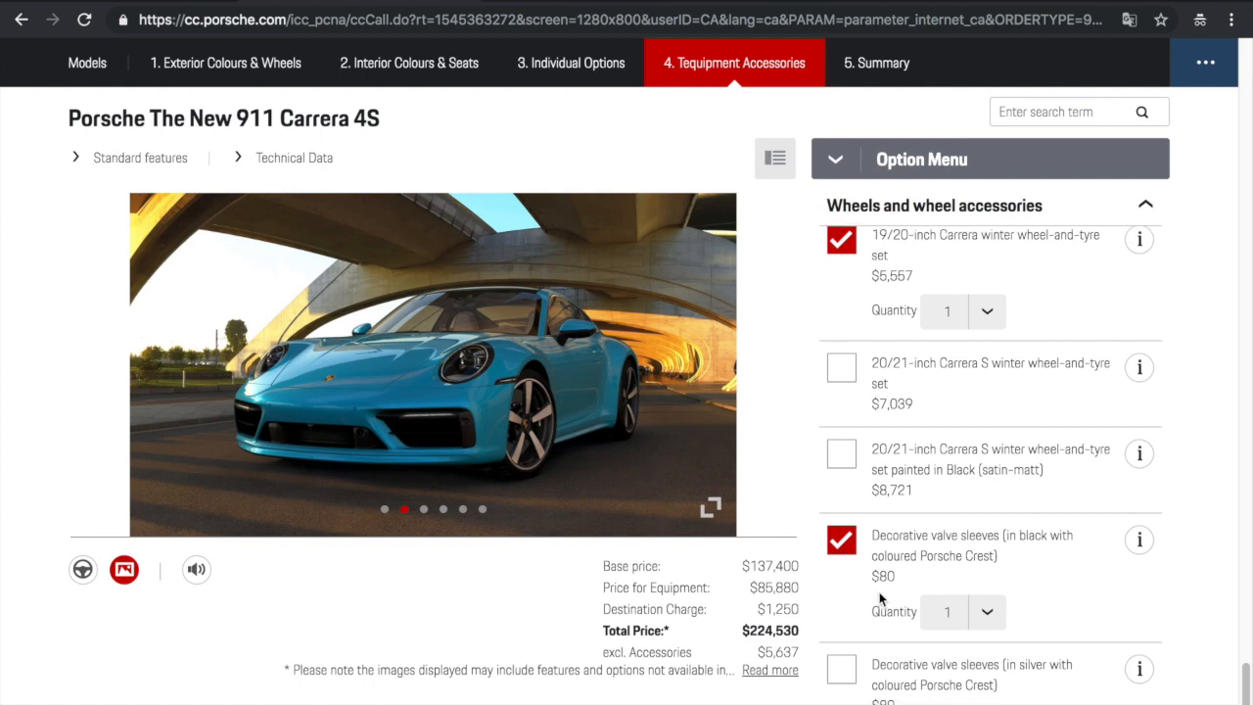
scroll("down", 3)
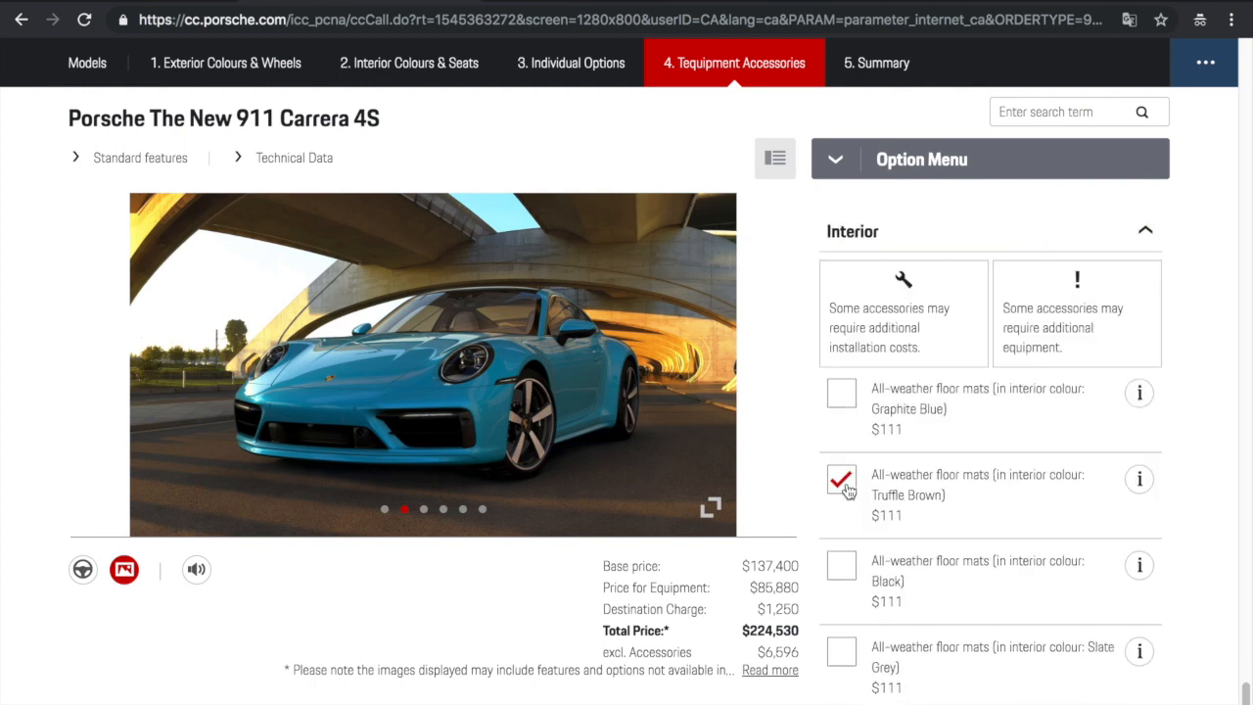
left_click(840, 480)
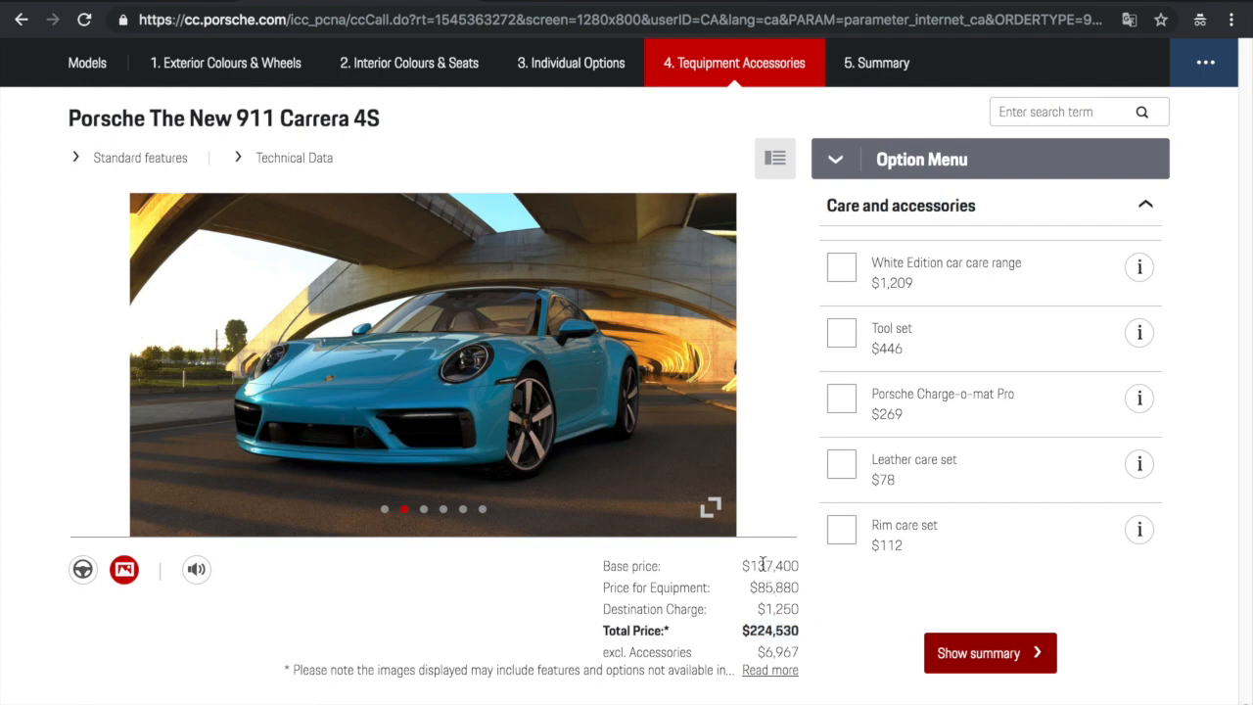
mouse_move(196, 619)
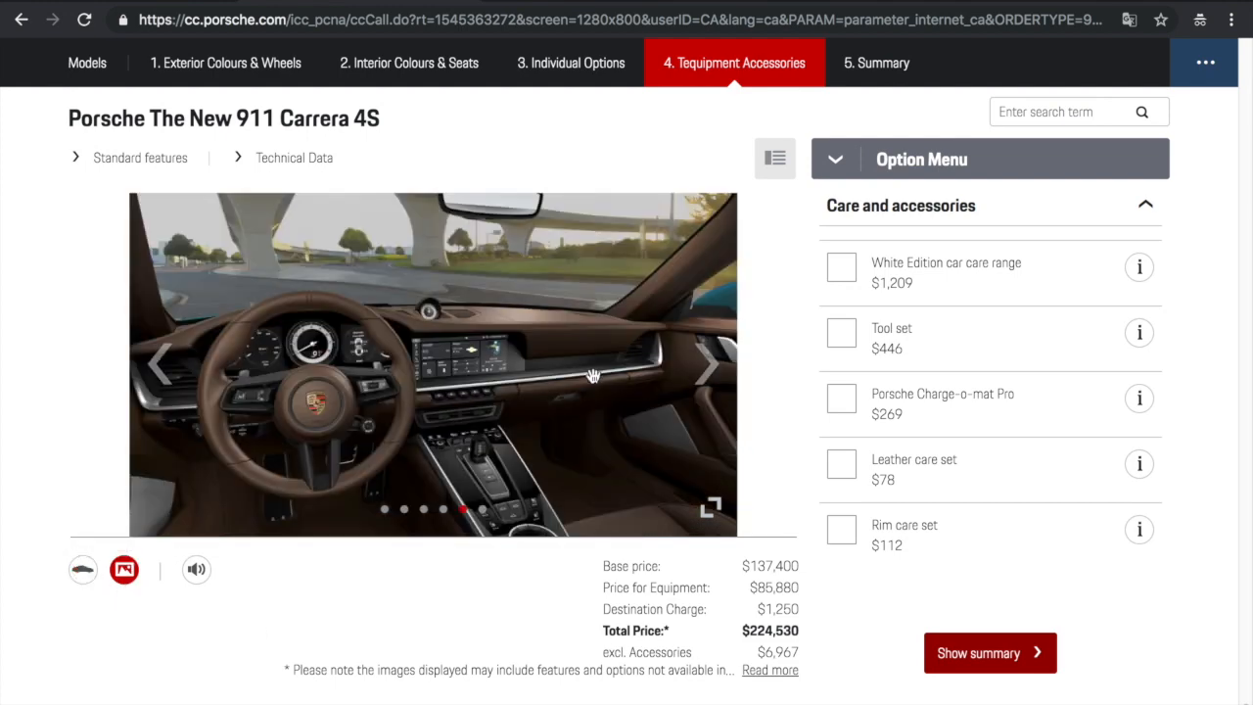
mouse_move(676, 358)
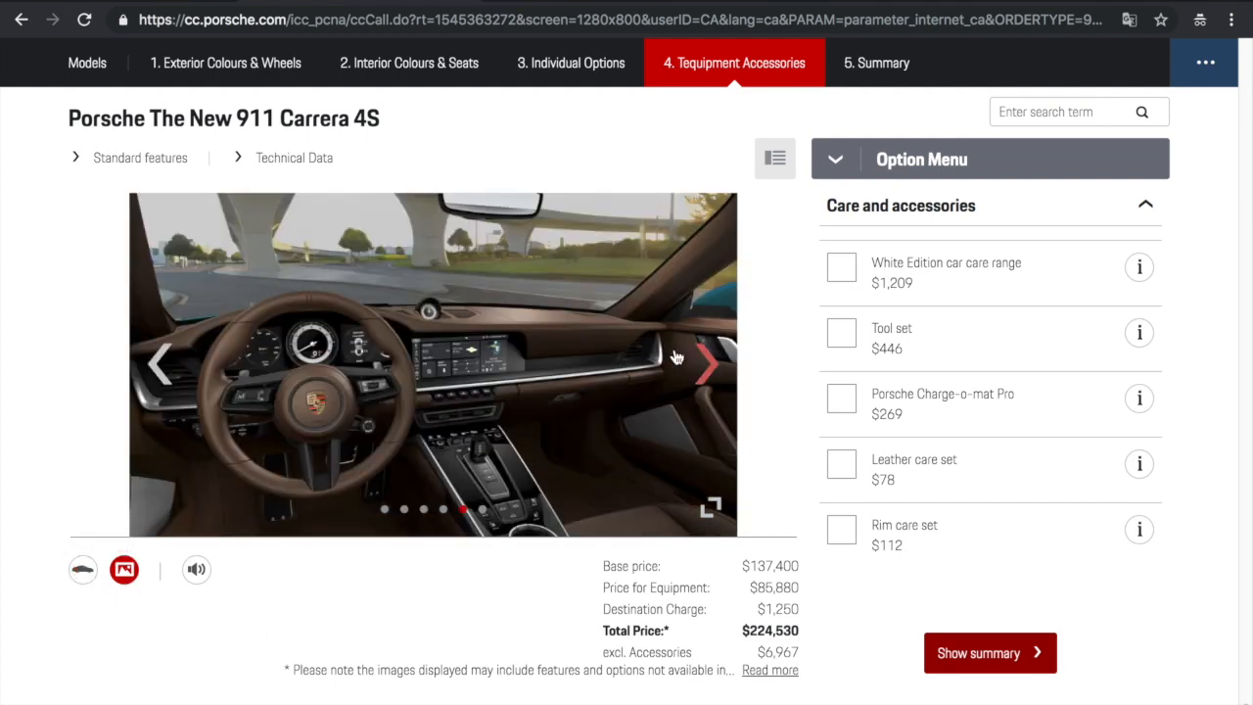
Enlarge the car photo, step through to the top-down view, then close the viewer
left_click(711, 507)
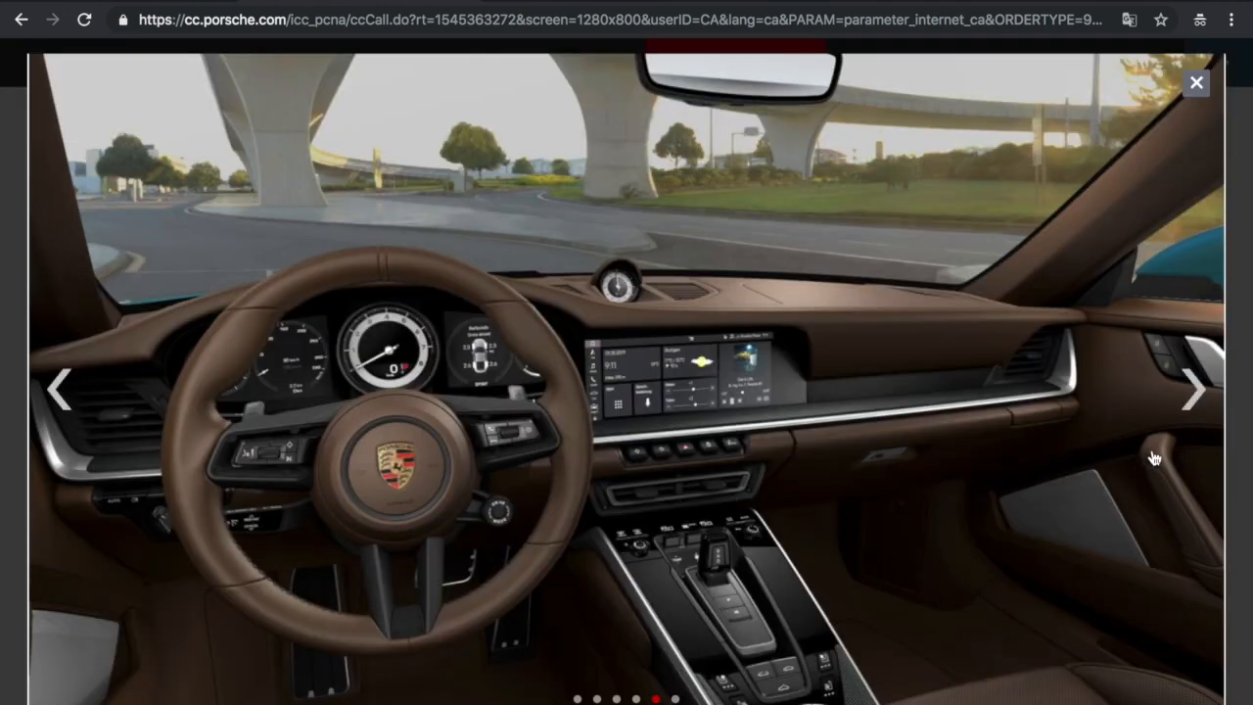
mouse_move(1197, 388)
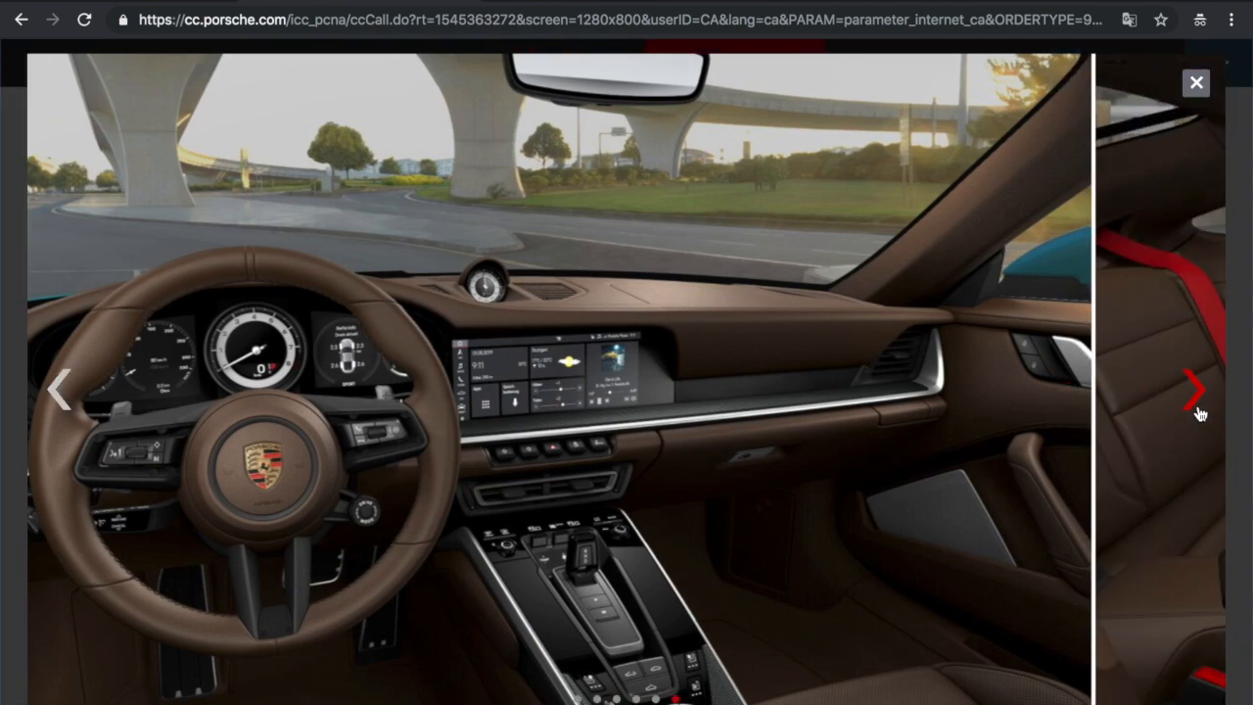
left_click(1196, 388)
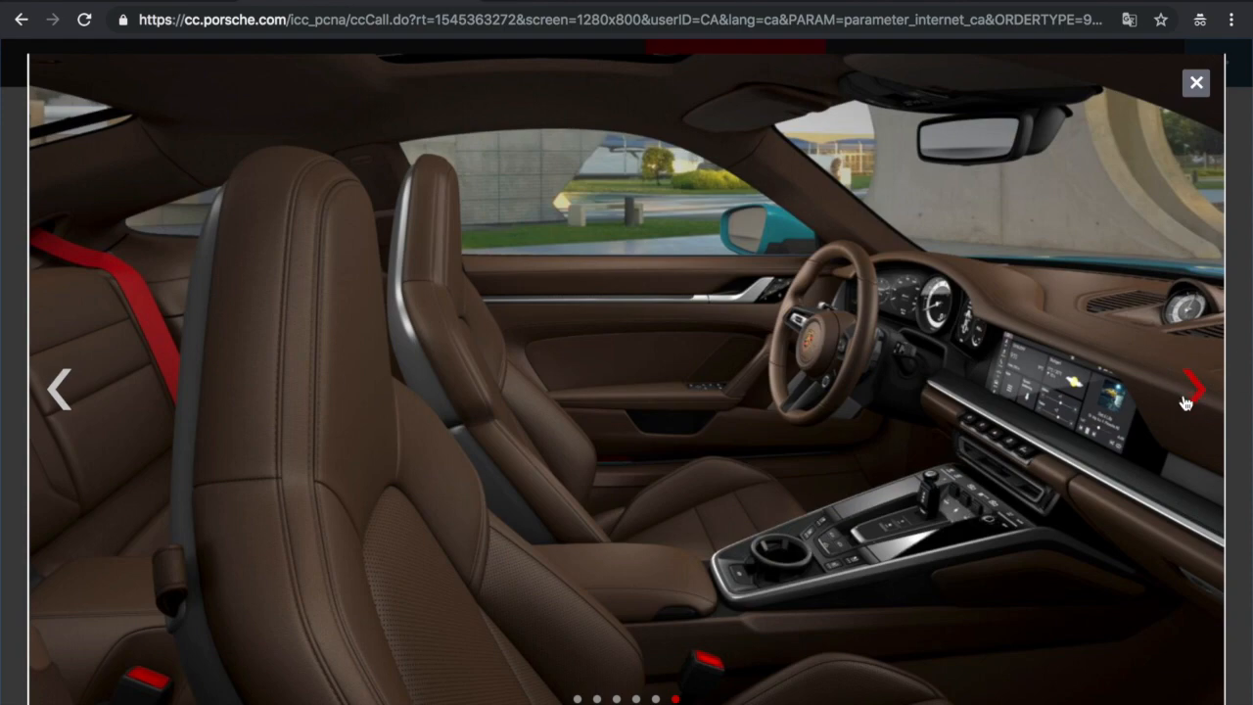
left_click(1194, 387)
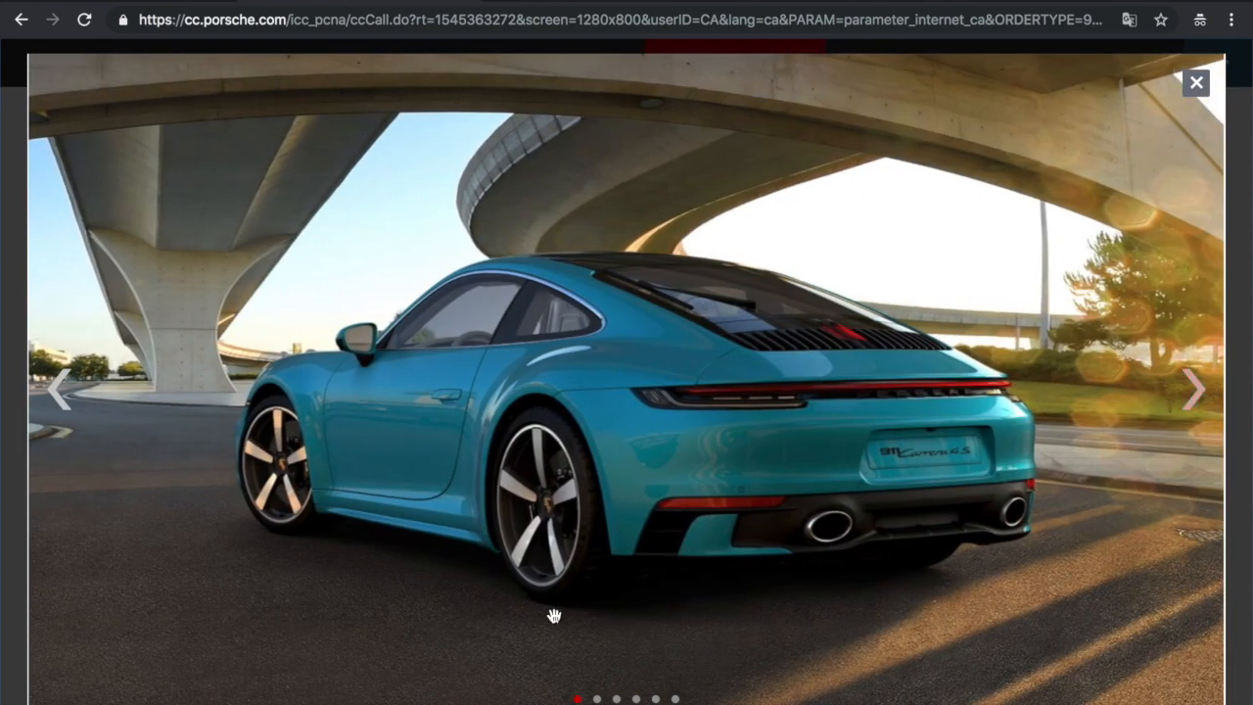
mouse_move(610, 555)
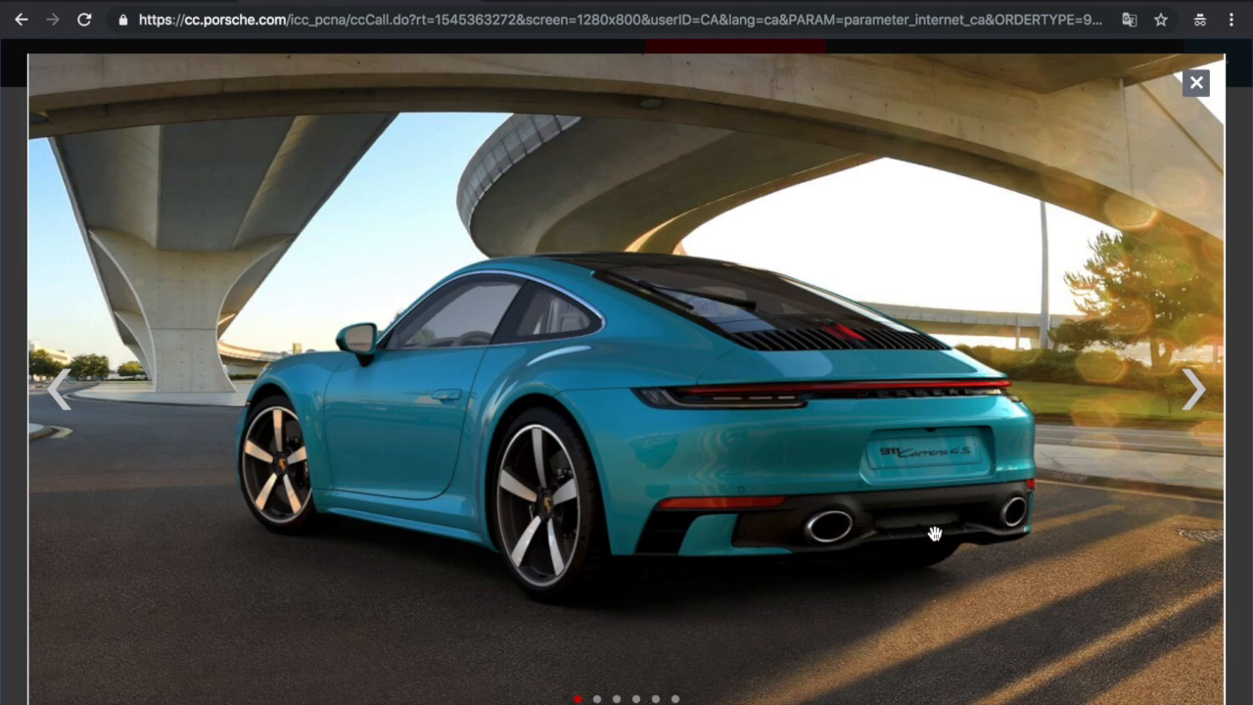
mouse_move(830, 546)
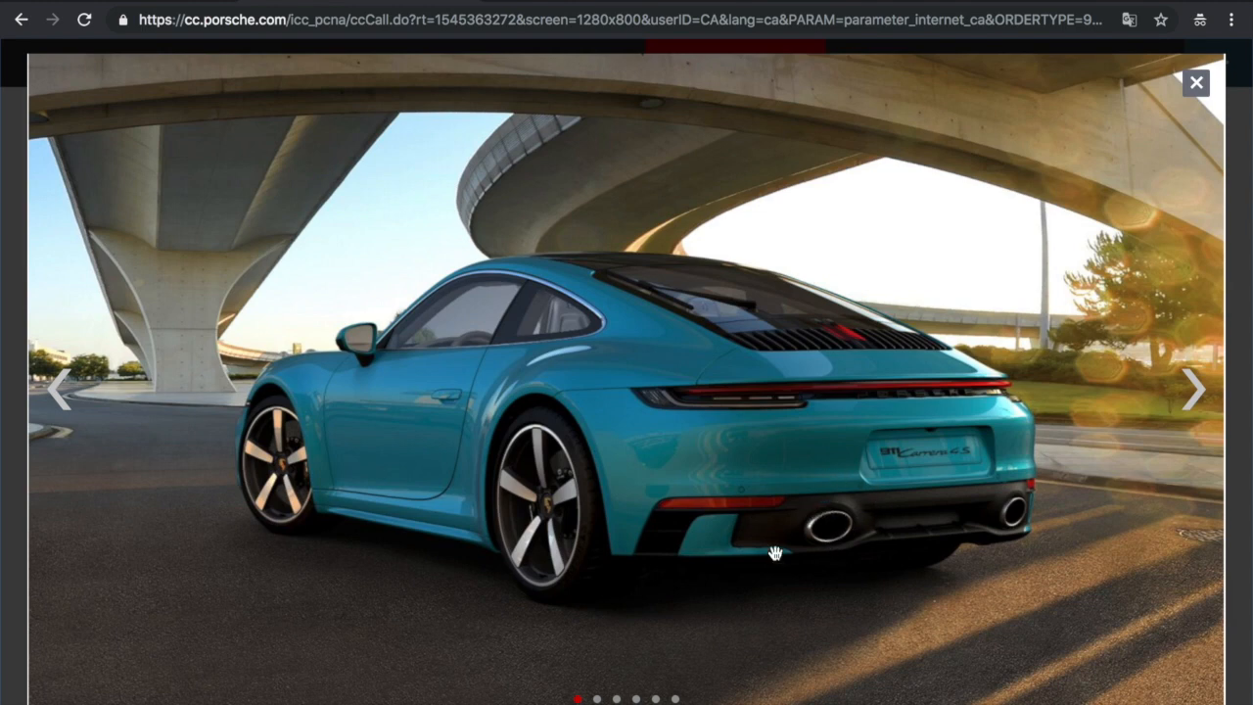
mouse_move(1008, 519)
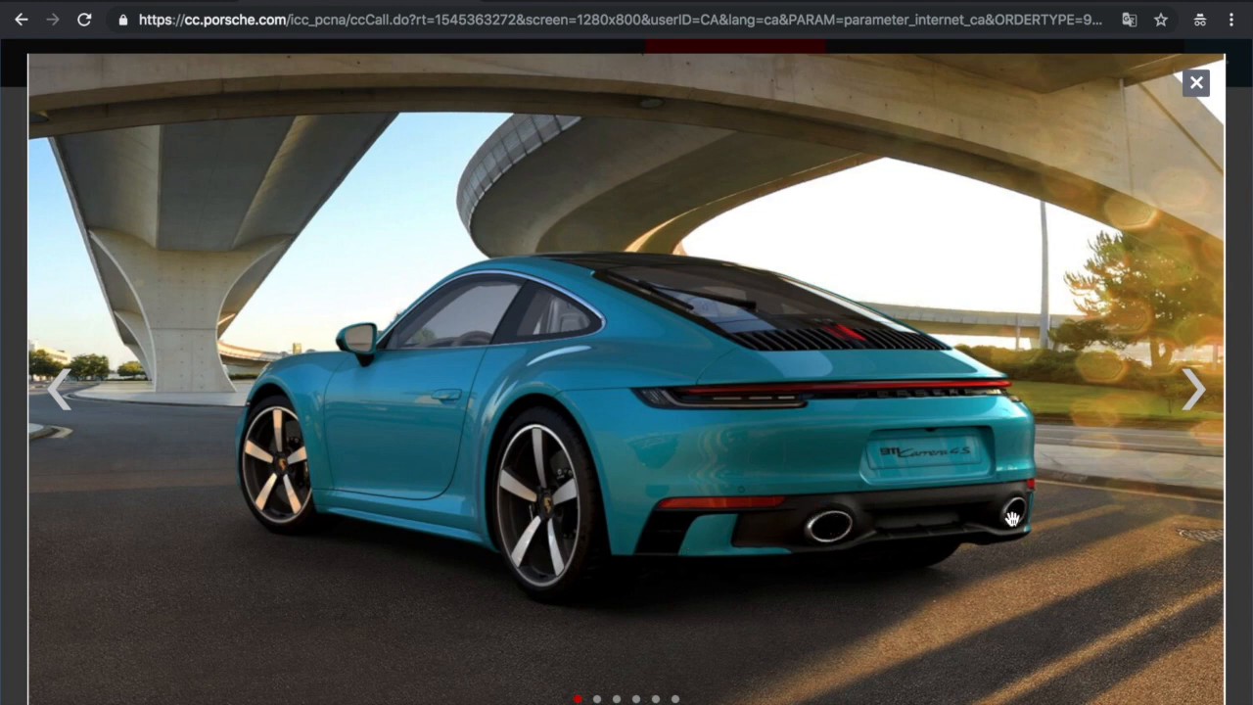
mouse_move(1195, 388)
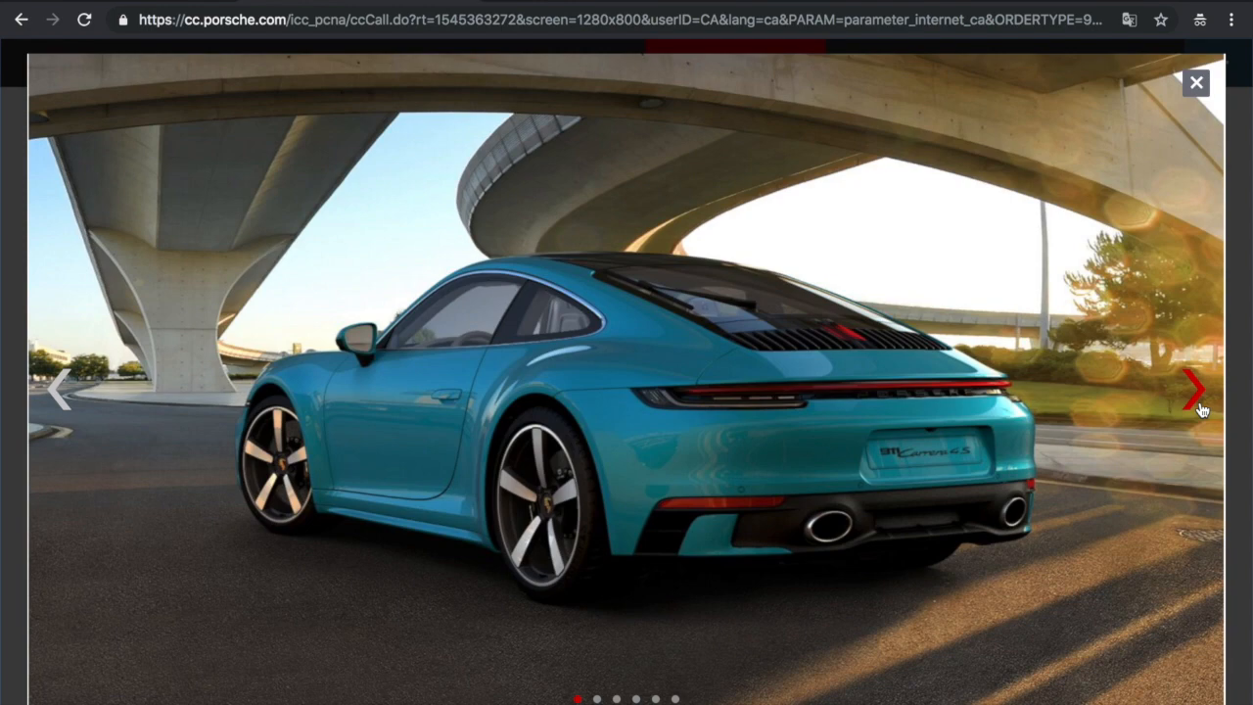
left_click(1196, 389)
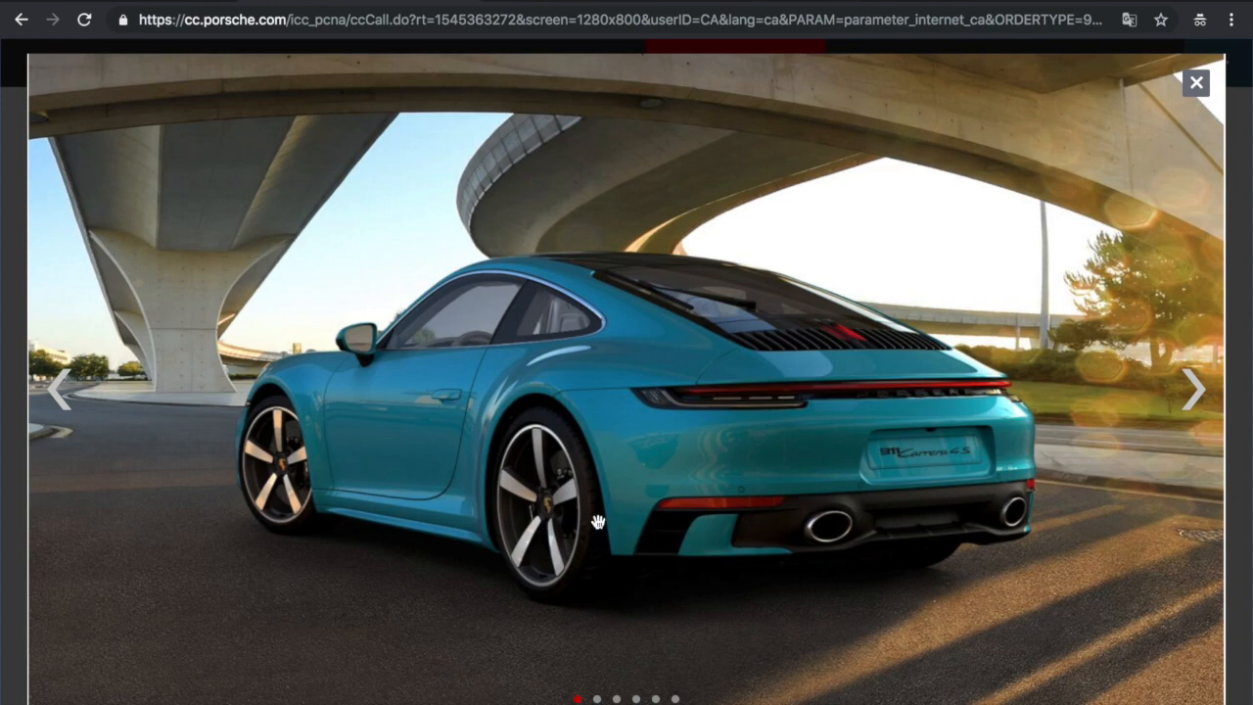
mouse_move(556, 558)
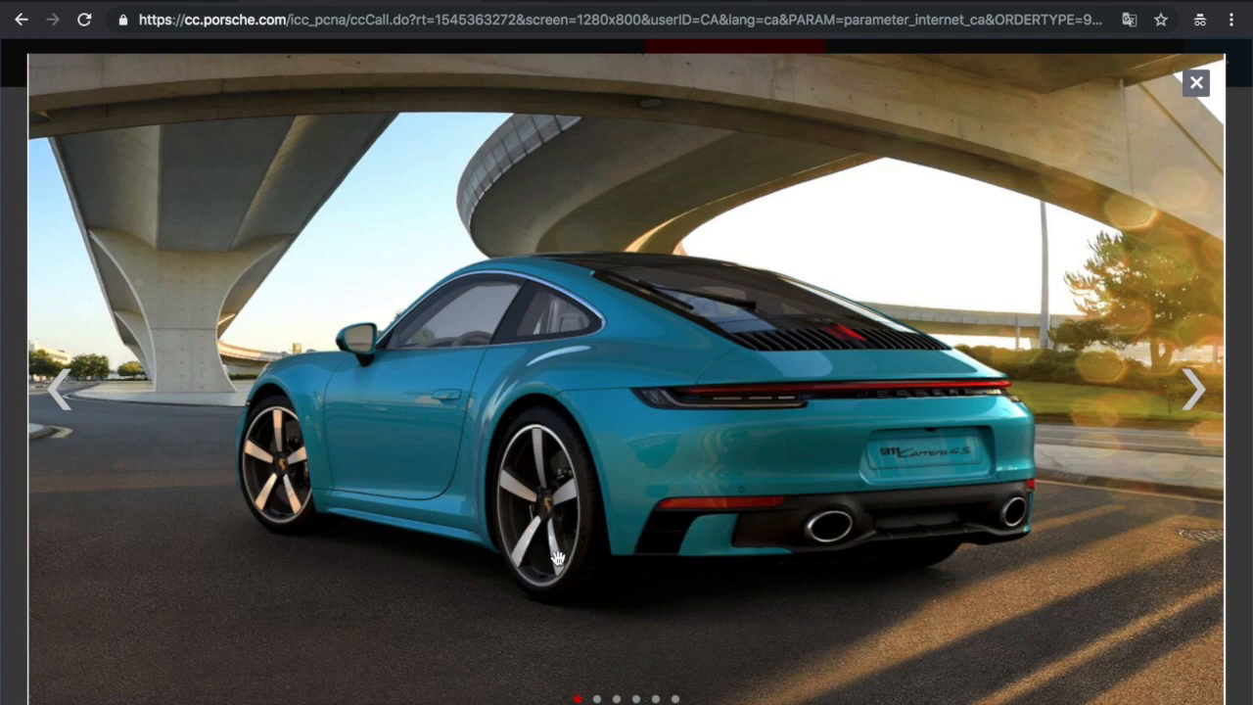
left_click(1192, 389)
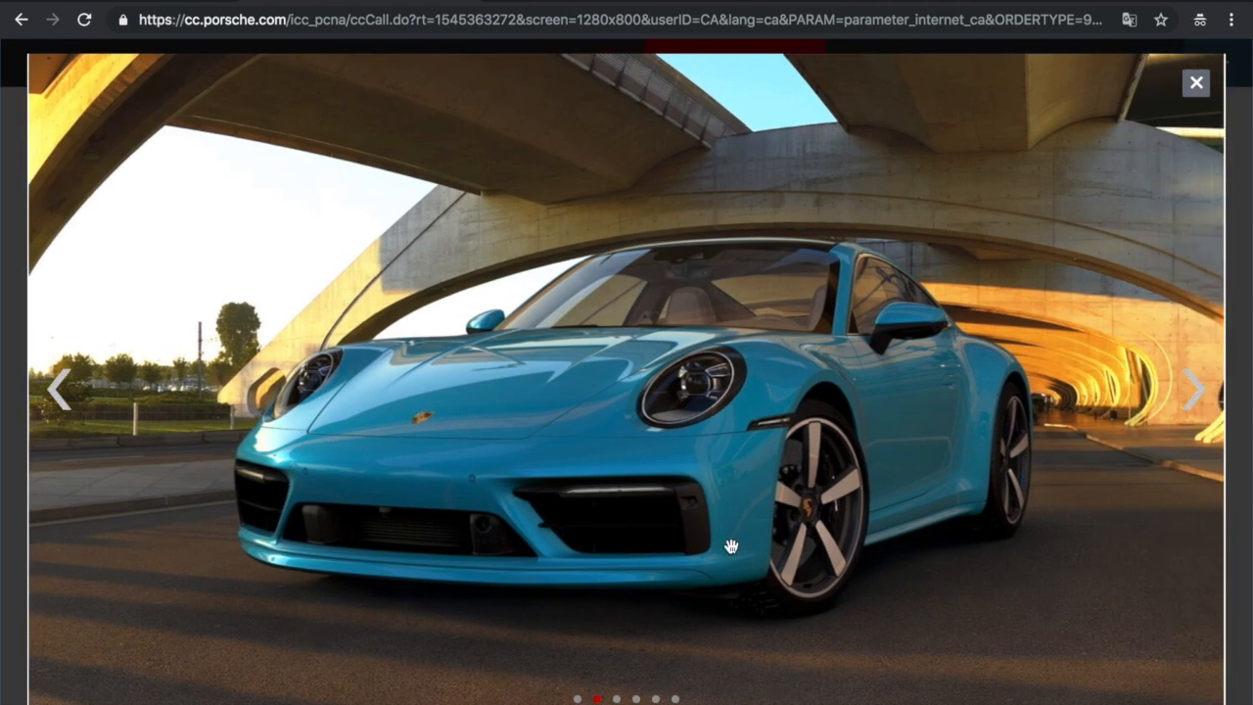
mouse_move(685, 341)
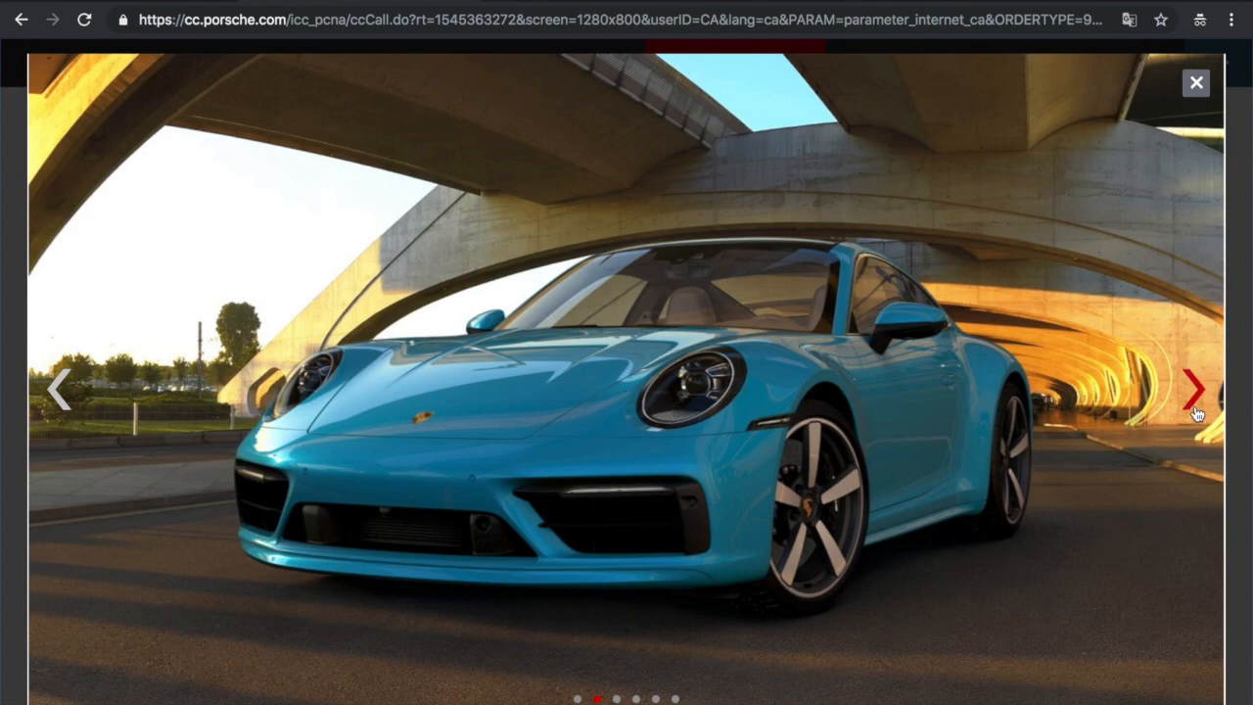
left_click(1195, 387)
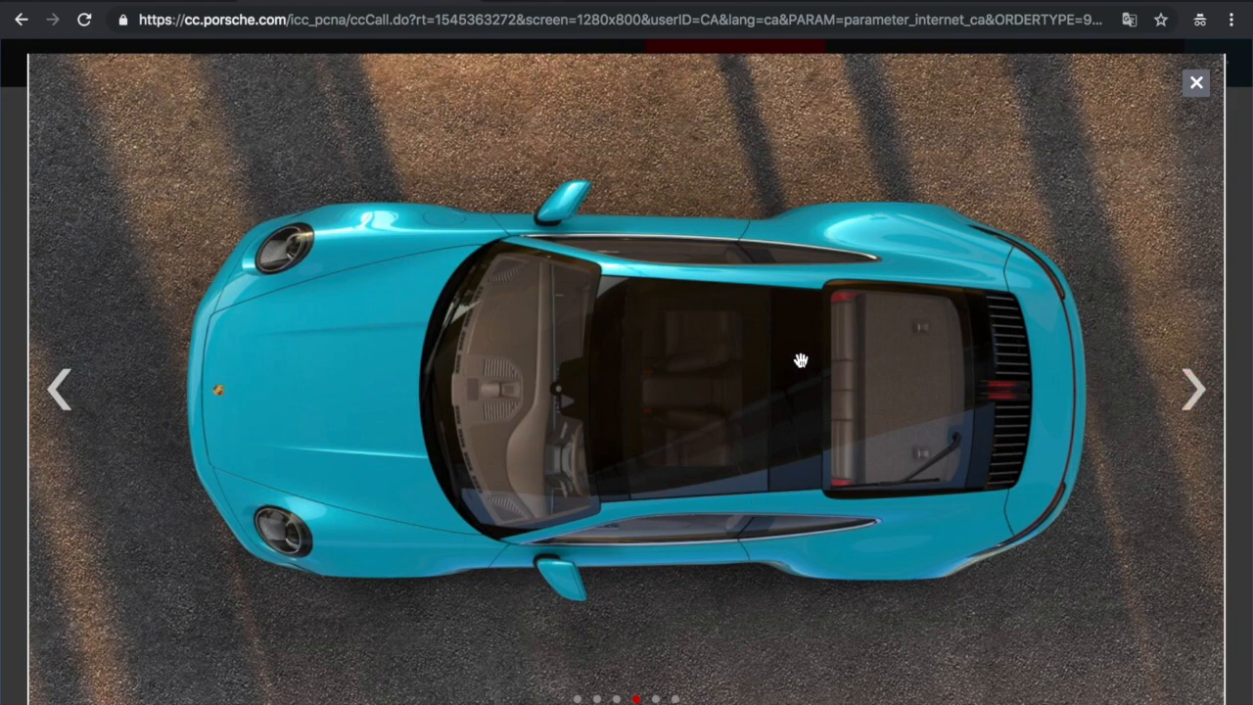
mouse_move(589, 287)
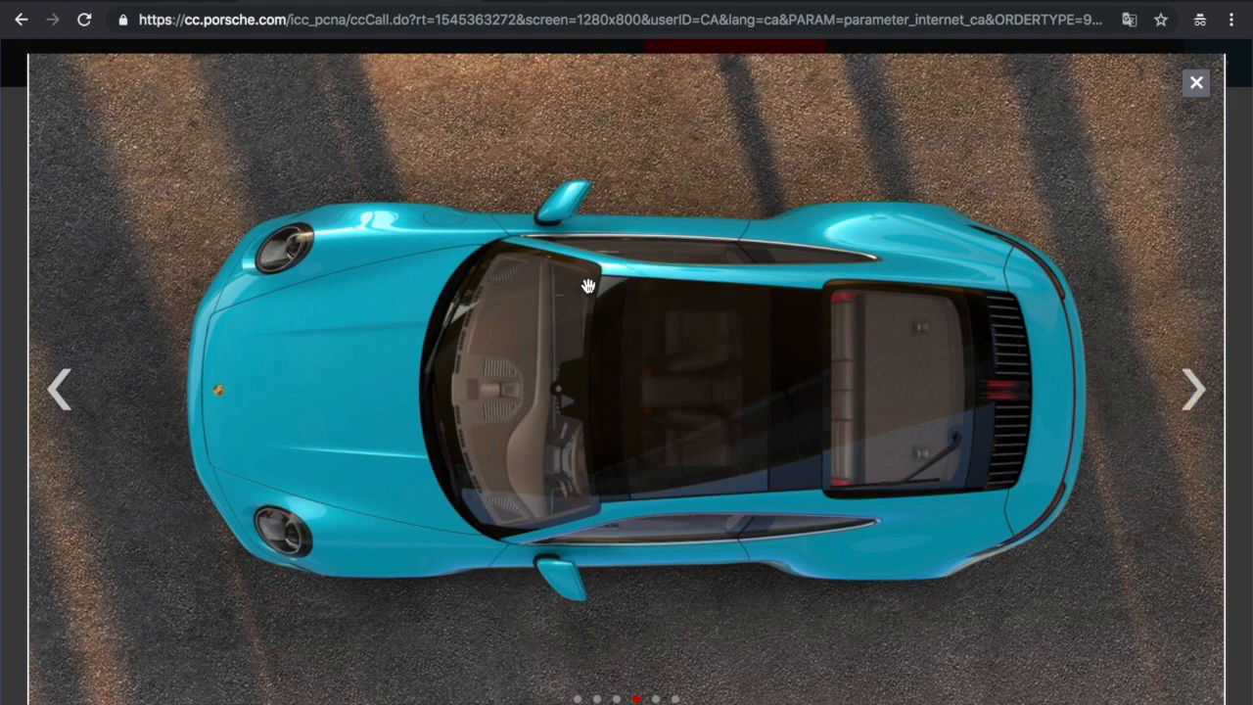
mouse_move(772, 345)
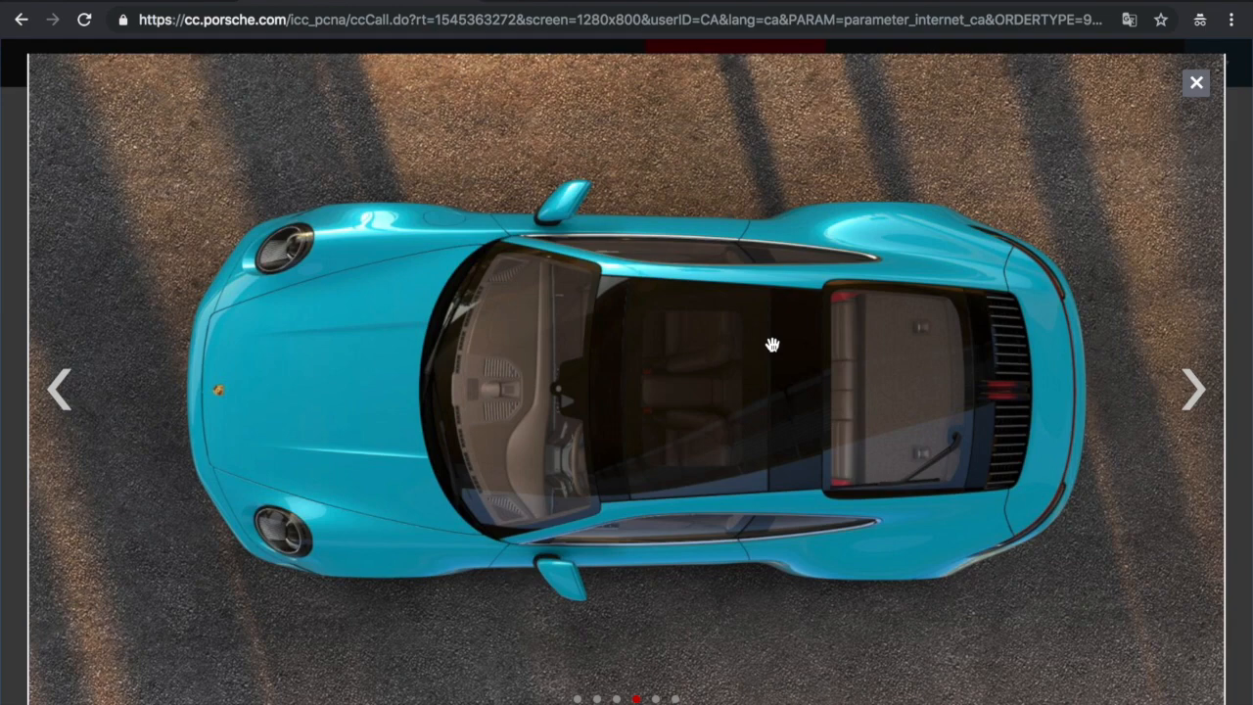
mouse_move(1075, 111)
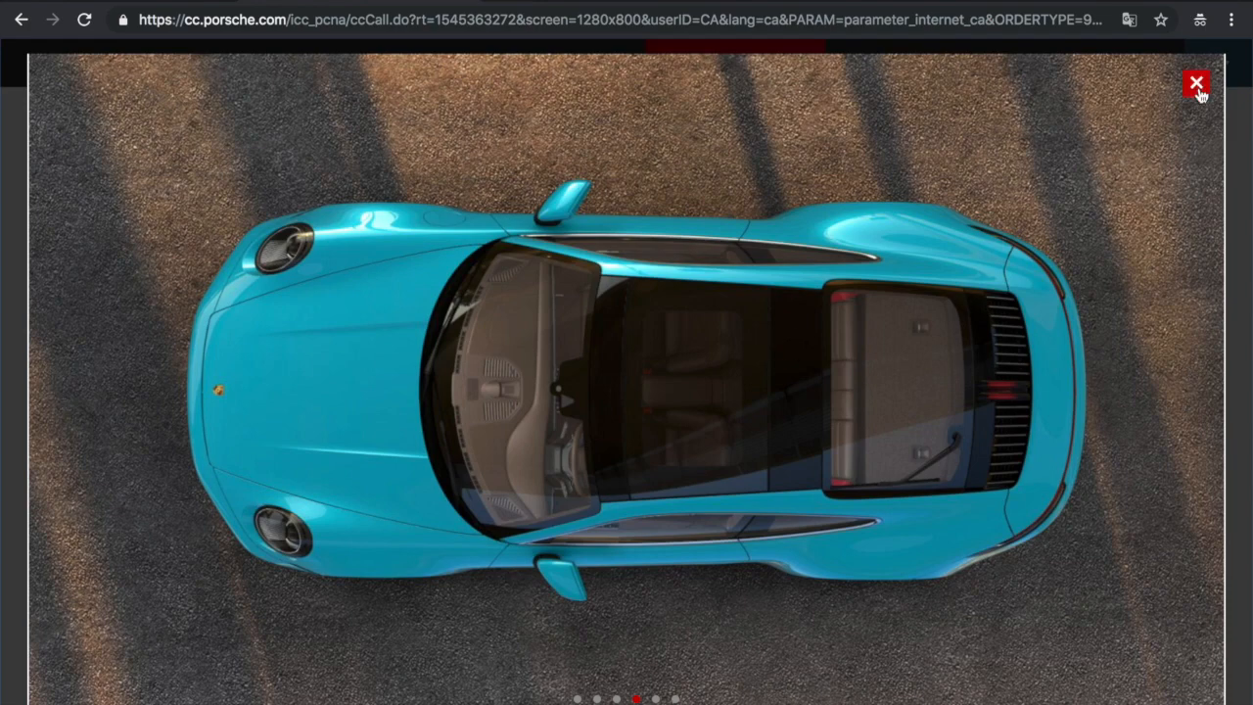
left_click(1197, 82)
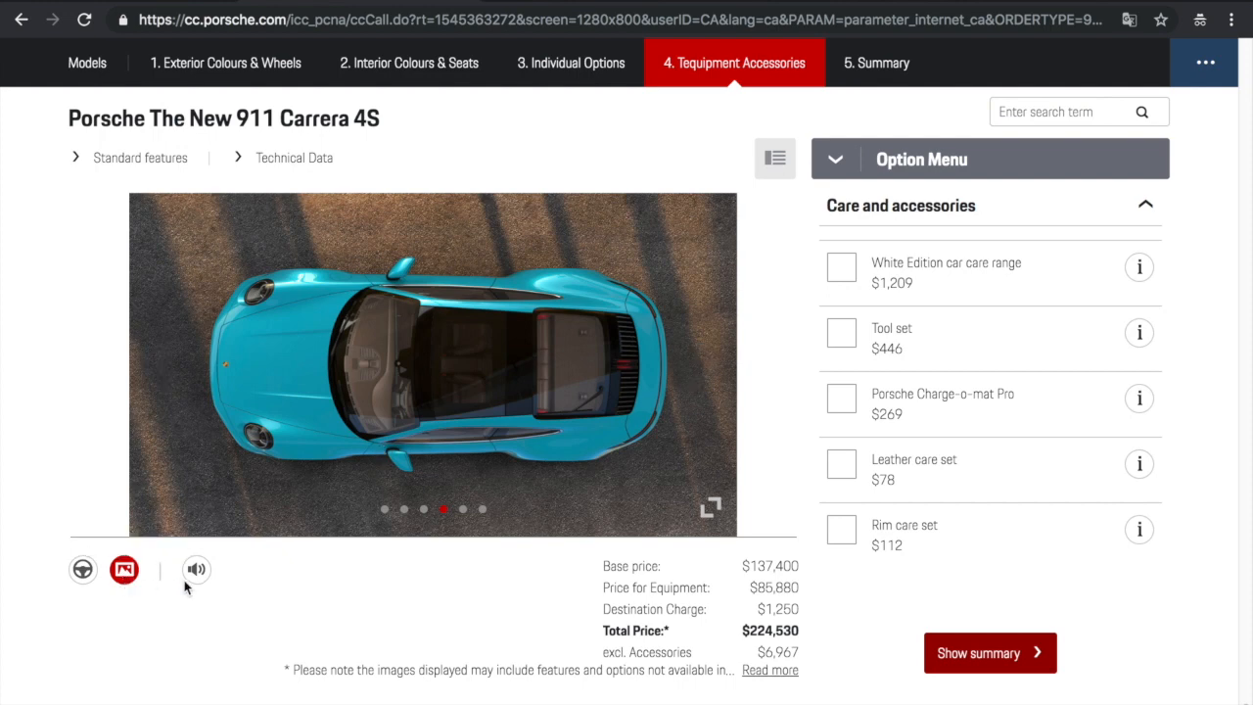
mouse_move(999, 657)
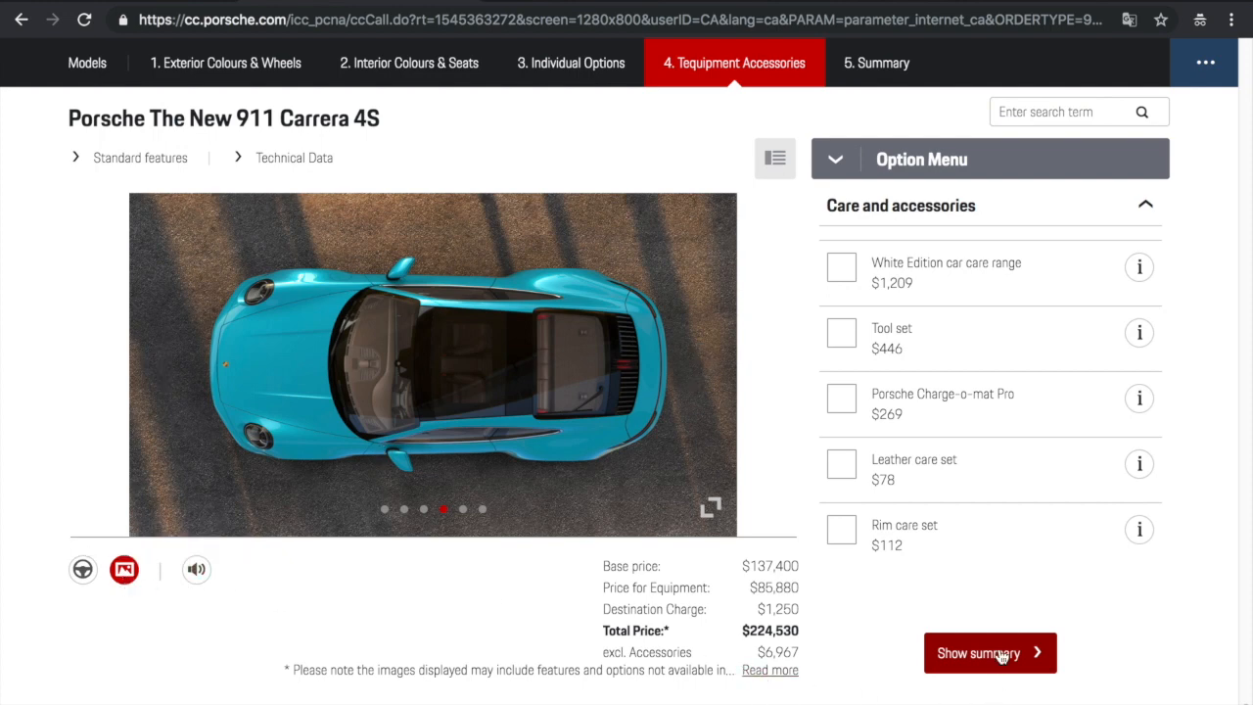
Open the Summary tab showing the Miami Blue Carrera 4S at $224,530
left_click(989, 653)
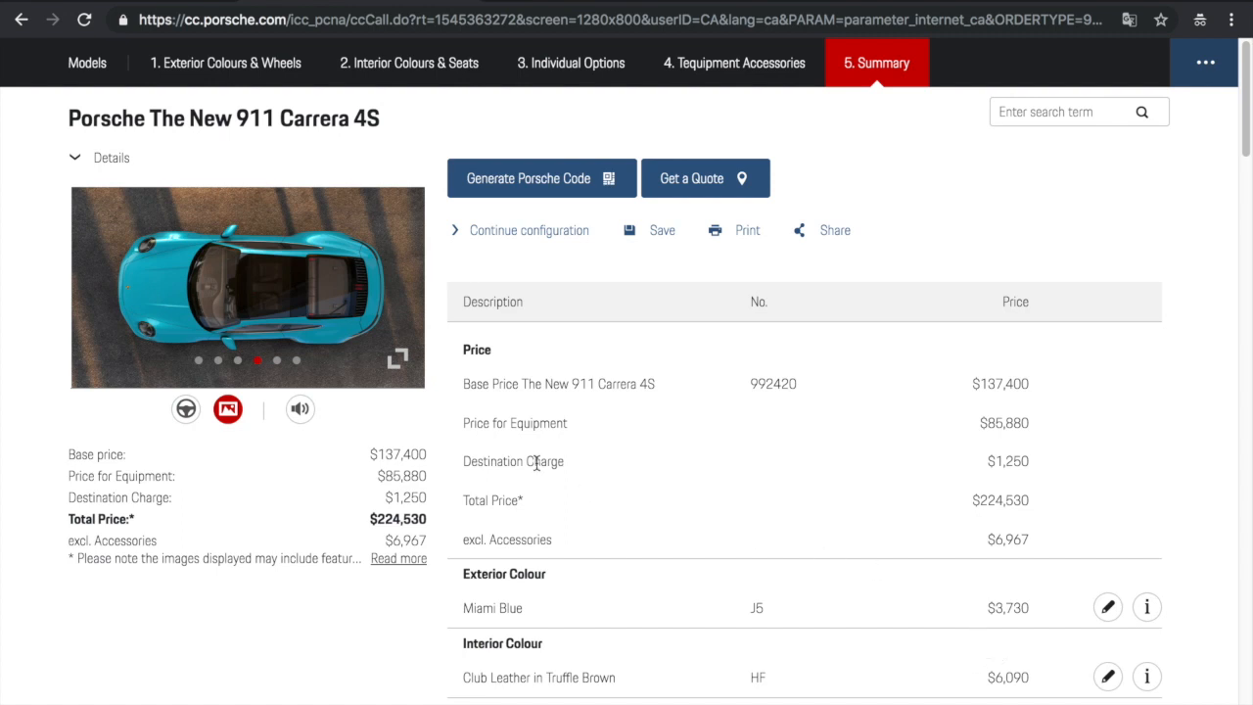
mouse_move(1135, 462)
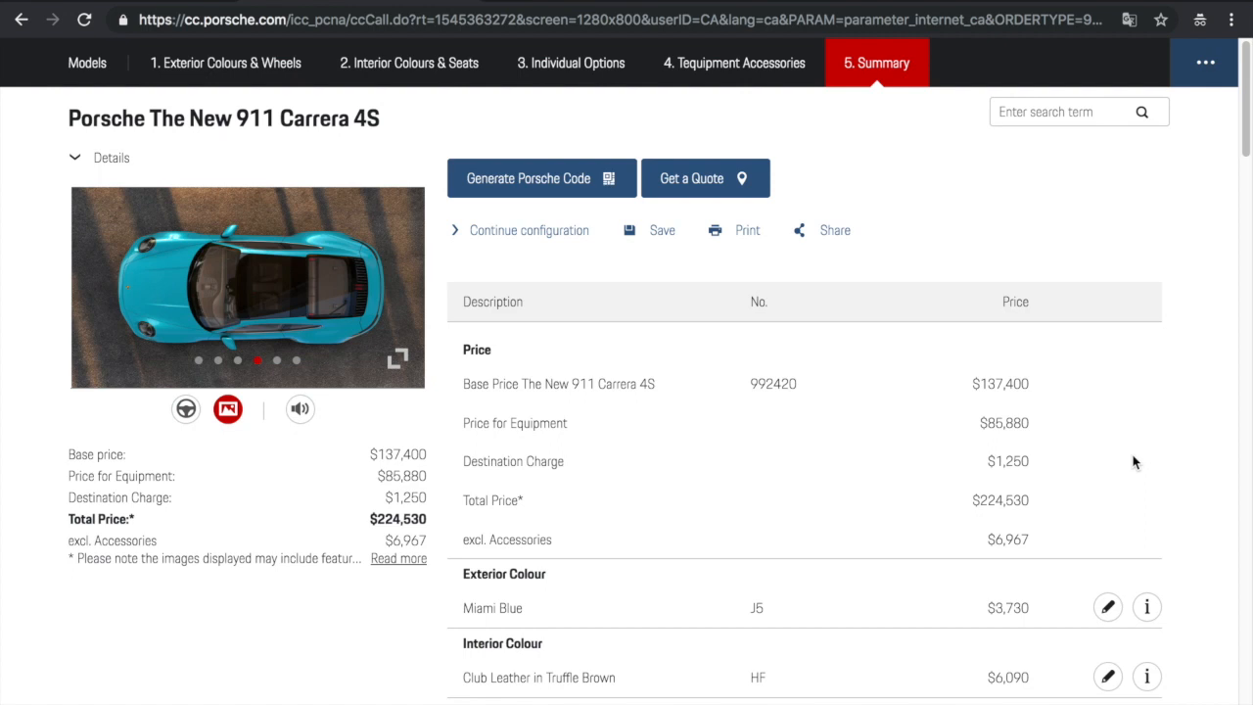
mouse_move(1043, 431)
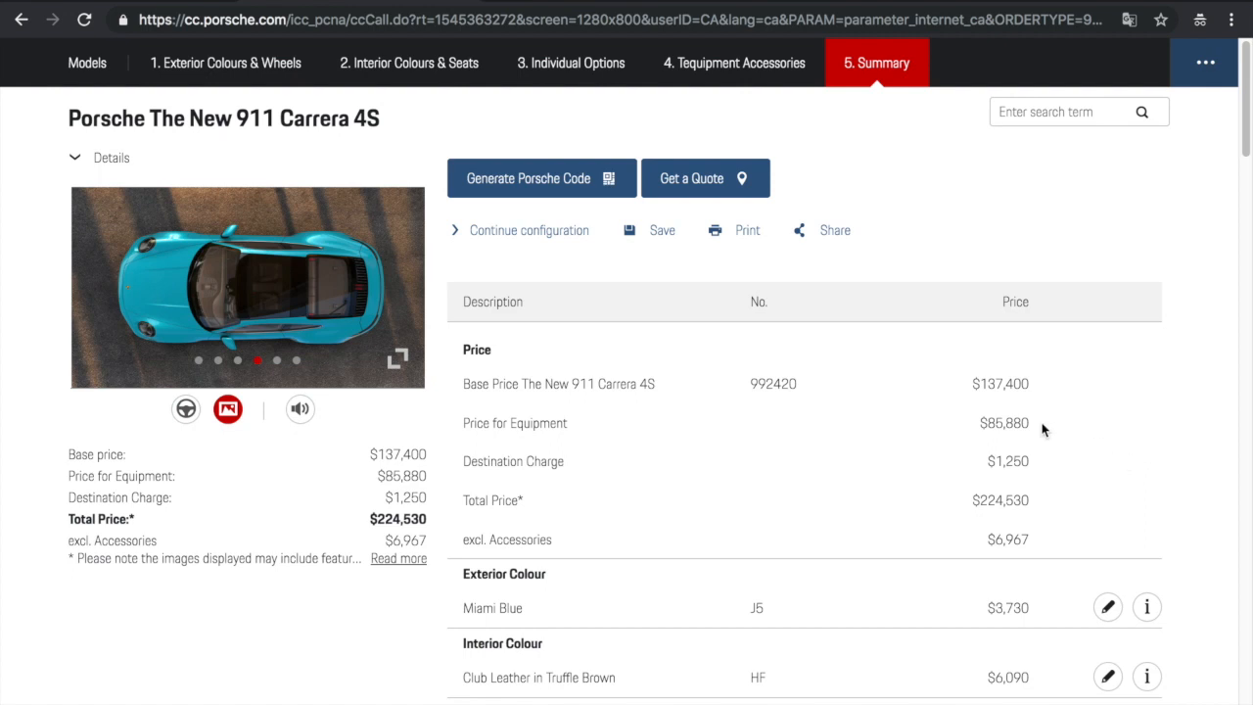
mouse_move(1134, 452)
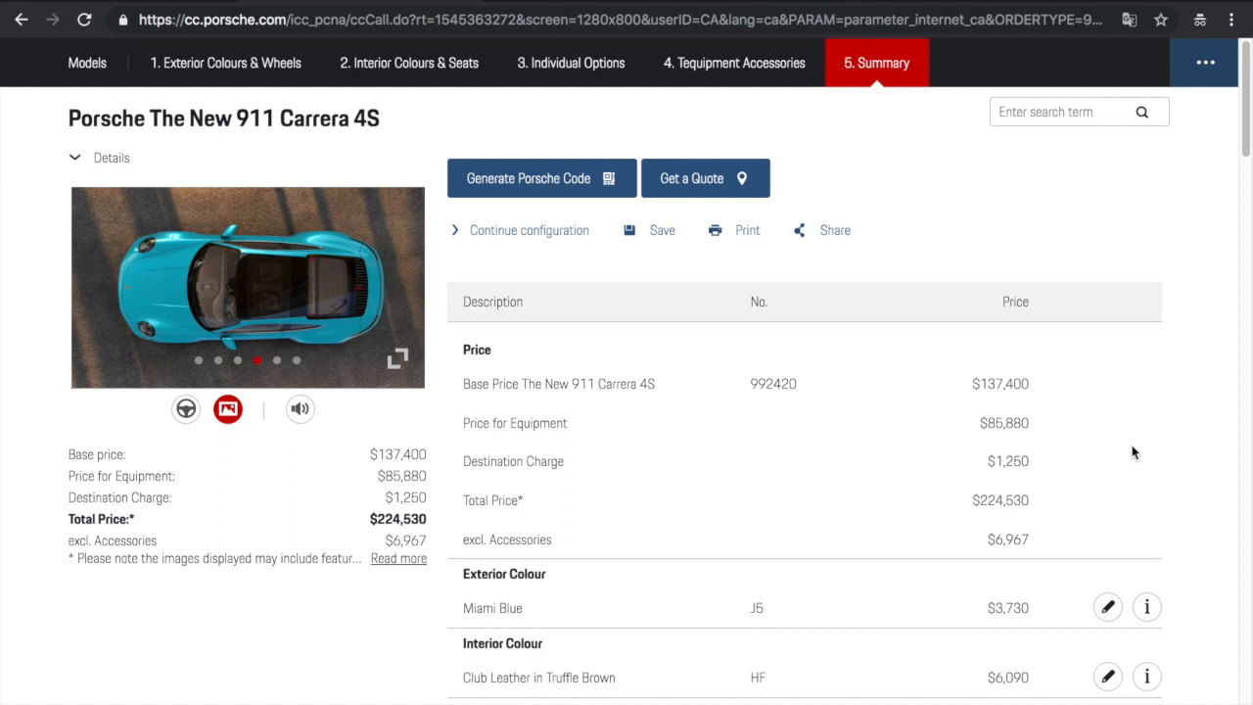
mouse_move(1087, 512)
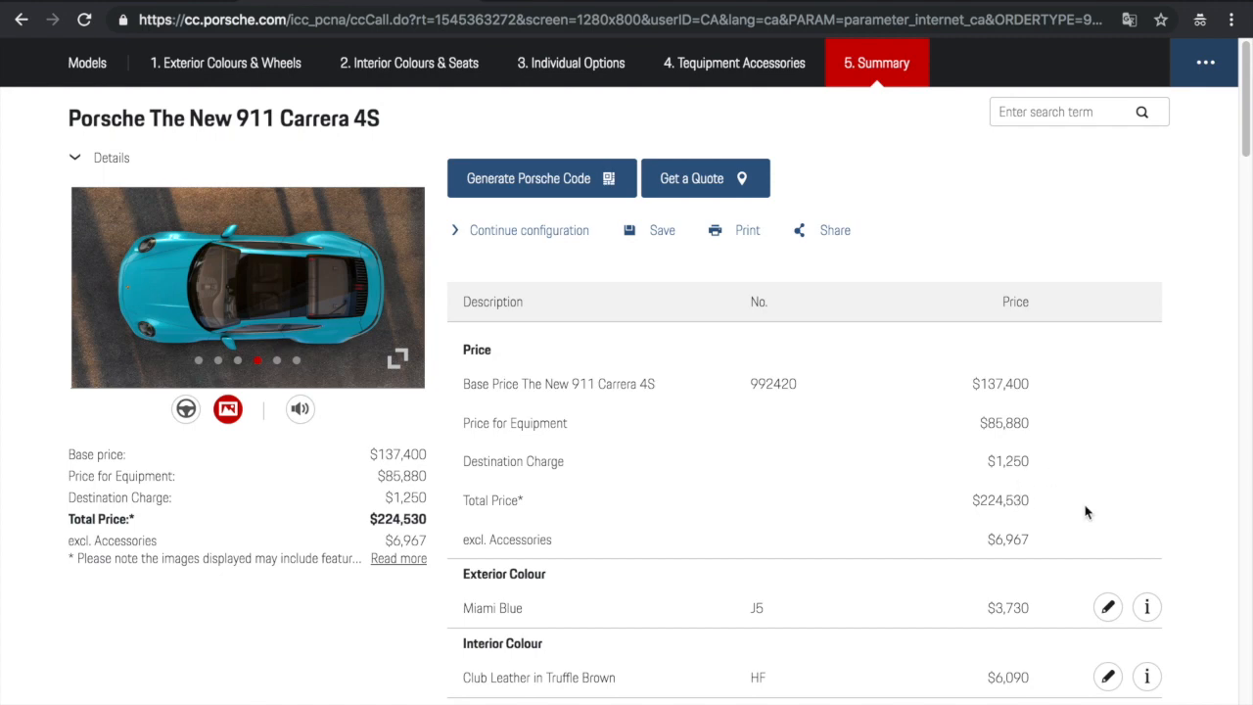
scroll("down", 3)
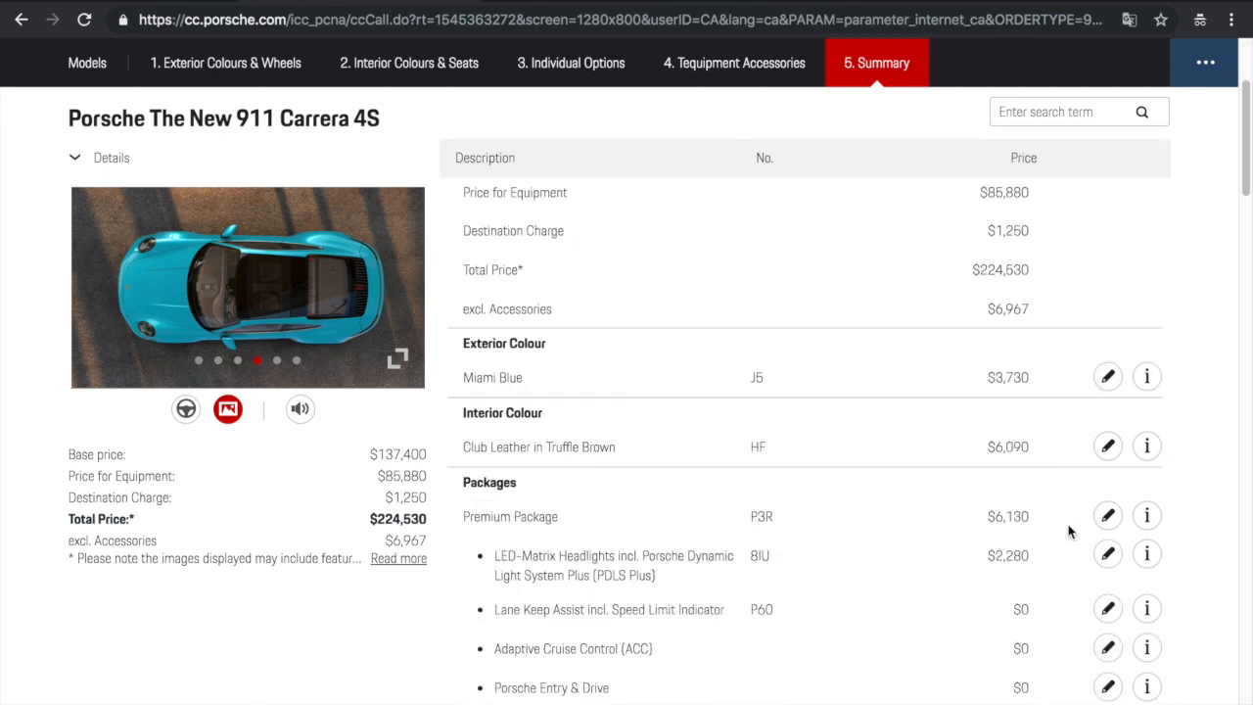
scroll("down", 3)
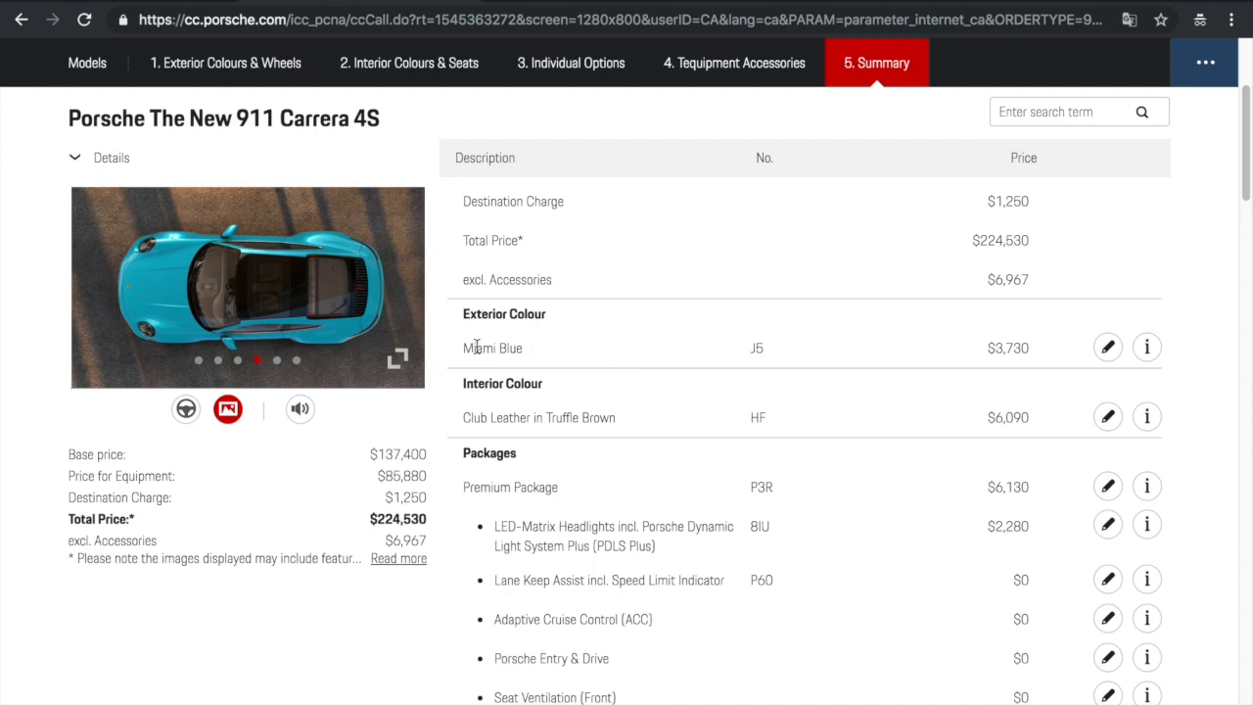
scroll("down", 3)
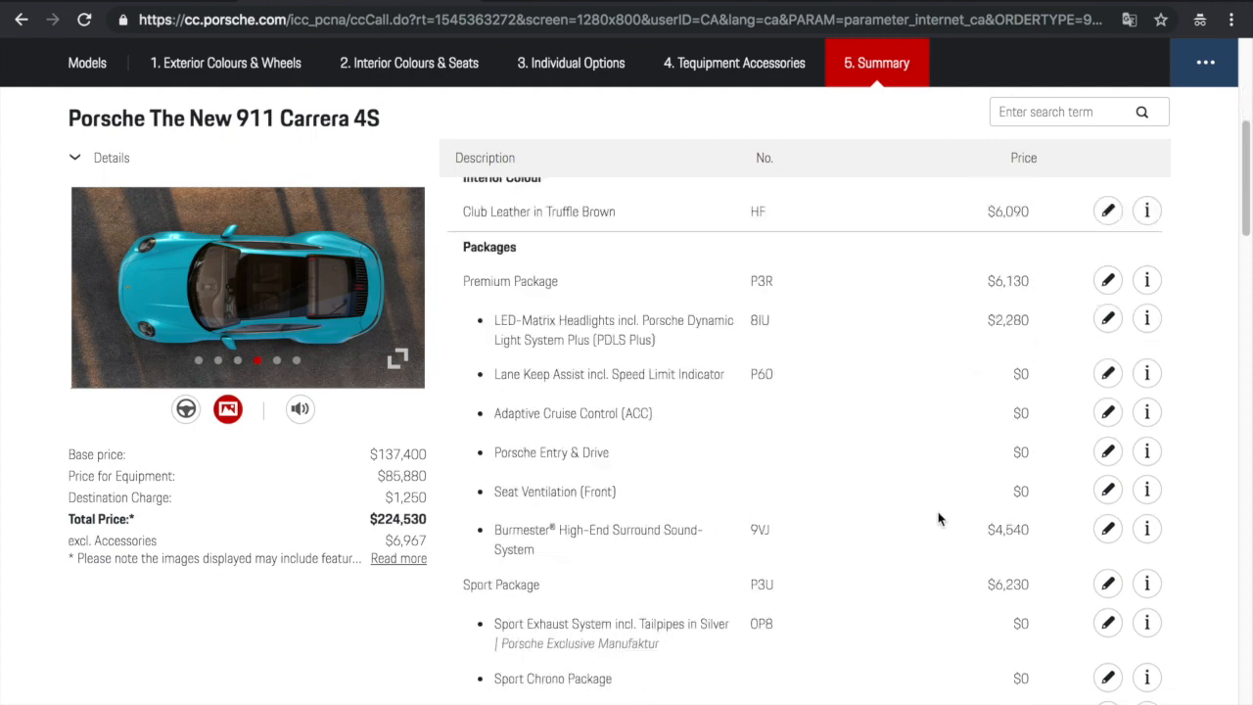
scroll("down", 3)
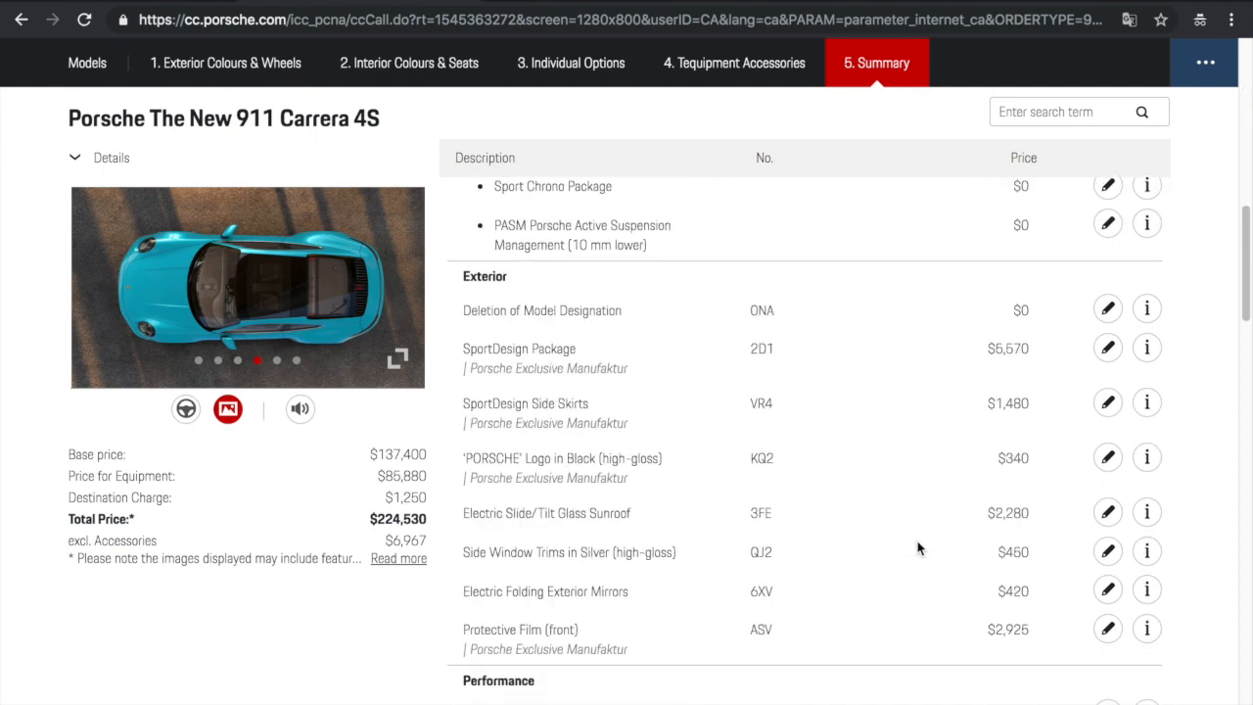
scroll("down", 3)
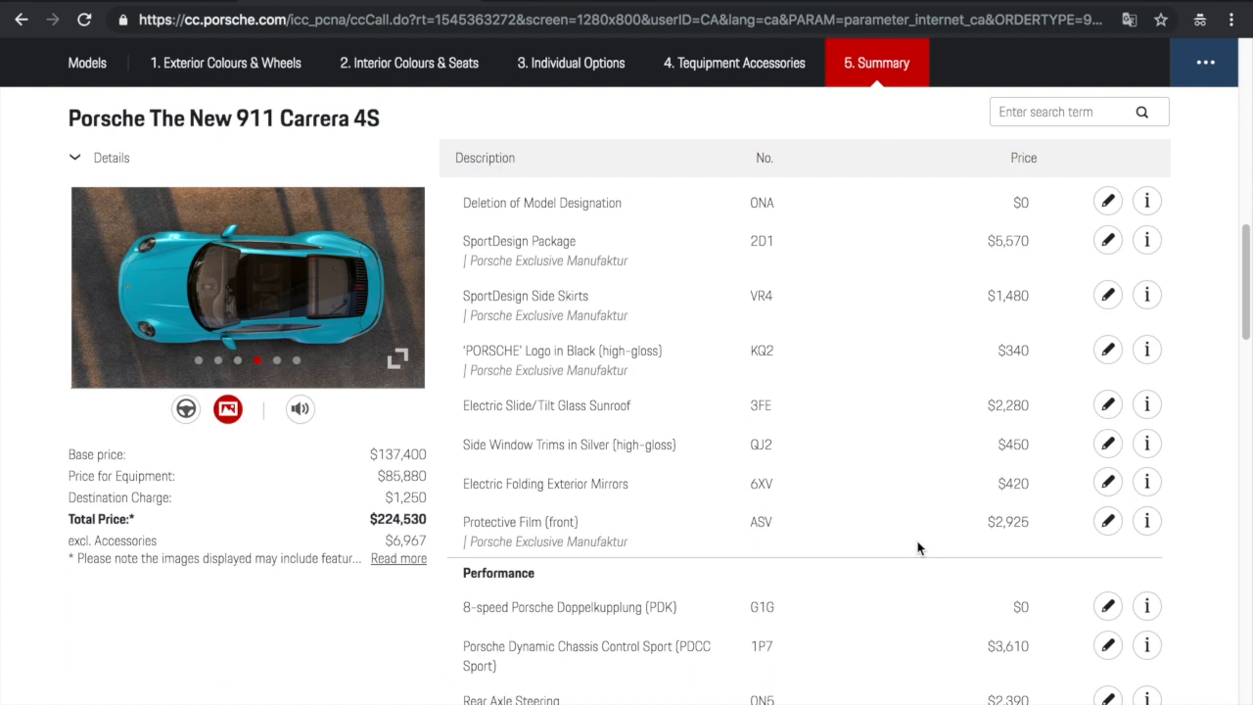
scroll("down", 3)
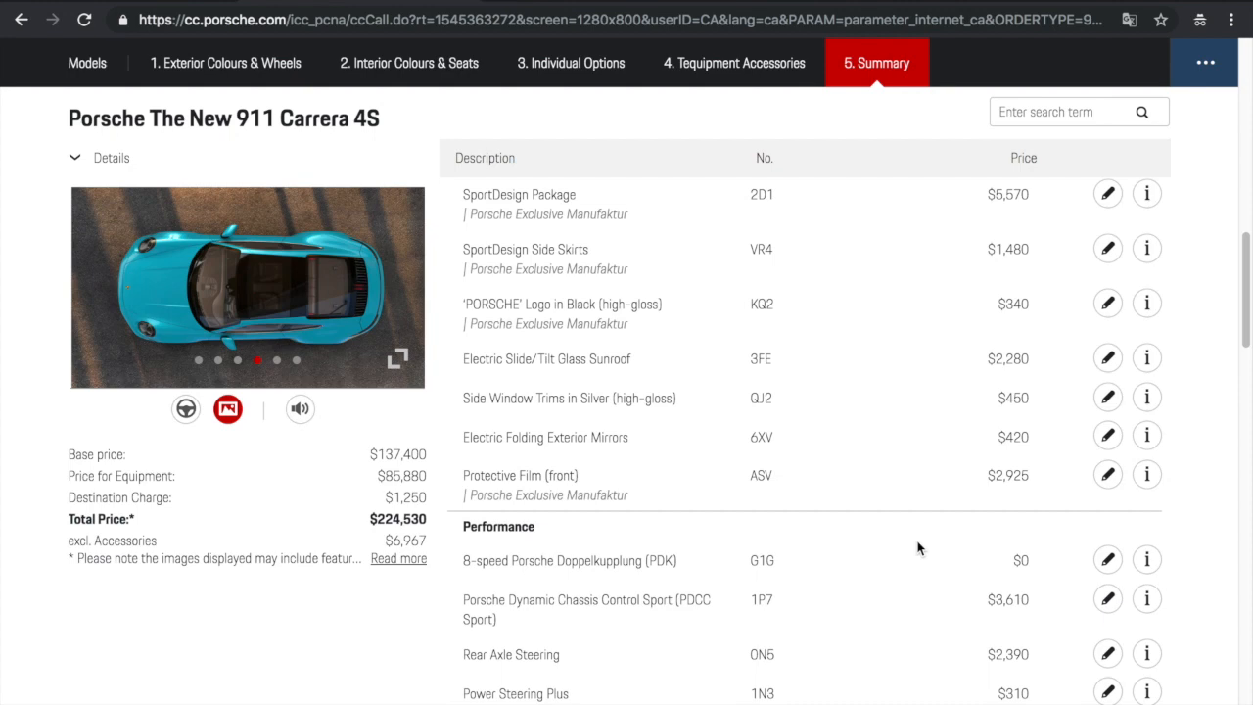
scroll("down", 3)
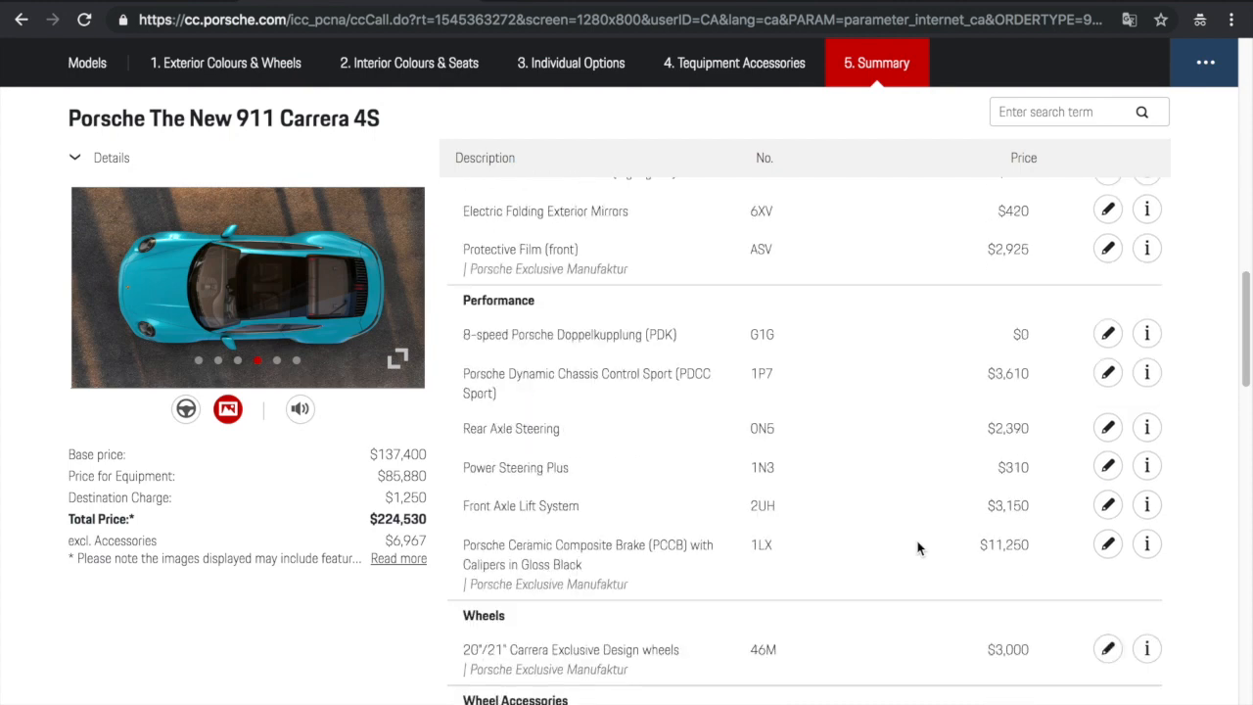
scroll("down", 3)
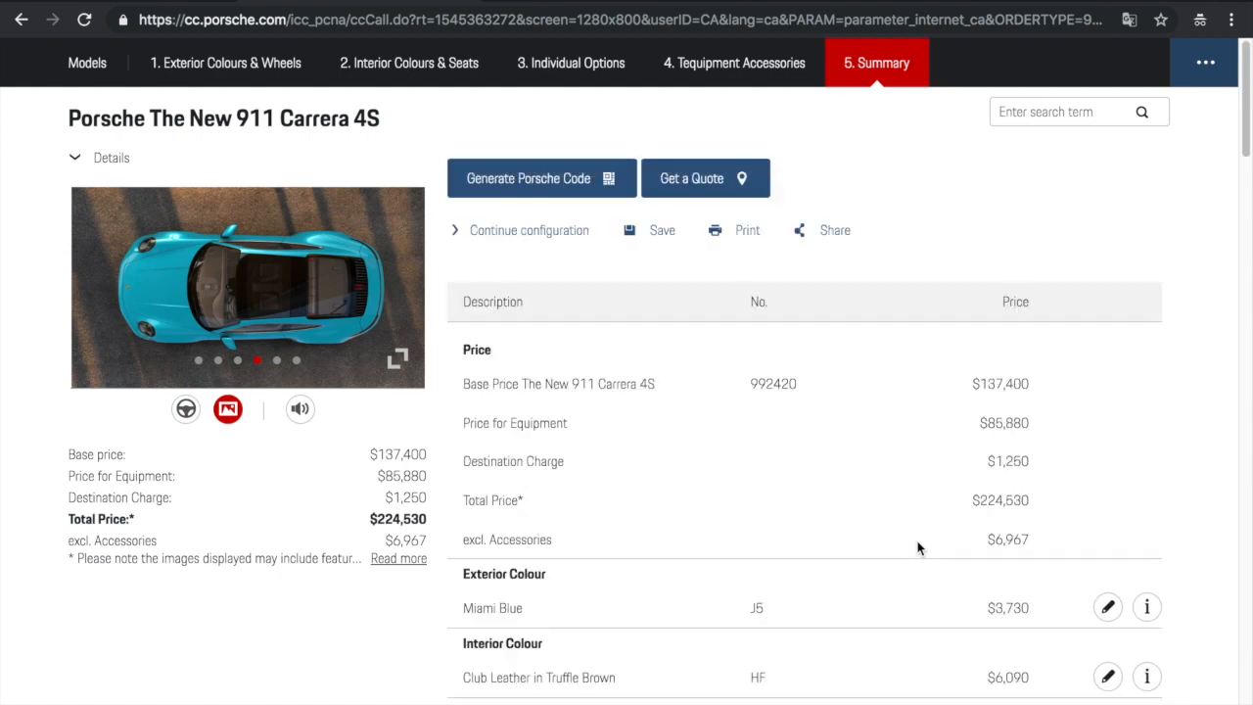
Scroll the Summary to the accessories list and $231,497 total including accessories
scroll("down", 3)
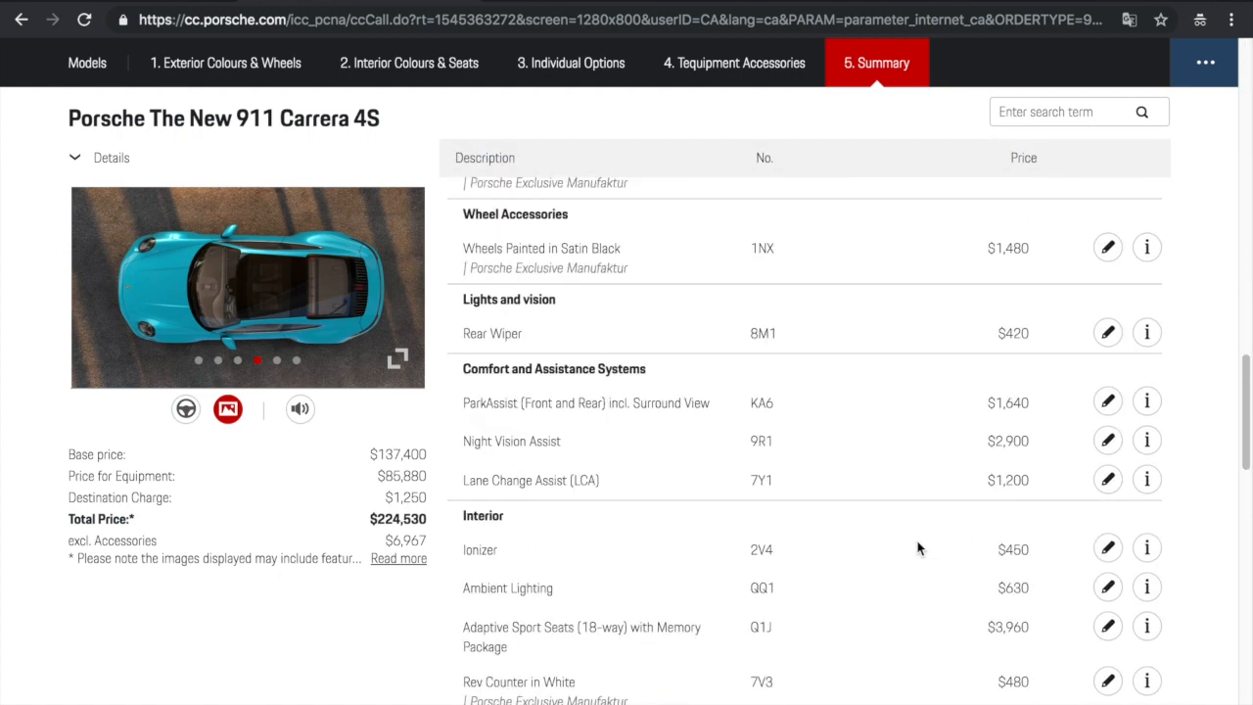
scroll("down", 3)
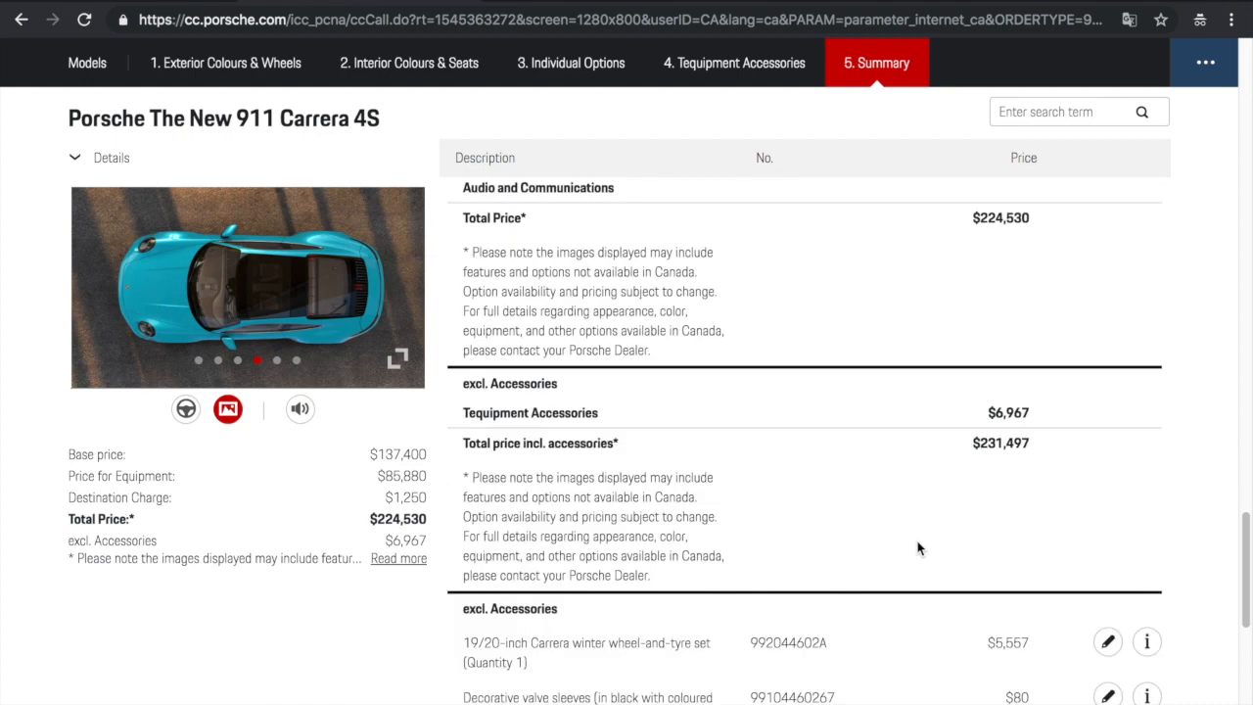
scroll("down", 3)
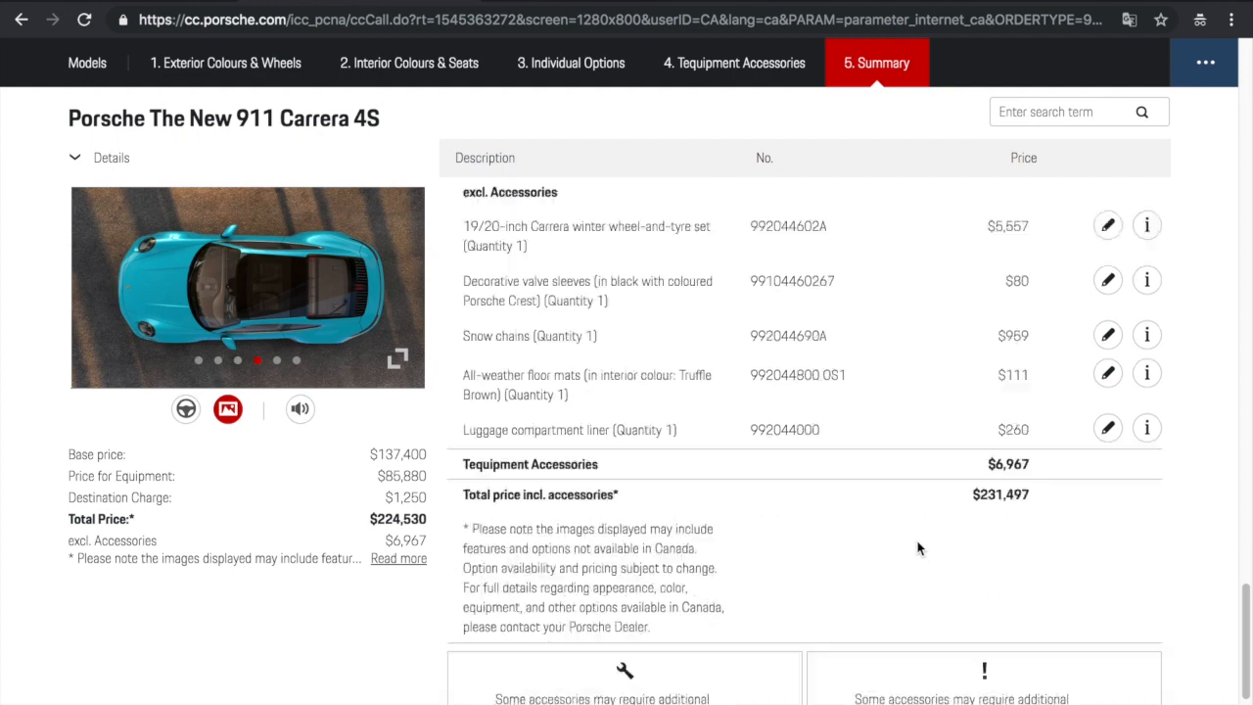
scroll("down", 3)
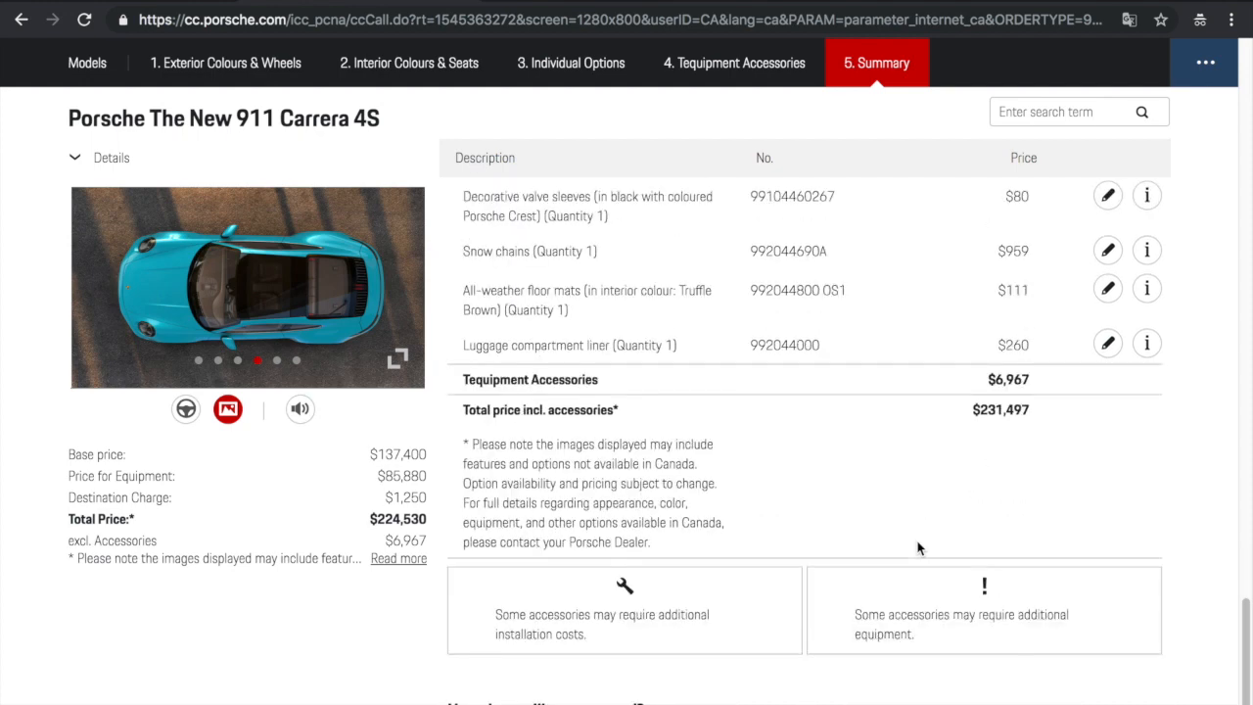
mouse_move(916, 548)
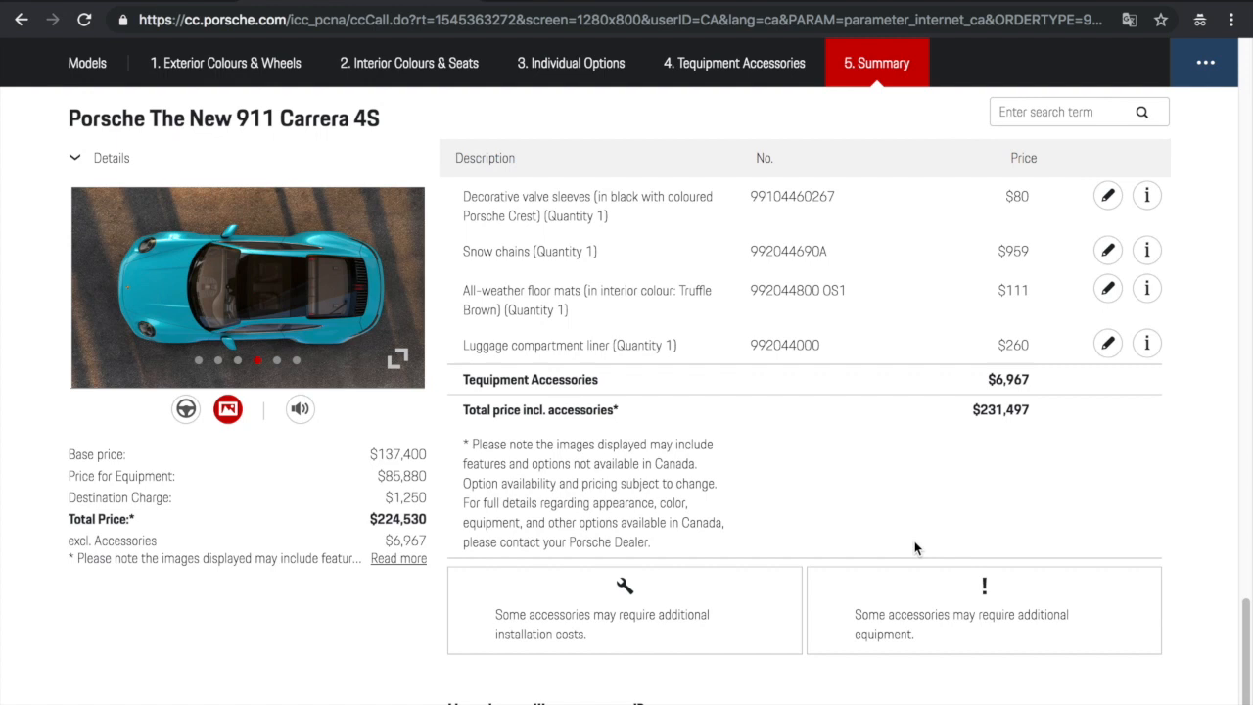
scroll("down", 3)
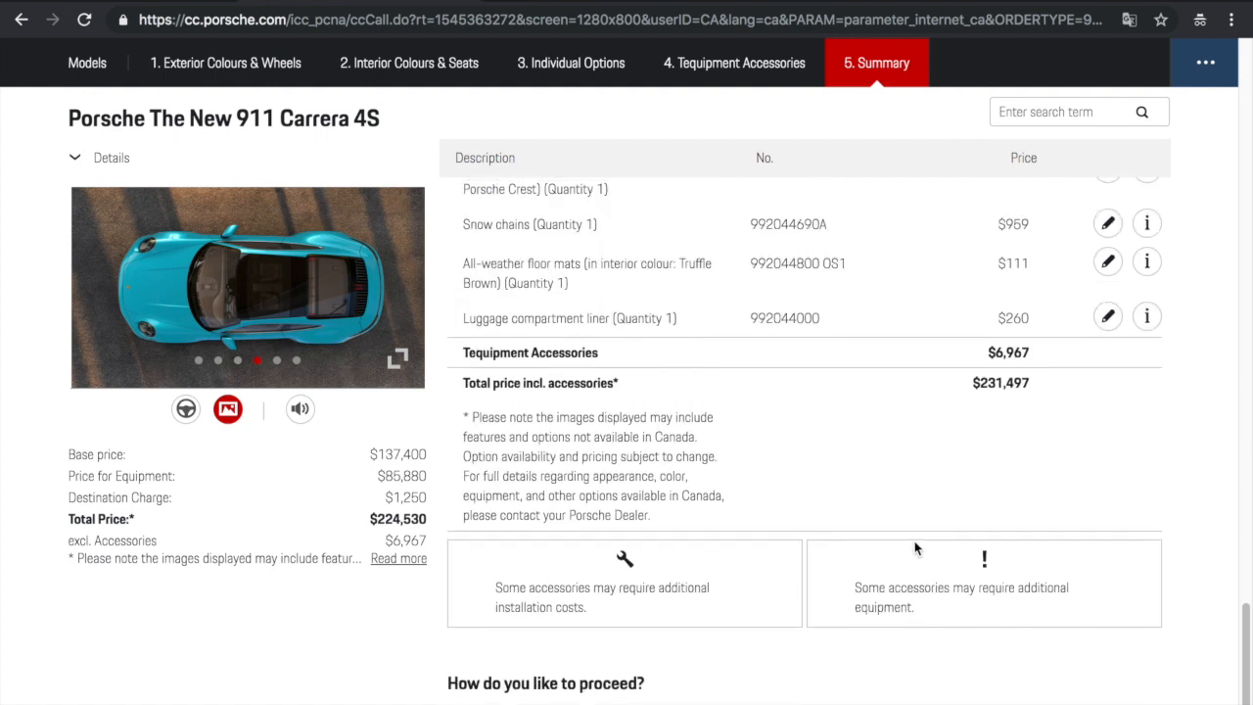